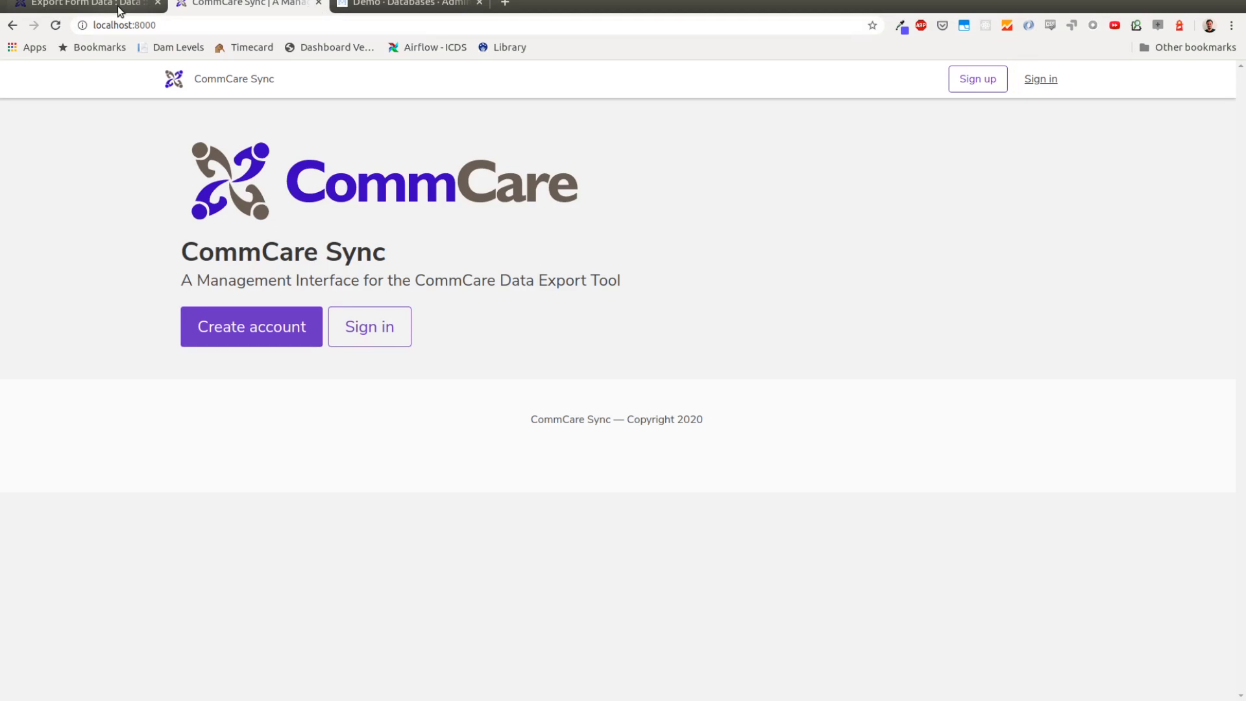
- Switch to the Export Form Data tab showing the Exercise Events form export
click(79, 5)
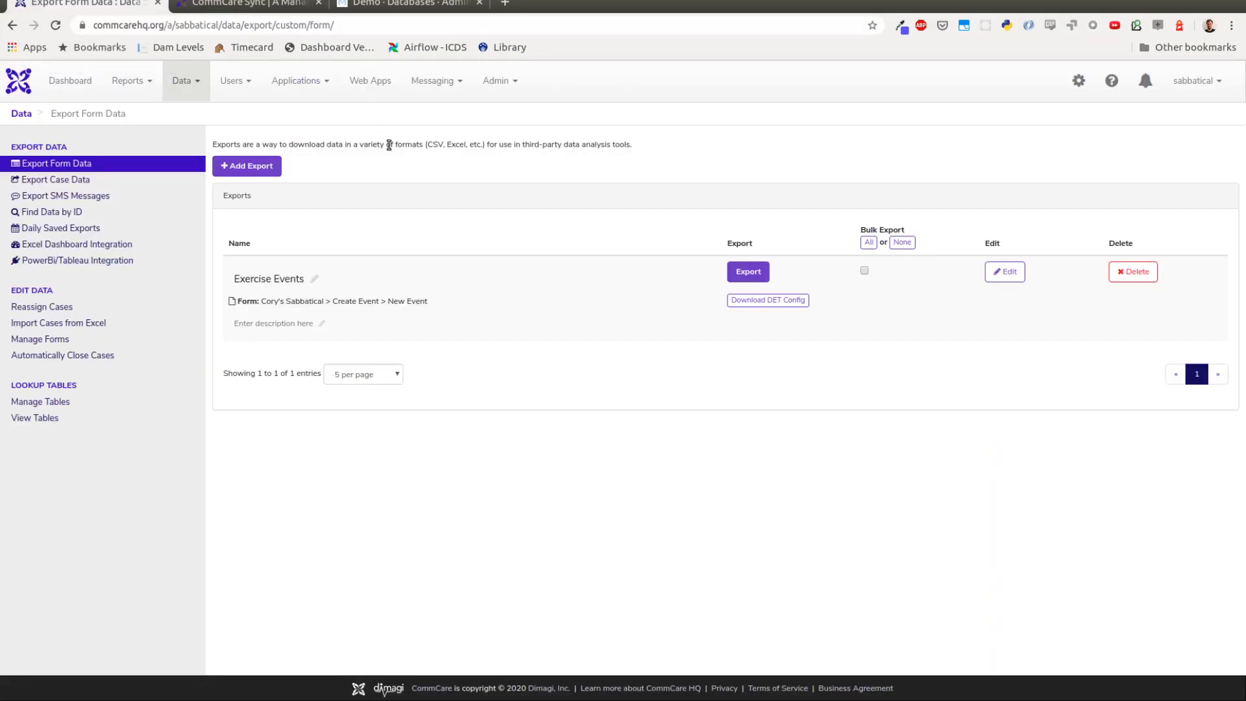
mouse_move(150, 183)
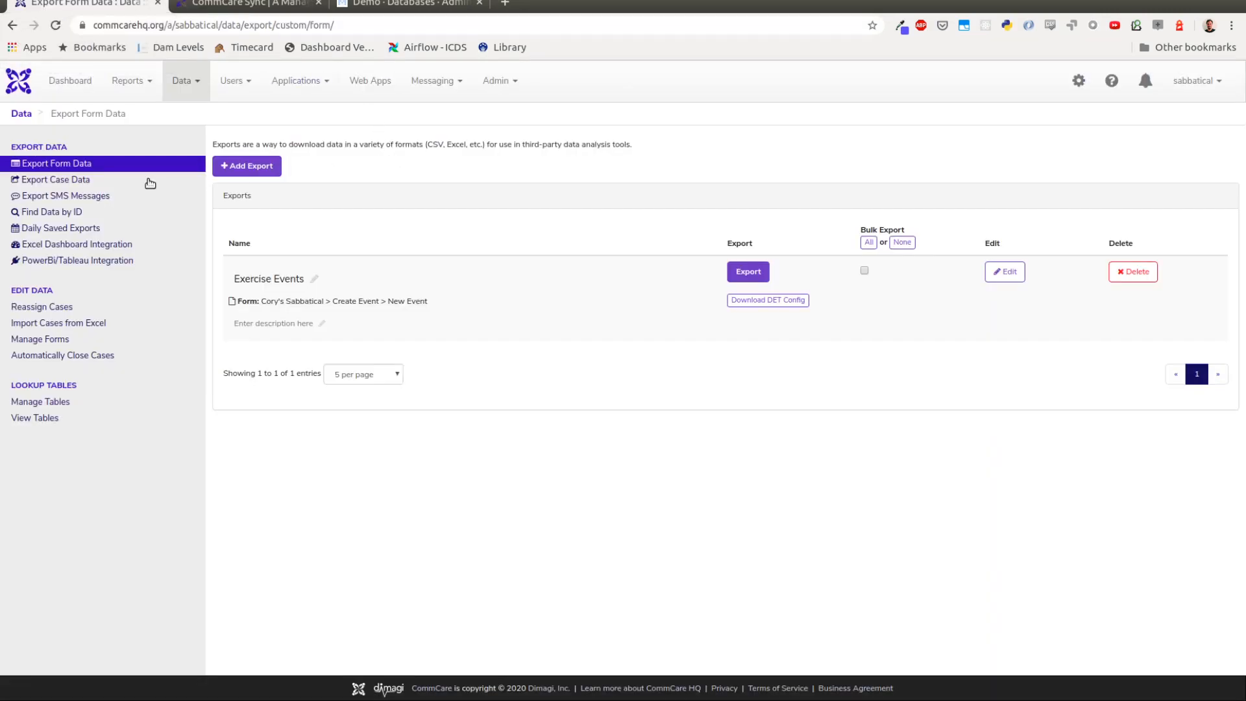
mouse_move(139, 177)
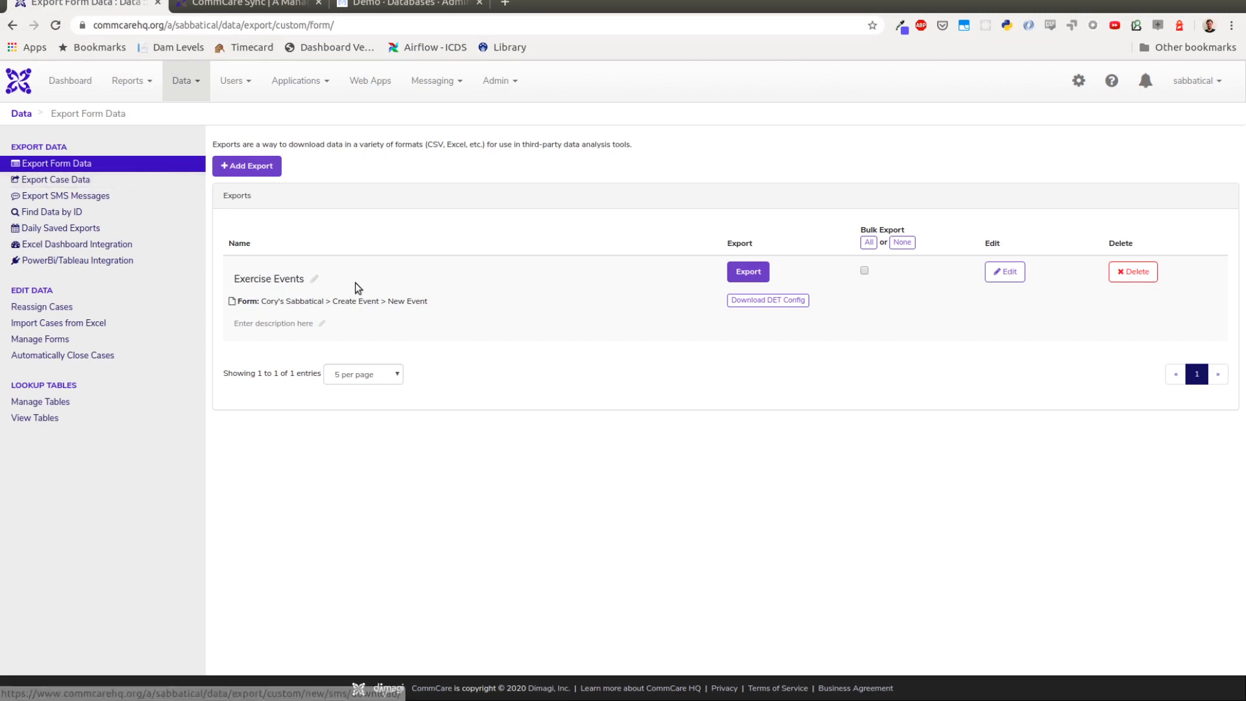
mouse_move(850, 288)
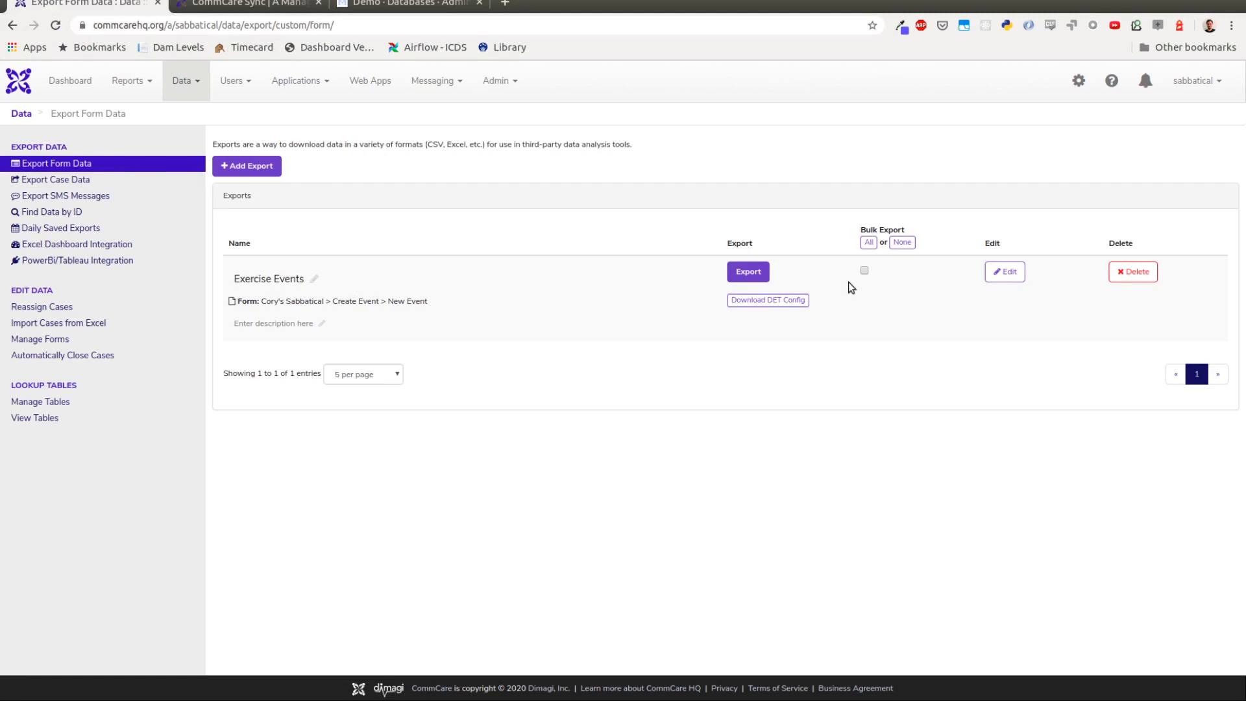
mouse_move(1005, 272)
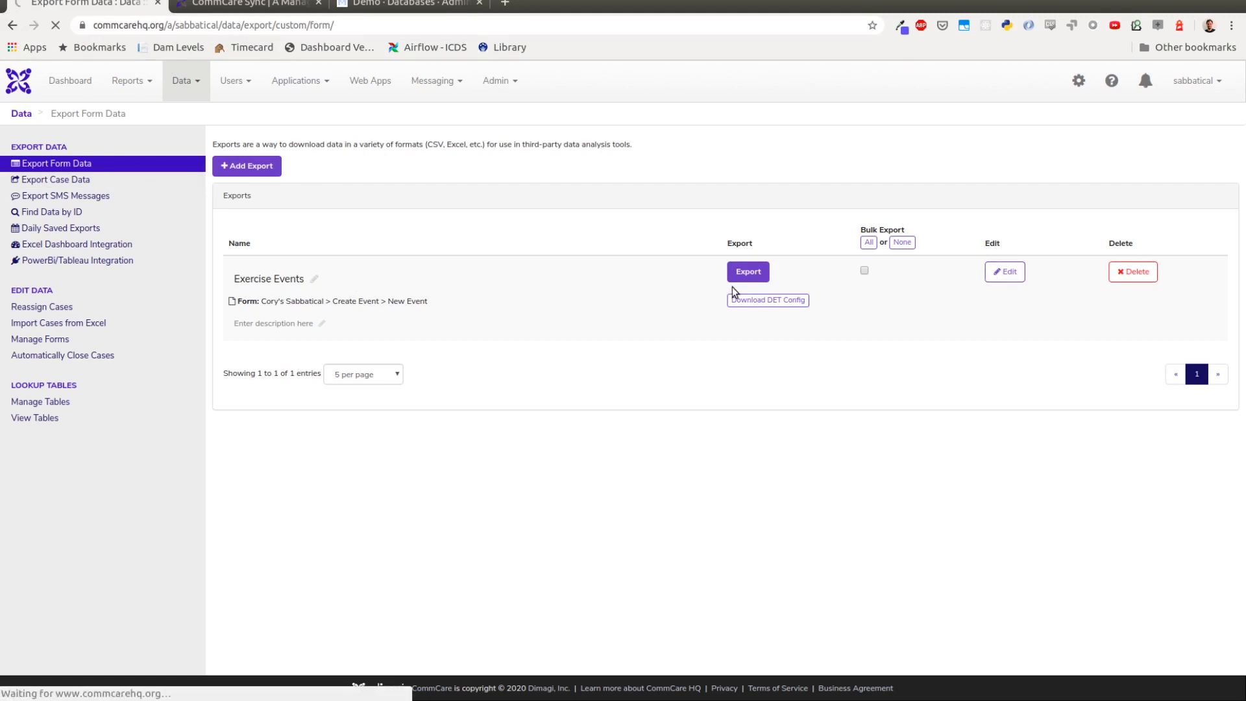
click(1005, 271)
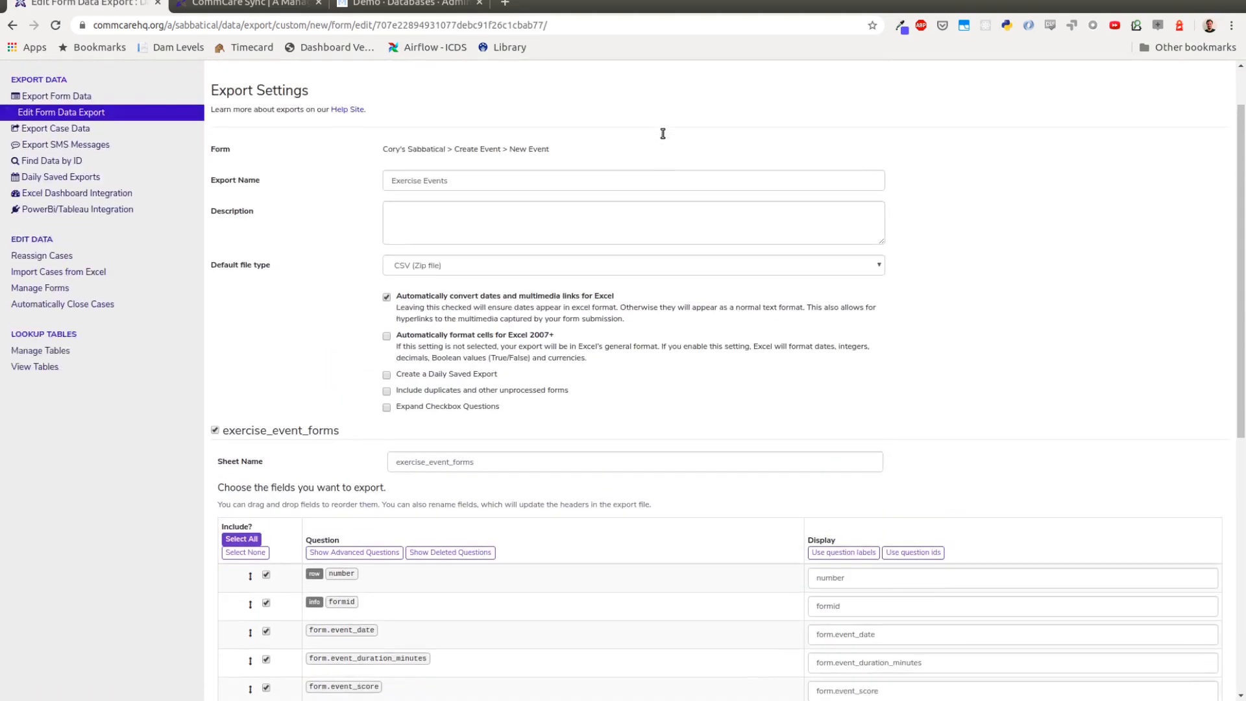
scroll(down, 3)
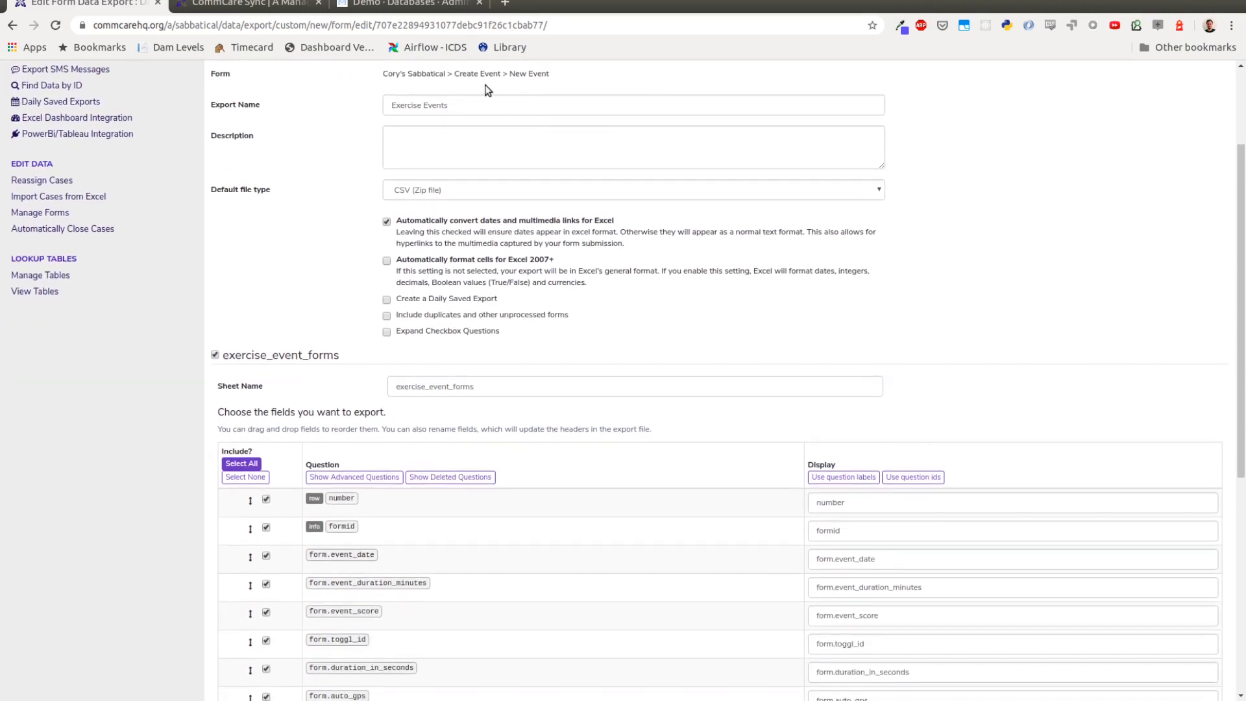
scroll(down, 3)
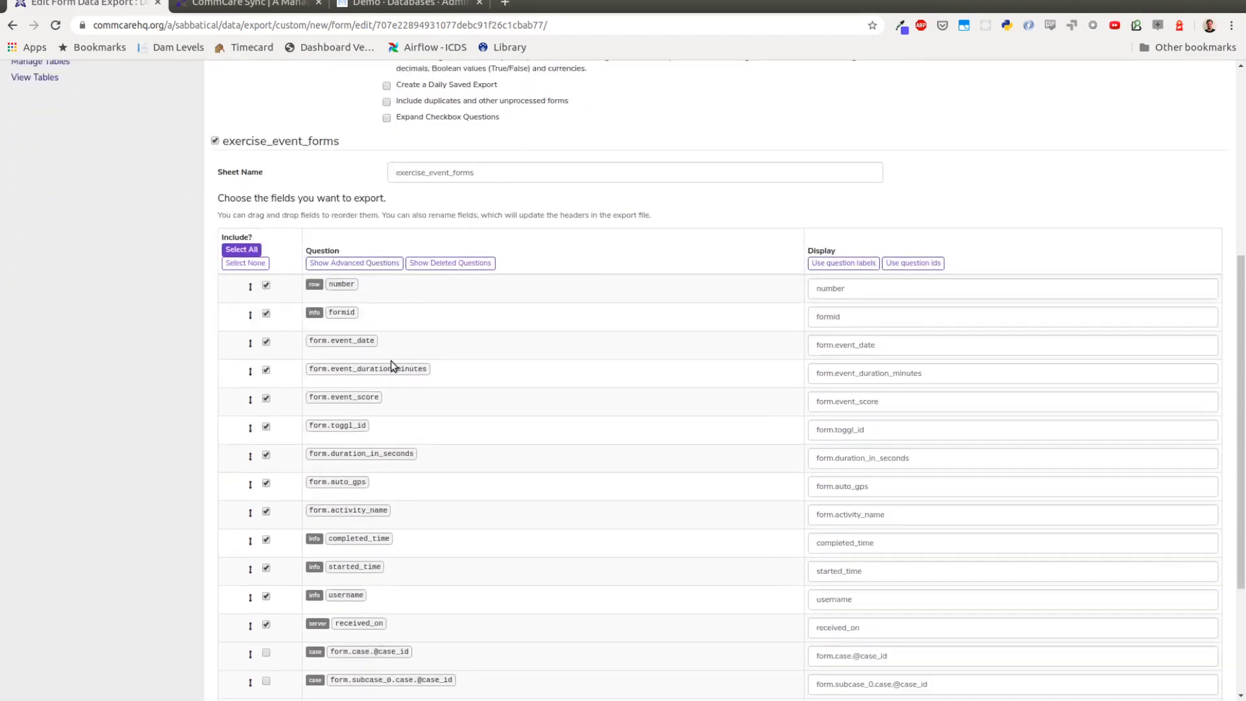
scroll(down, 3)
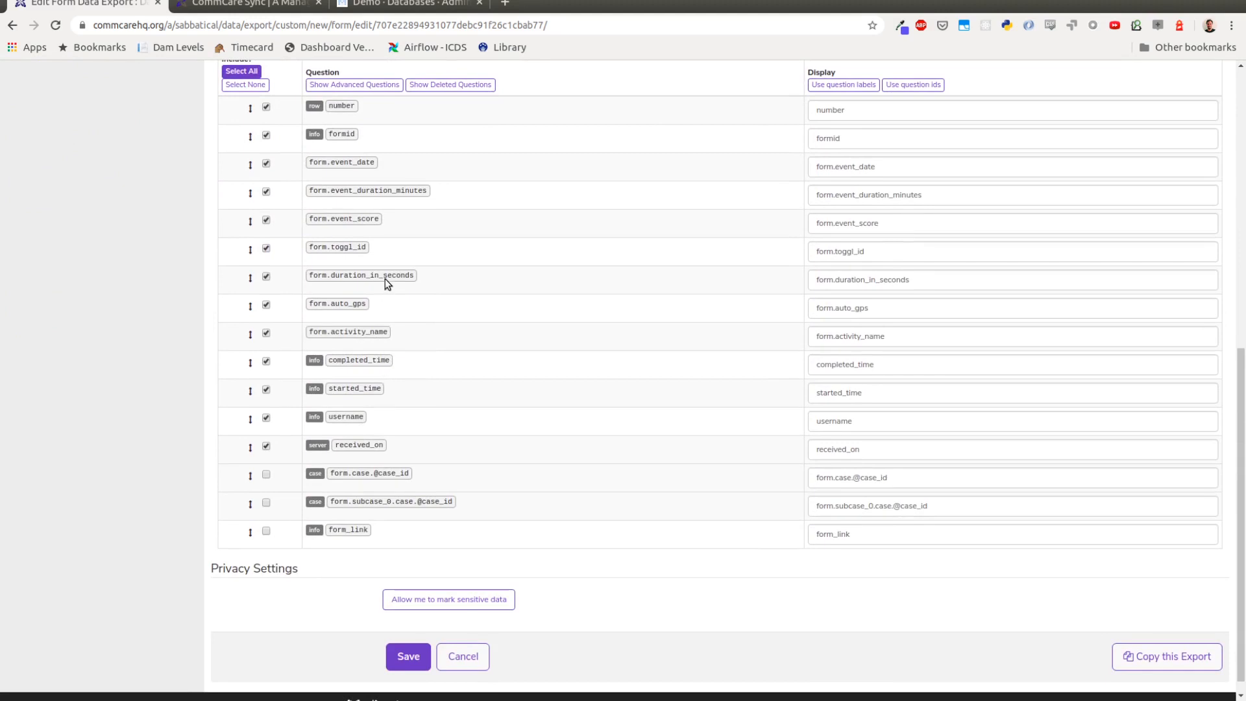
scroll(up, 3)
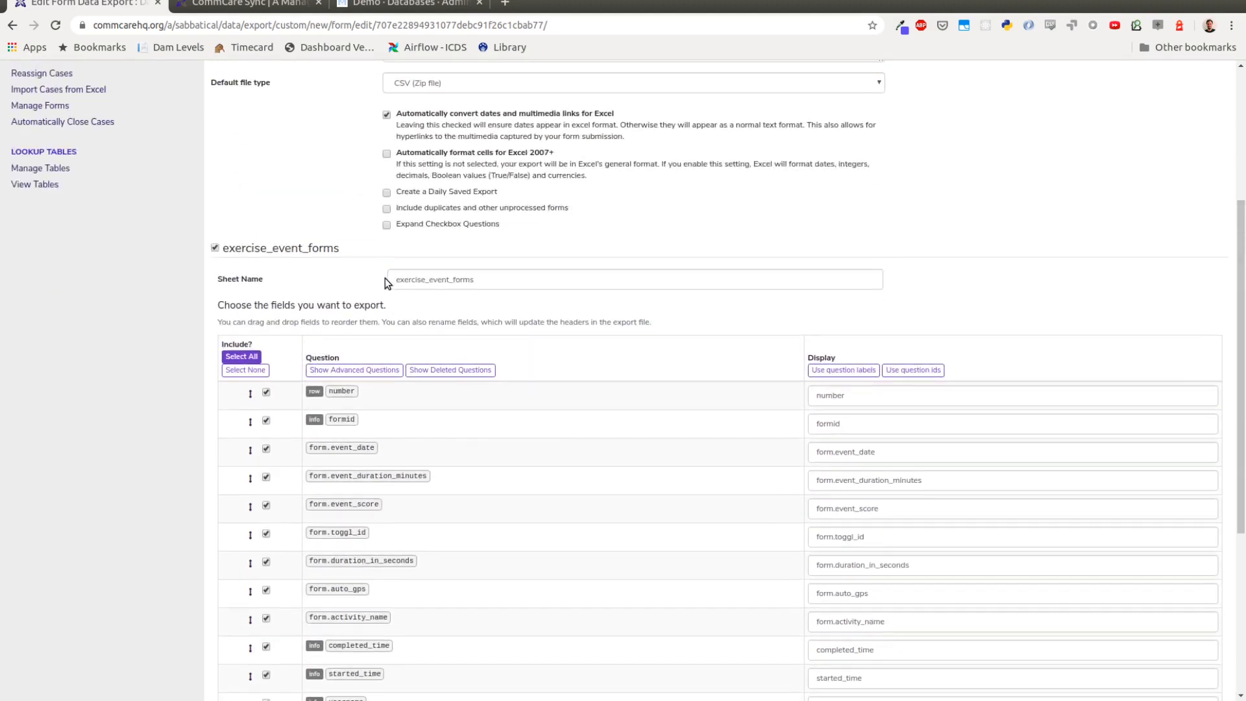
scroll(down, 3)
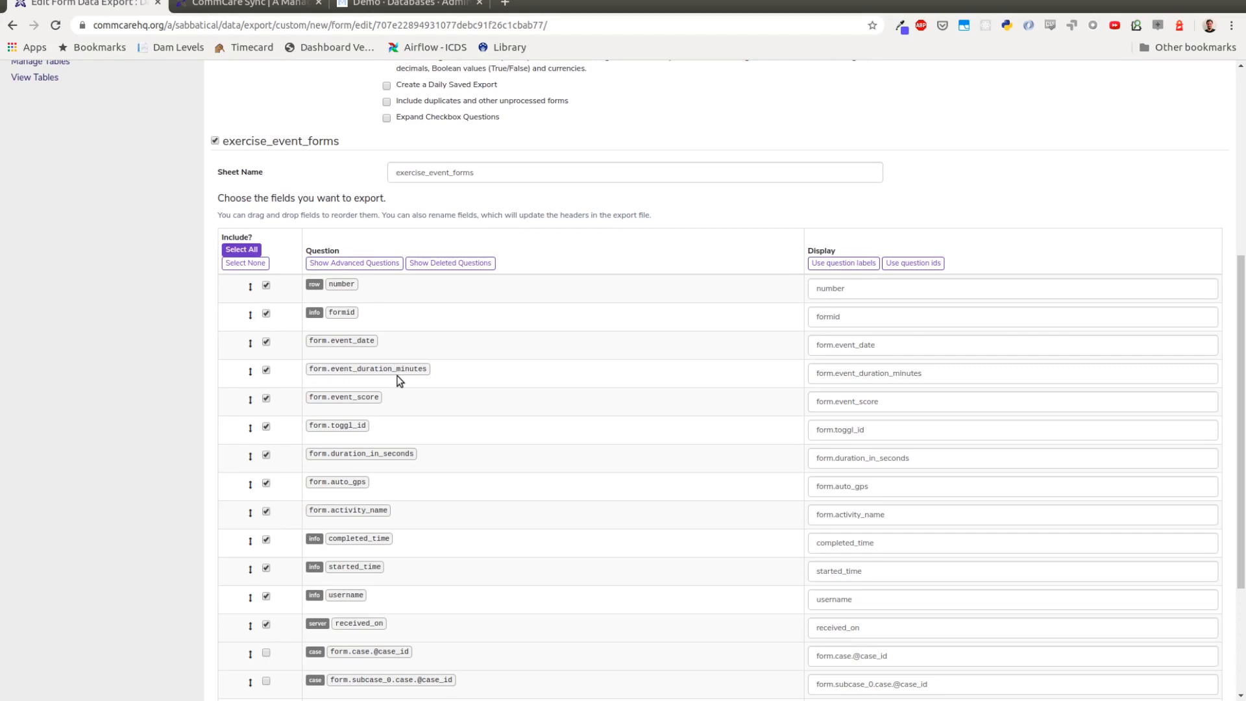
mouse_move(376, 368)
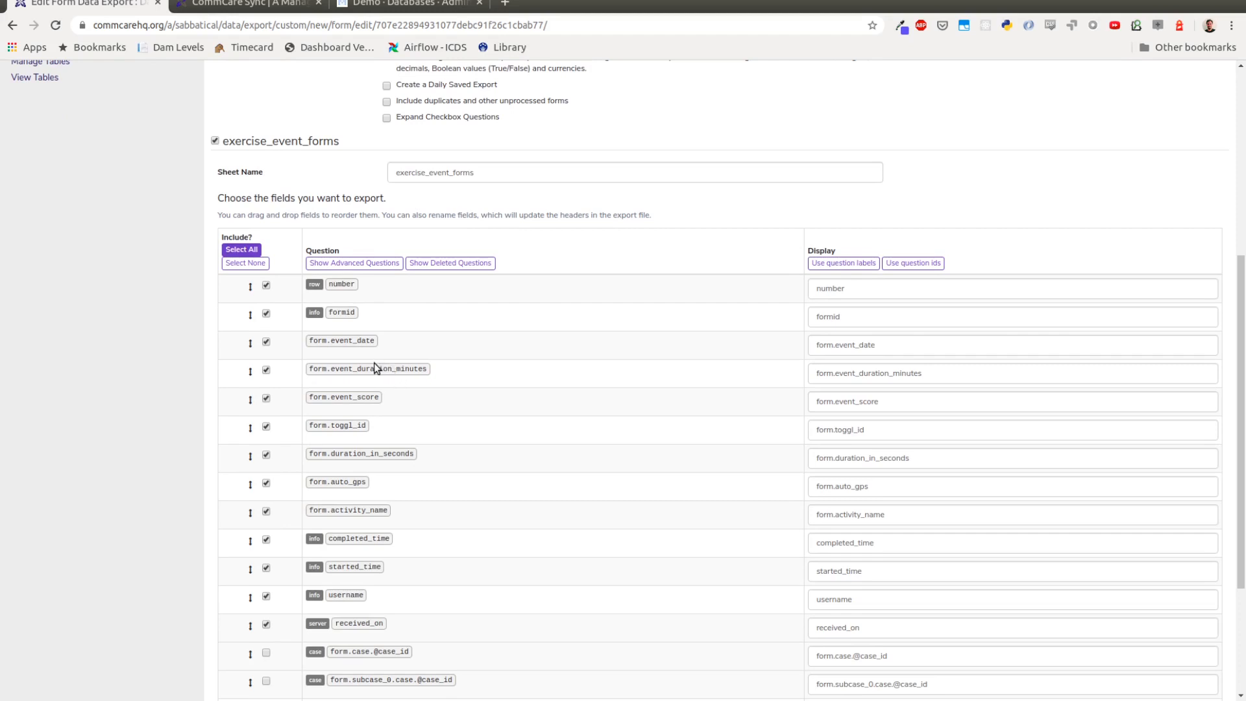
double_click(347, 340)
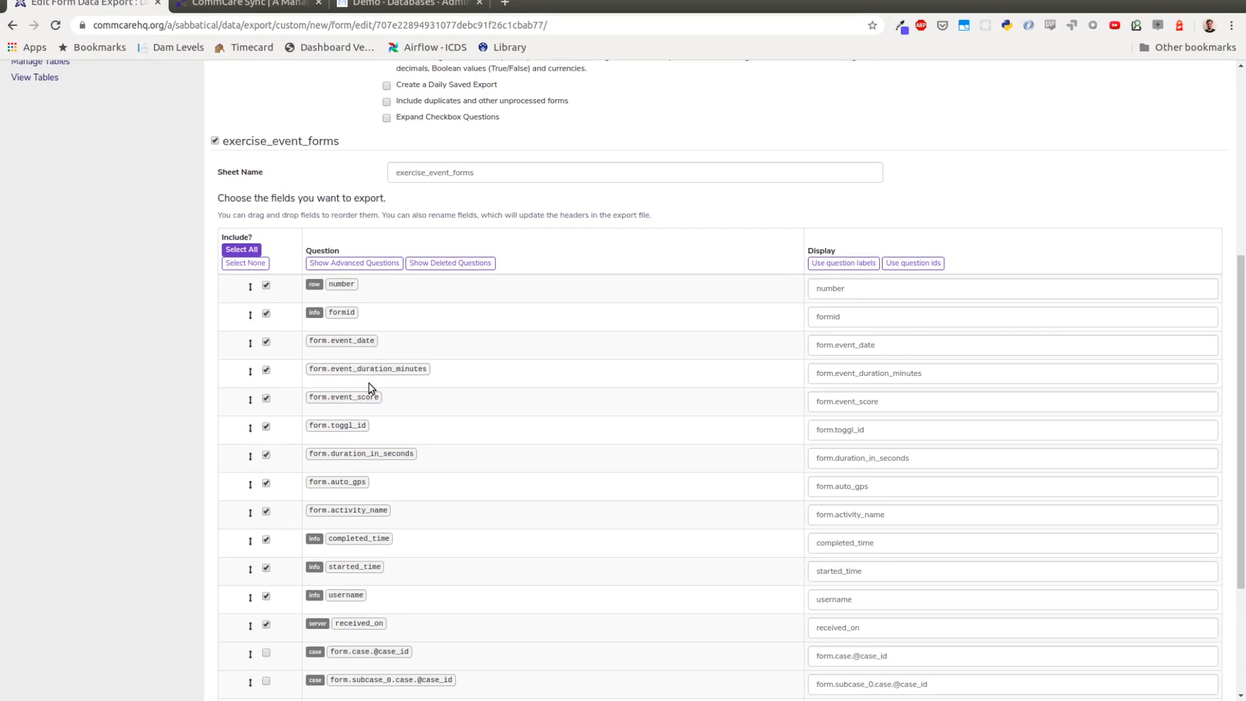
mouse_move(422, 460)
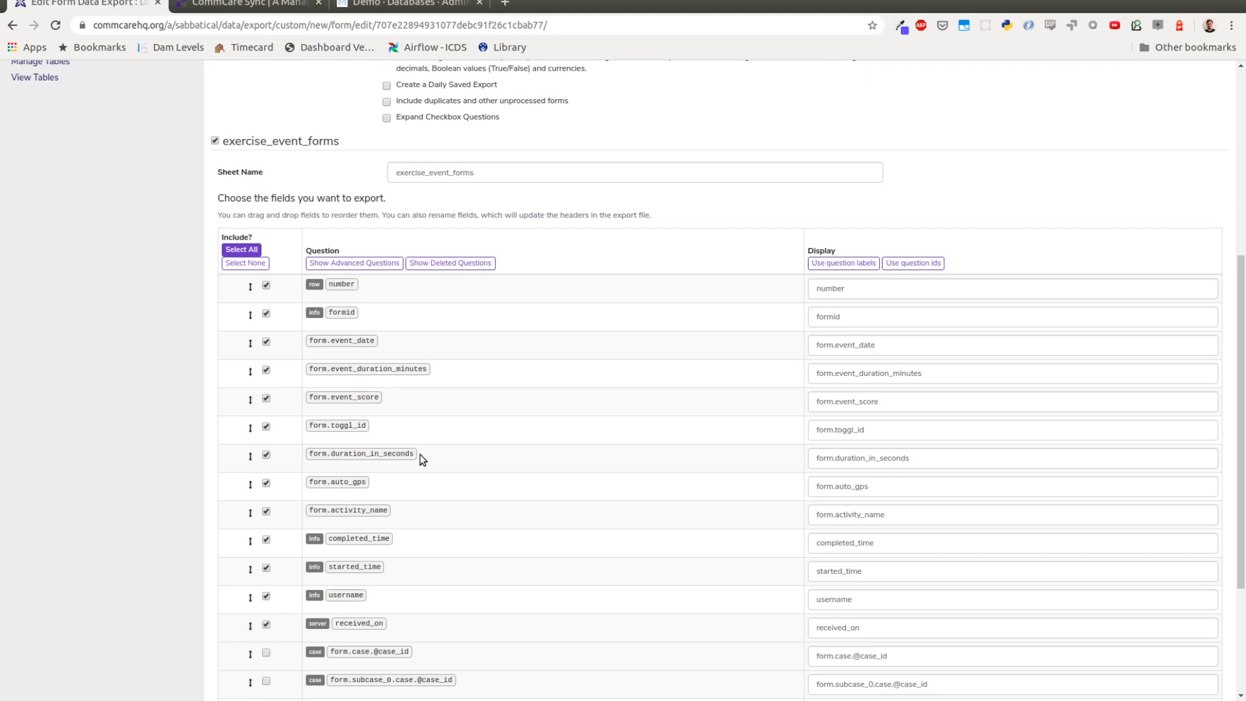
scroll(down, 3)
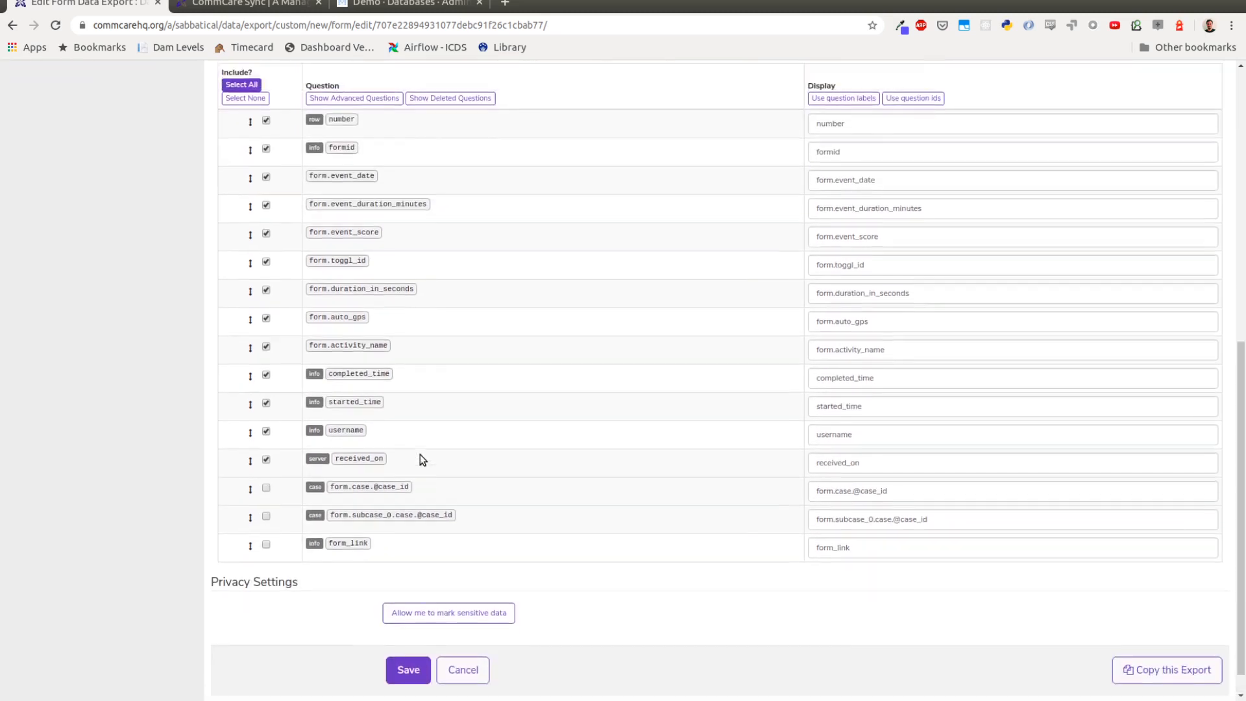
scroll(down, 3)
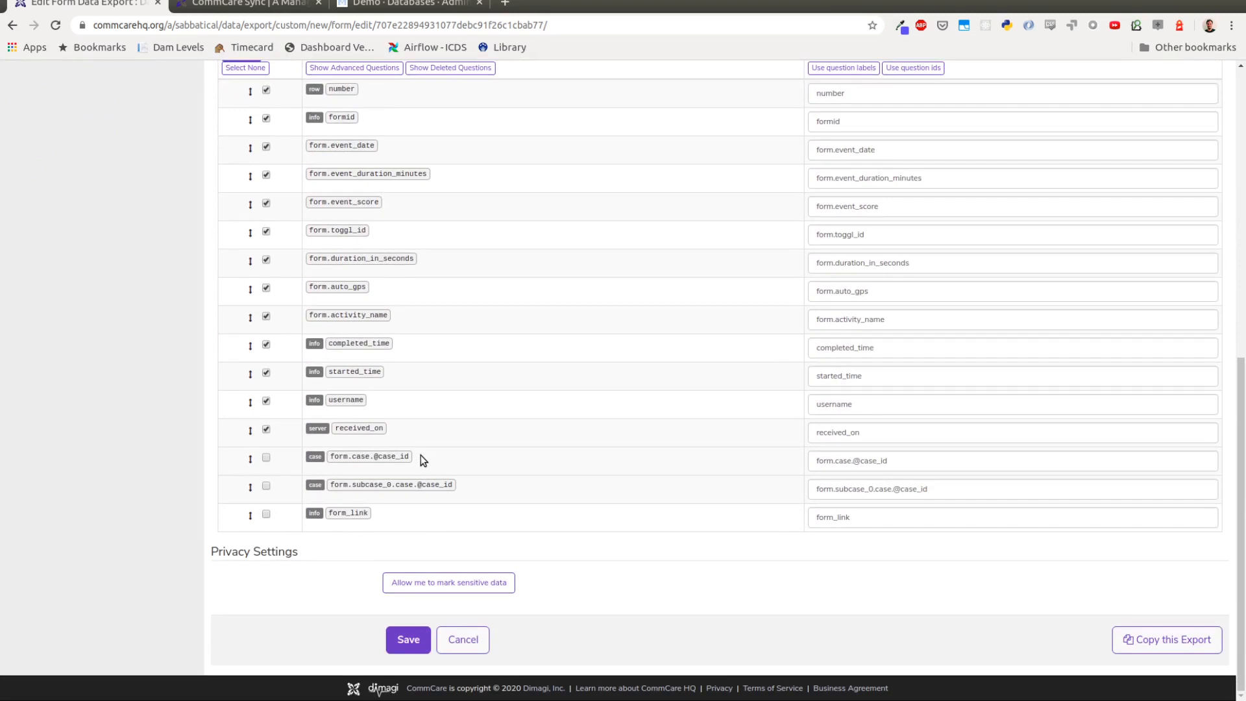
mouse_move(467, 629)
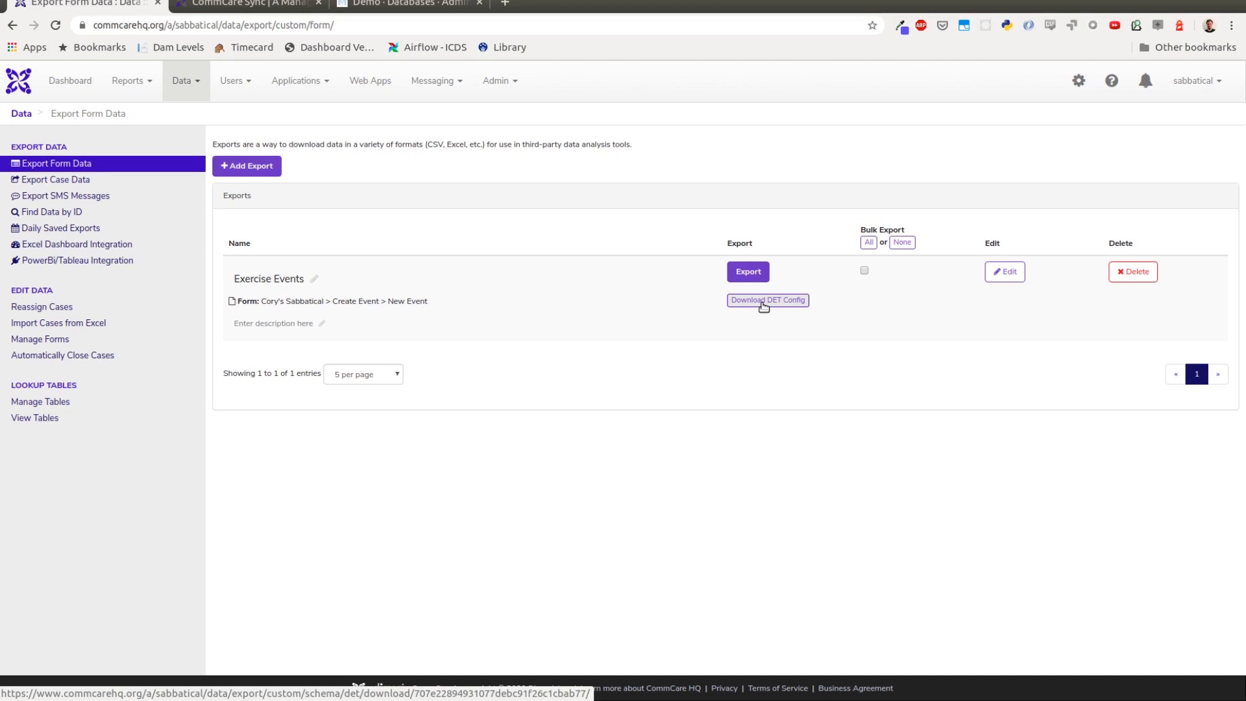
- Download the DET Config spreadsheet for the Exercise Events export
click(765, 299)
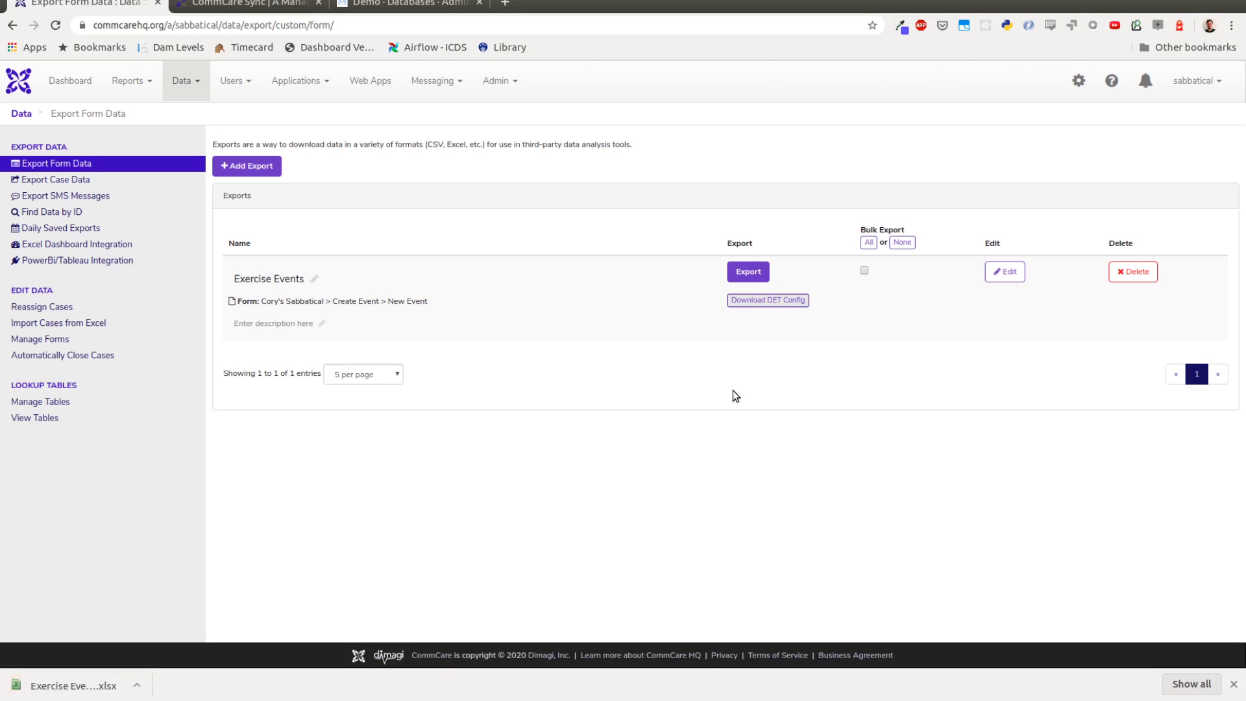
mouse_move(484, 573)
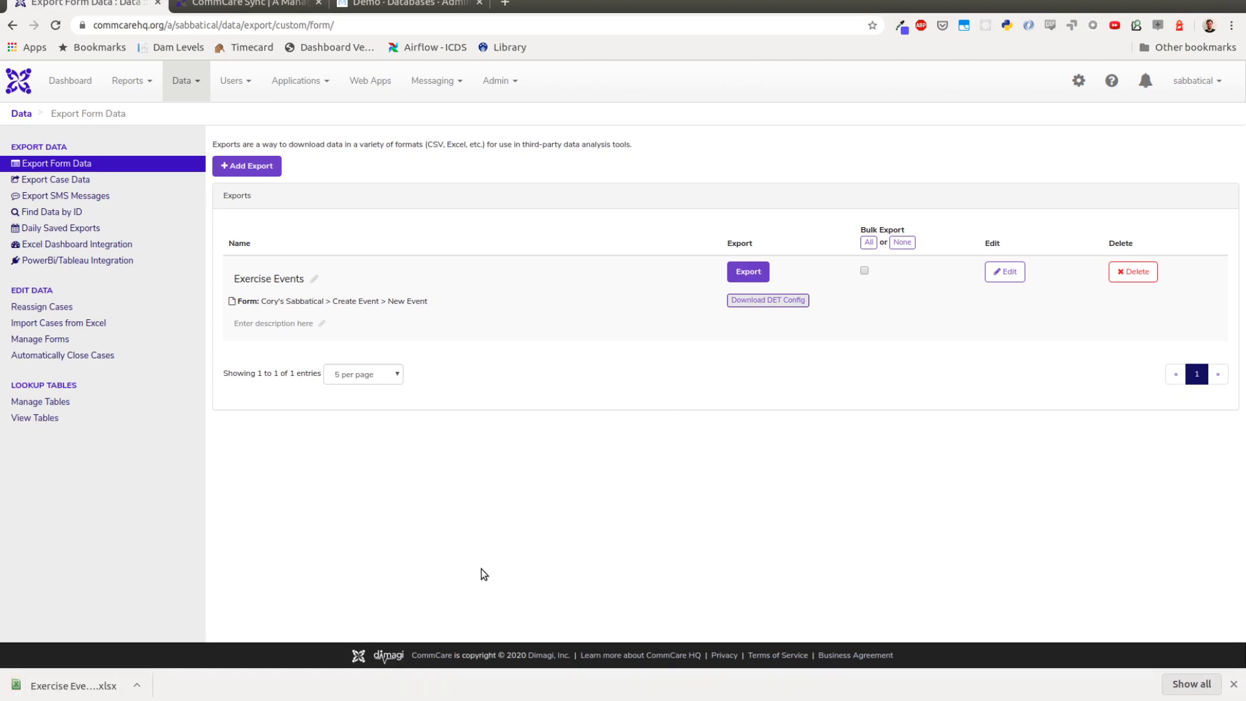
mouse_move(602, 411)
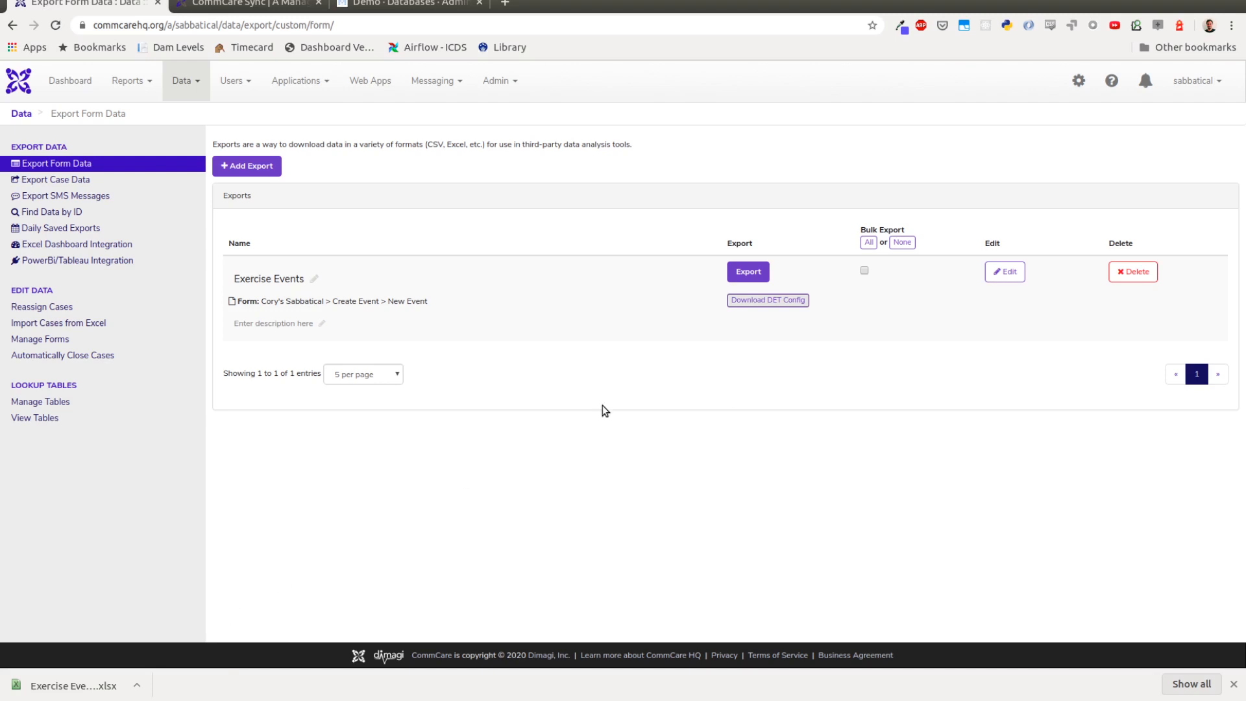
mouse_move(444, 332)
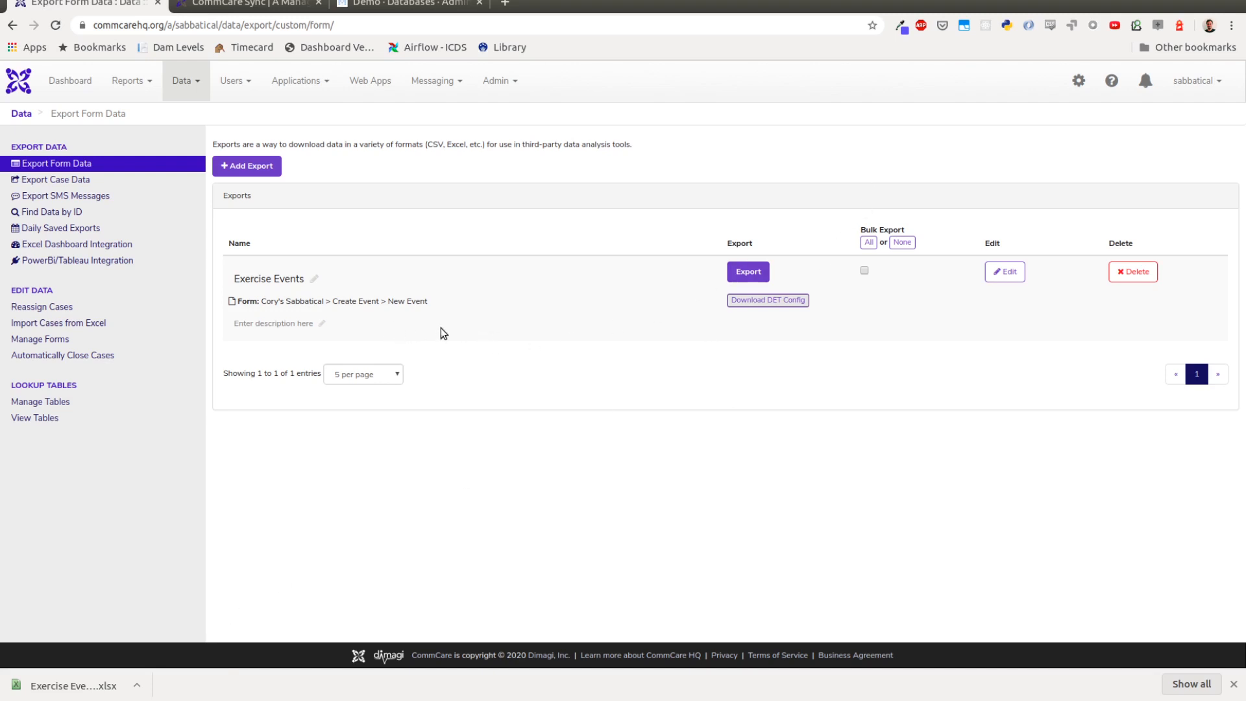
mouse_move(700, 354)
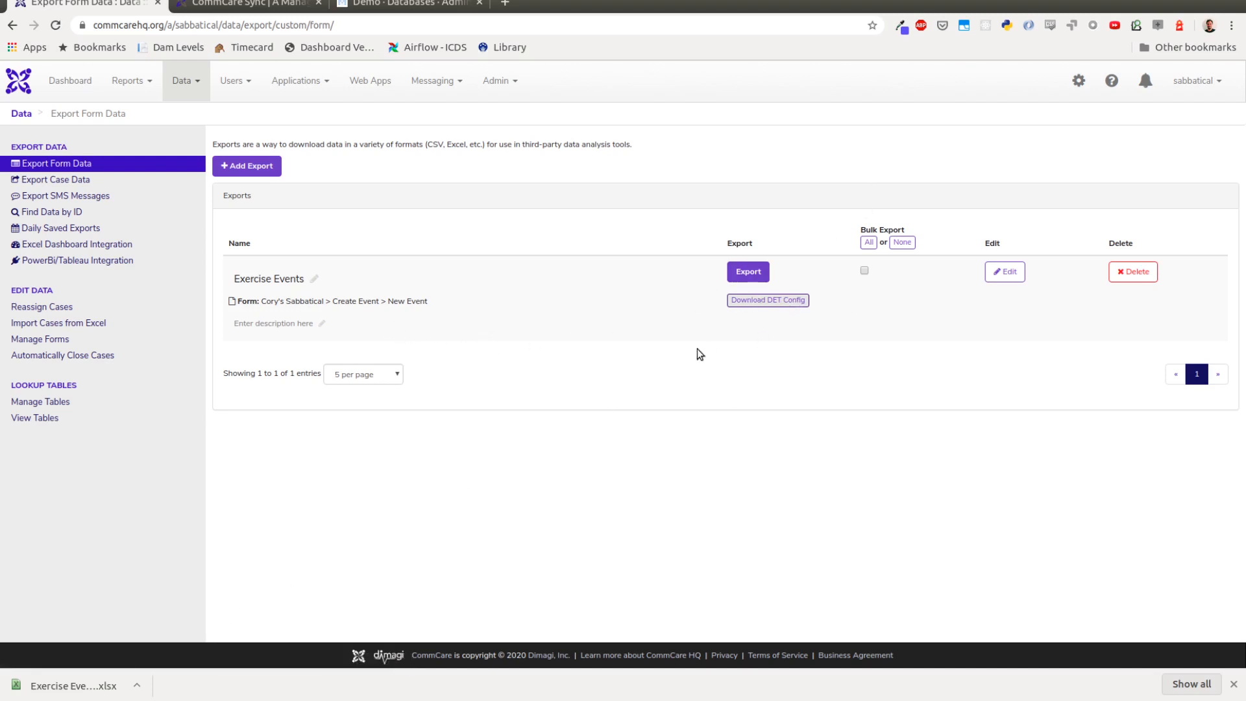
mouse_move(107, 679)
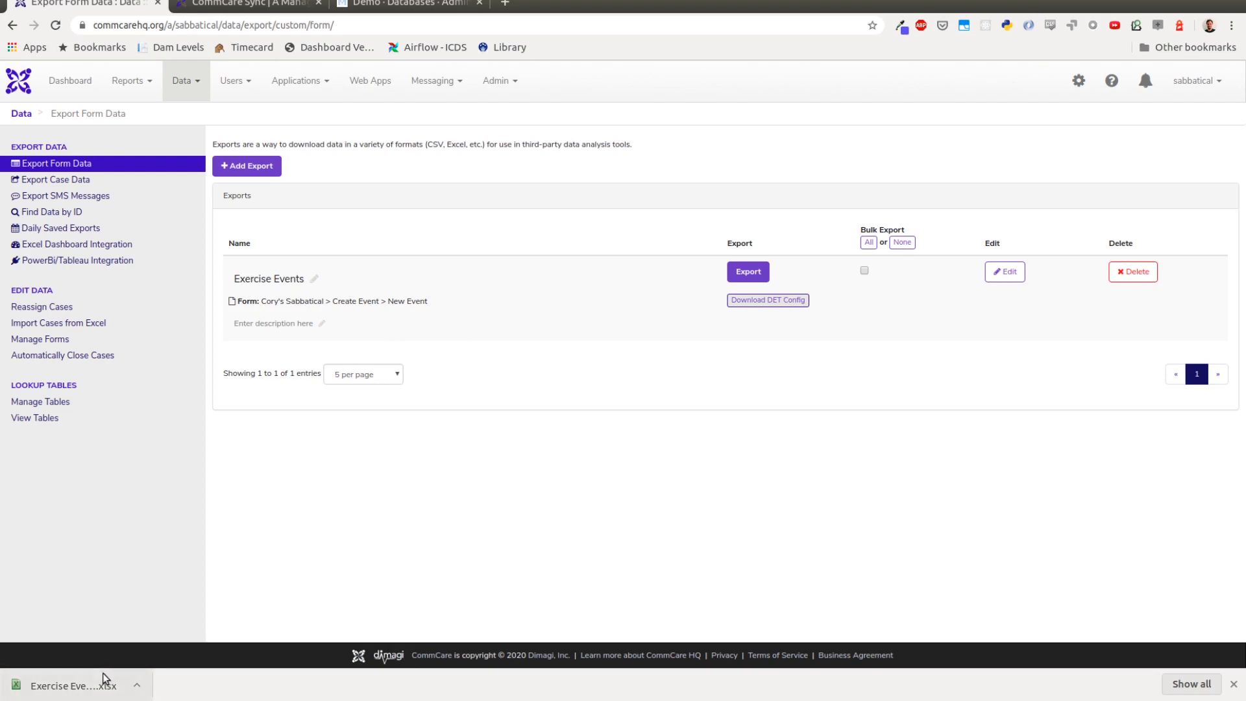
mouse_move(250, 309)
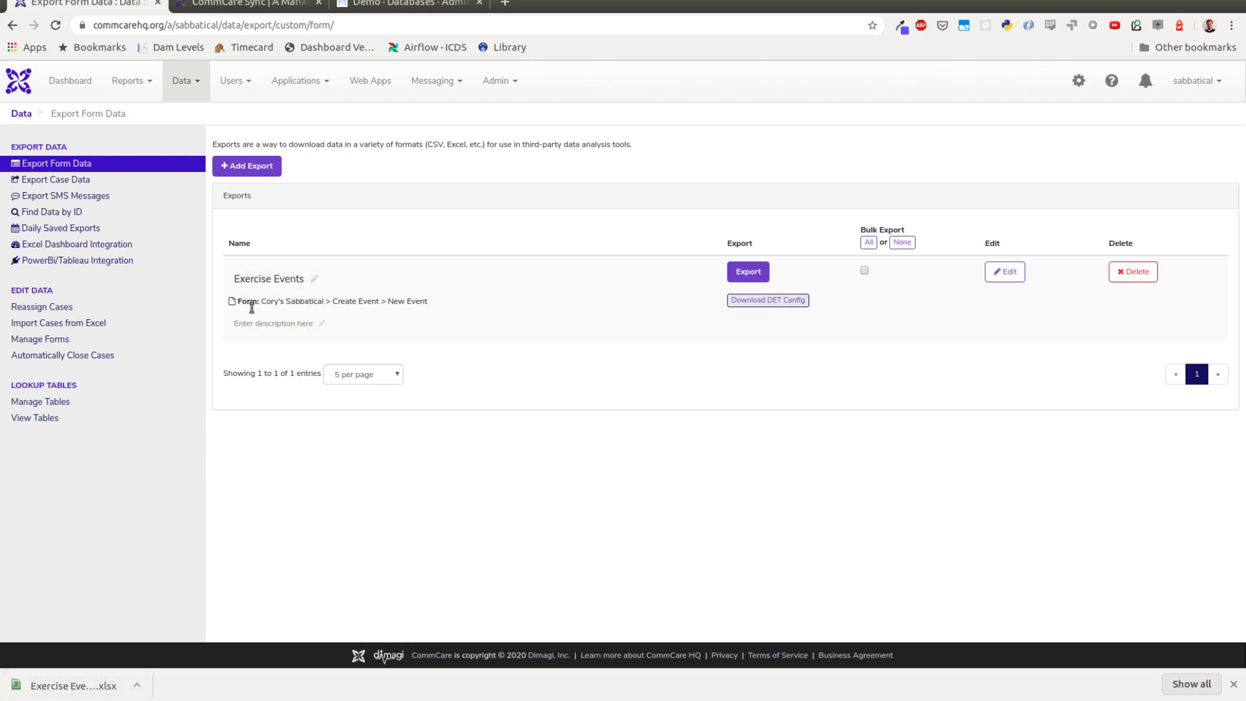
- Open the DET config in LibreOffice Calc and check the Source Field, Field and Map Via headers
click(70, 686)
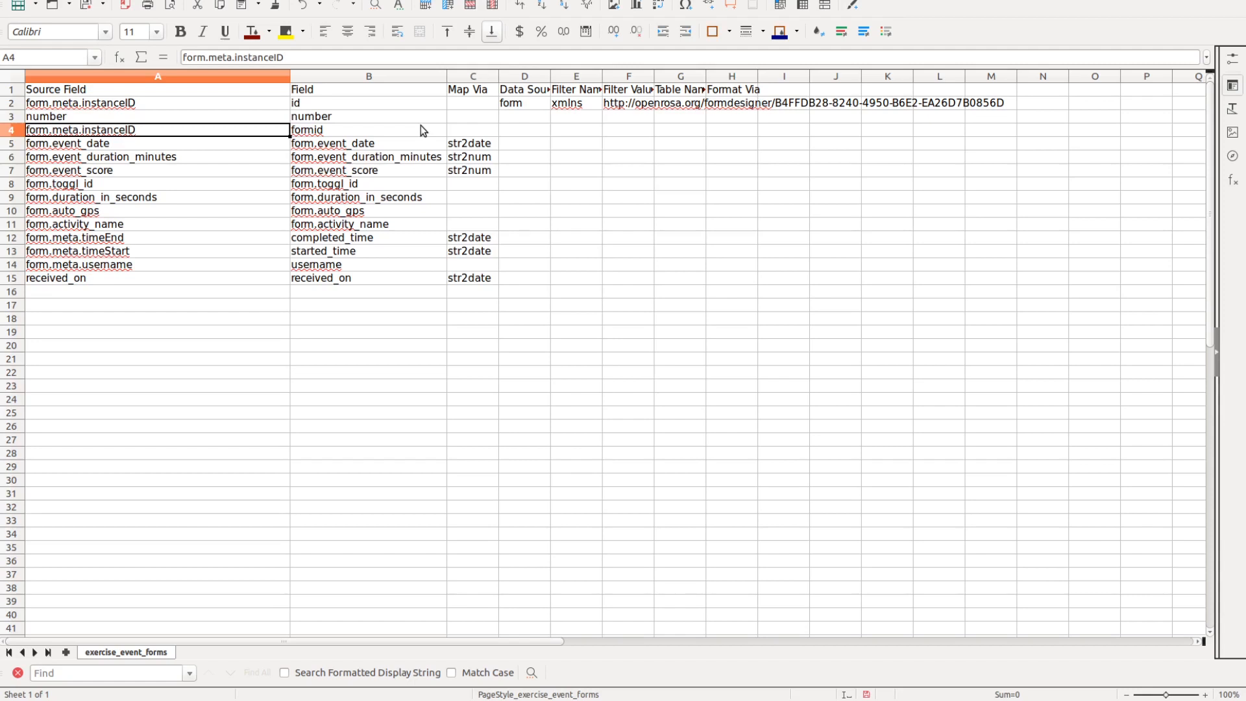
click(368, 103)
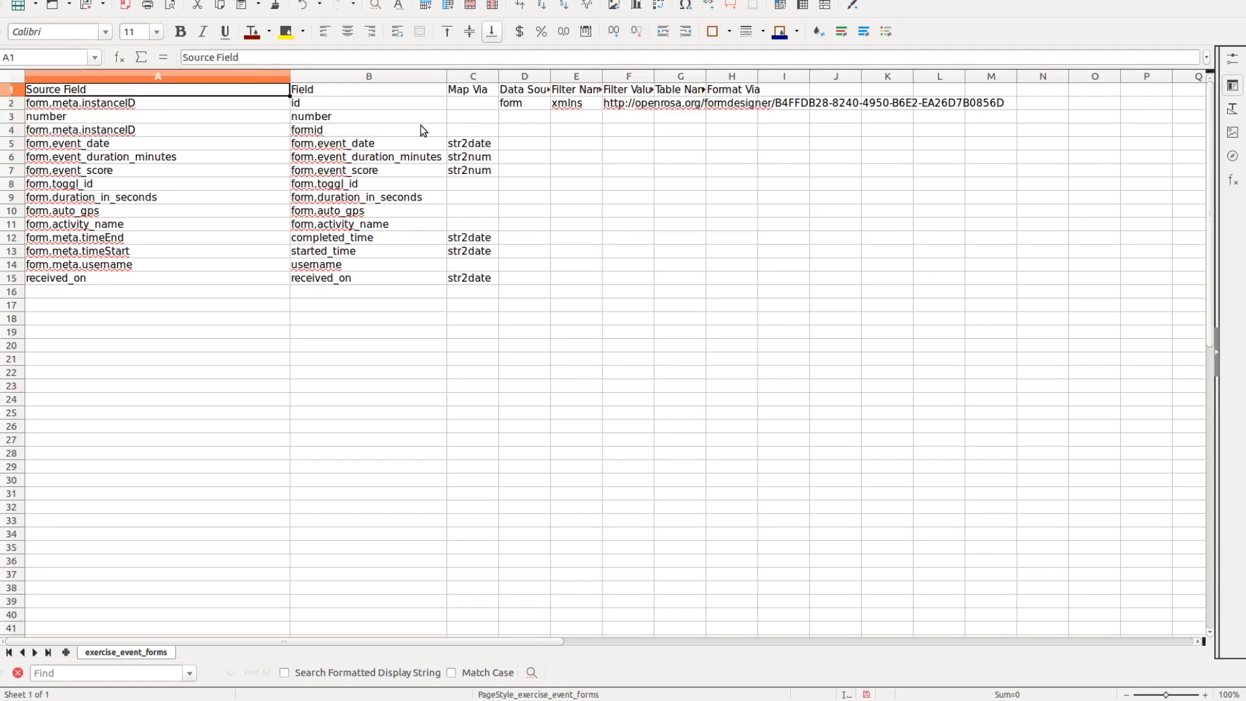
click(471, 89)
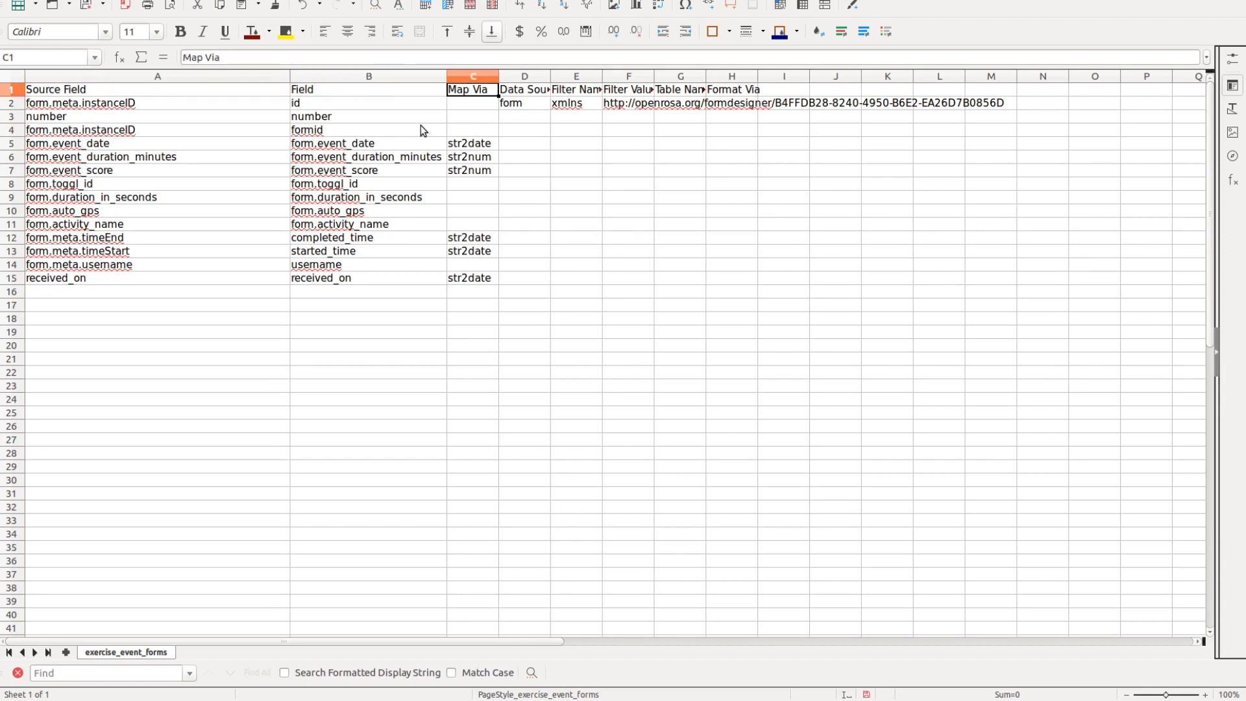
click(472, 102)
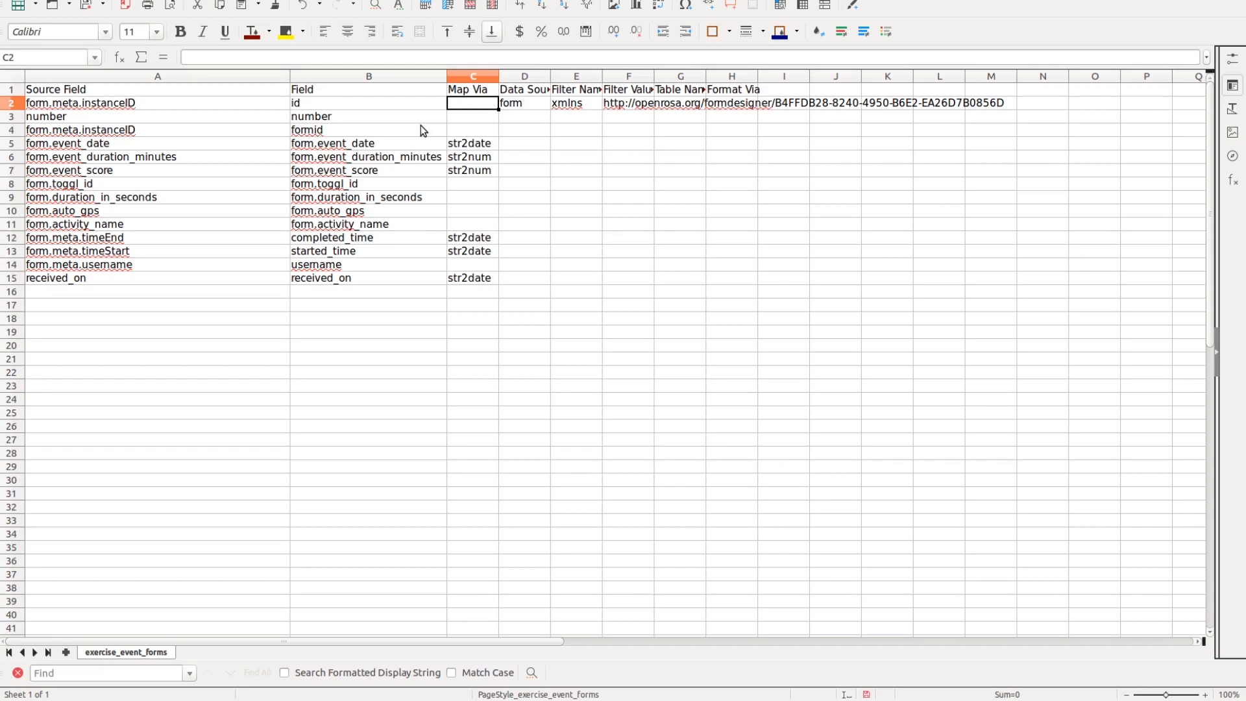
click(368, 89)
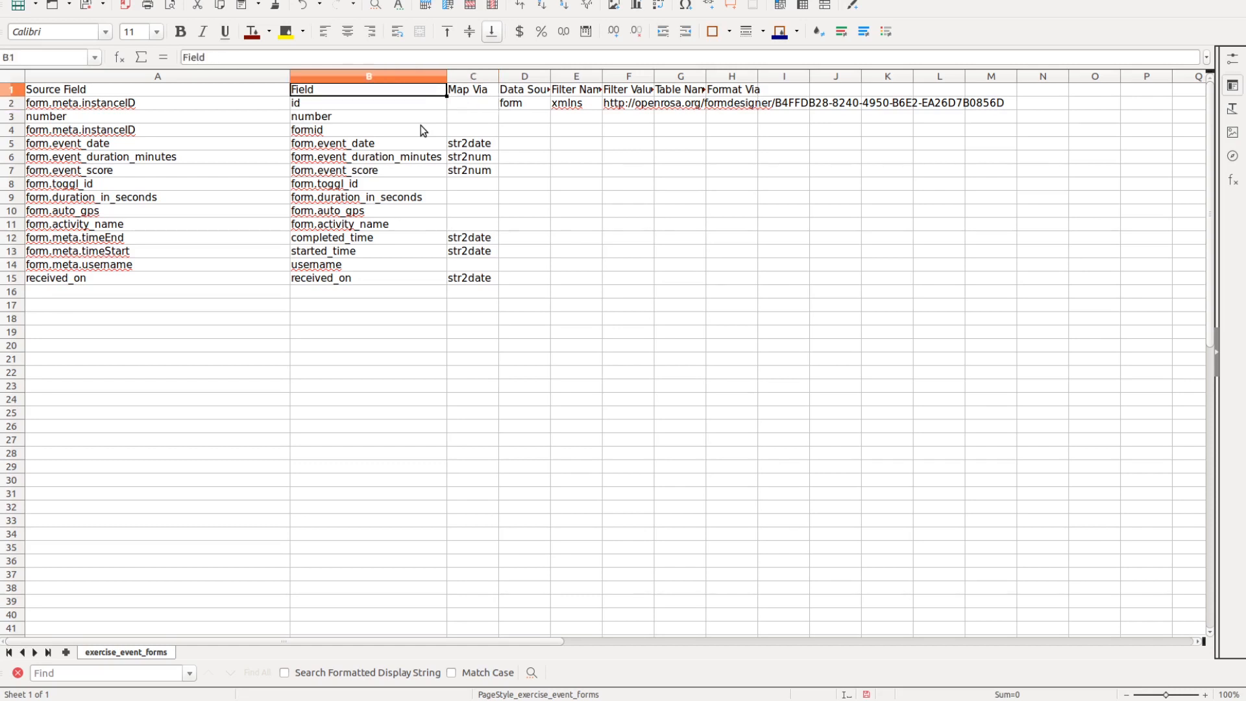
click(473, 102)
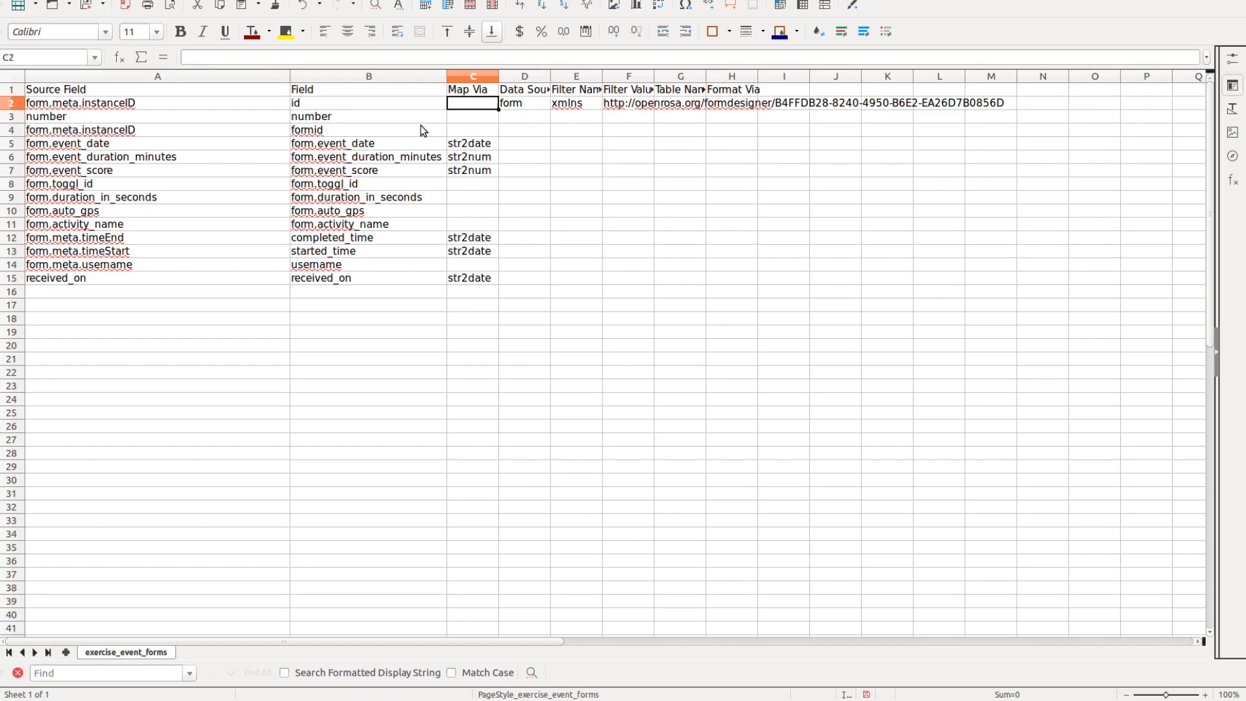
- Review the str2date and str2num mappings for form.event_date and form.event_score
click(472, 142)
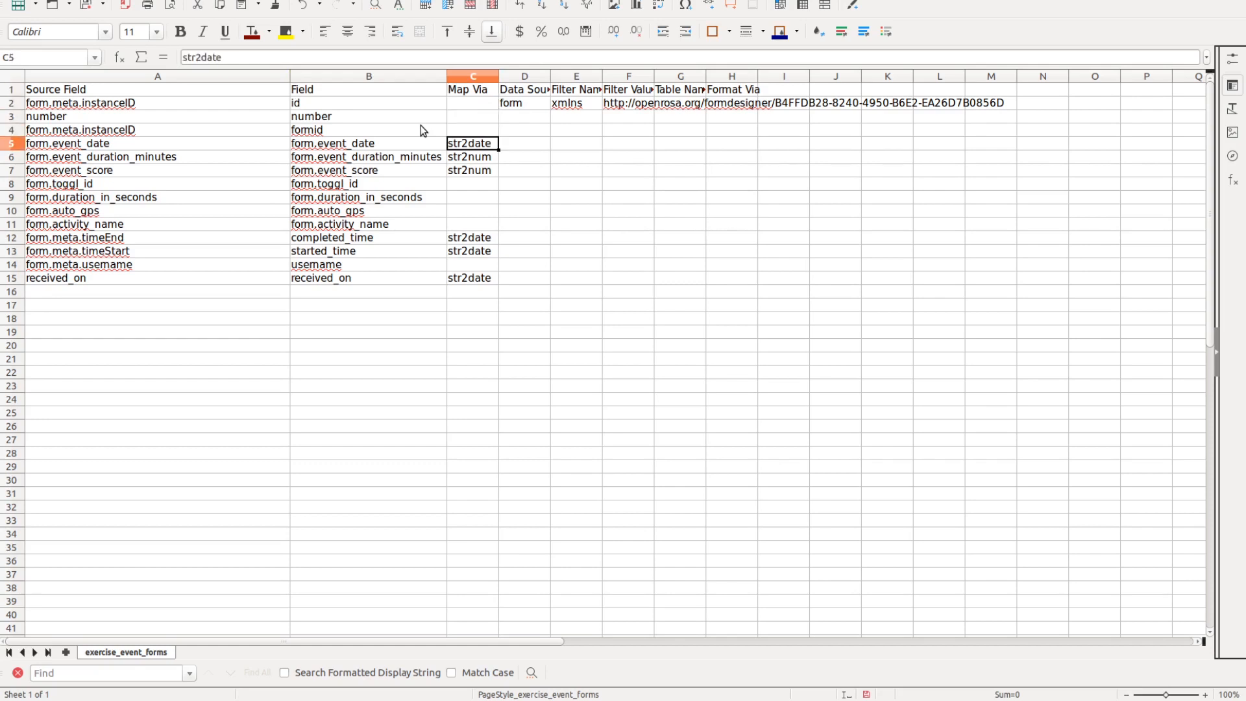
mouse_move(203, 146)
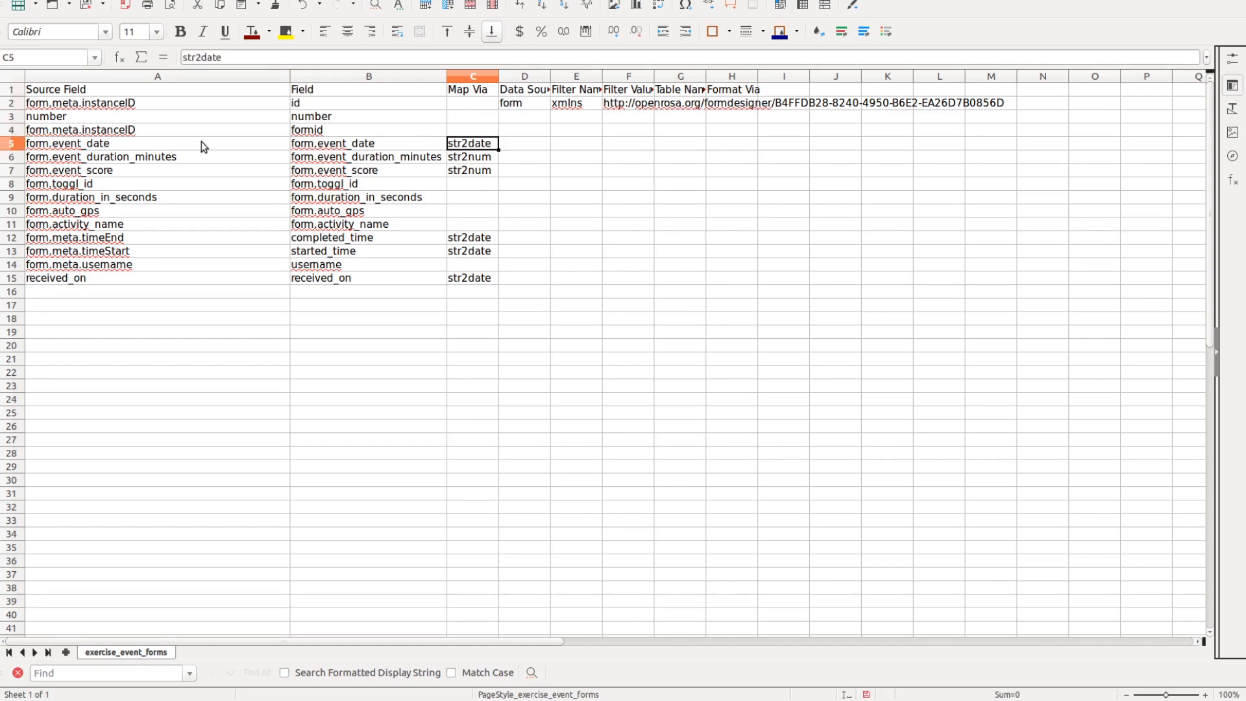
click(119, 143)
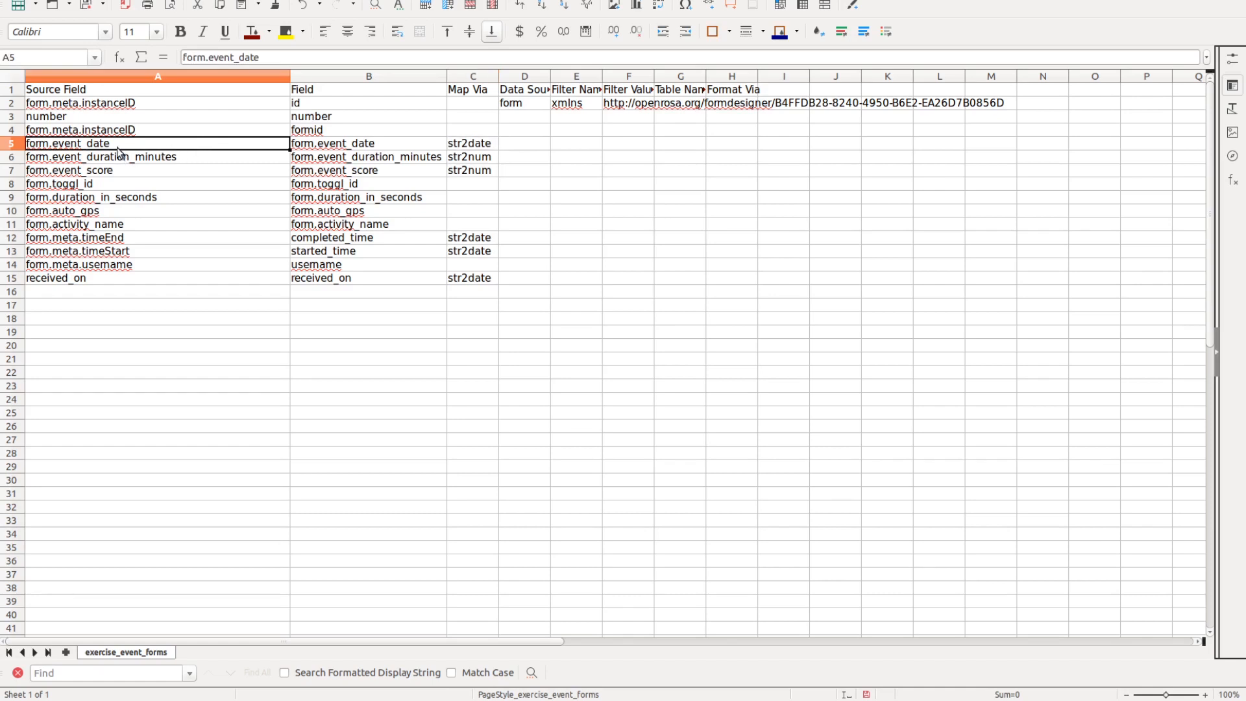
click(472, 142)
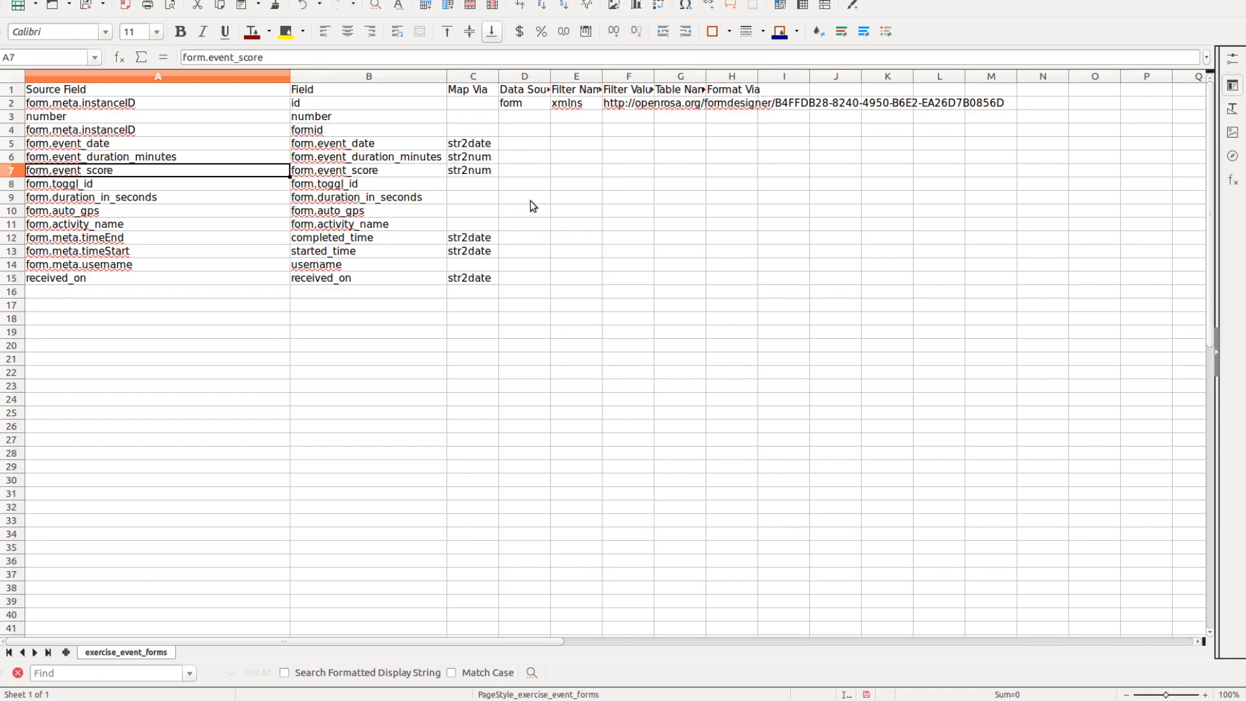
click(472, 170)
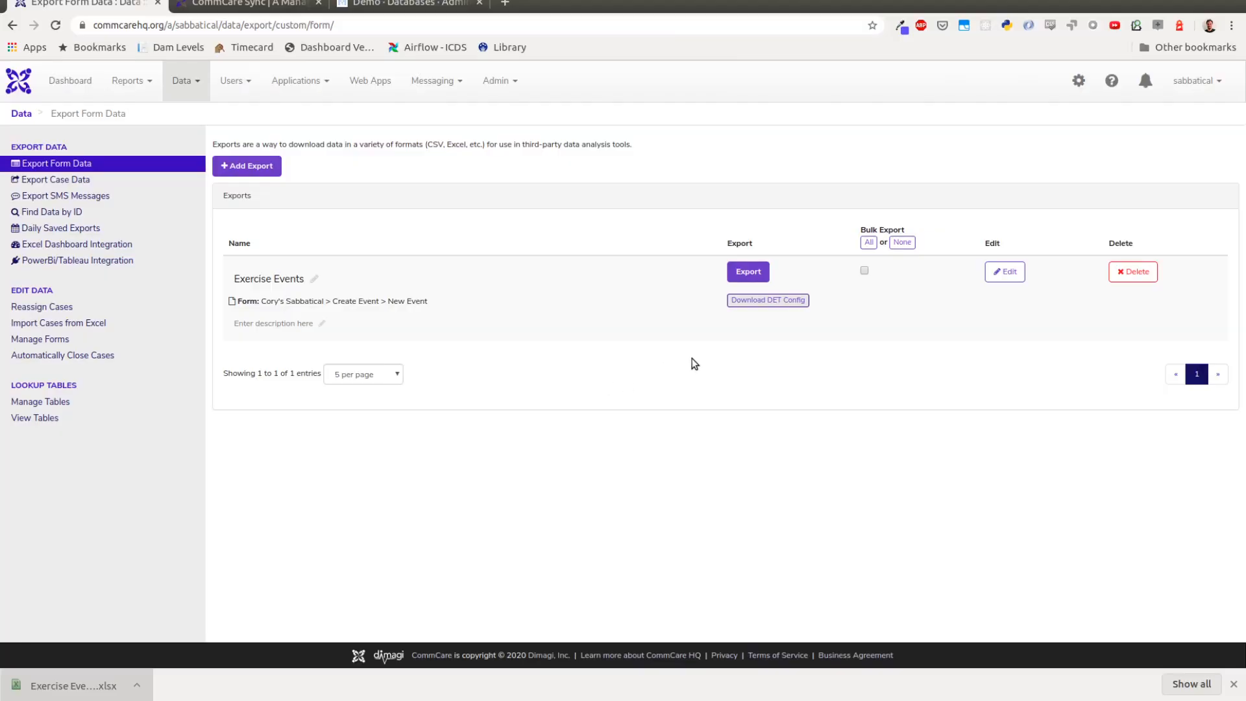
mouse_move(767, 310)
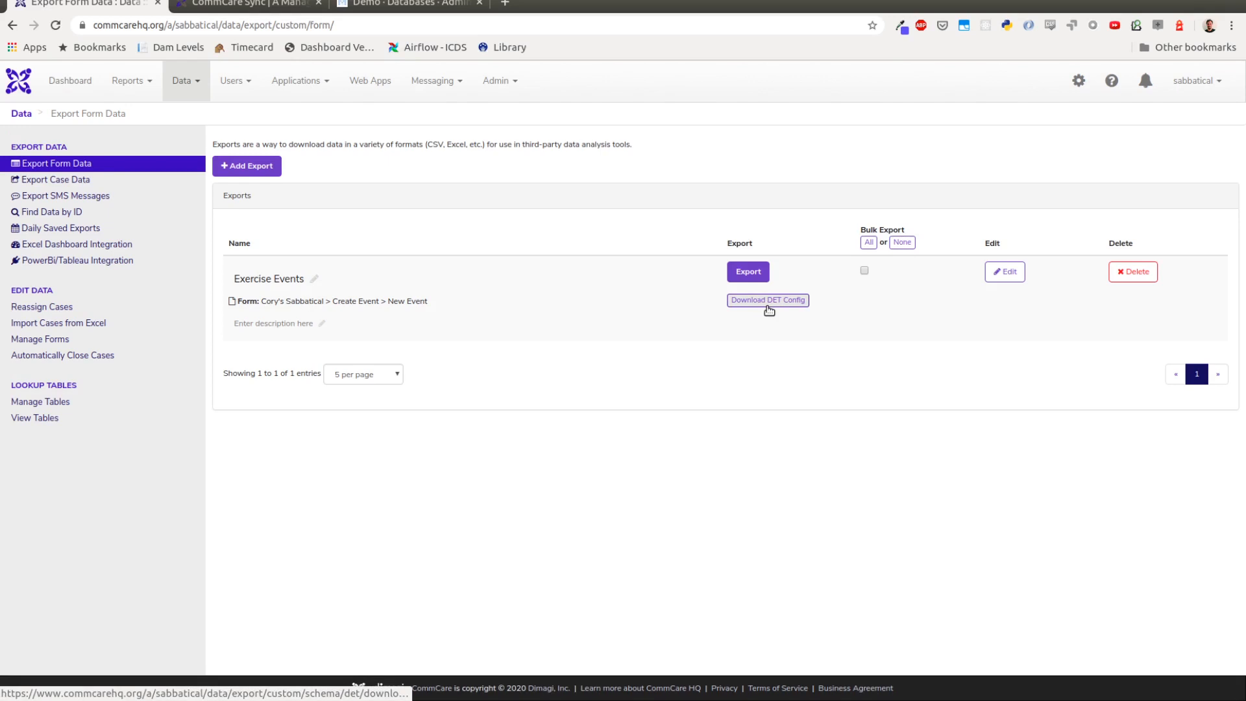
mouse_move(756, 321)
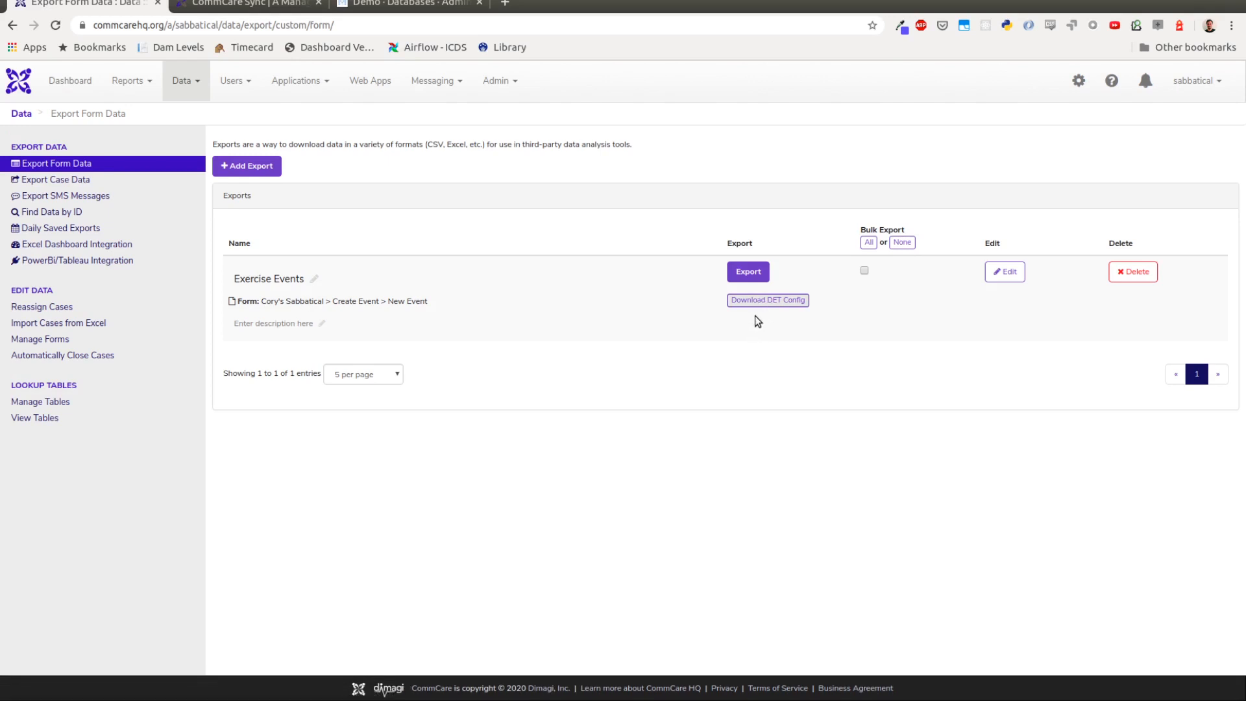
mouse_move(768, 300)
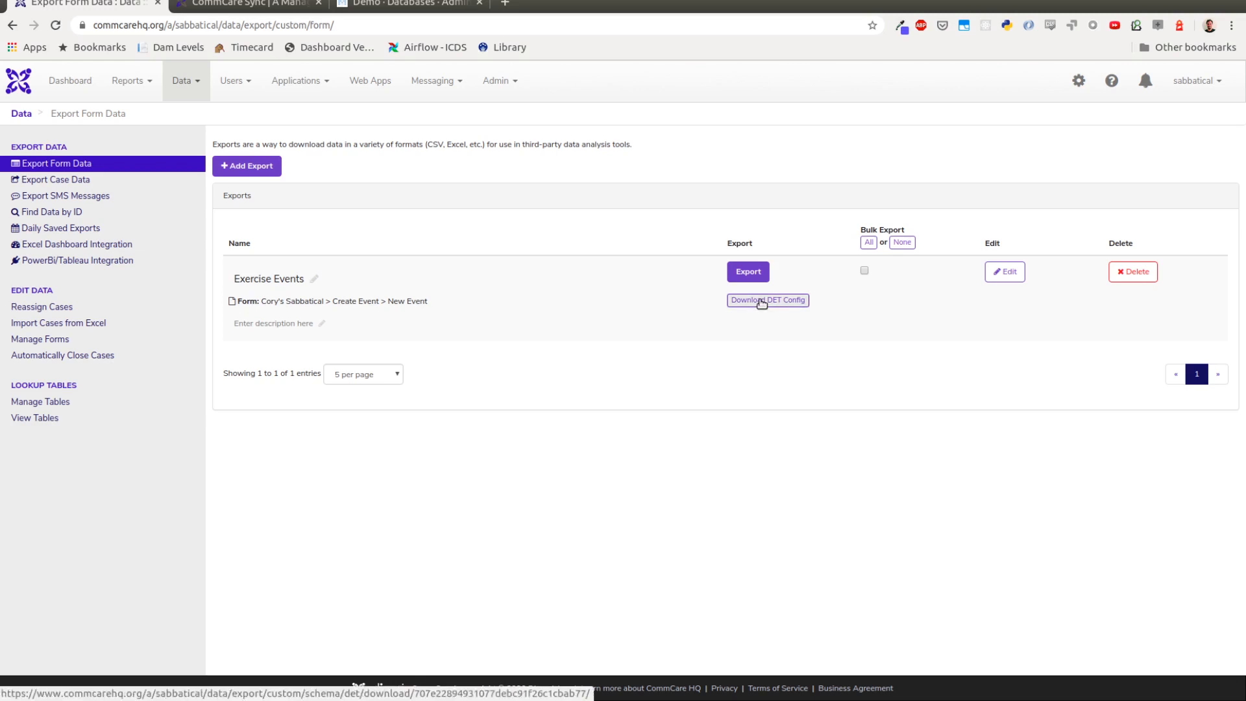
mouse_move(754, 306)
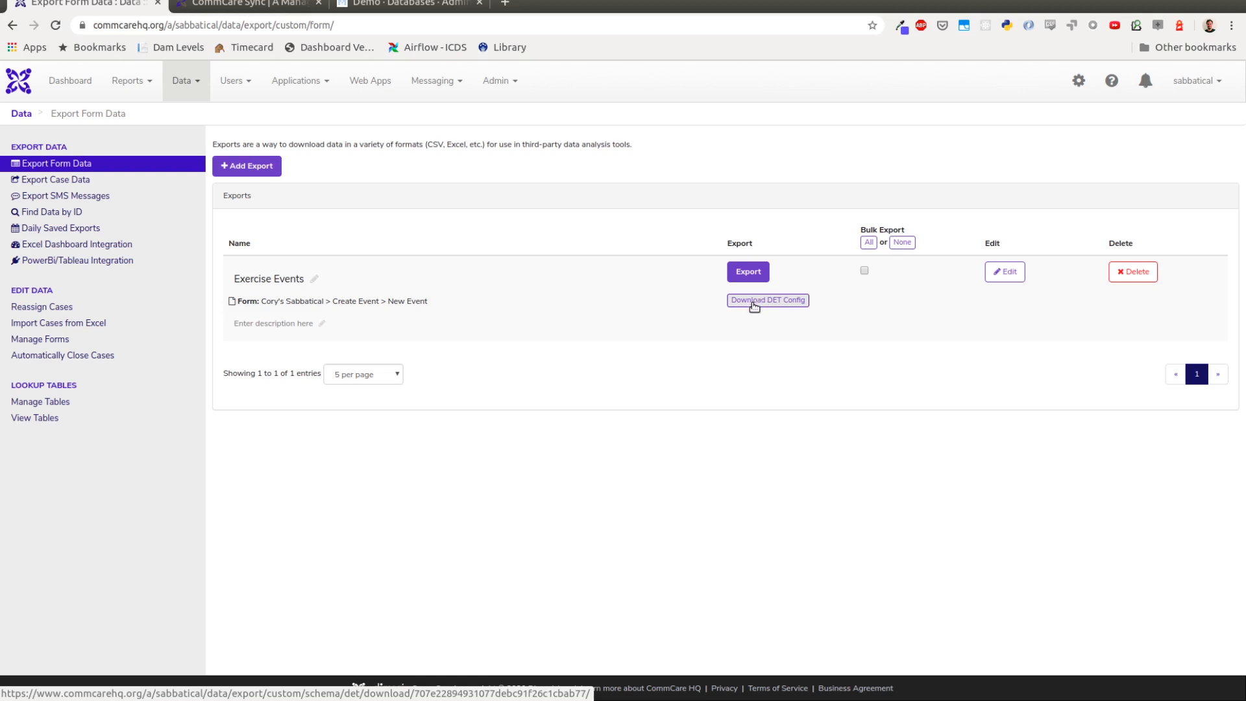
- Switch to the browser tab showing the CommCare Sync home page
click(246, 4)
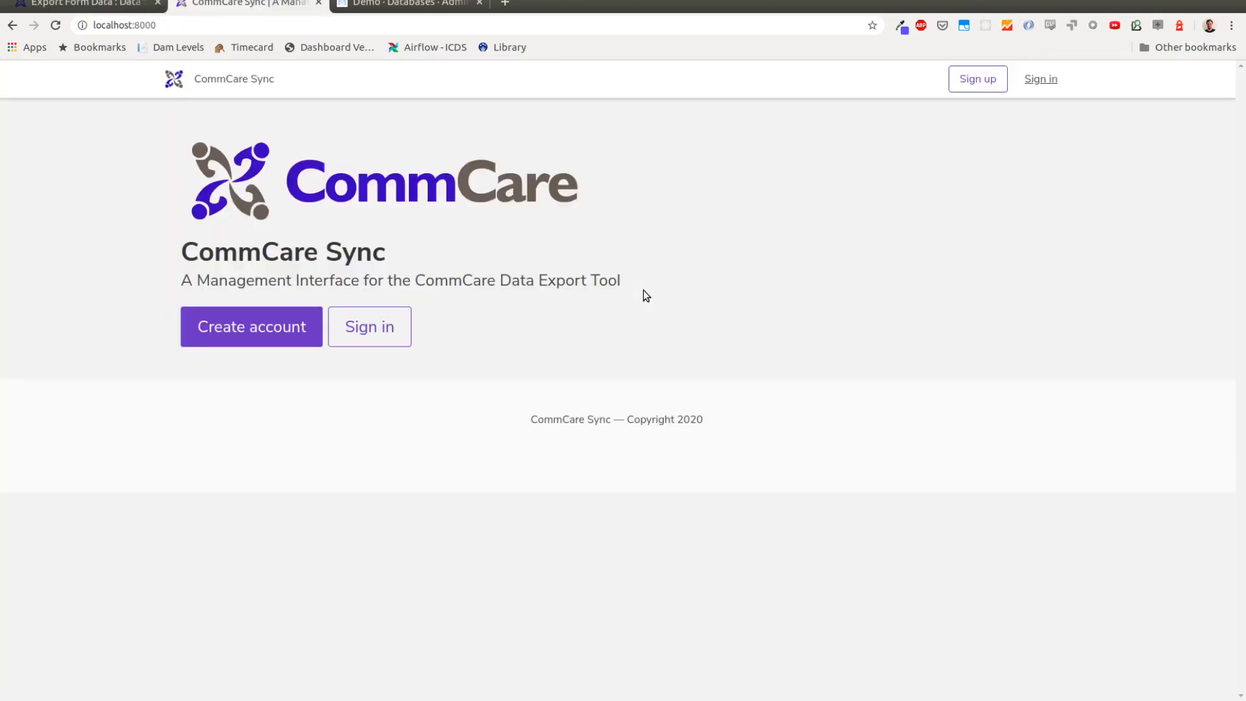
mouse_move(642, 290)
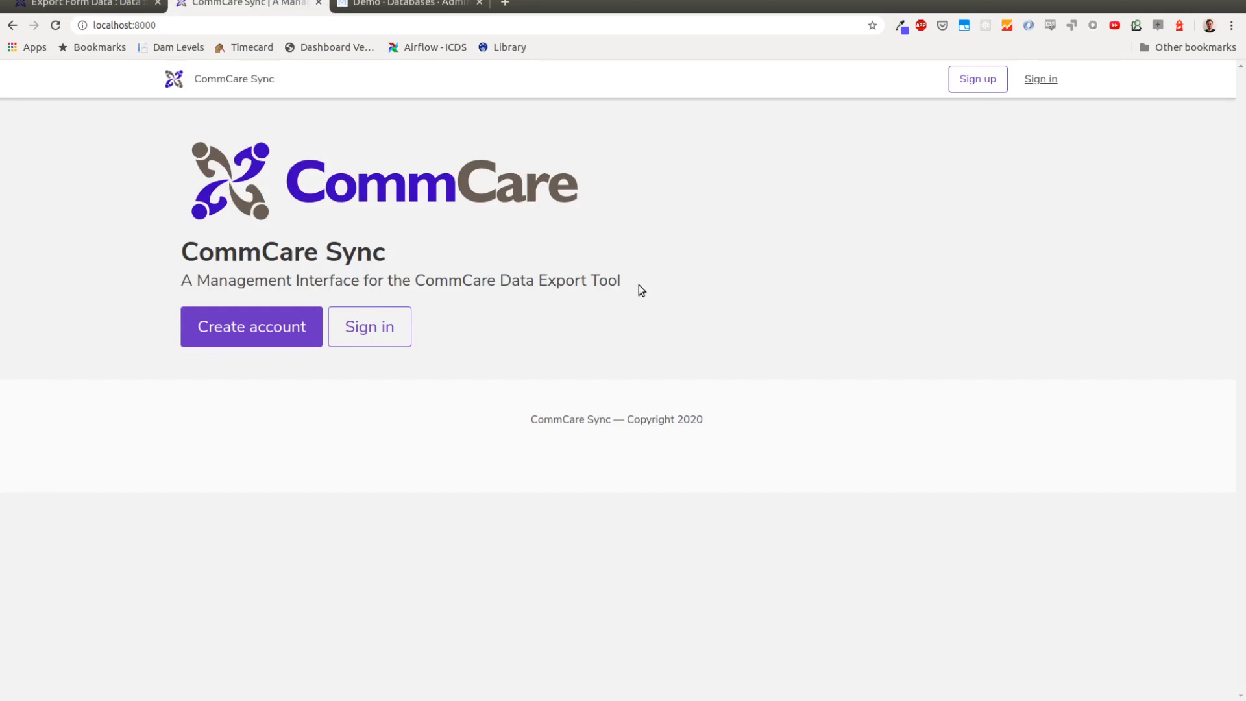
- Sign in to CommCare Sync with the saved email and password
click(368, 327)
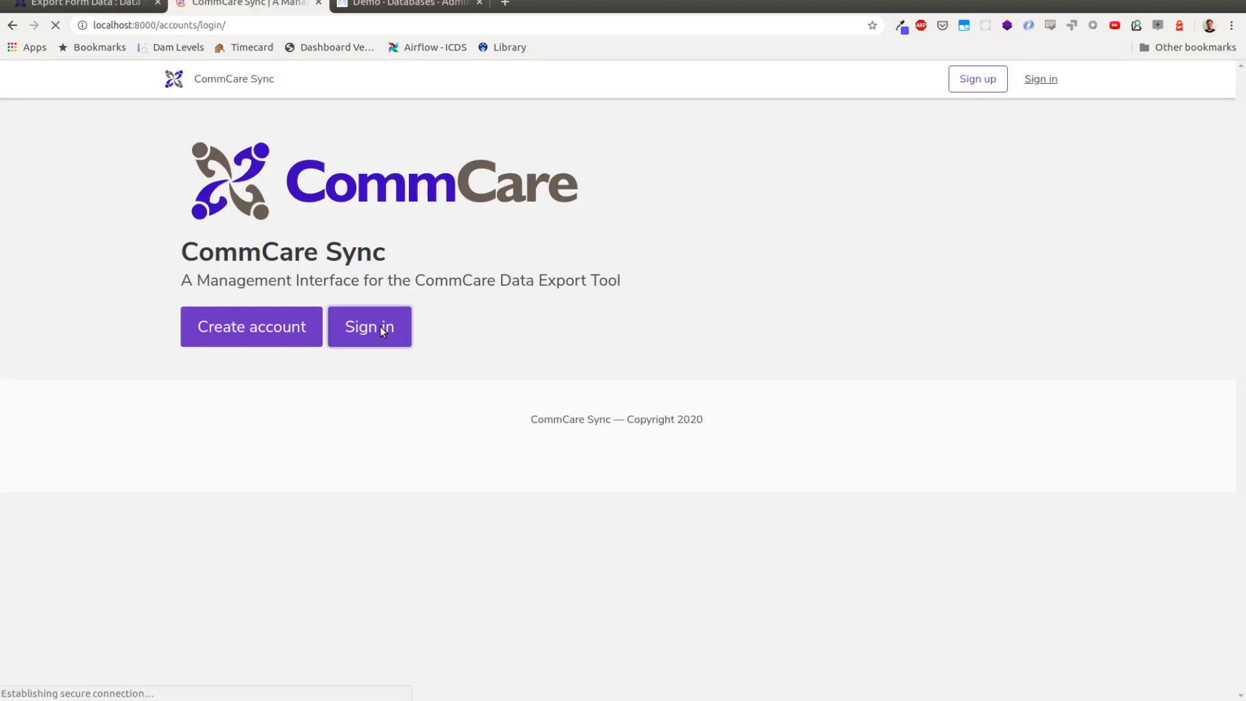
click(368, 326)
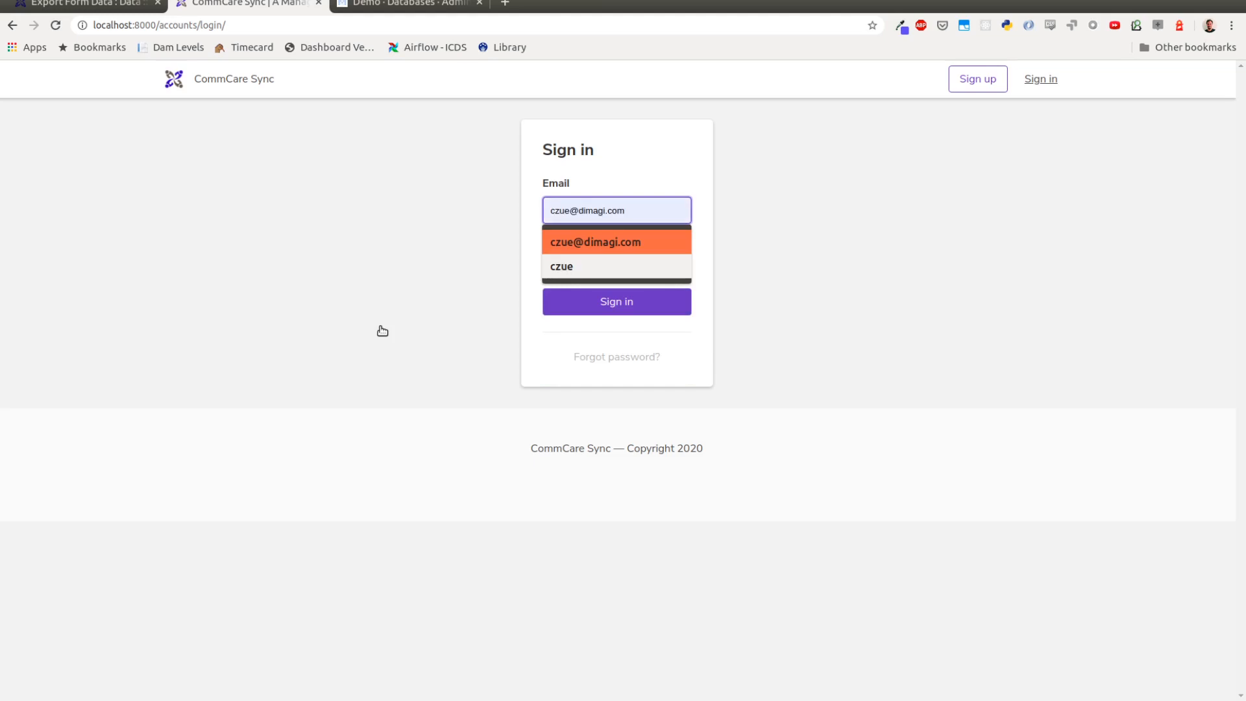
click(595, 242)
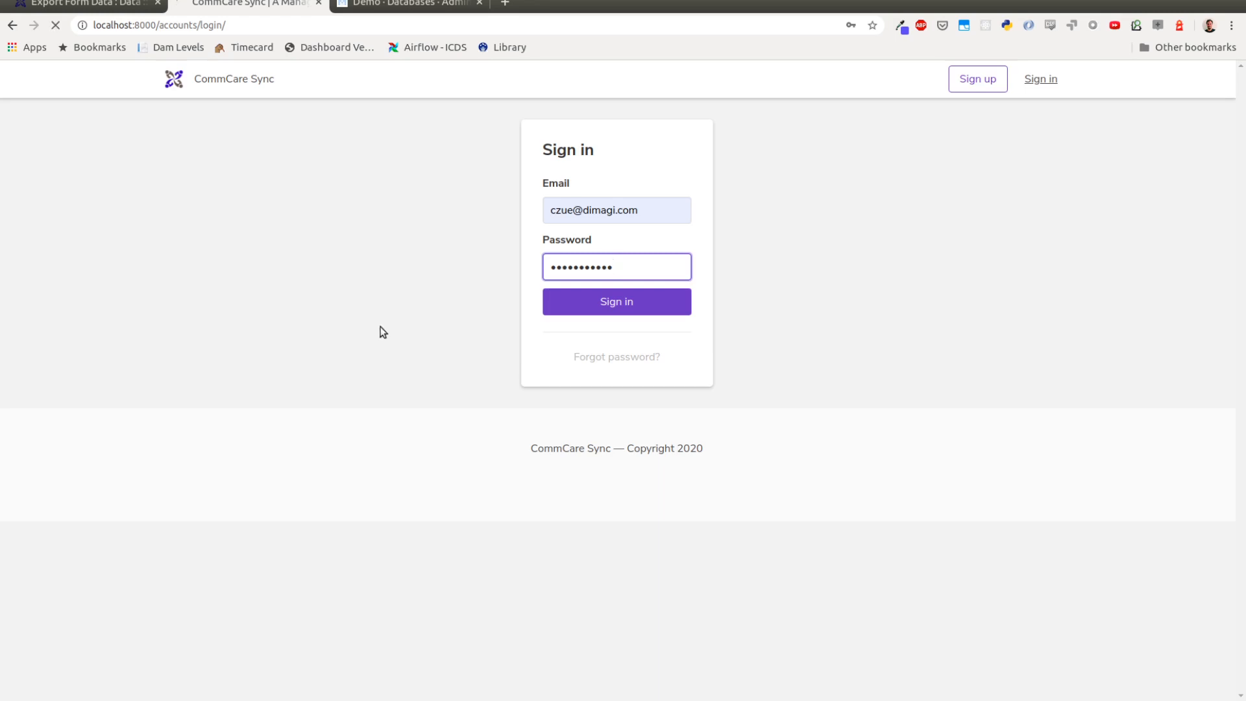
click(616, 301)
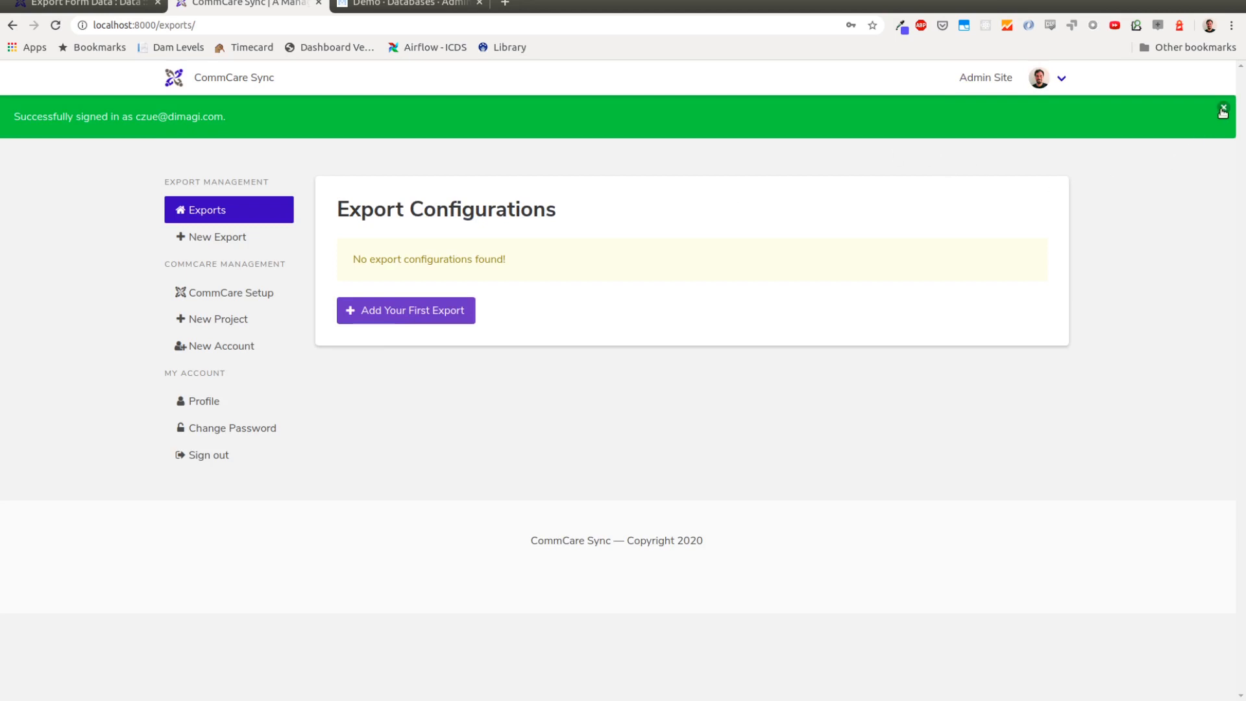
- Close the green sign-in success banner on the Export Configurations page
click(1221, 110)
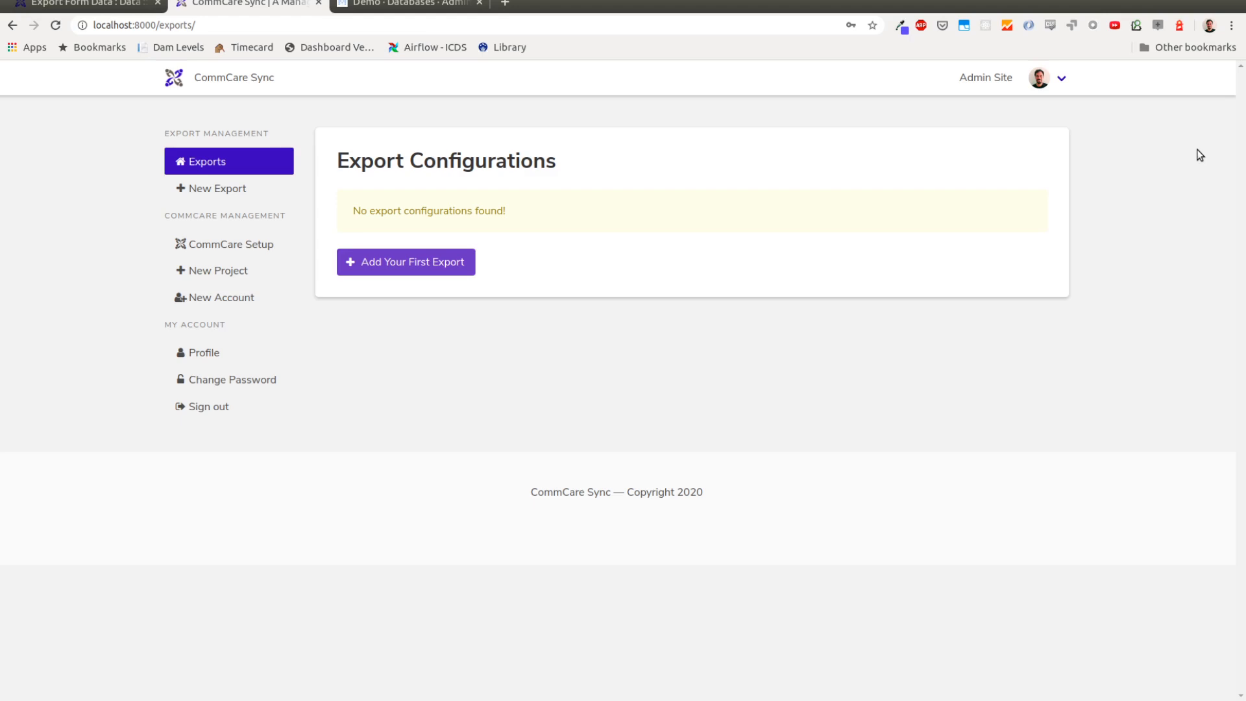
mouse_move(680, 151)
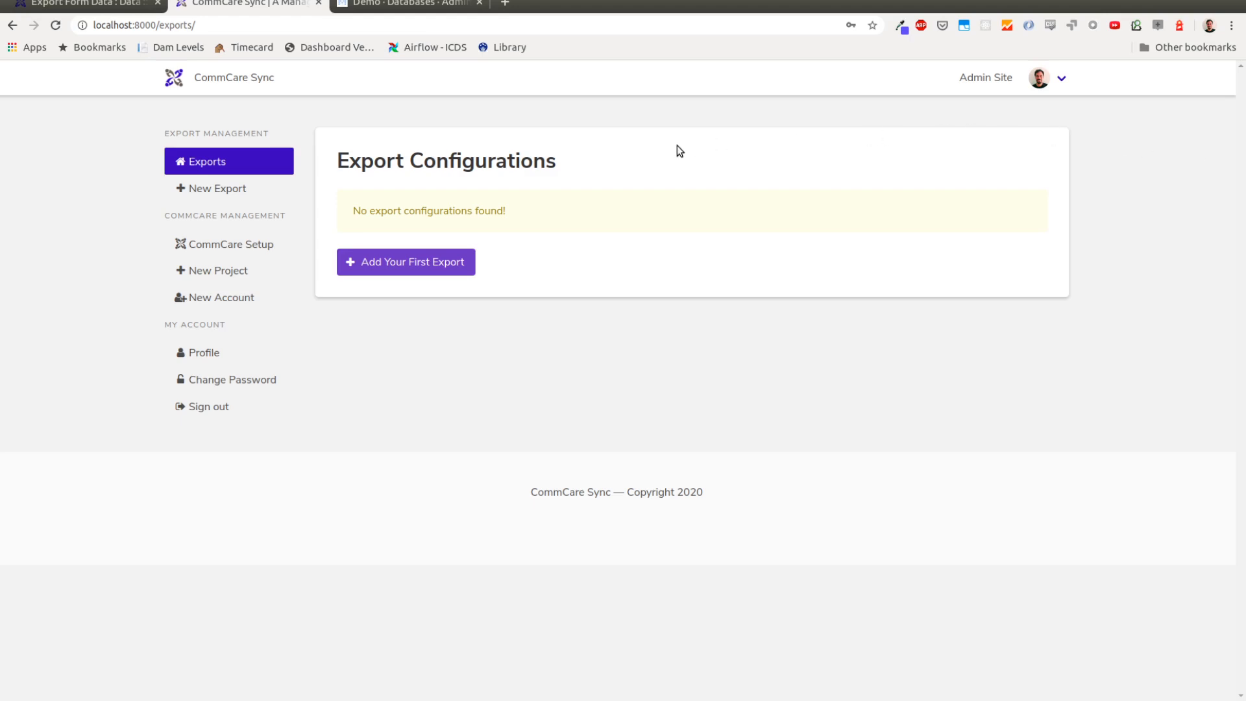
mouse_move(651, 166)
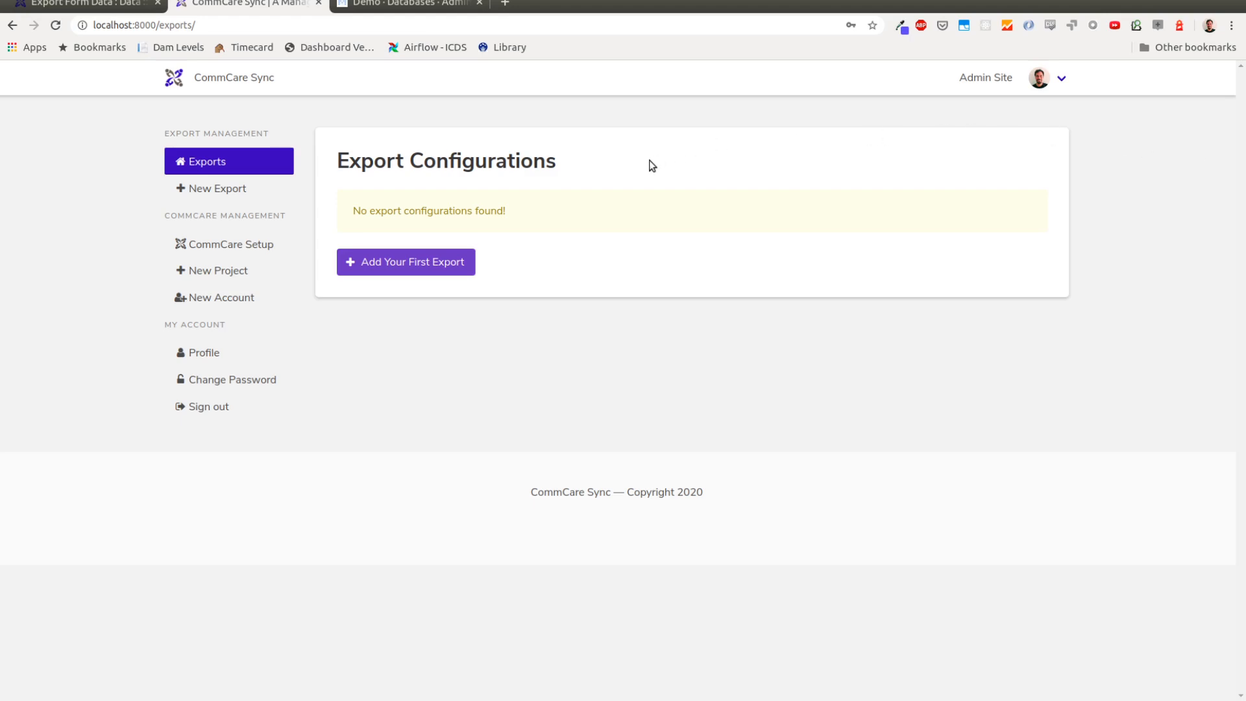
double_click(445, 160)
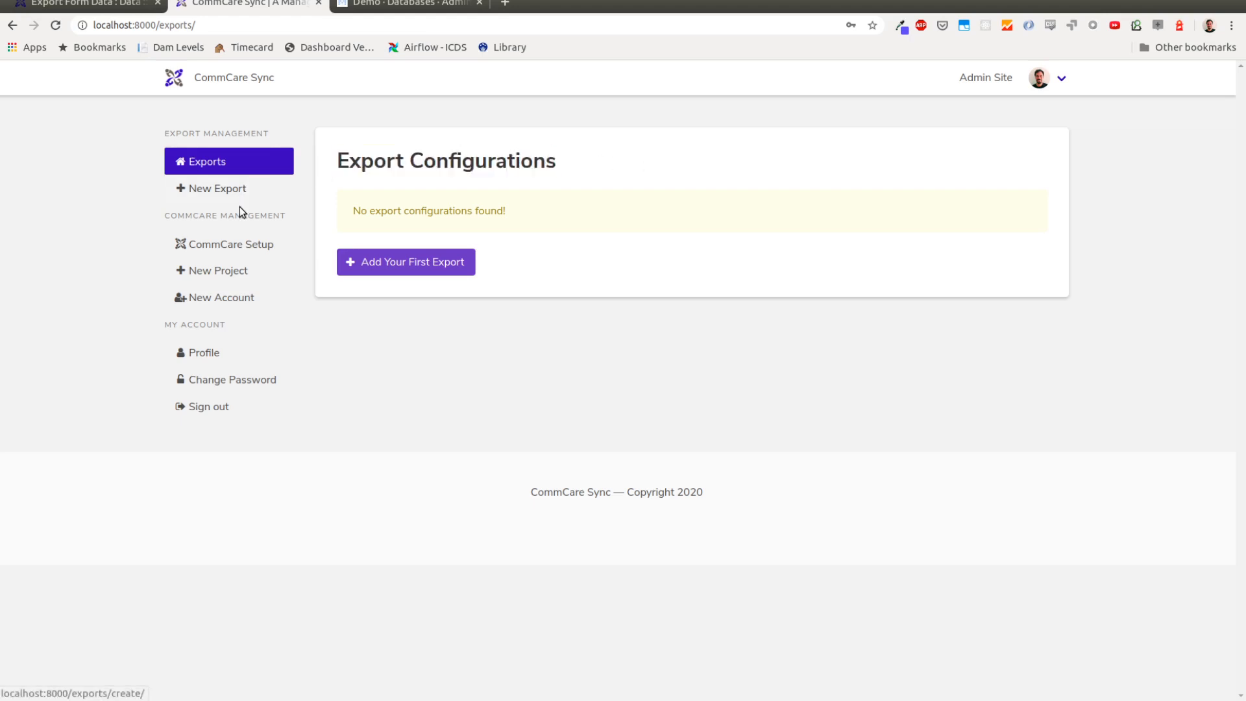
click(231, 244)
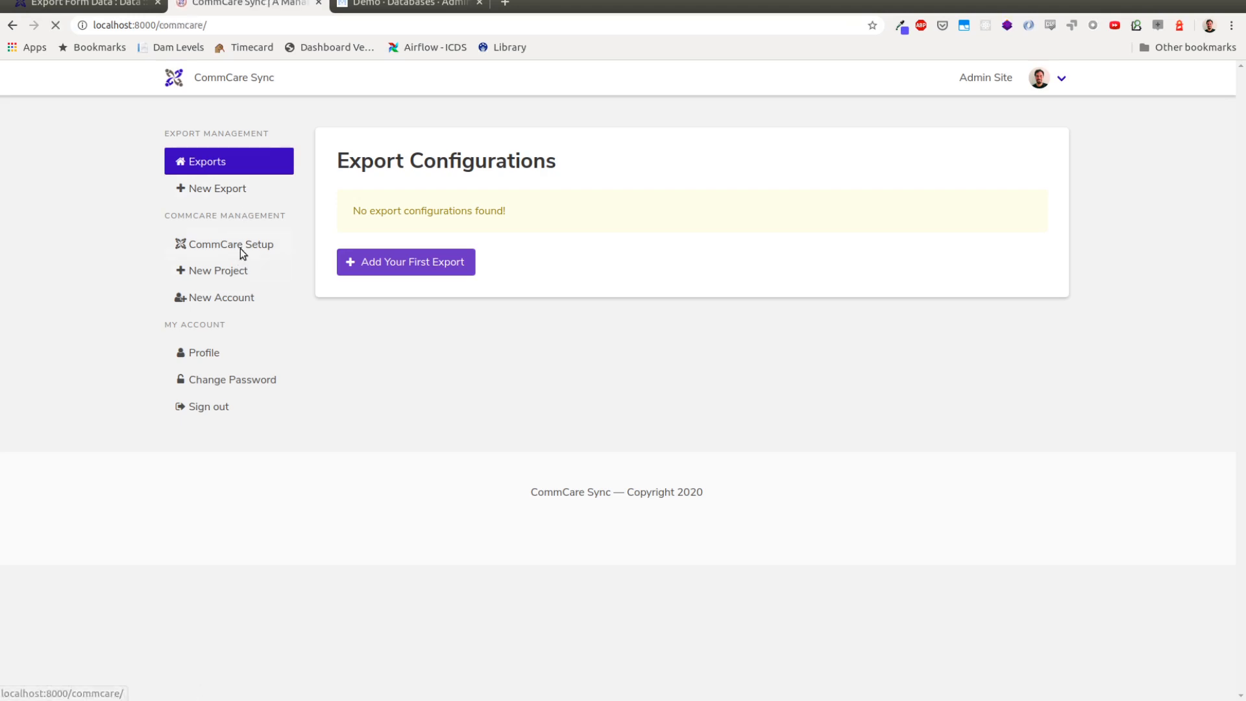
click(230, 244)
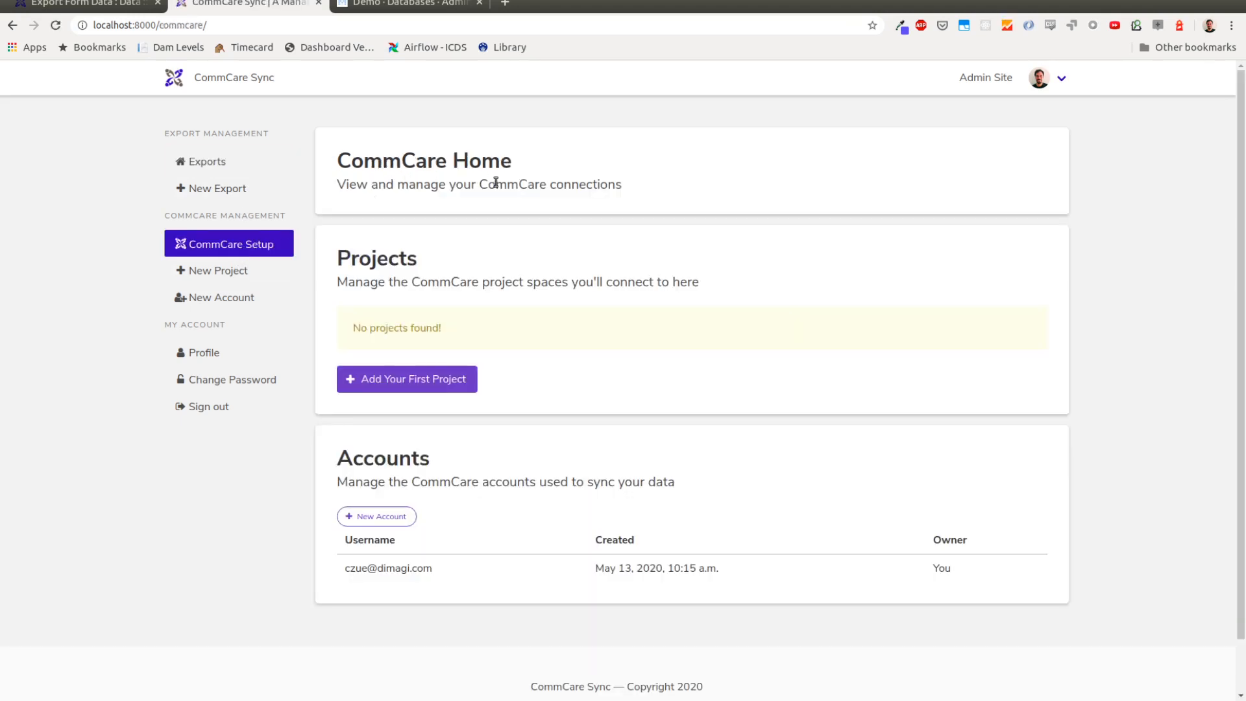
scroll(down, 3)
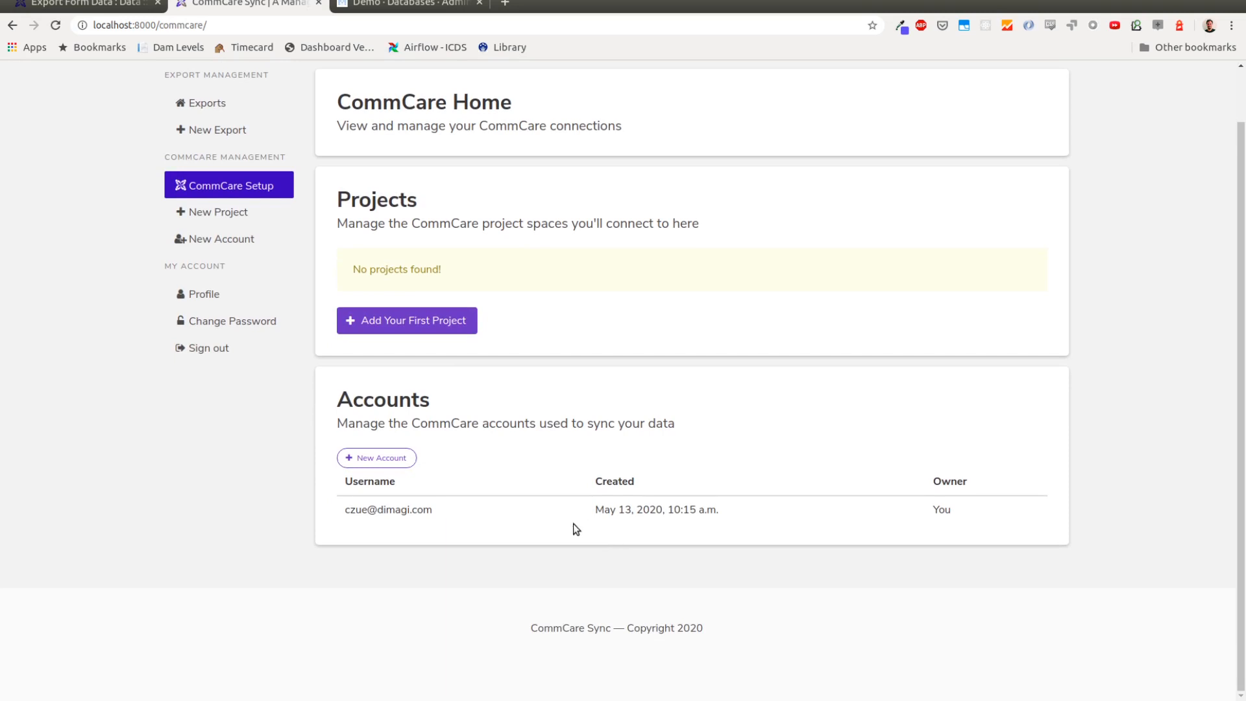
double_click(388, 509)
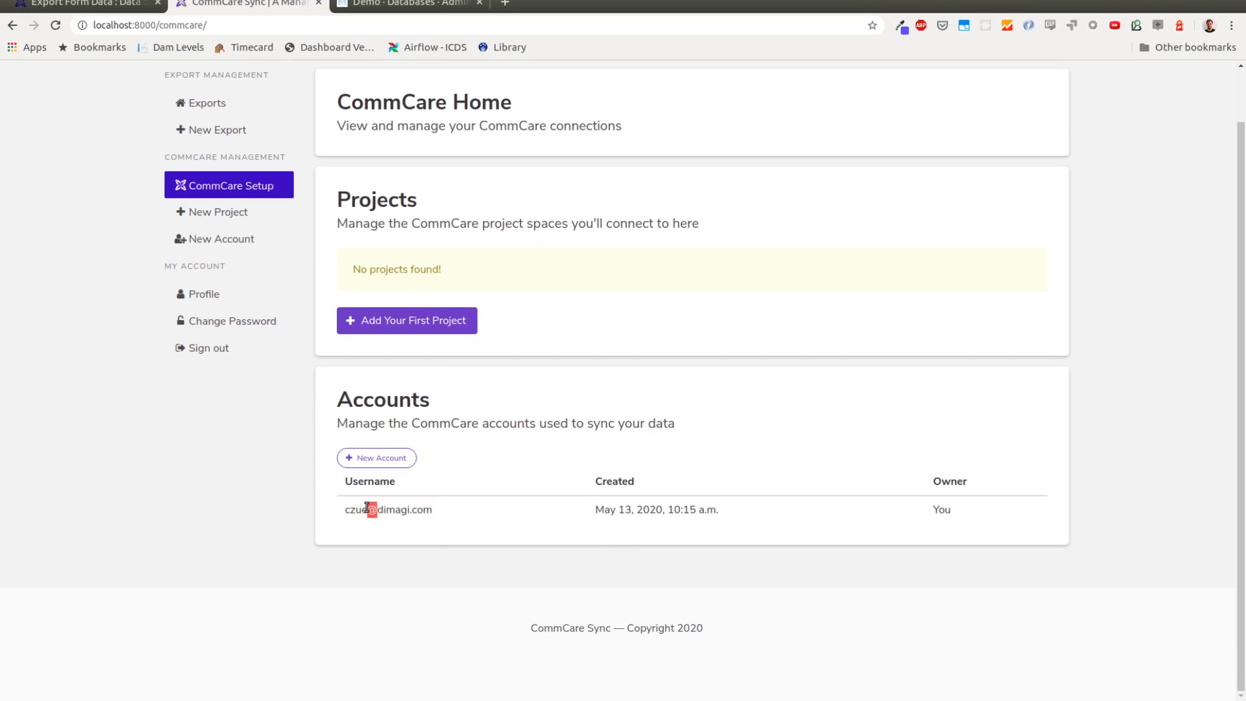
click(375, 457)
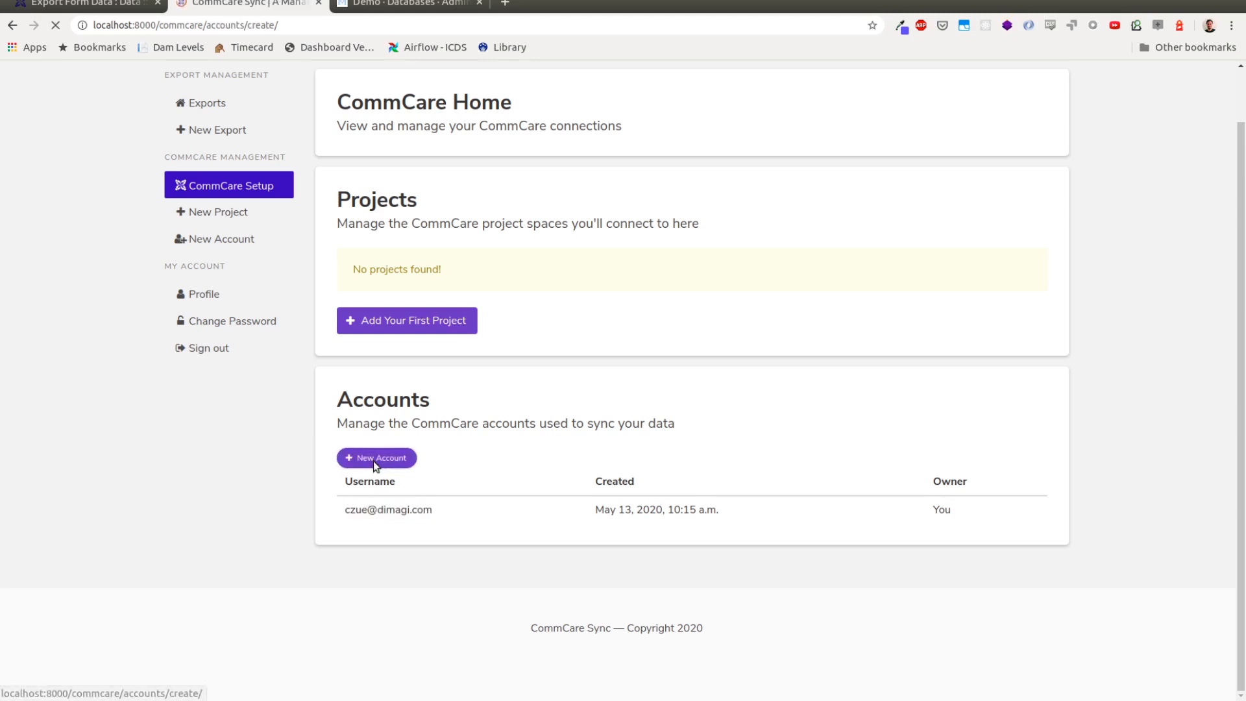
click(376, 457)
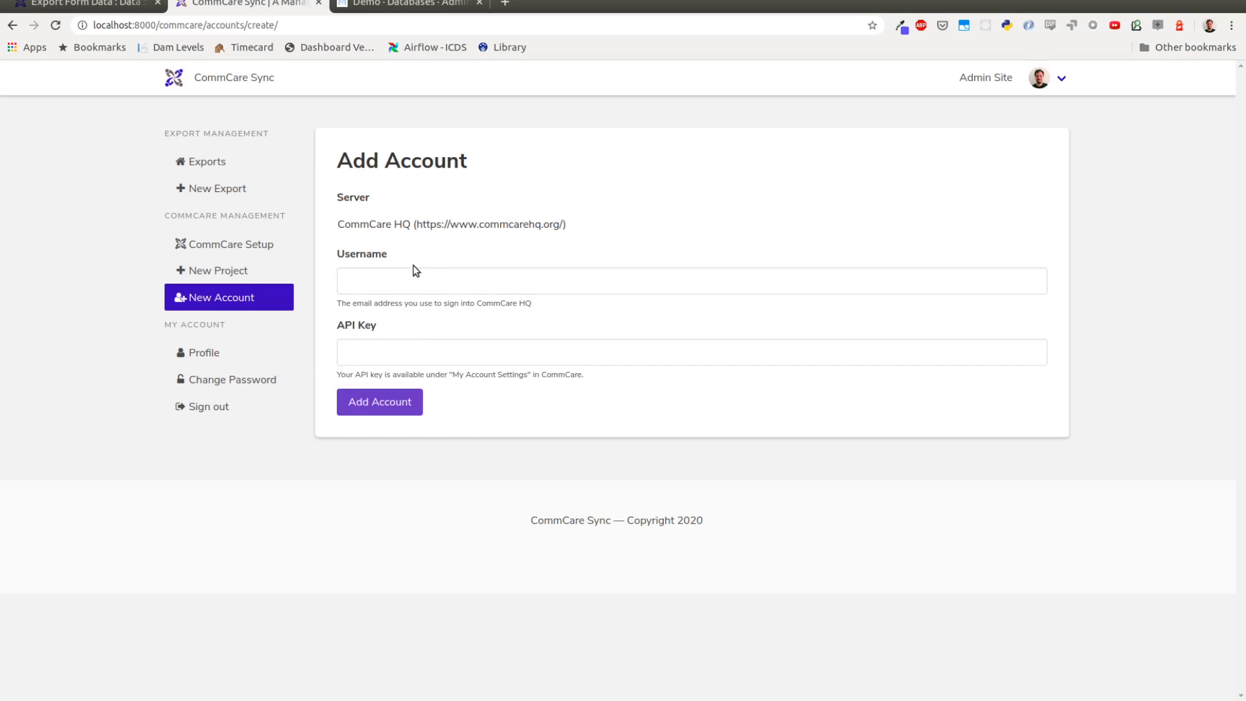
mouse_move(411, 268)
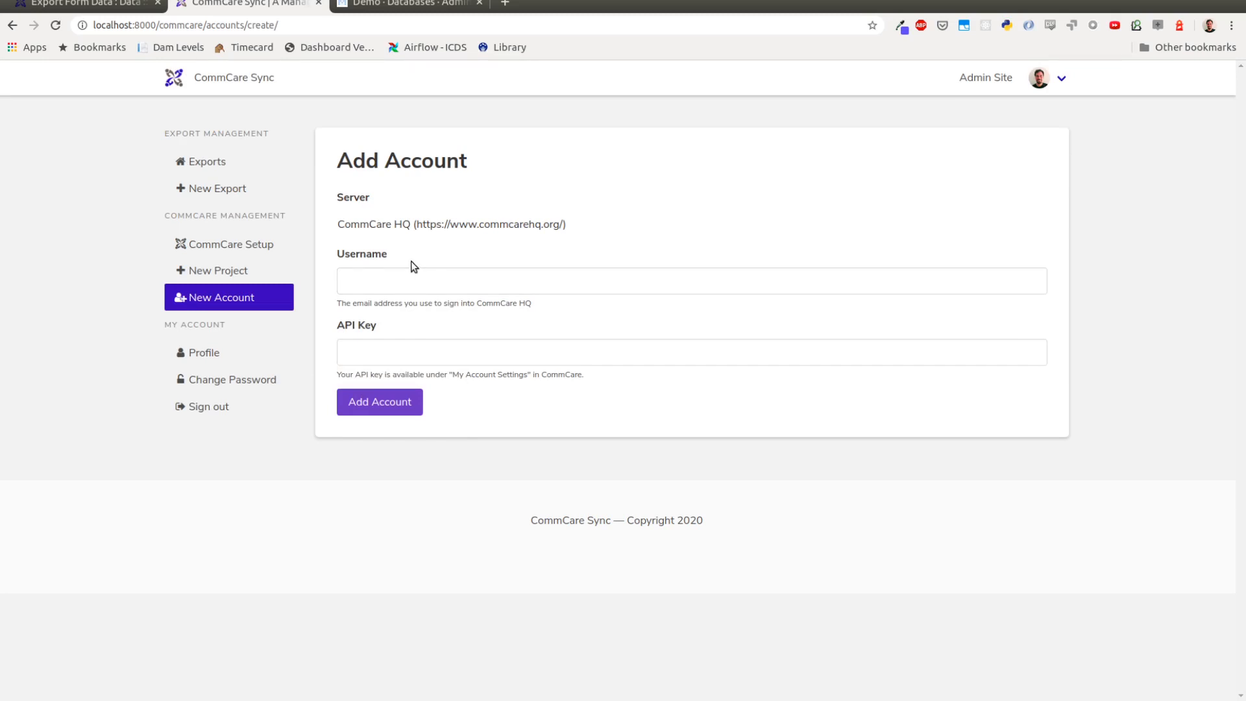
mouse_move(248, 256)
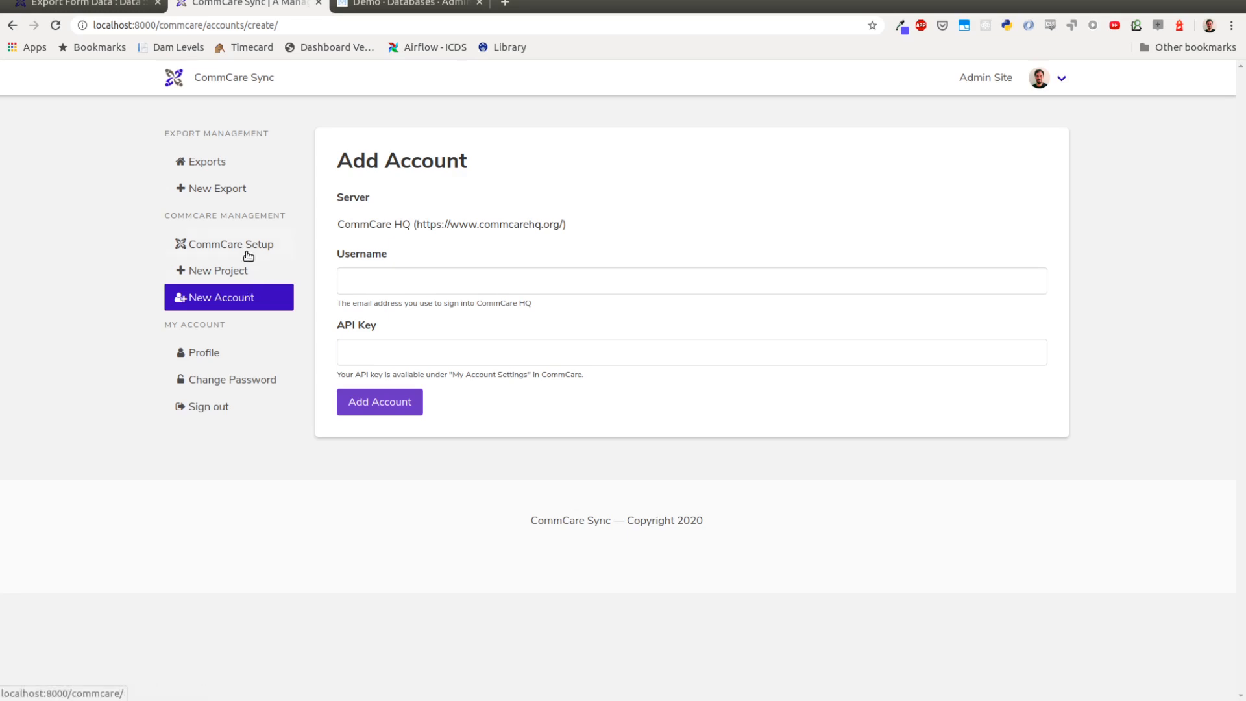
click(230, 244)
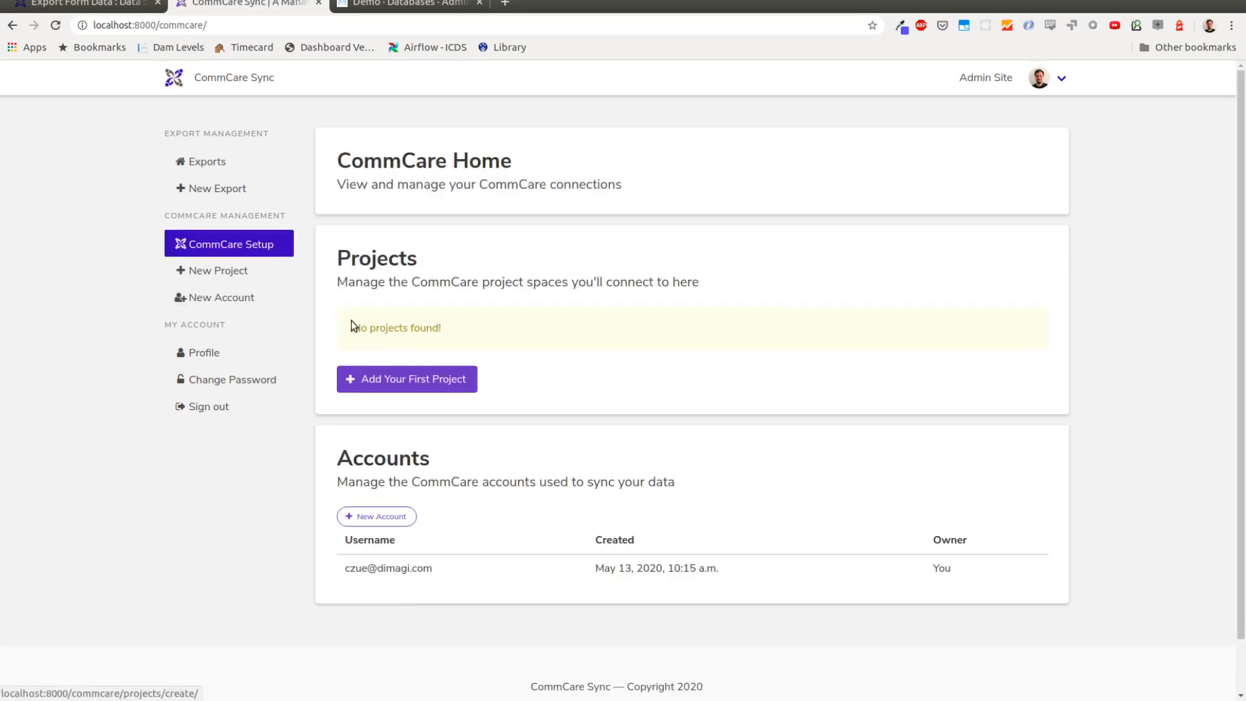
- Add the first project with domain 'sabbatical' and dismiss the success message
click(406, 379)
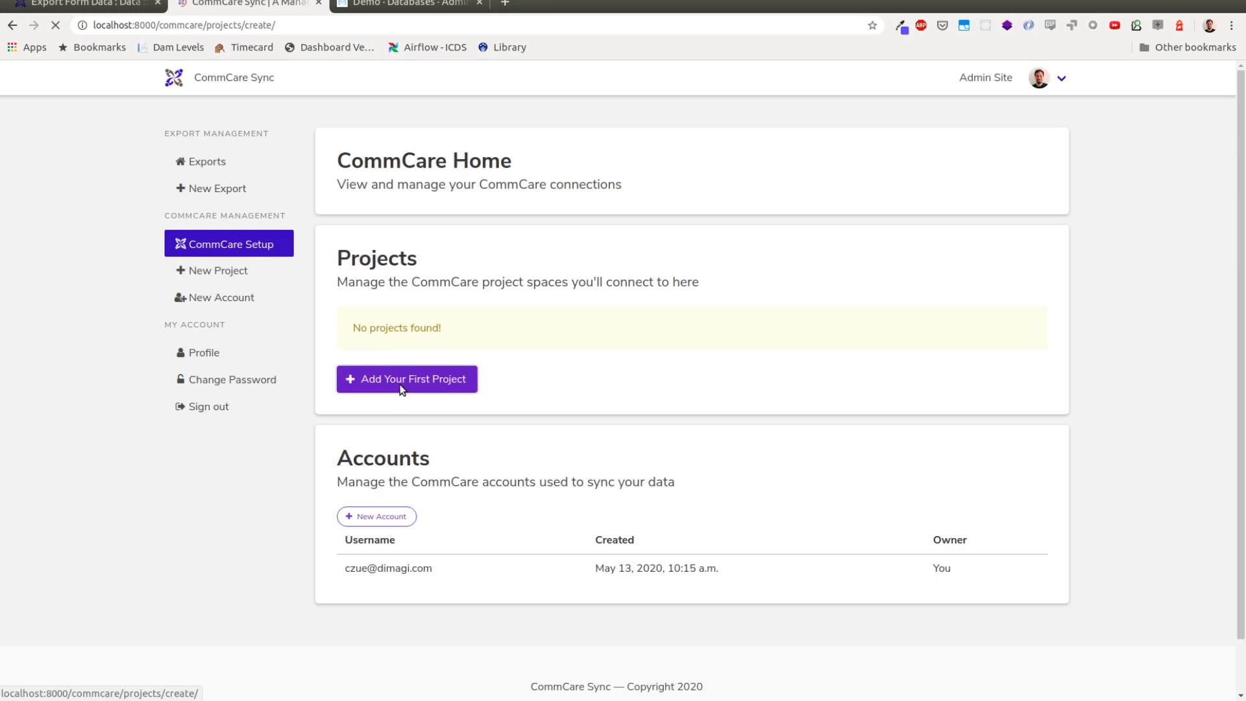
click(406, 379)
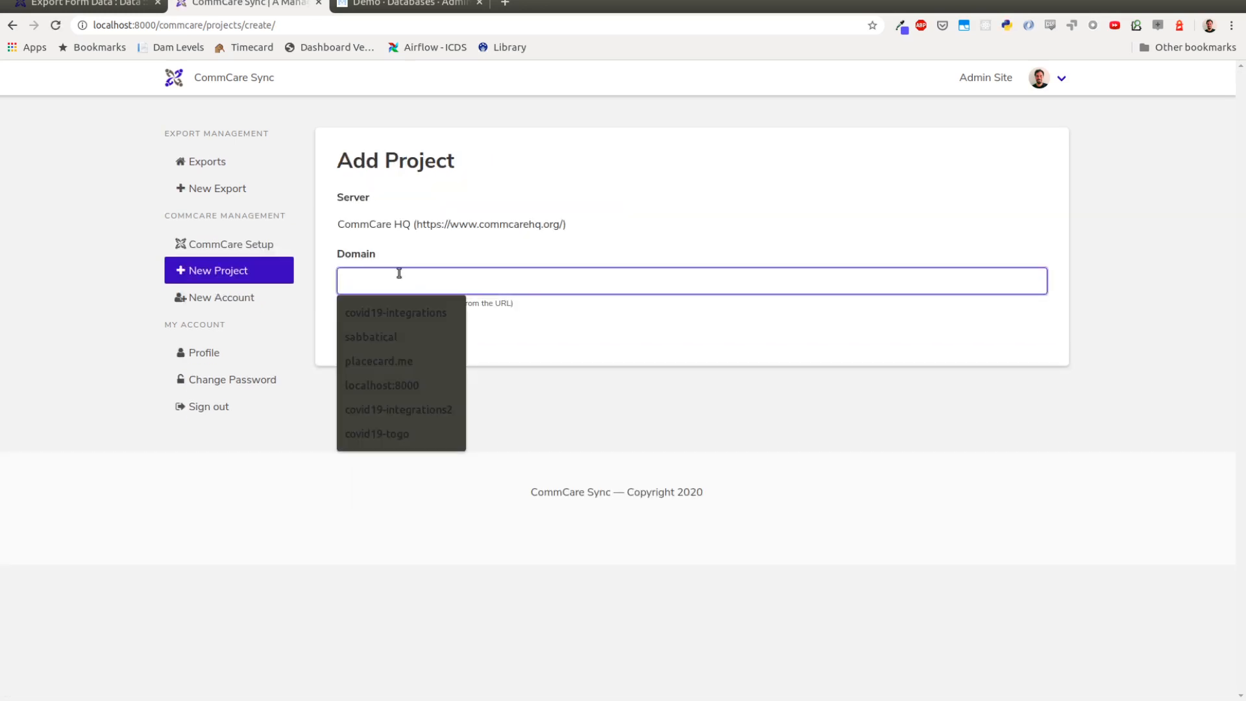
text(sabbatical)
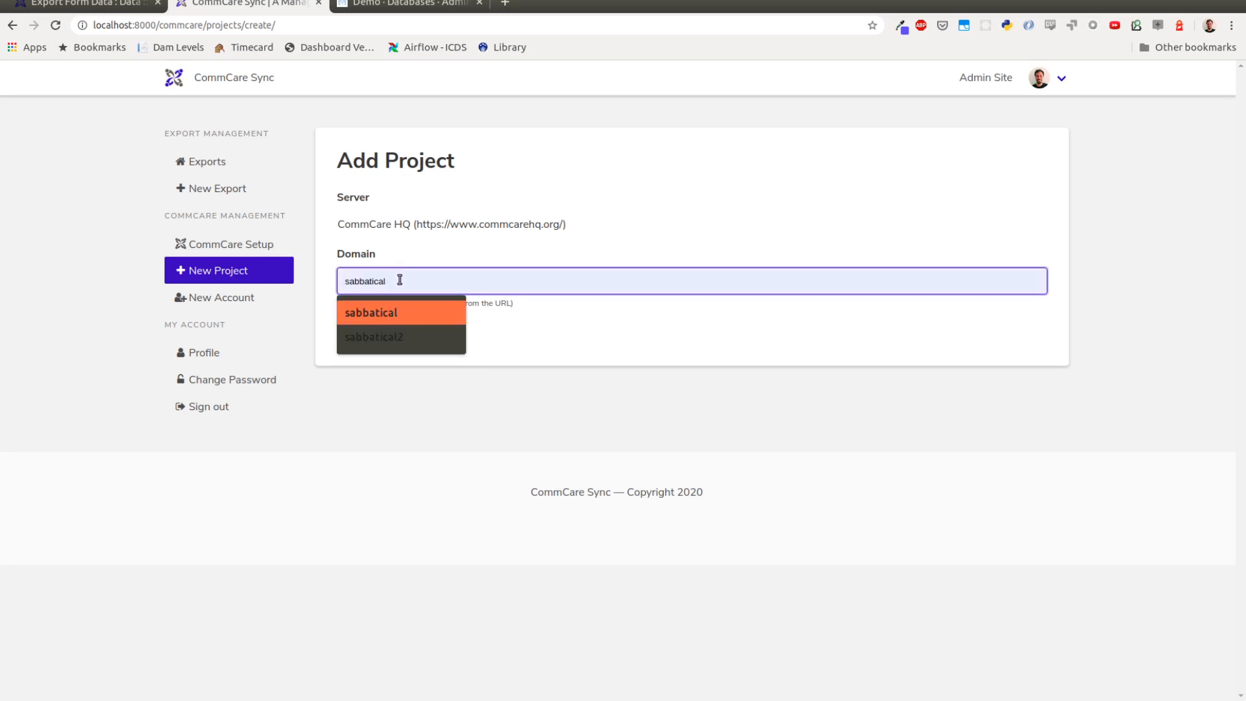
key(BackSpace)
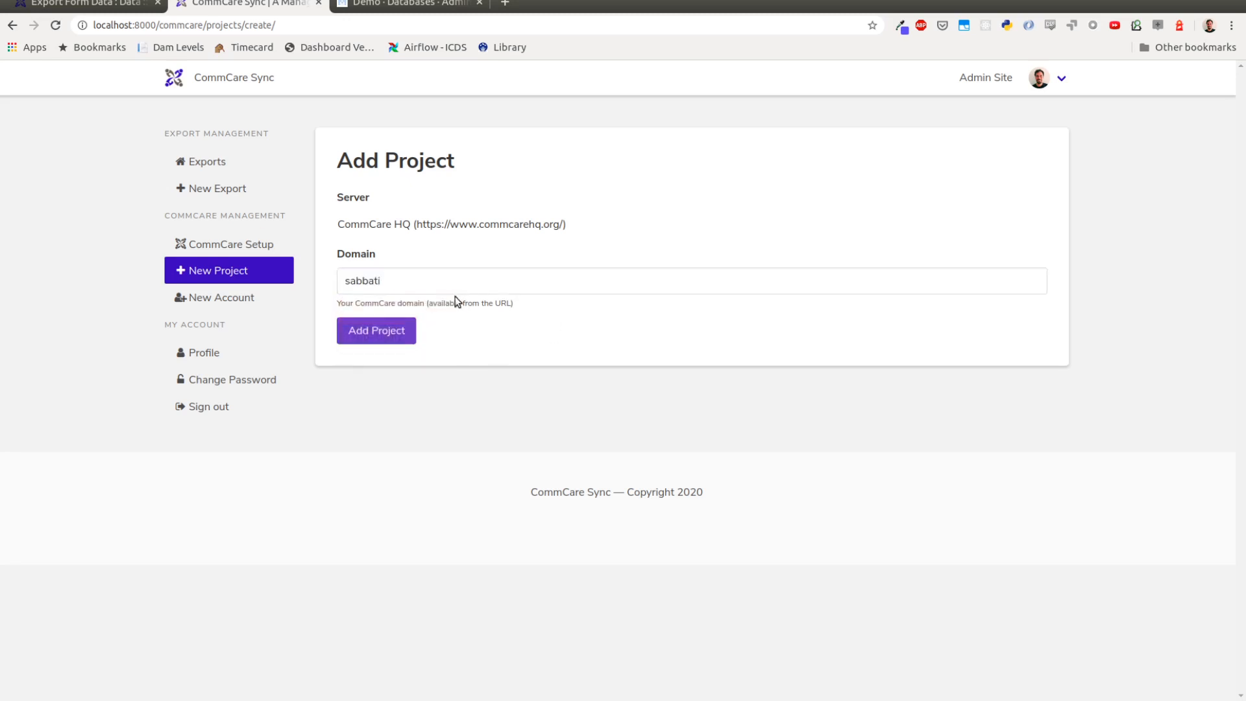
text(cal)
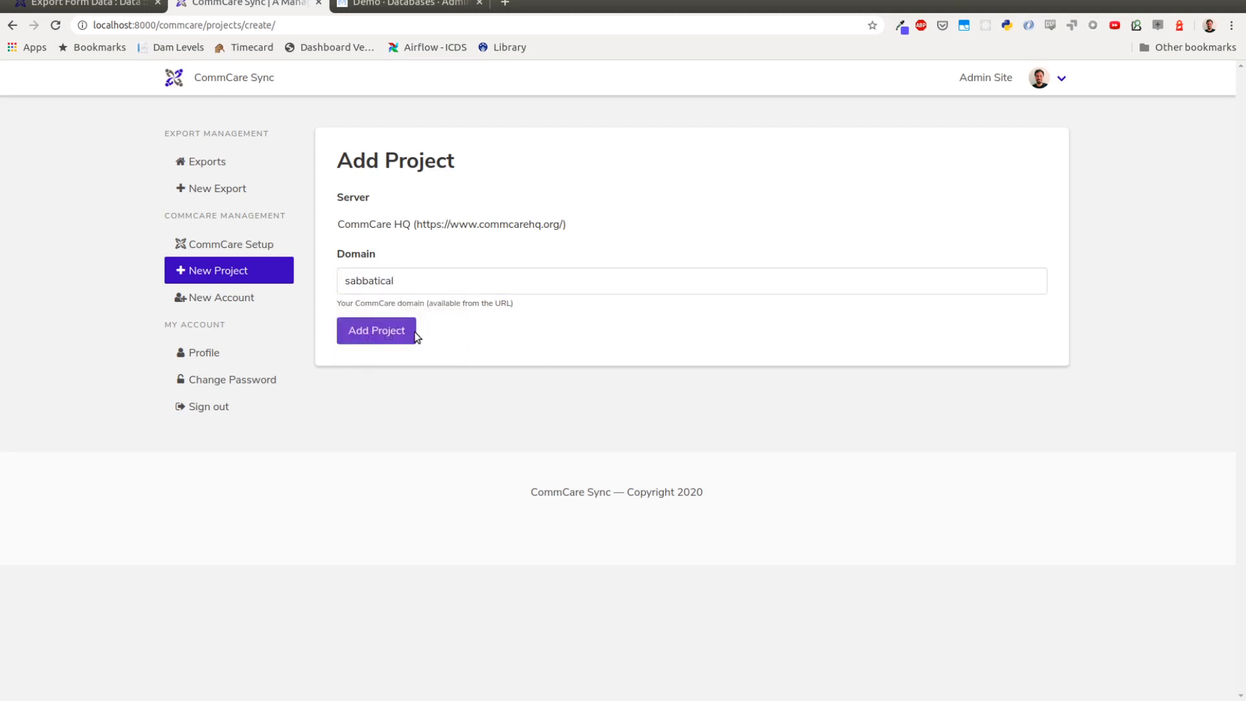
click(376, 330)
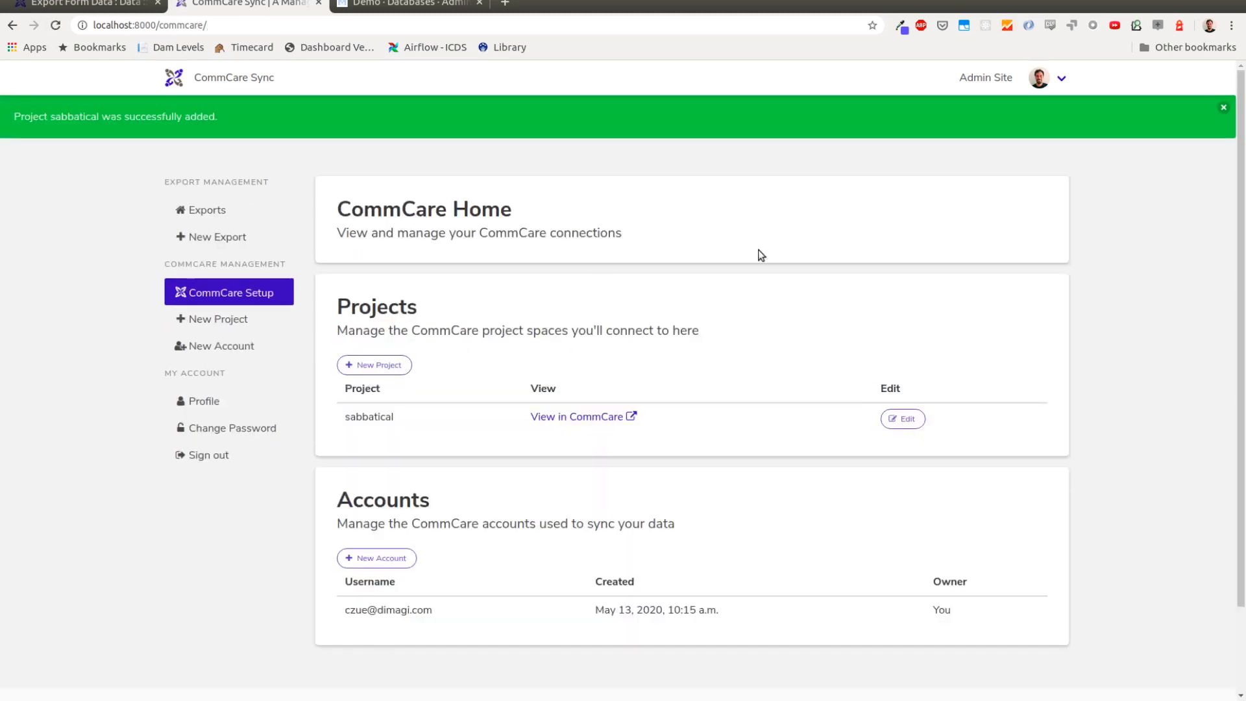
click(1222, 107)
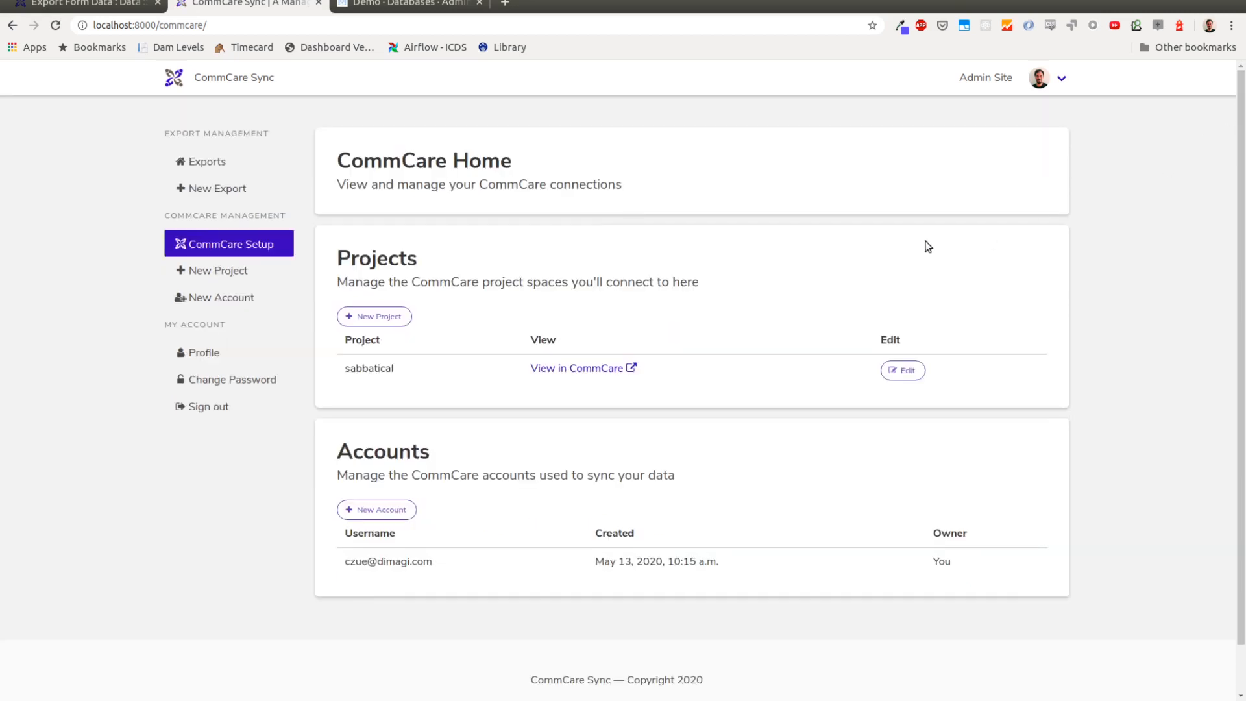
mouse_move(397, 558)
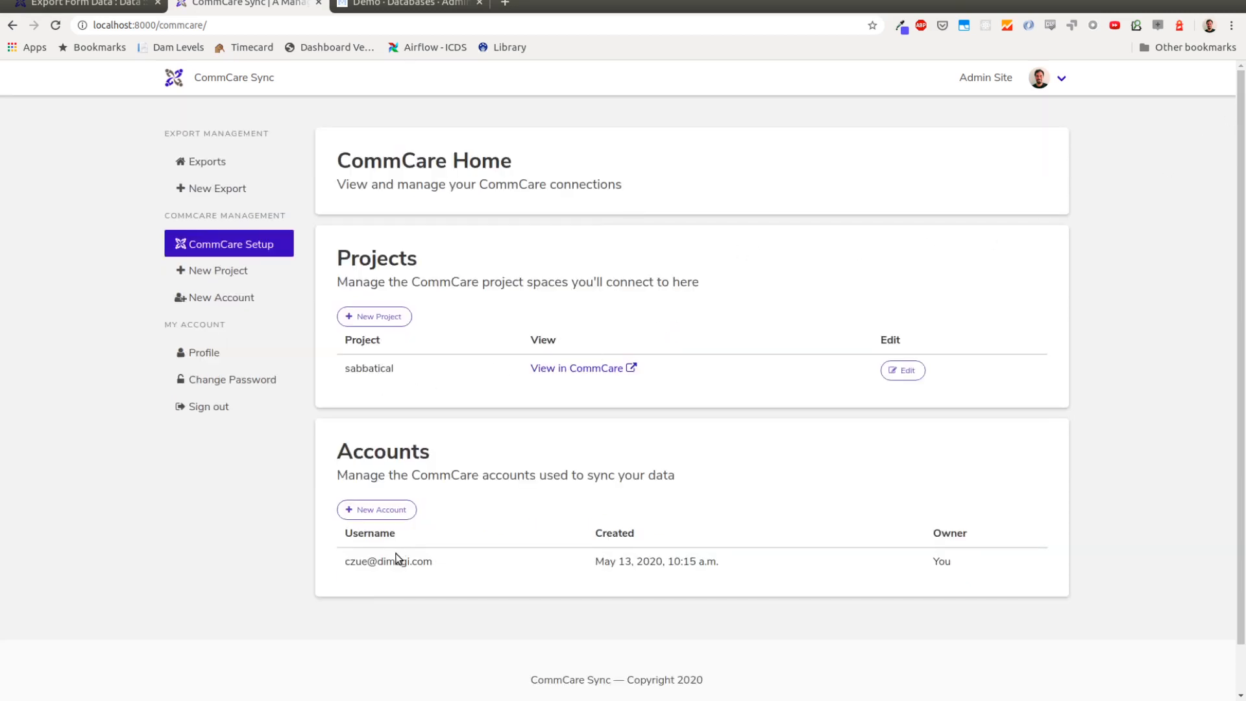
double_click(389, 561)
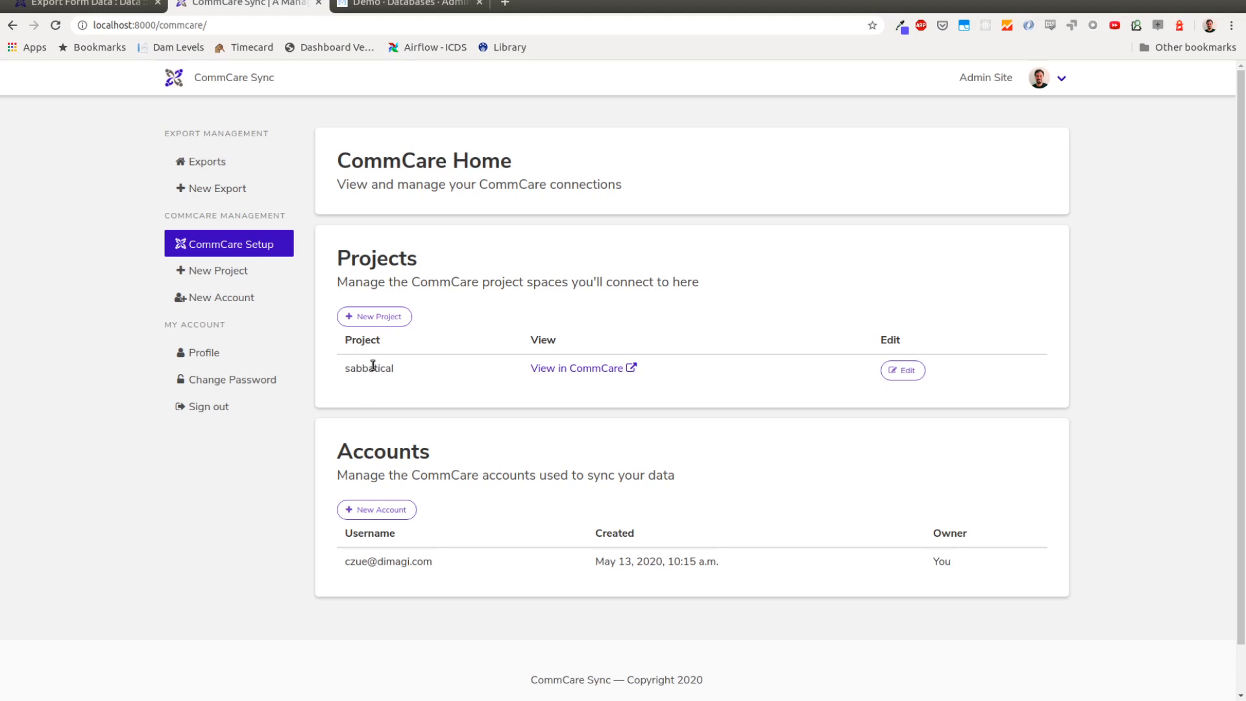
mouse_move(364, 360)
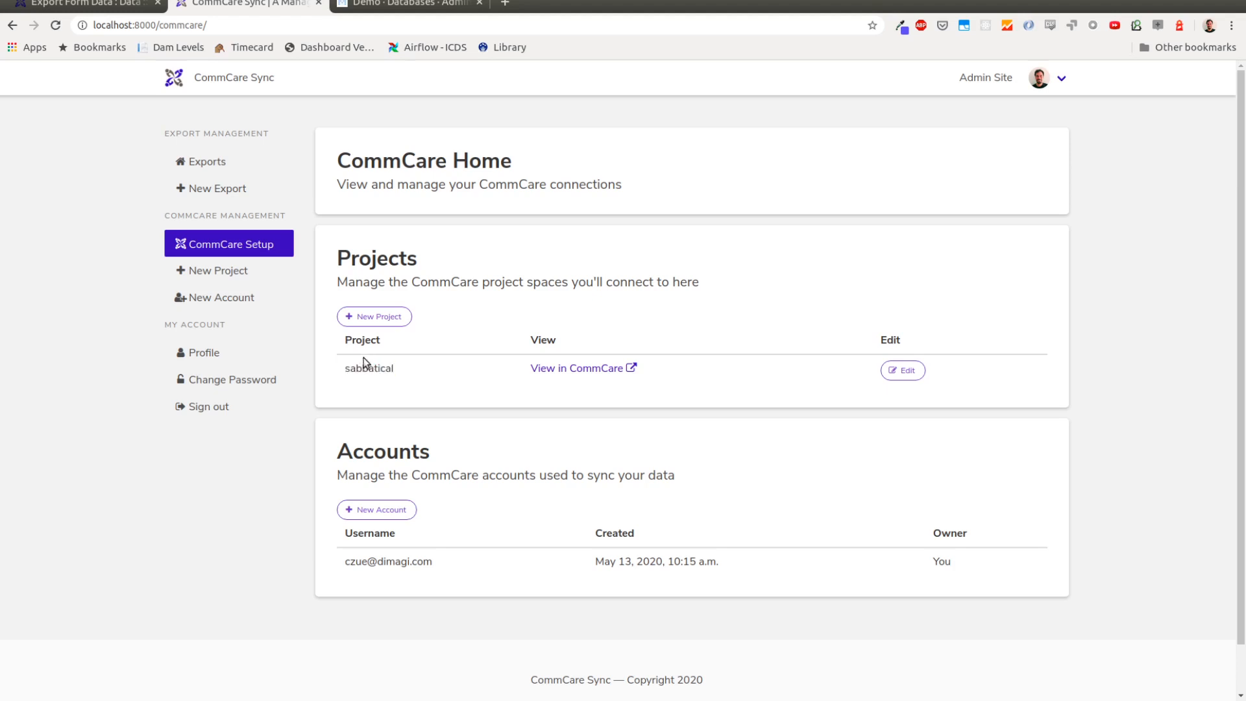
- Fill a new export with name Exercise Events, project sabbatical and the czue account
click(207, 162)
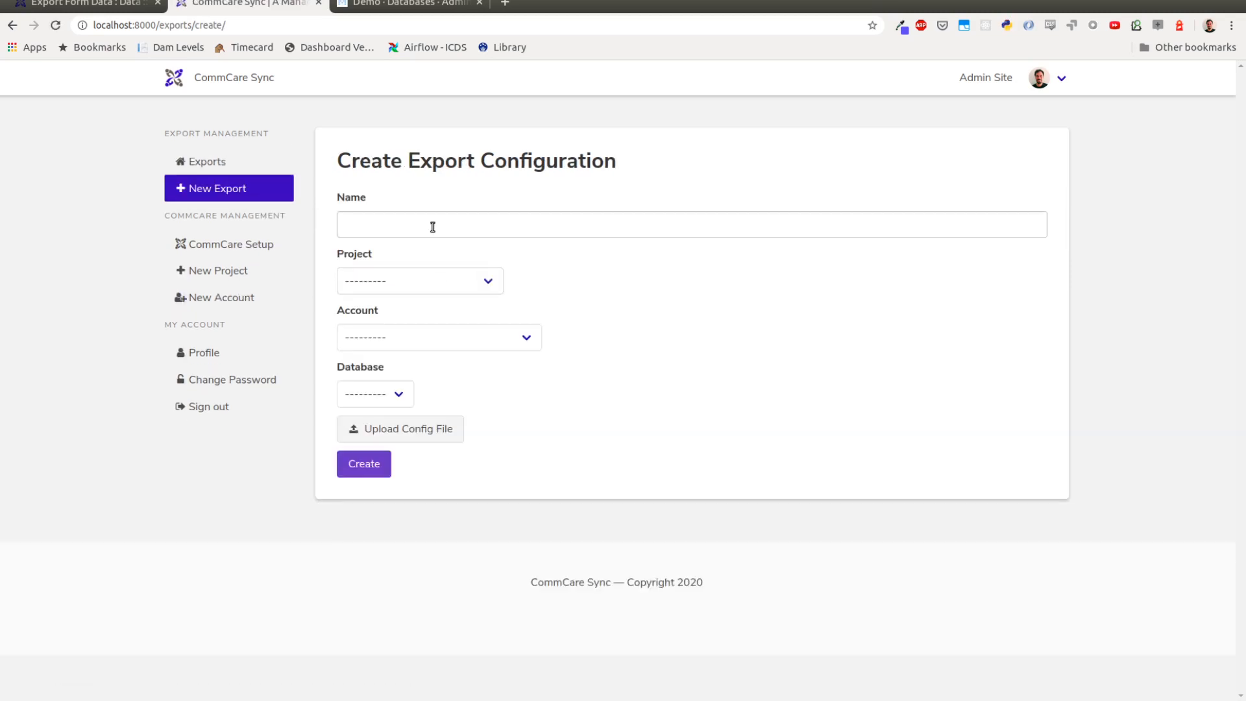
text(Ex)
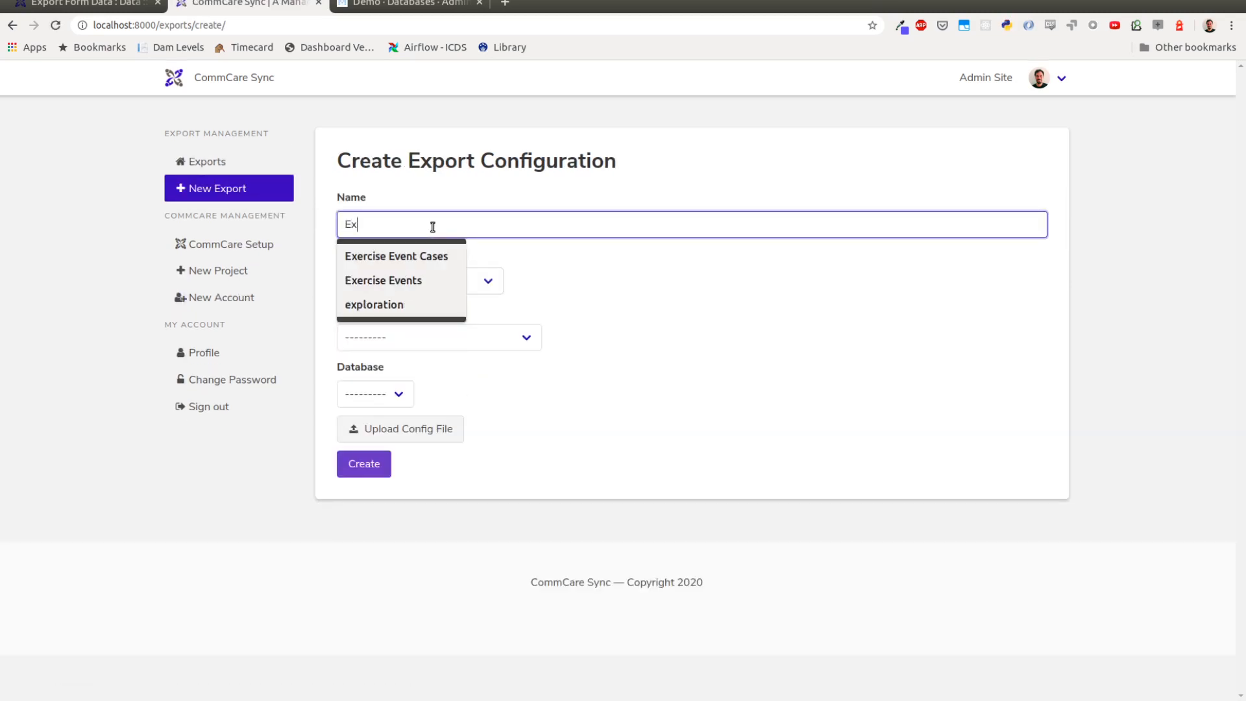
click(383, 279)
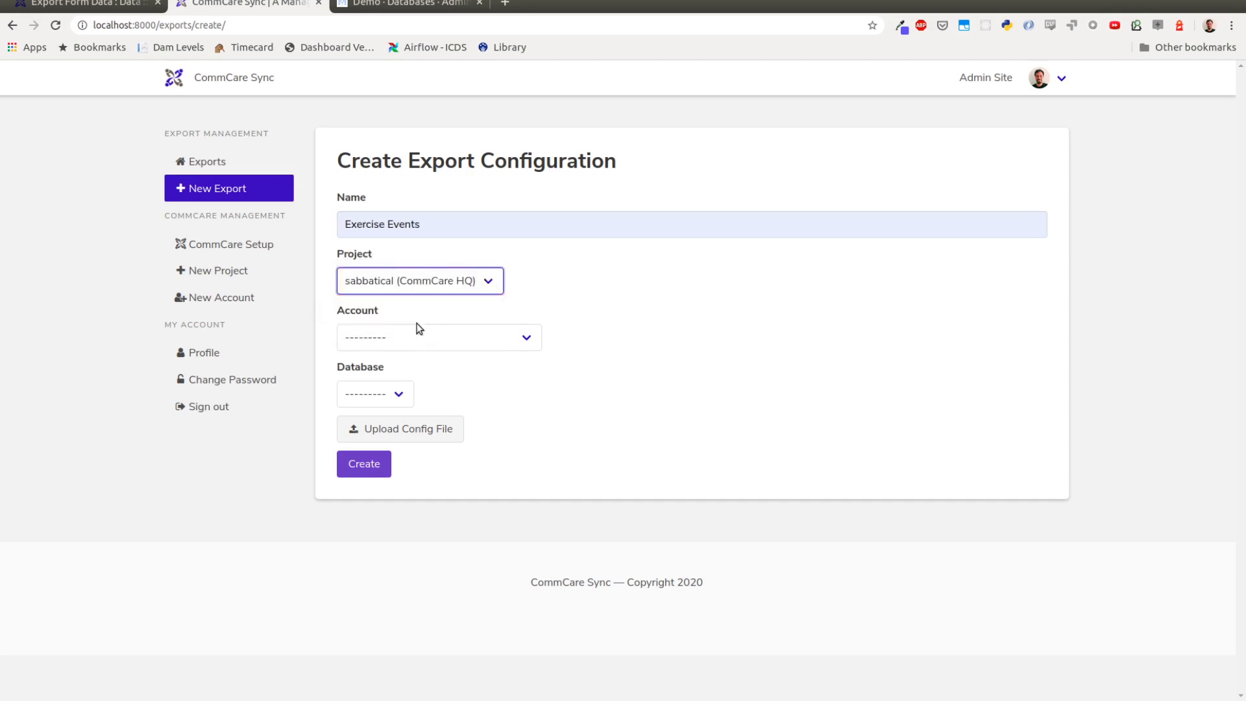
click(375, 393)
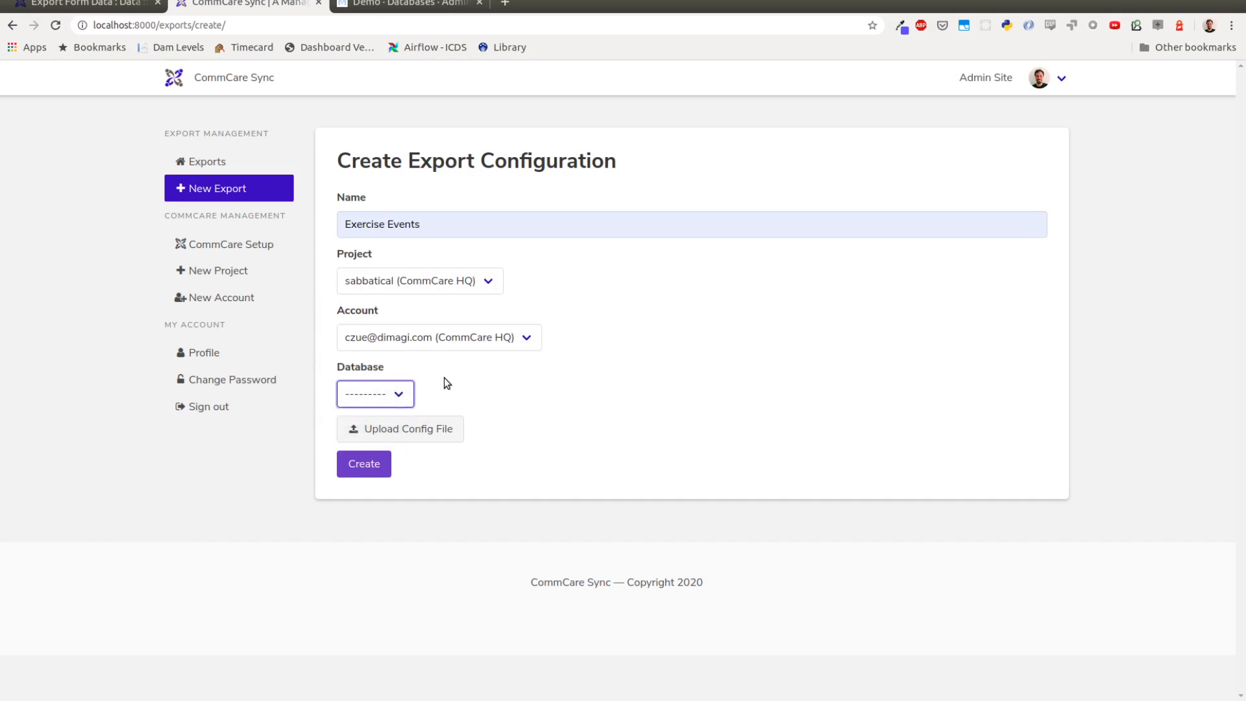
mouse_move(691, 288)
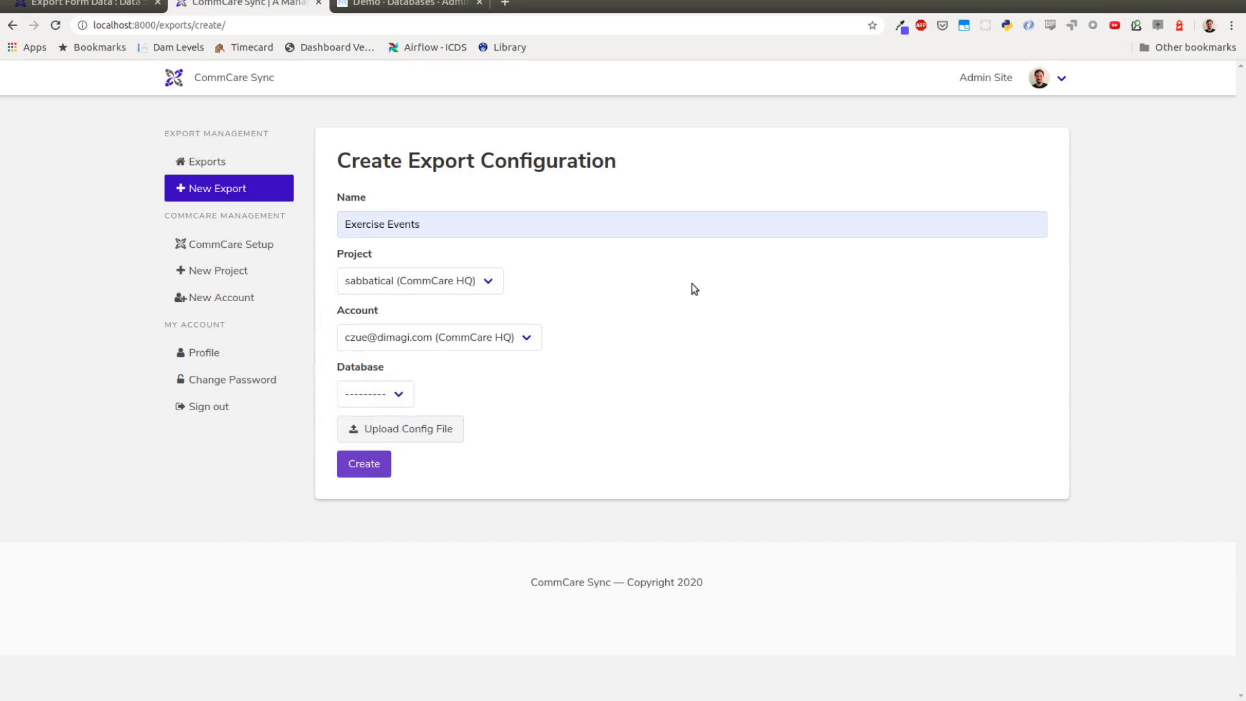
click(985, 77)
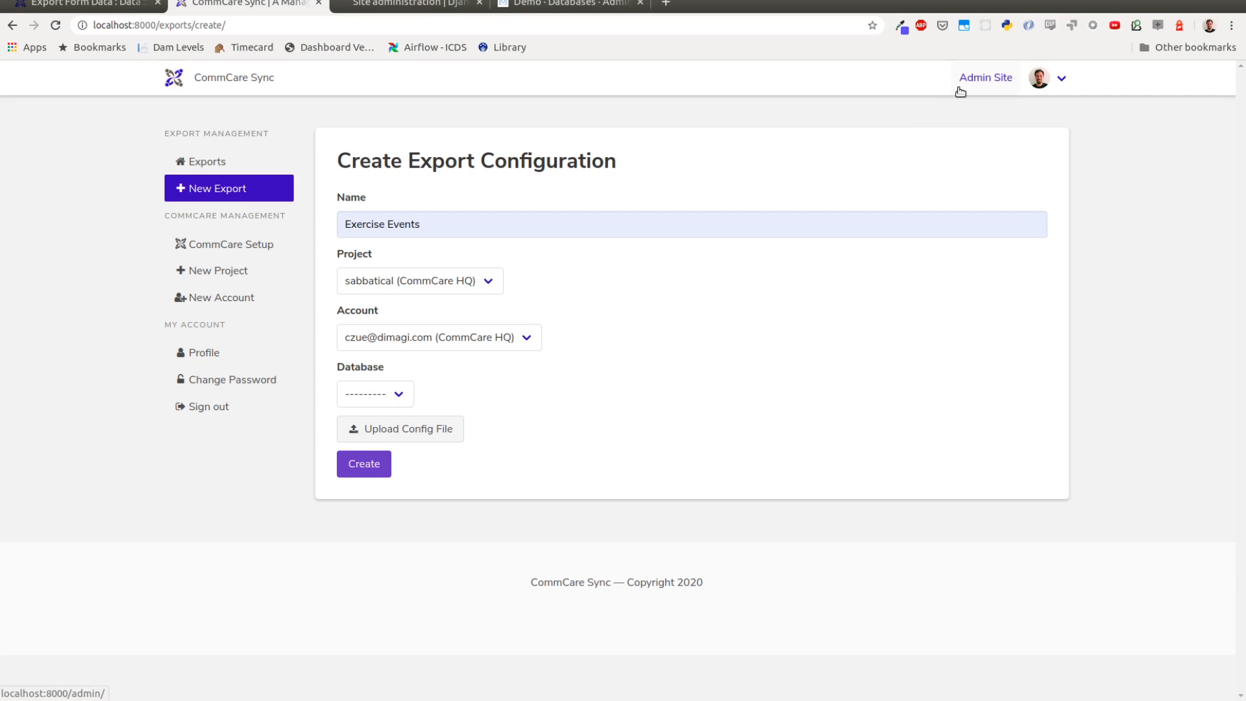
mouse_move(898, 170)
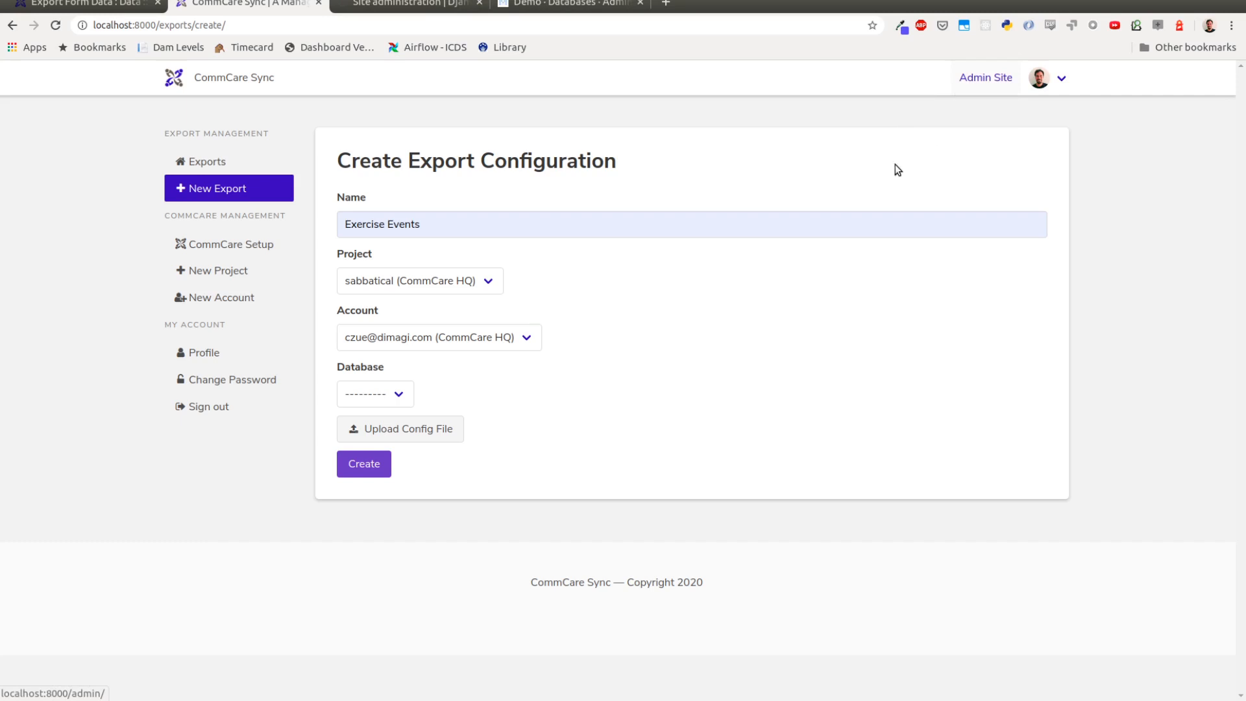
mouse_move(516, 284)
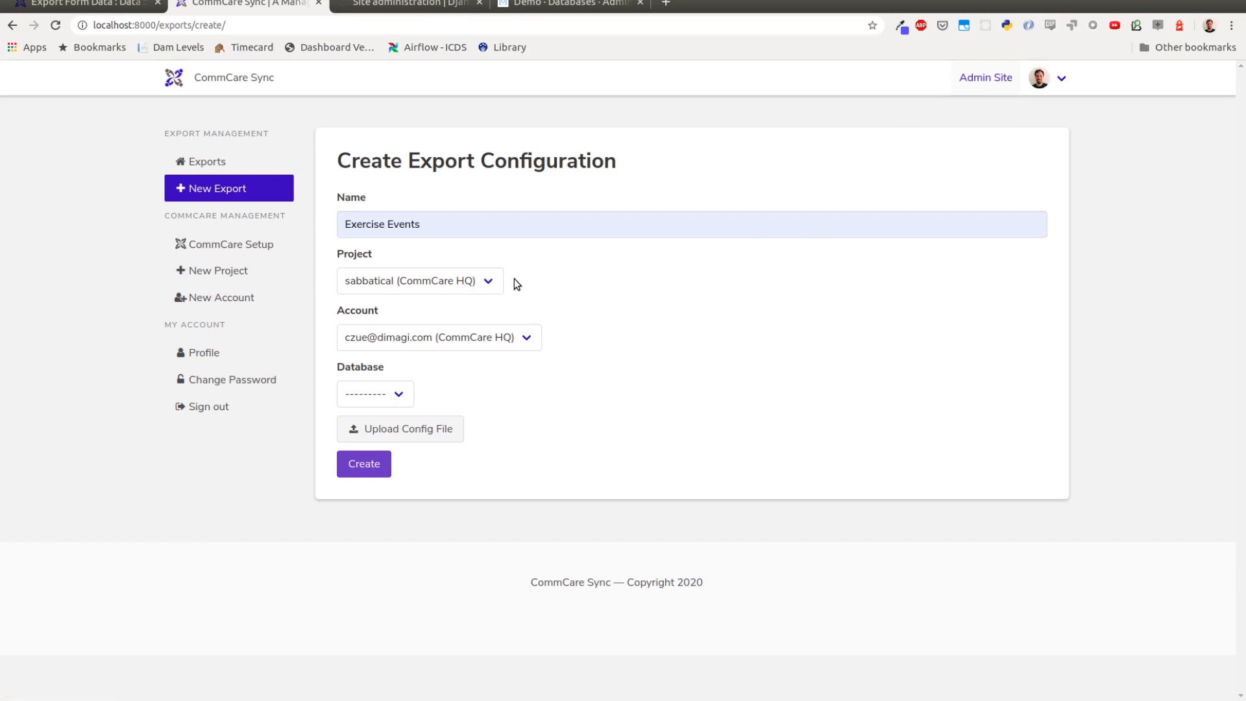
- In Django administration, start adding a new export database
click(407, 5)
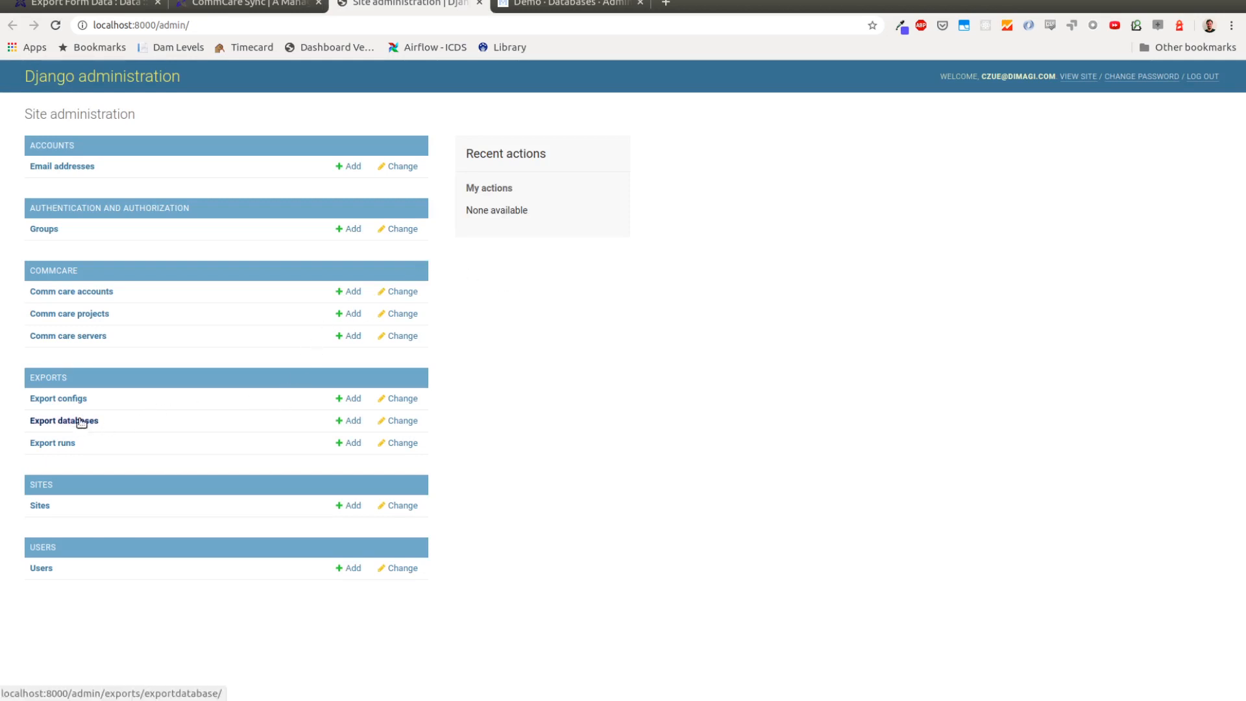
click(63, 421)
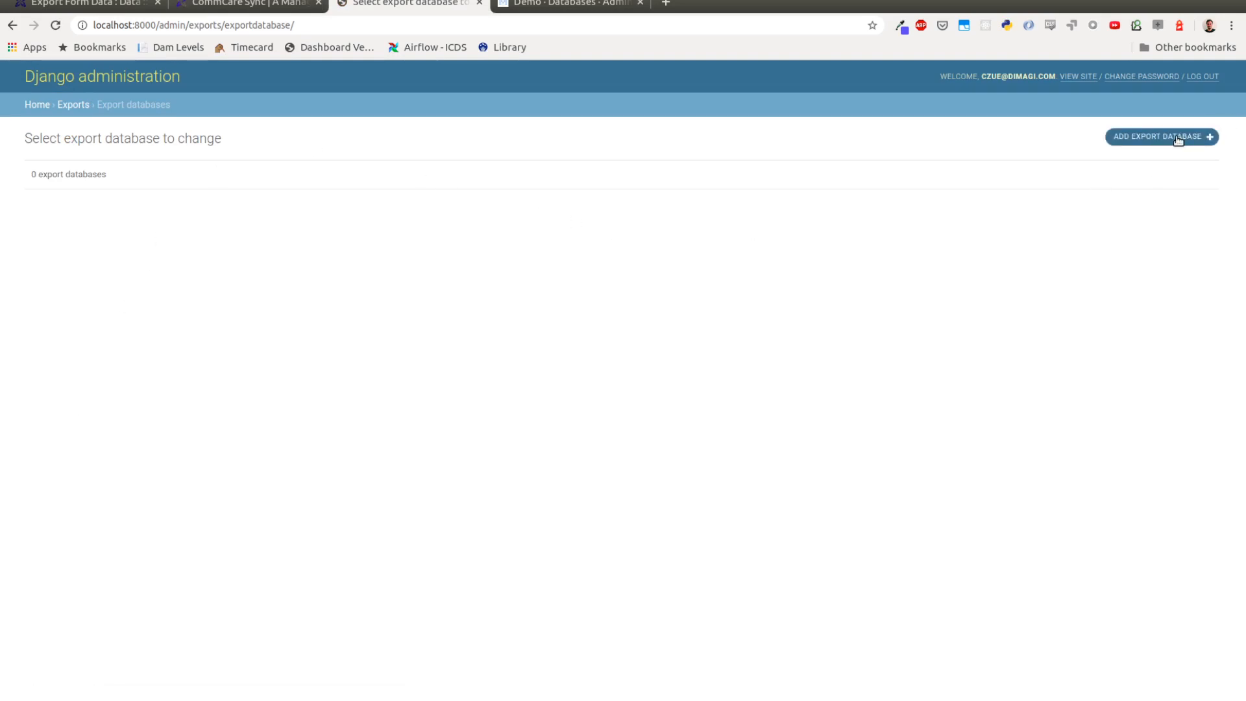
click(1161, 137)
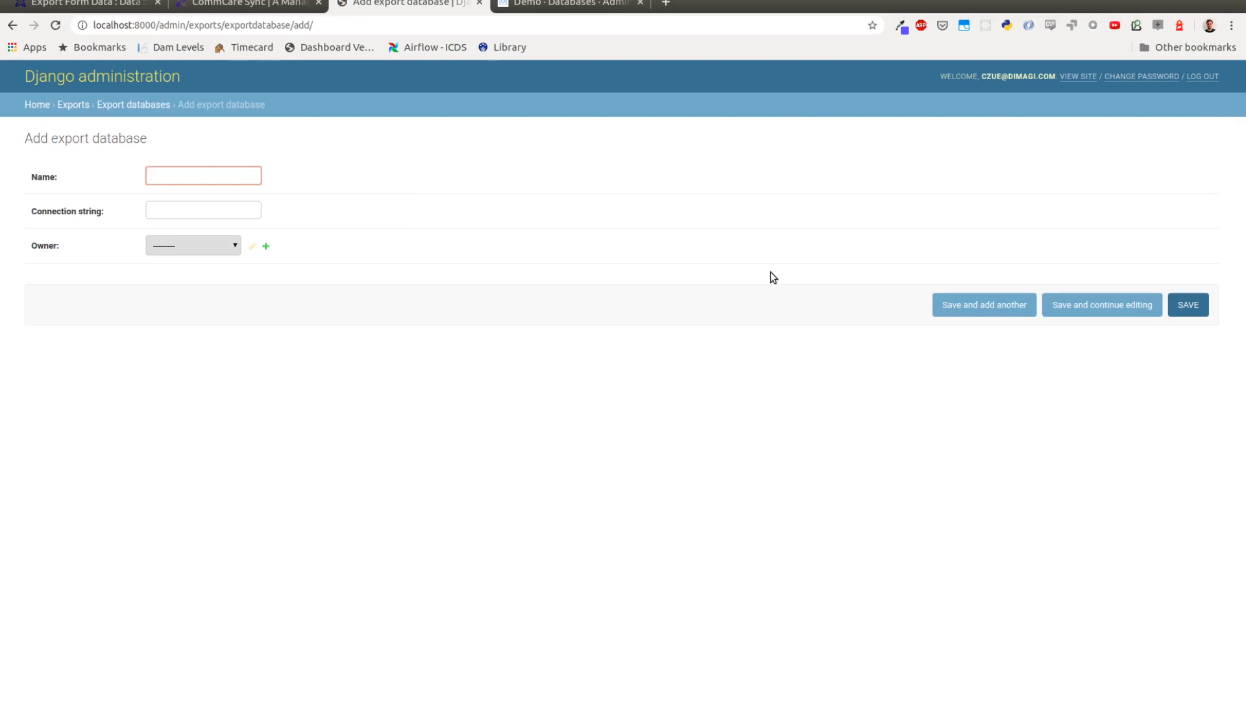
- Save export database 'CommCare Sync Demo' with its PostgreSQL connection string and owner
click(202, 175)
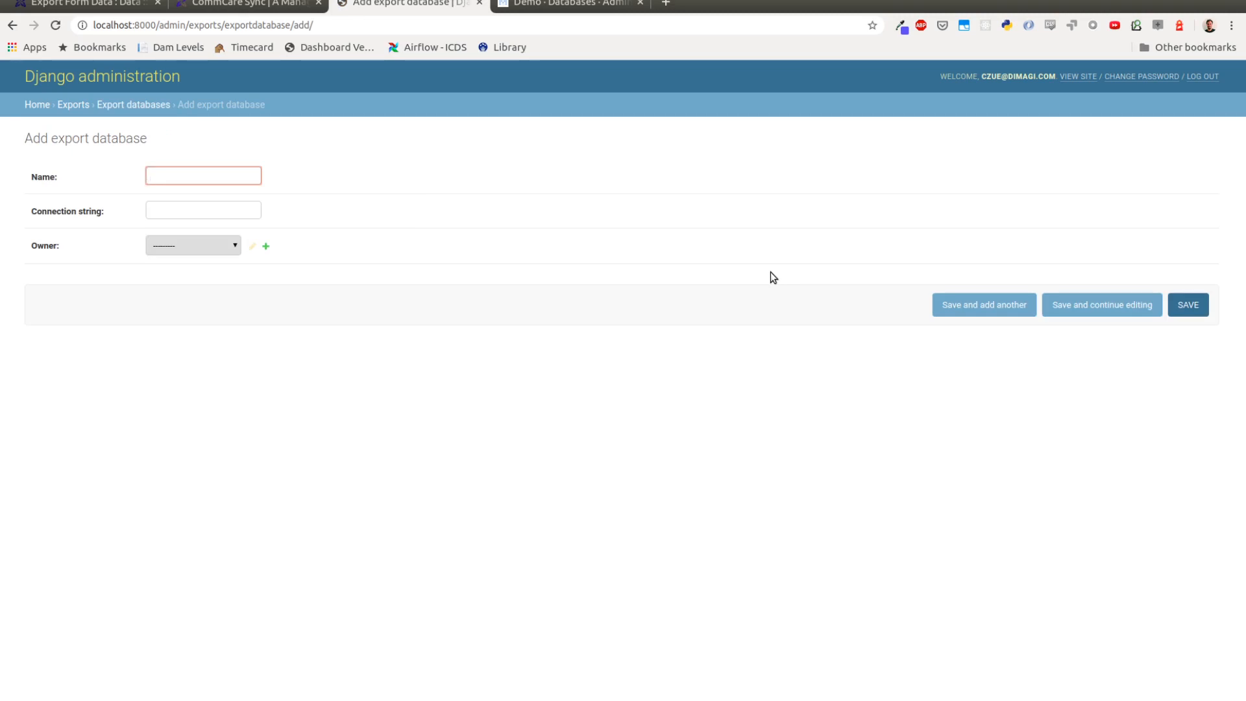
click(203, 175)
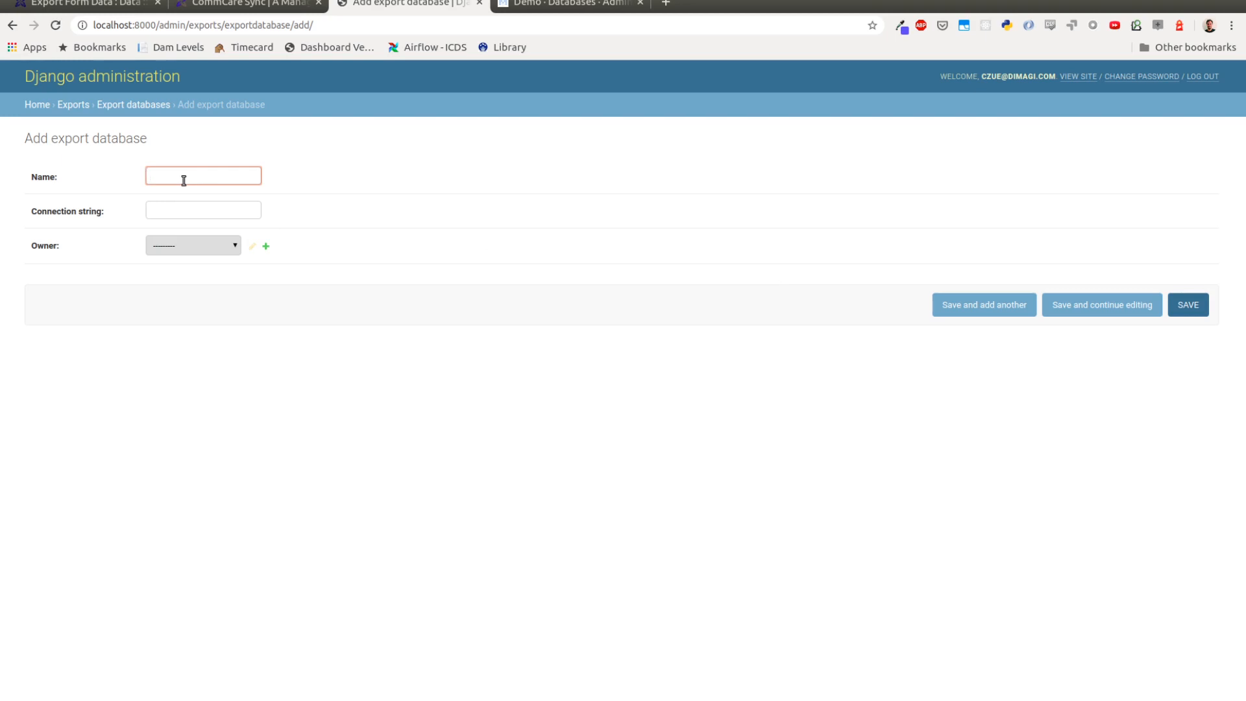
click(203, 176)
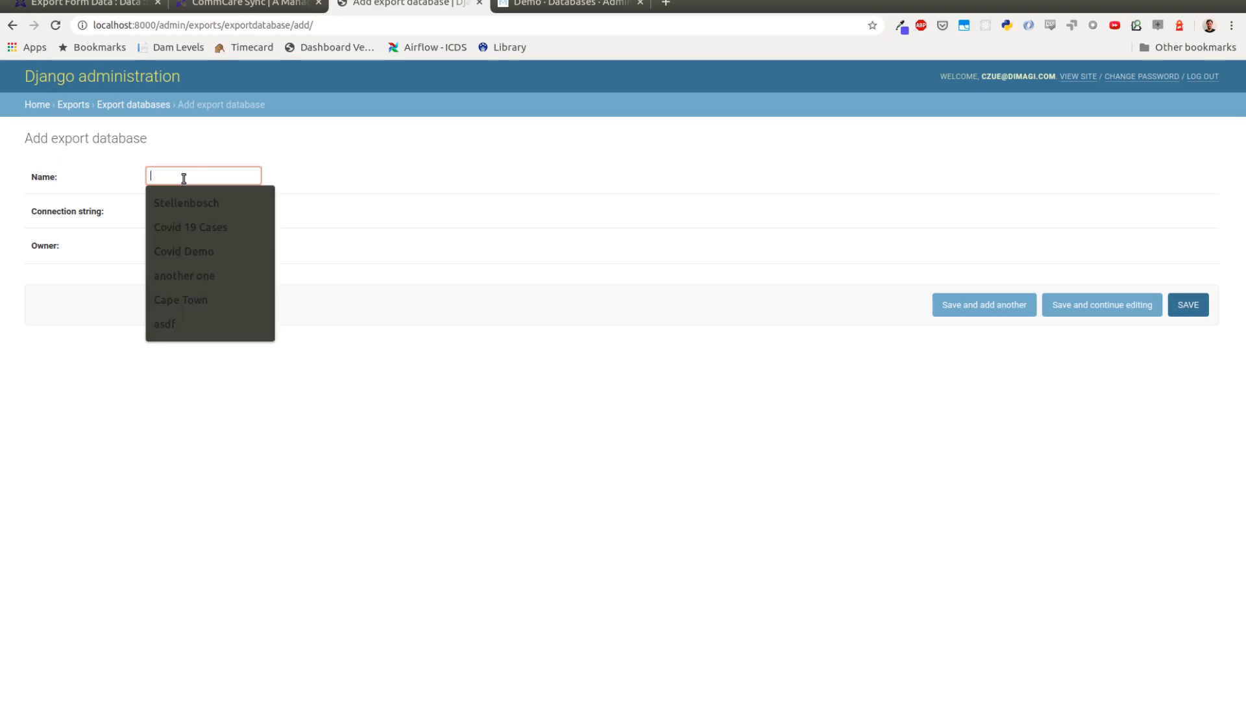
text(CommCare Sync Demo)
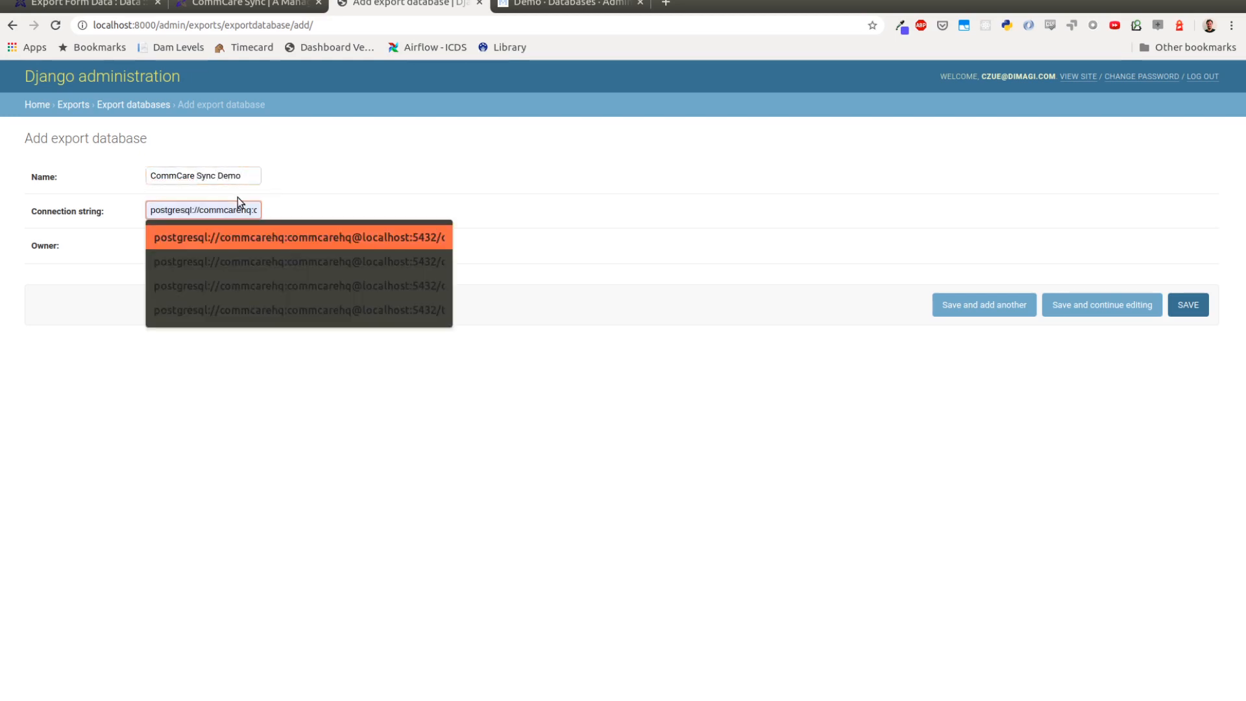
mouse_move(241, 248)
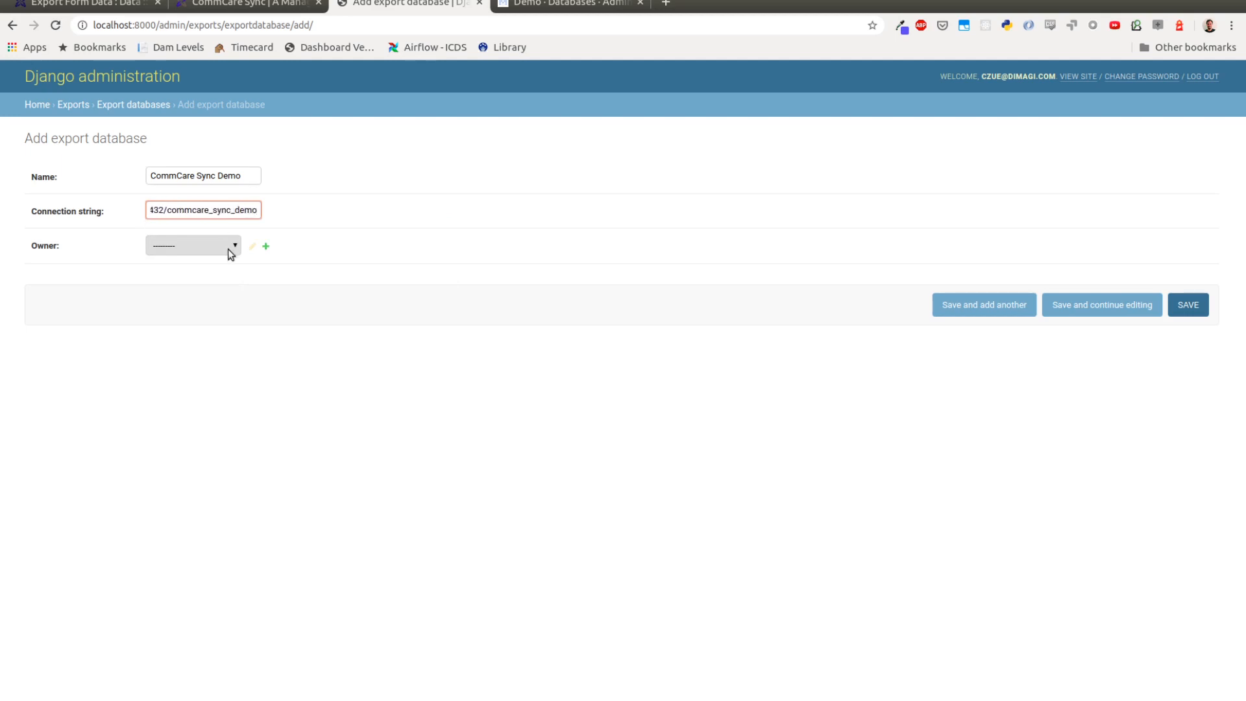
click(193, 244)
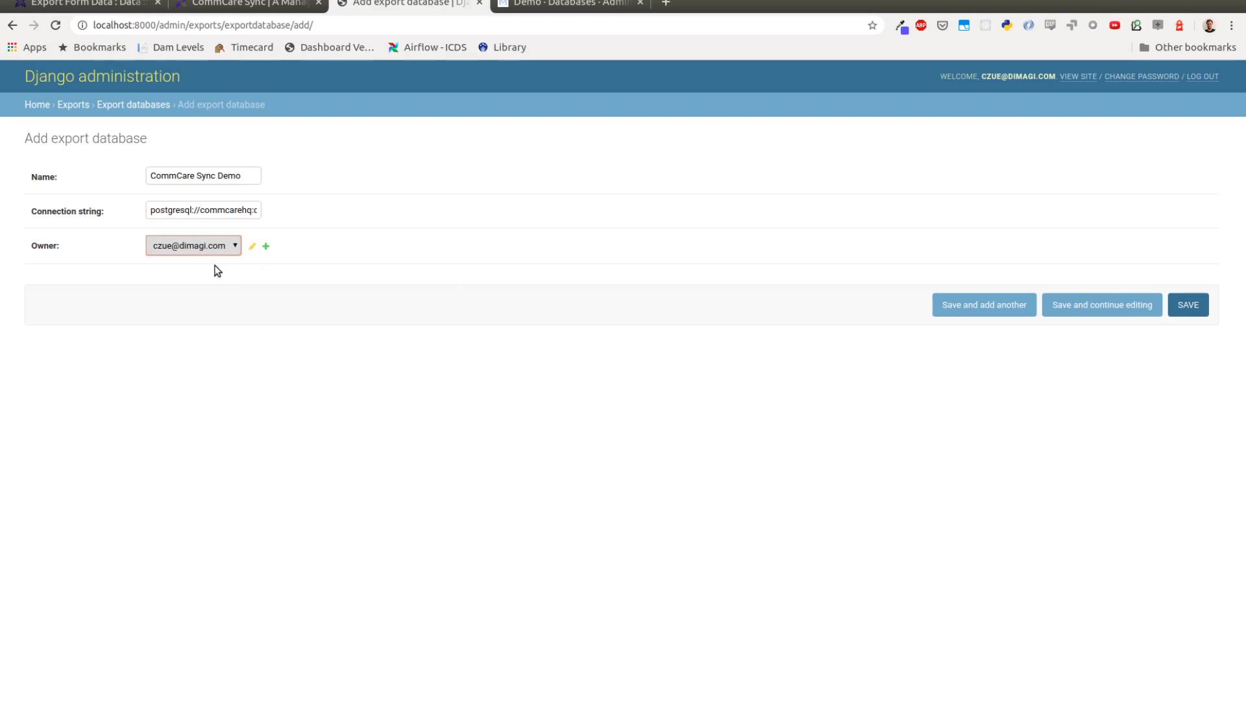
mouse_move(658, 275)
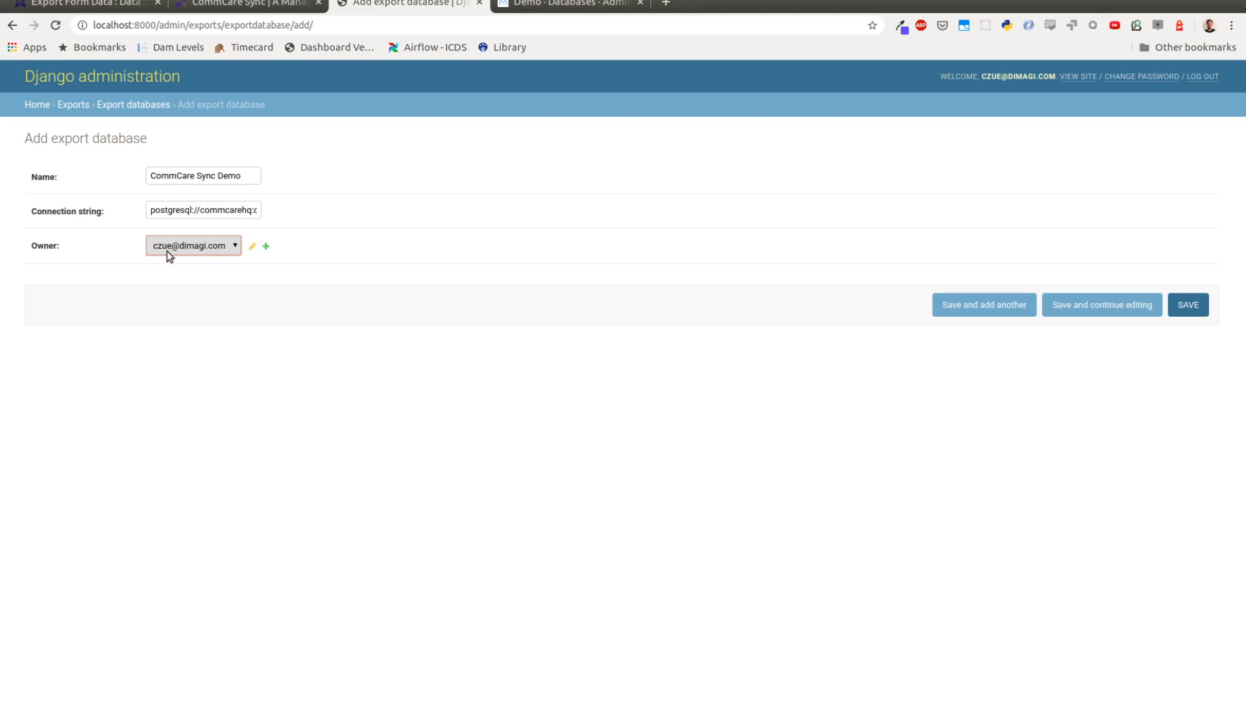
mouse_move(309, 281)
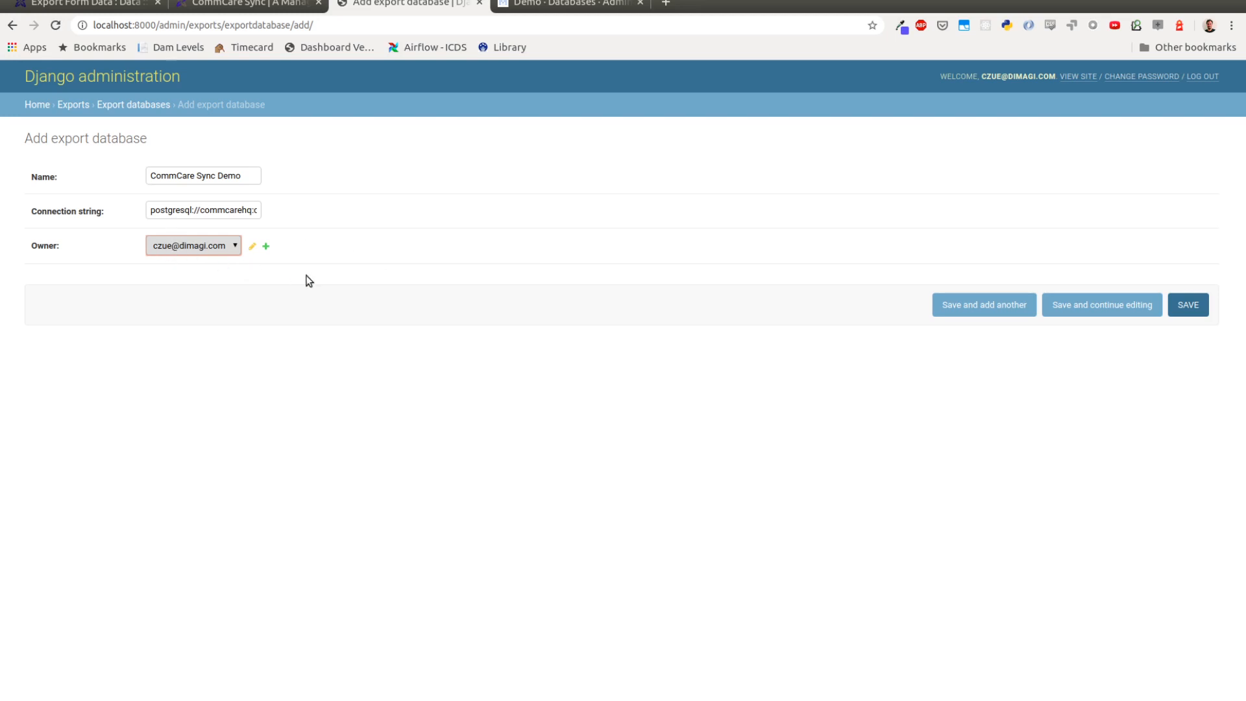
mouse_move(642, 262)
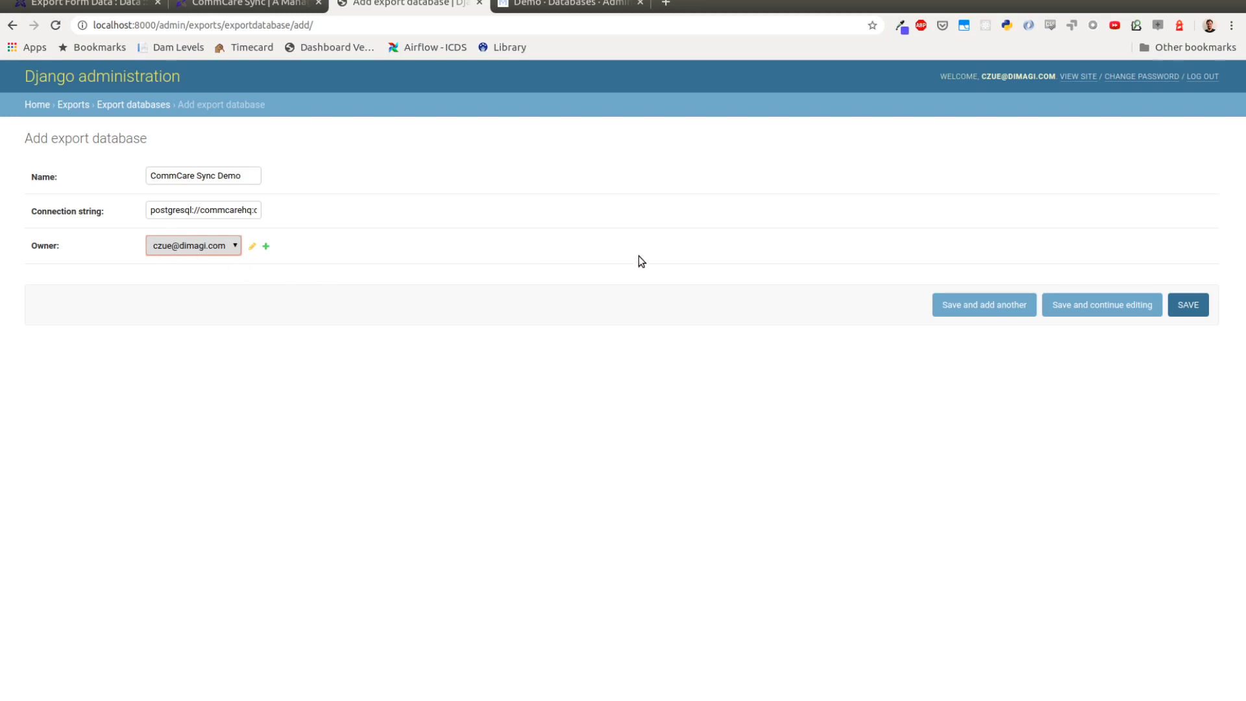
mouse_move(909, 253)
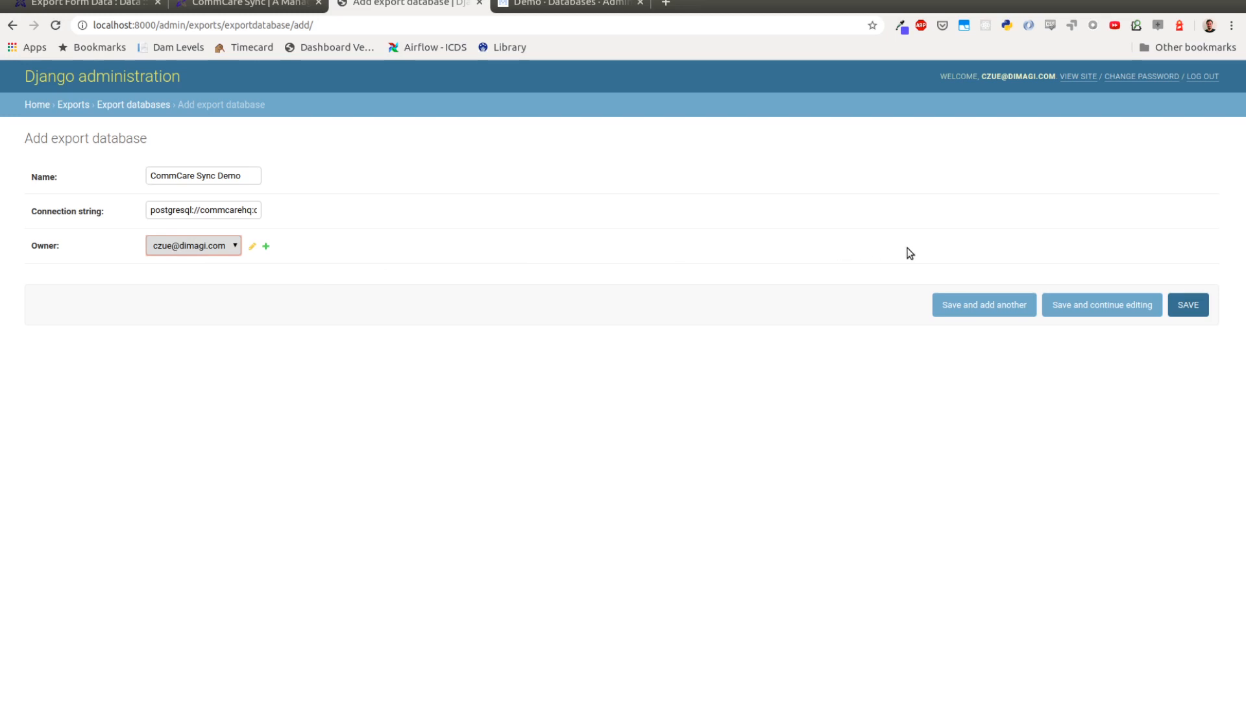
mouse_move(1118, 268)
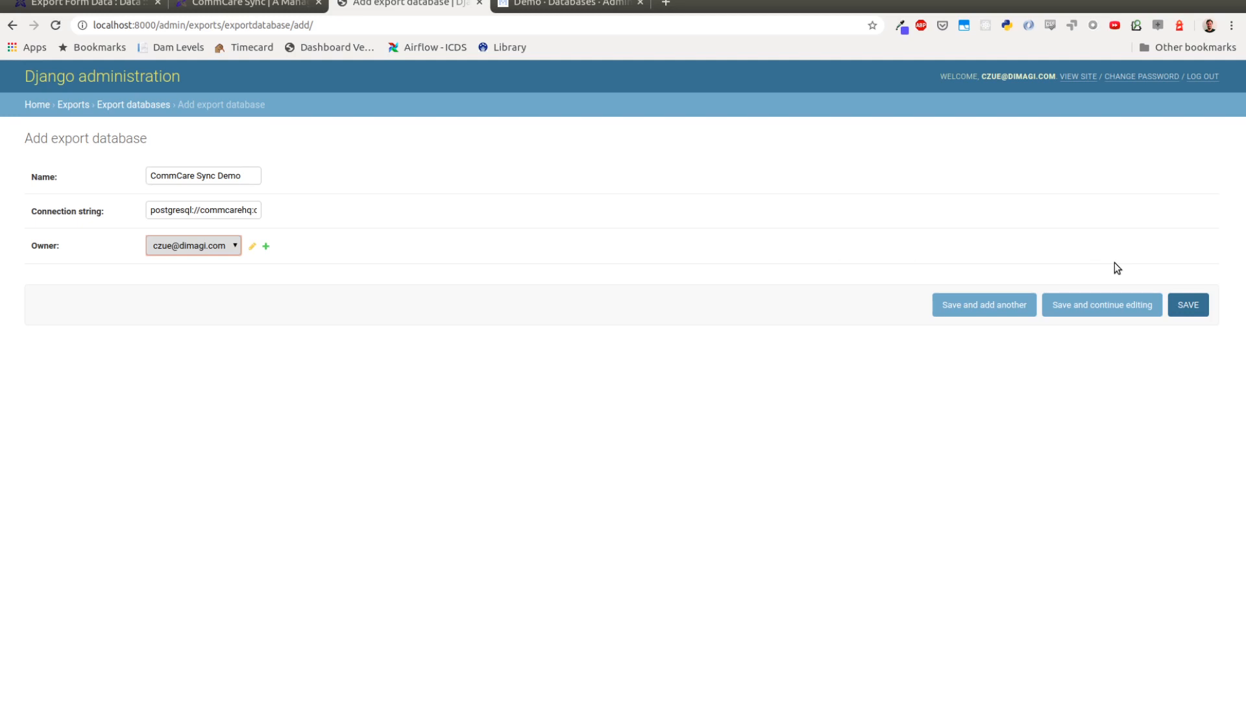
mouse_move(1111, 273)
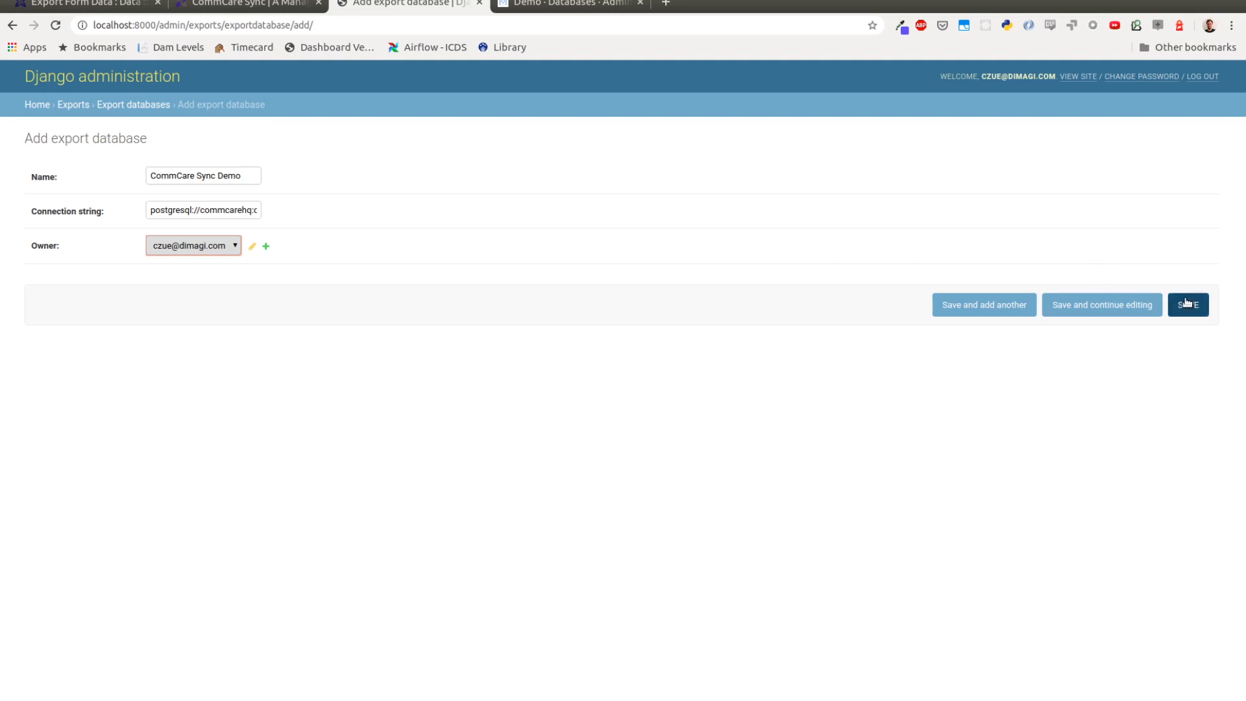
click(1187, 304)
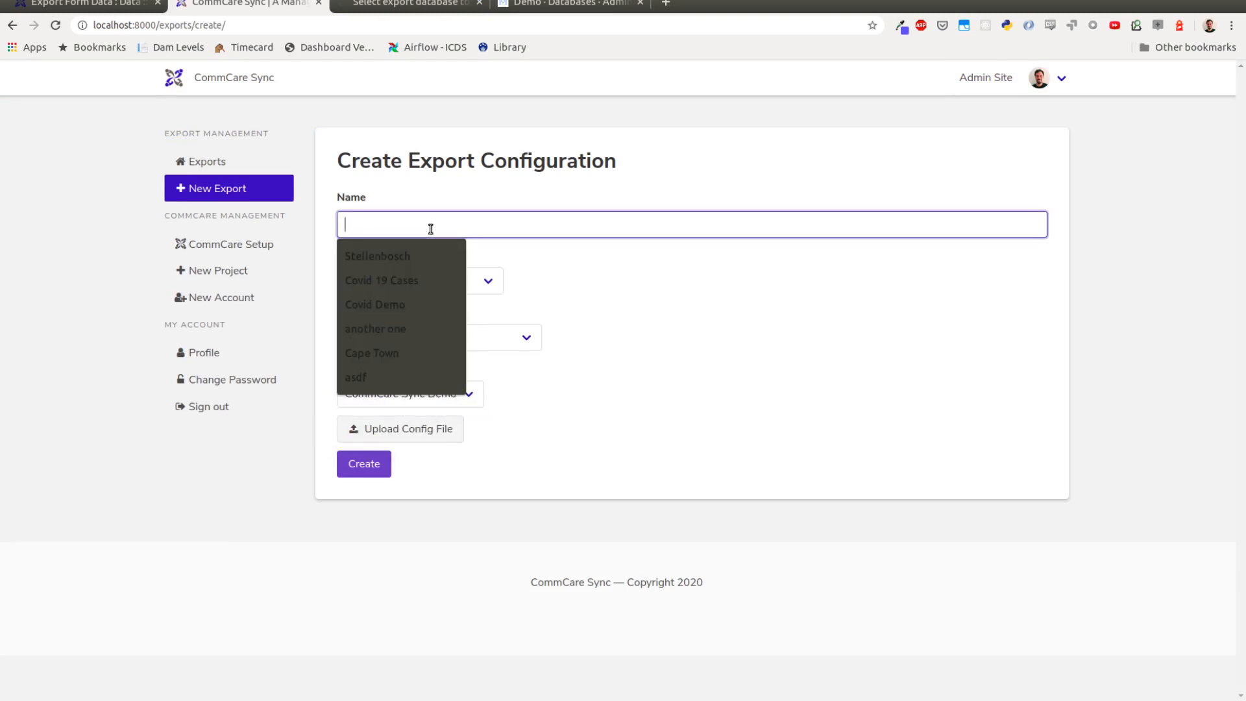
- Create the Exercise Events export for sabbatical using CommCare Sync Demo and Exercise Events-DET.xlsx
text(Exercise Events)
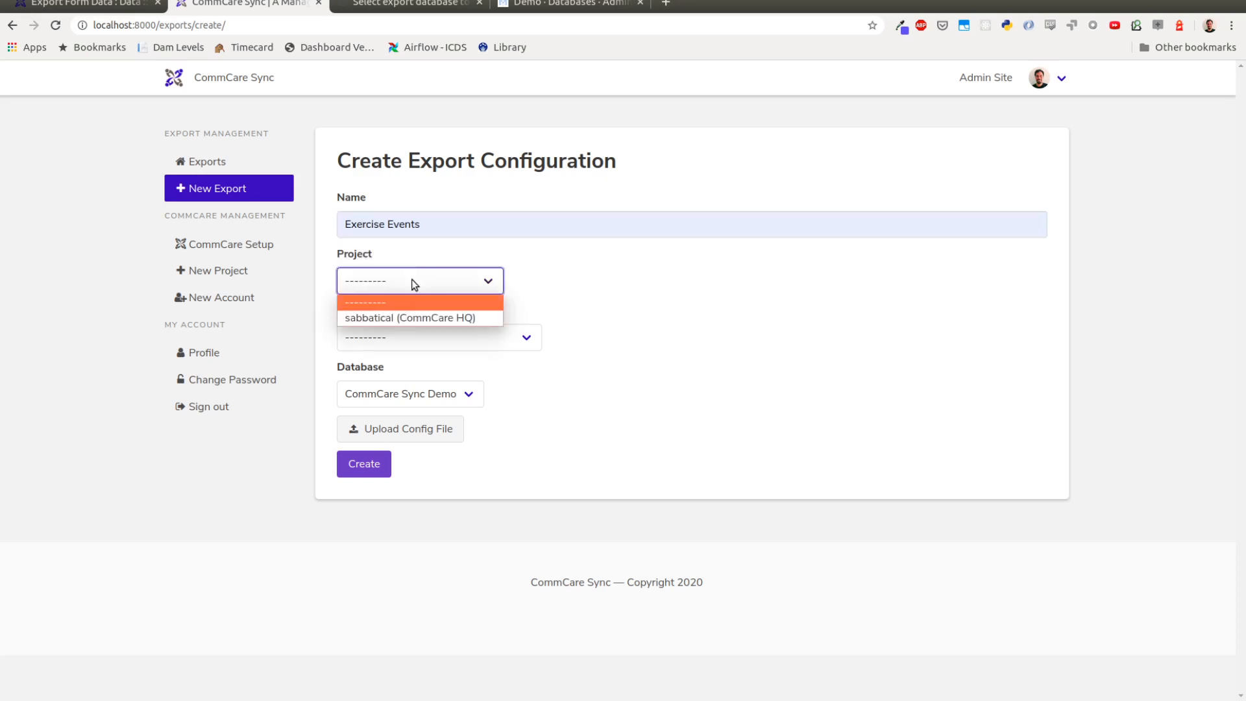
click(410, 318)
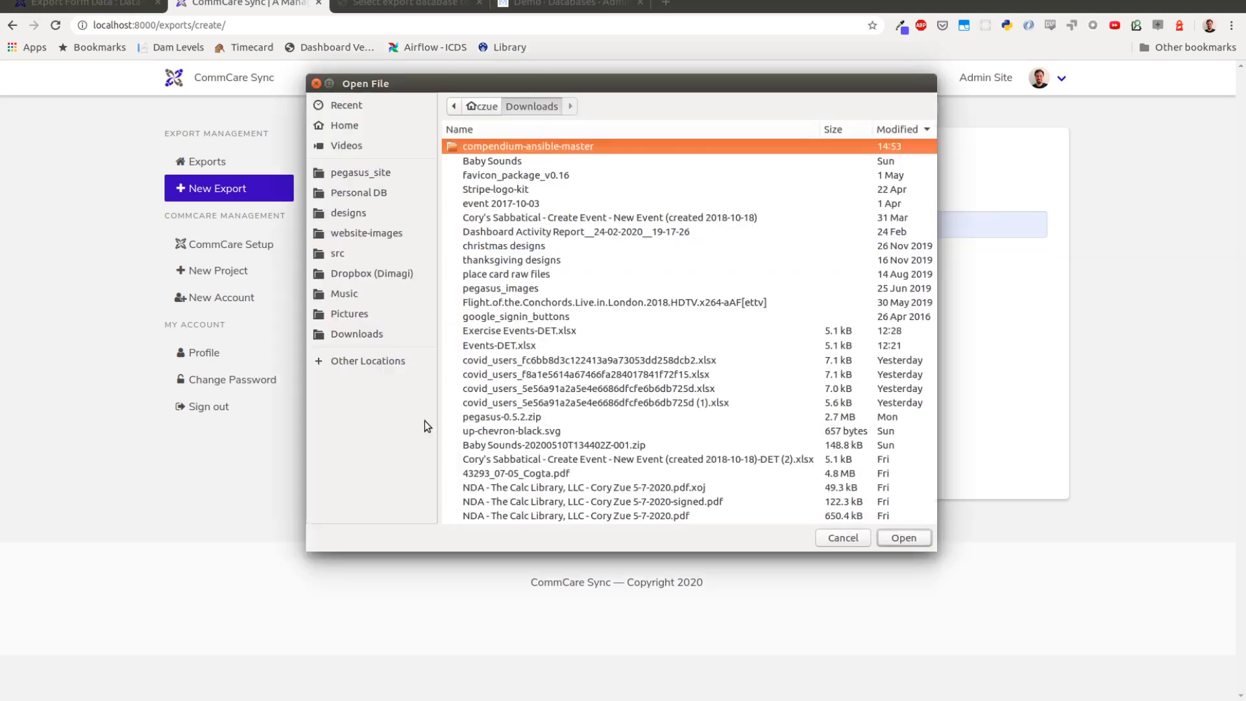
click(520, 330)
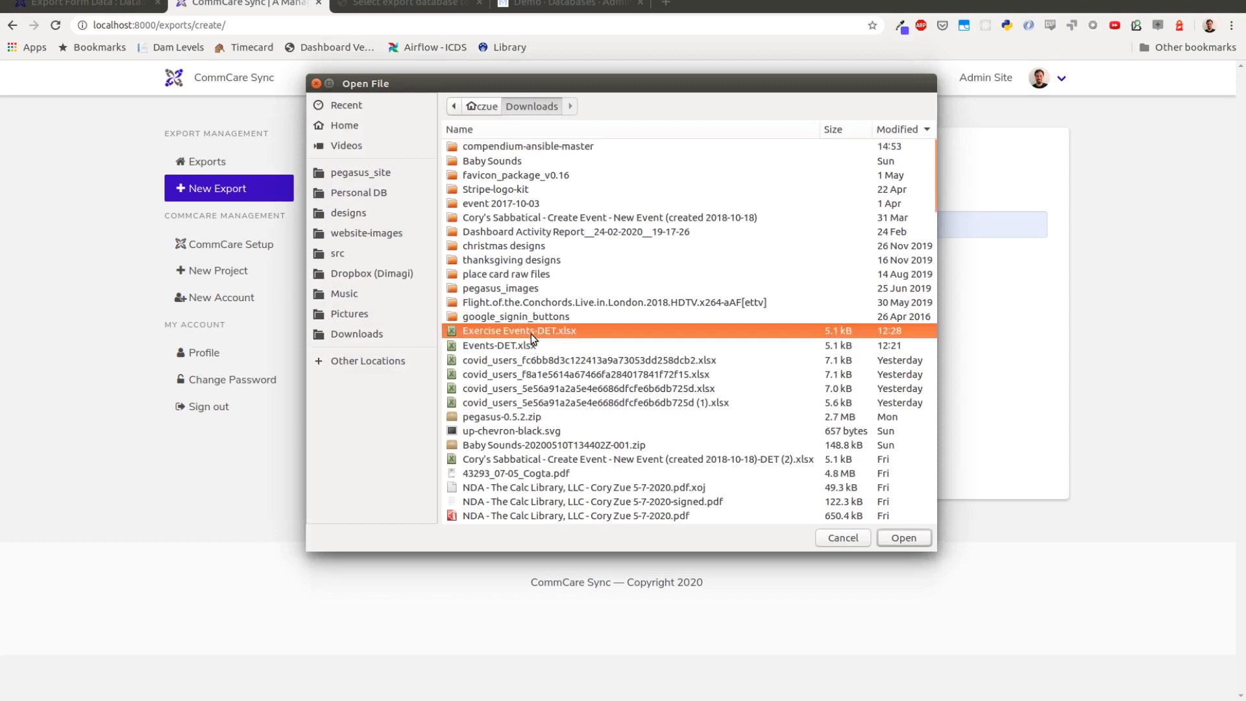
click(903, 537)
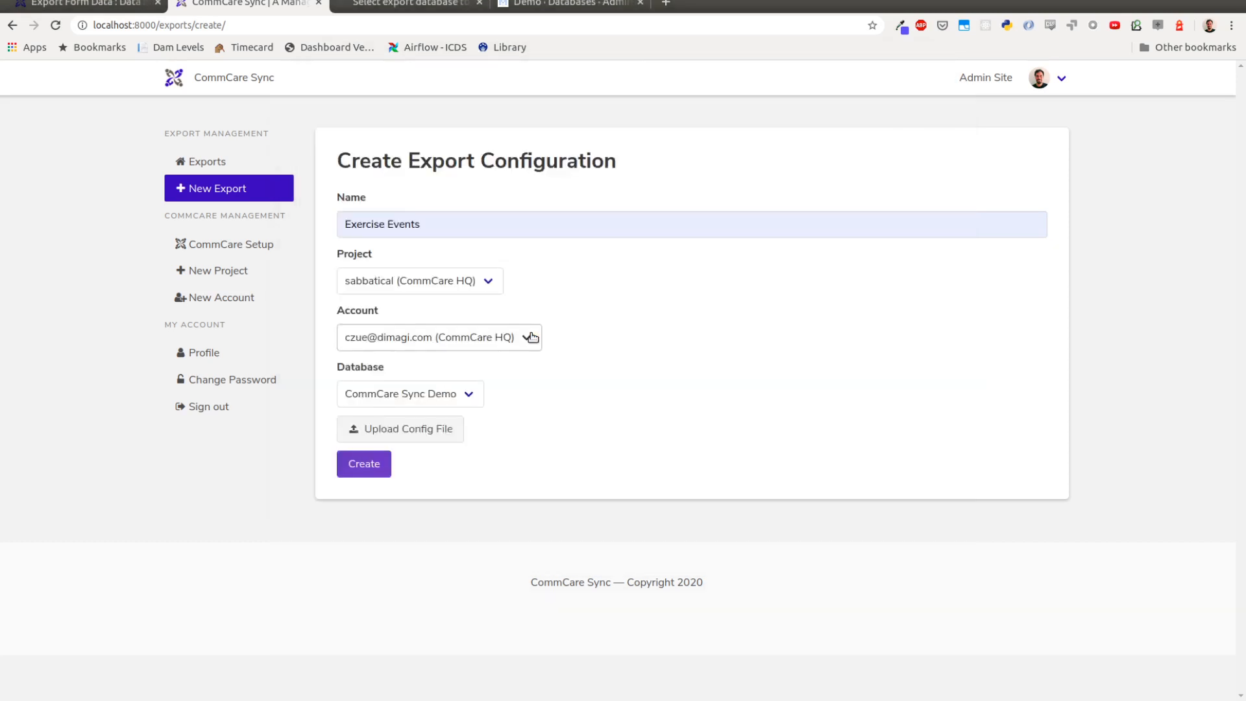
click(363, 463)
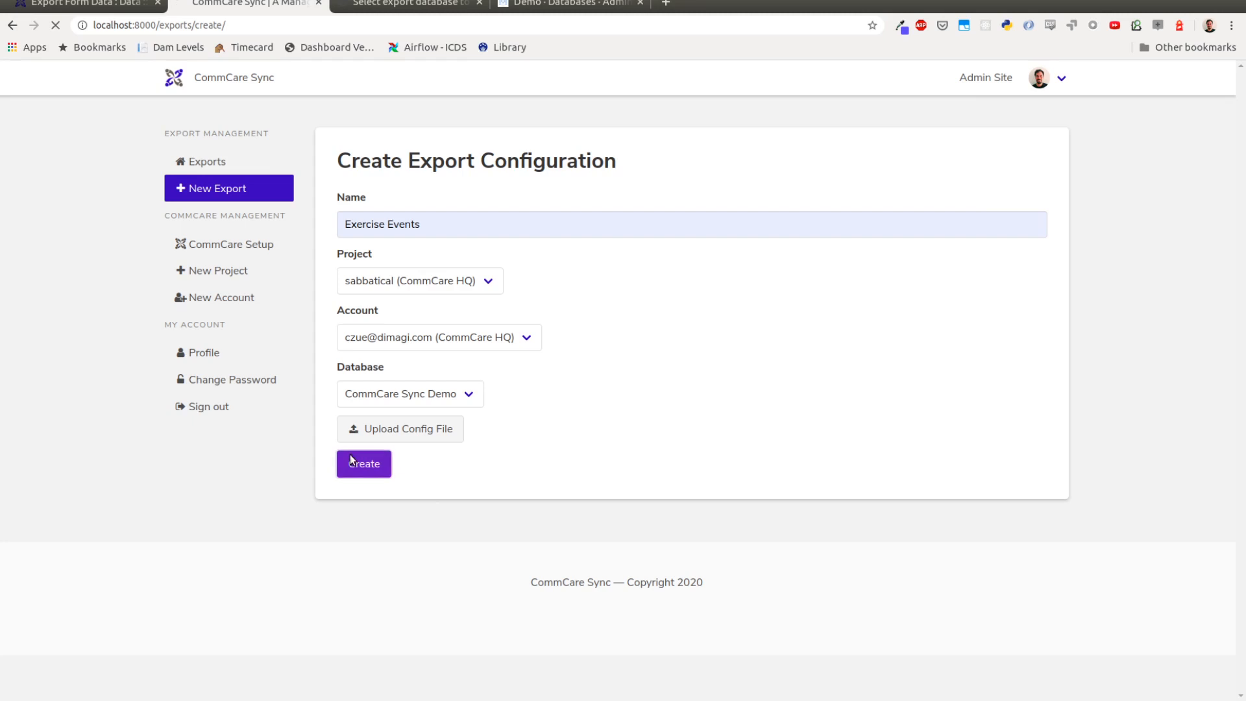
click(363, 463)
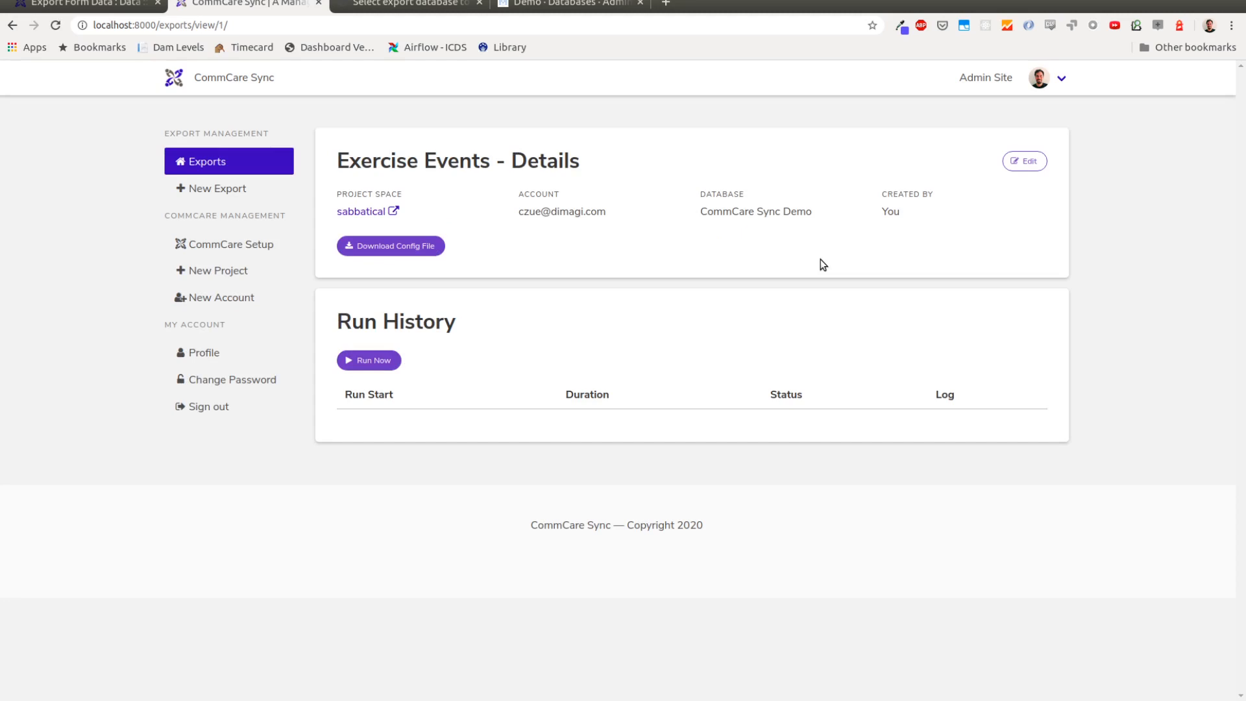
mouse_move(793, 276)
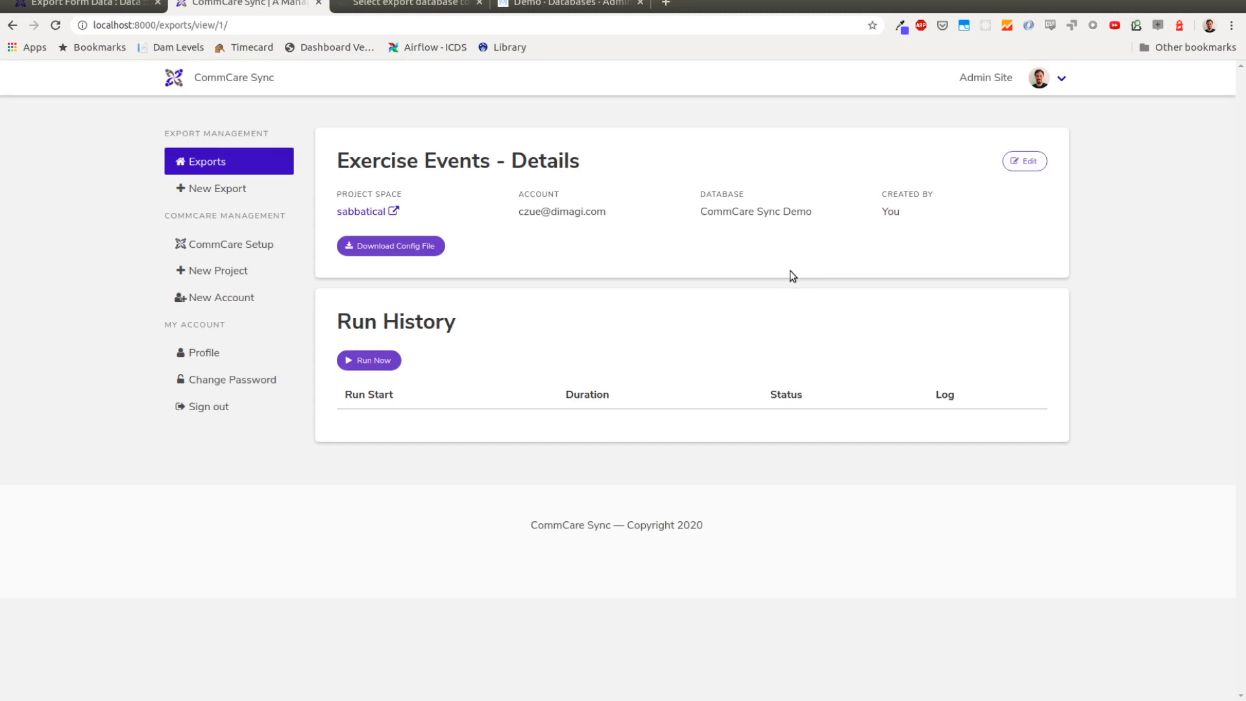
mouse_move(436, 358)
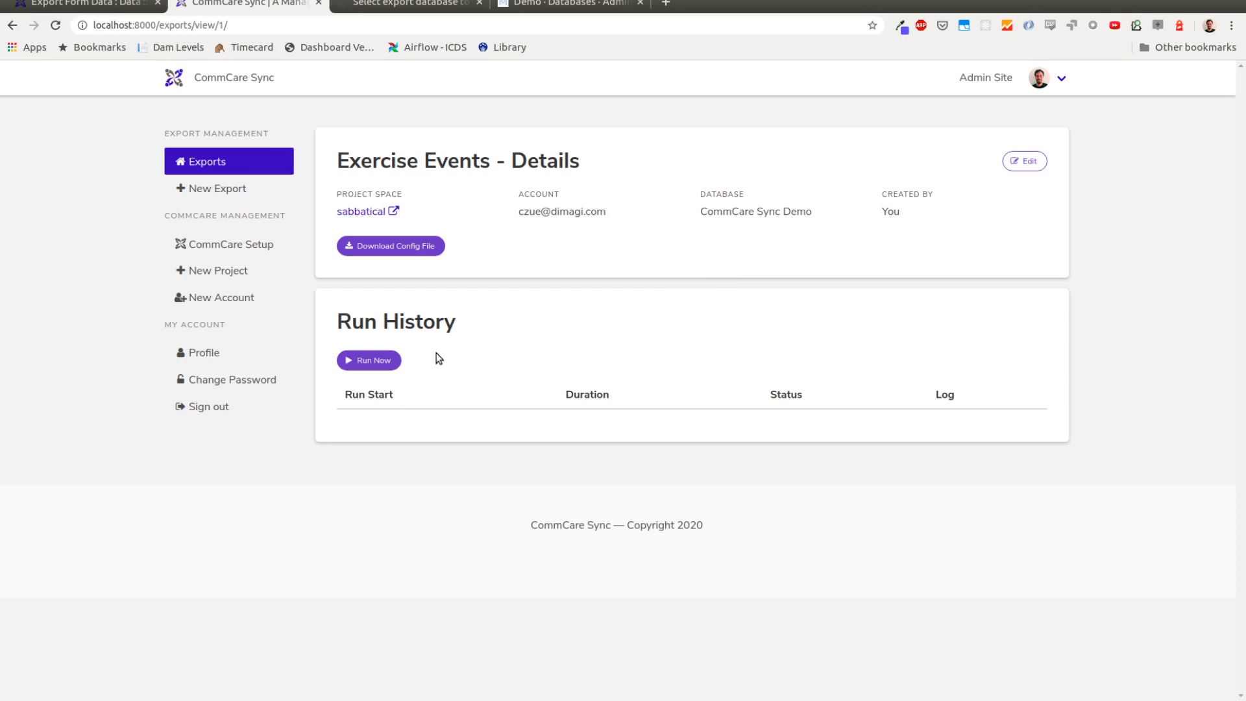
- Run the Exercise Events export and refresh run history until the 36-second run's log appears
click(368, 360)
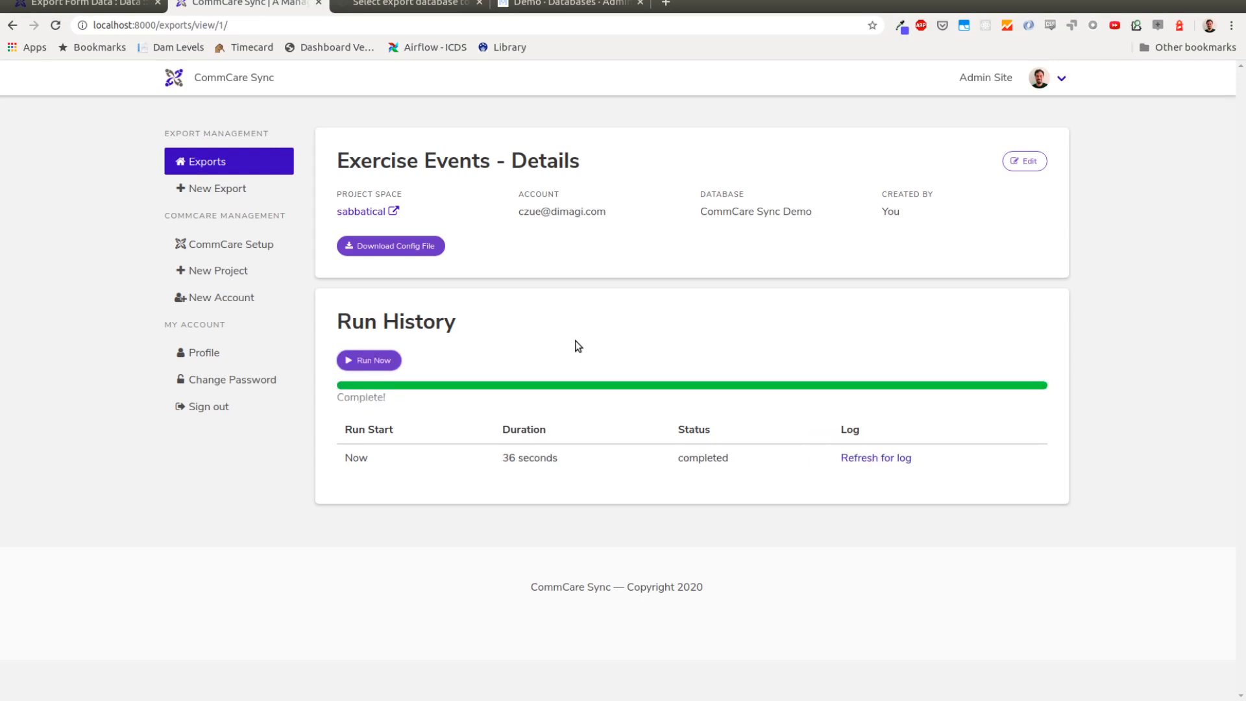
mouse_move(874, 458)
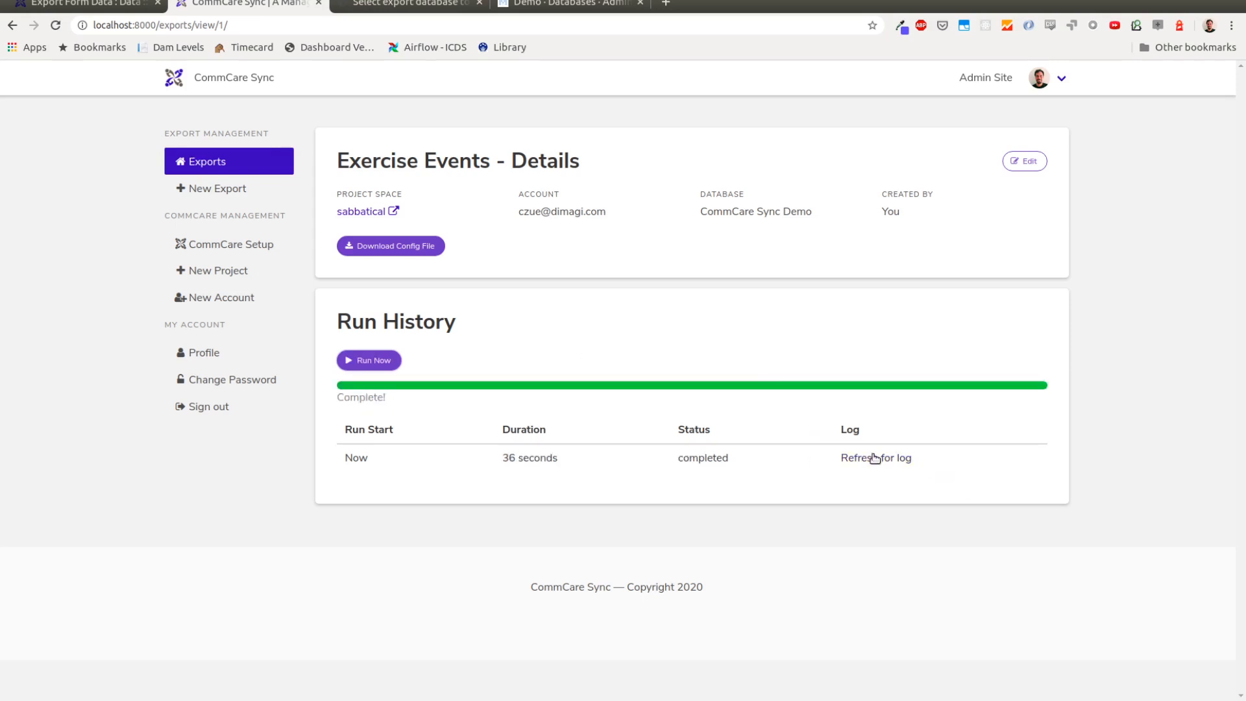
click(876, 457)
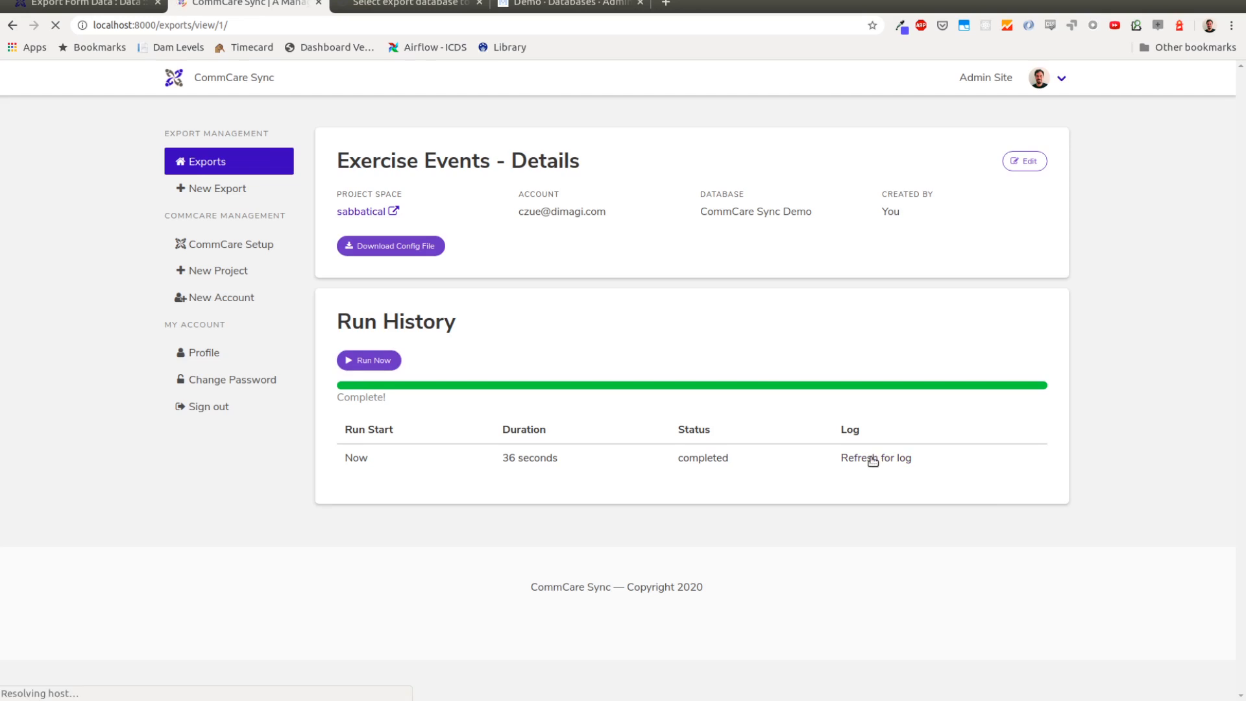
click(876, 457)
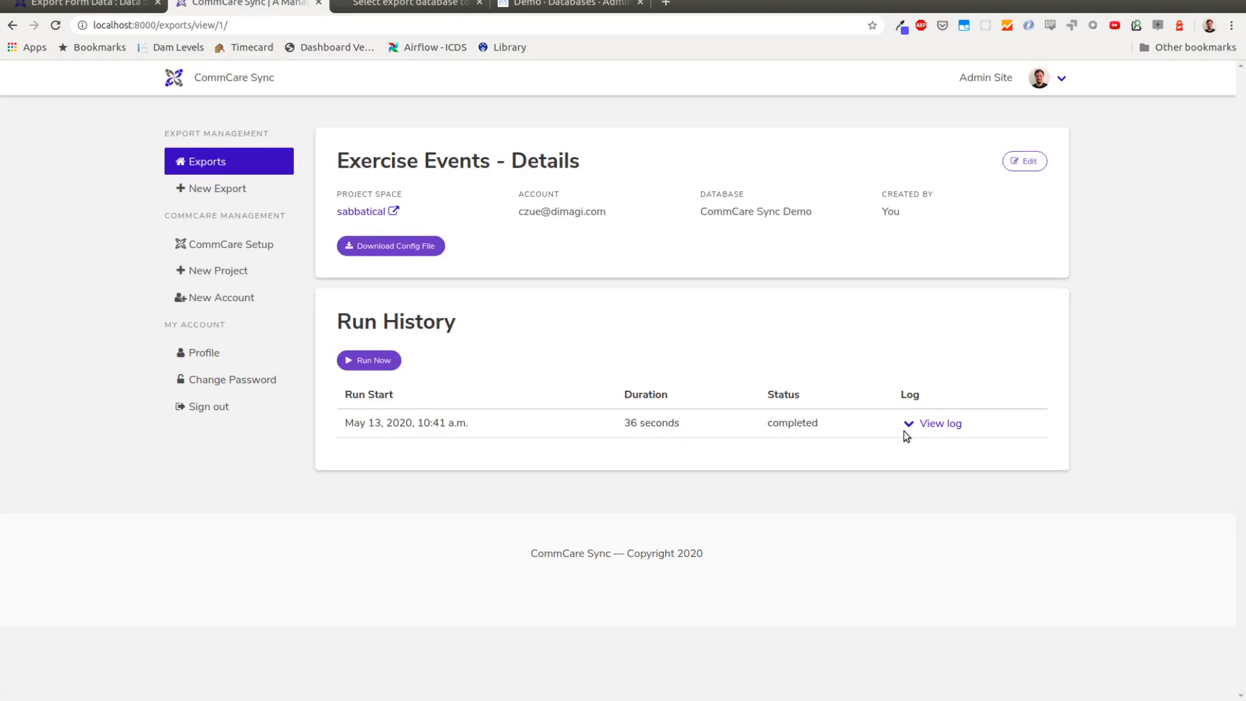
- Expand the first run's log, then re-run the Exercise Events export
click(940, 423)
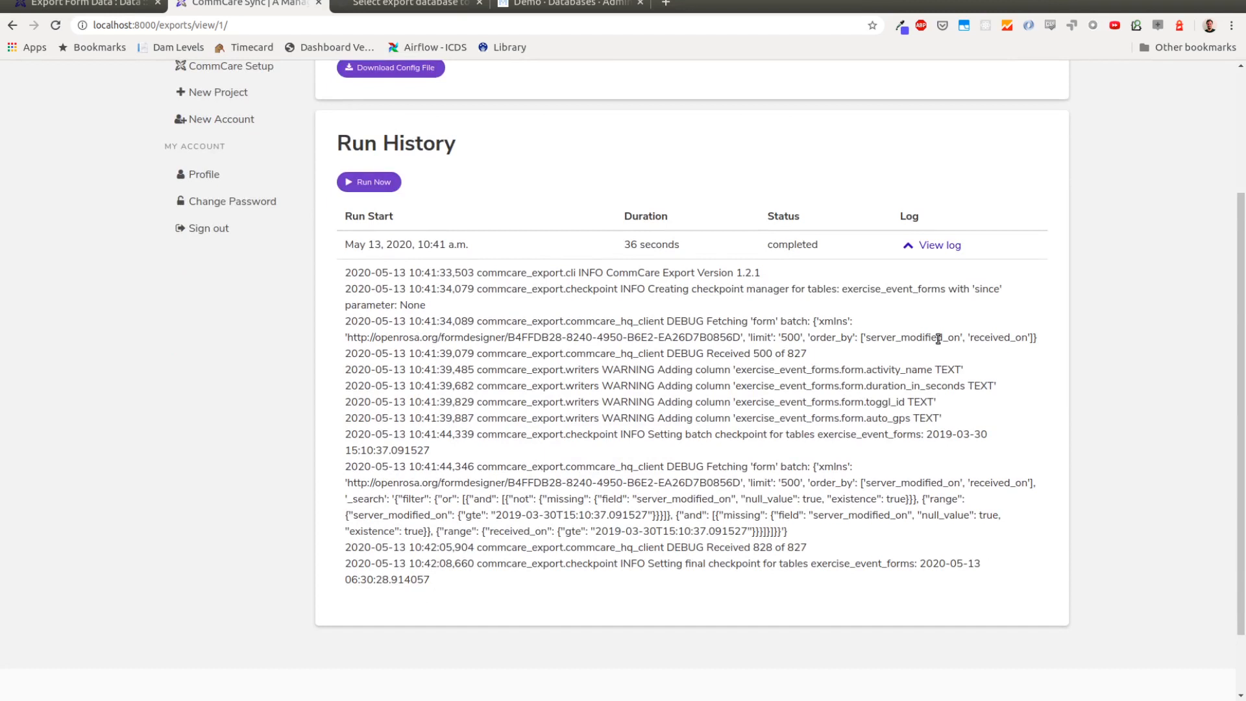
mouse_move(623, 276)
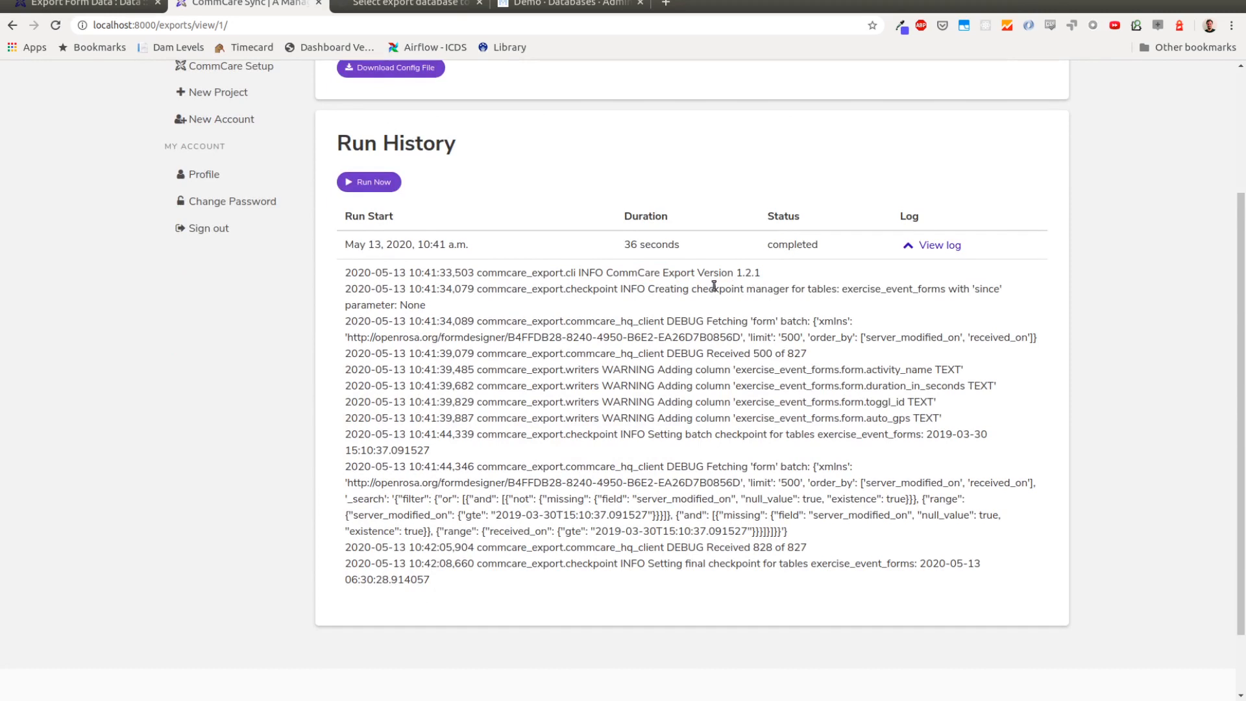
mouse_move(767, 337)
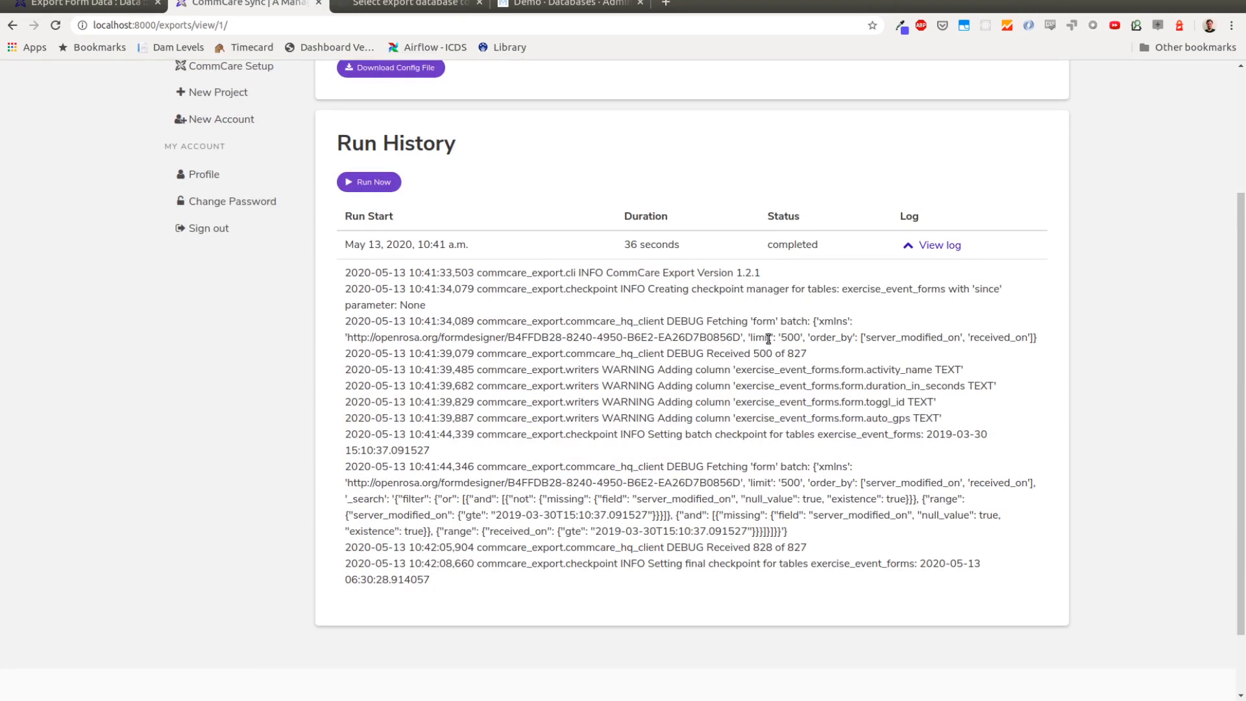
mouse_move(765, 551)
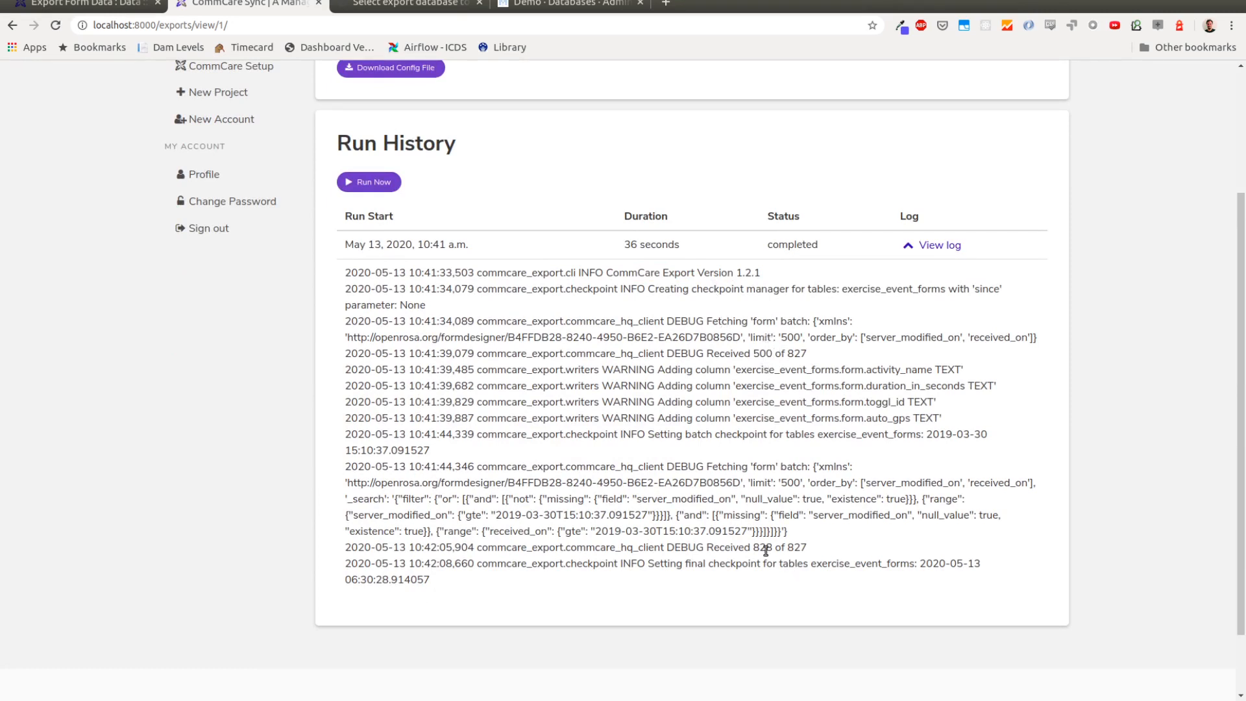
double_click(761, 549)
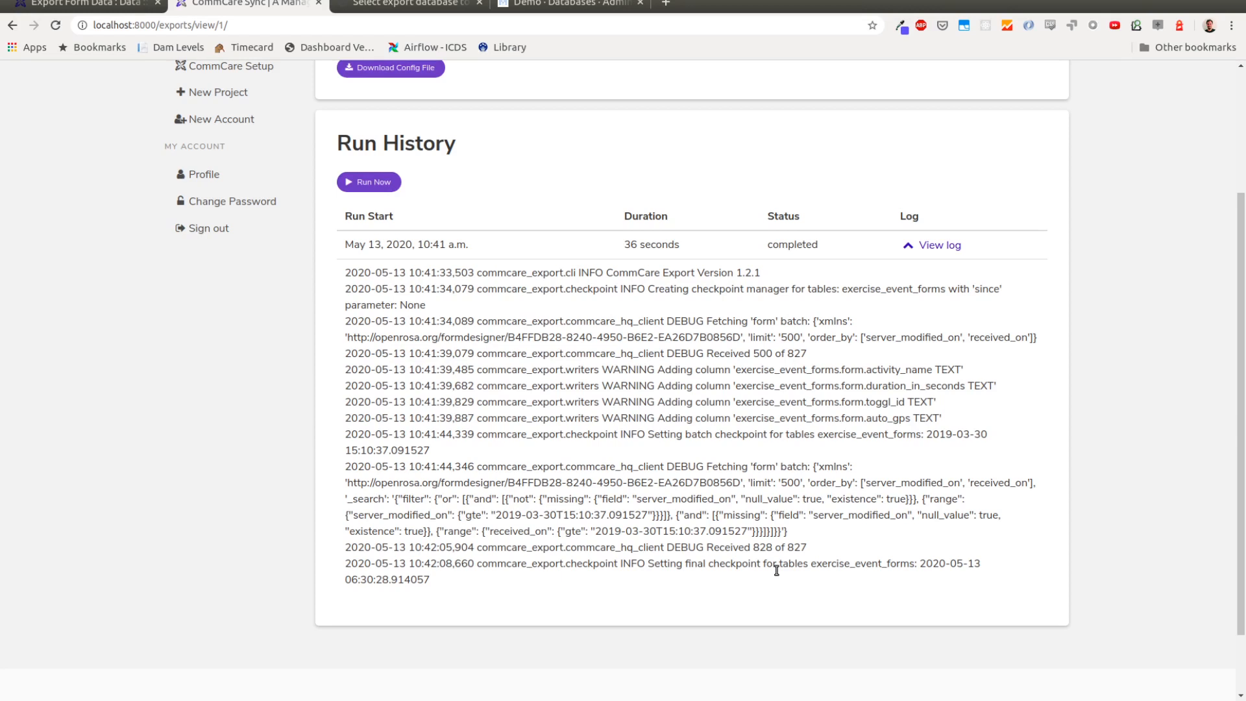
click(368, 181)
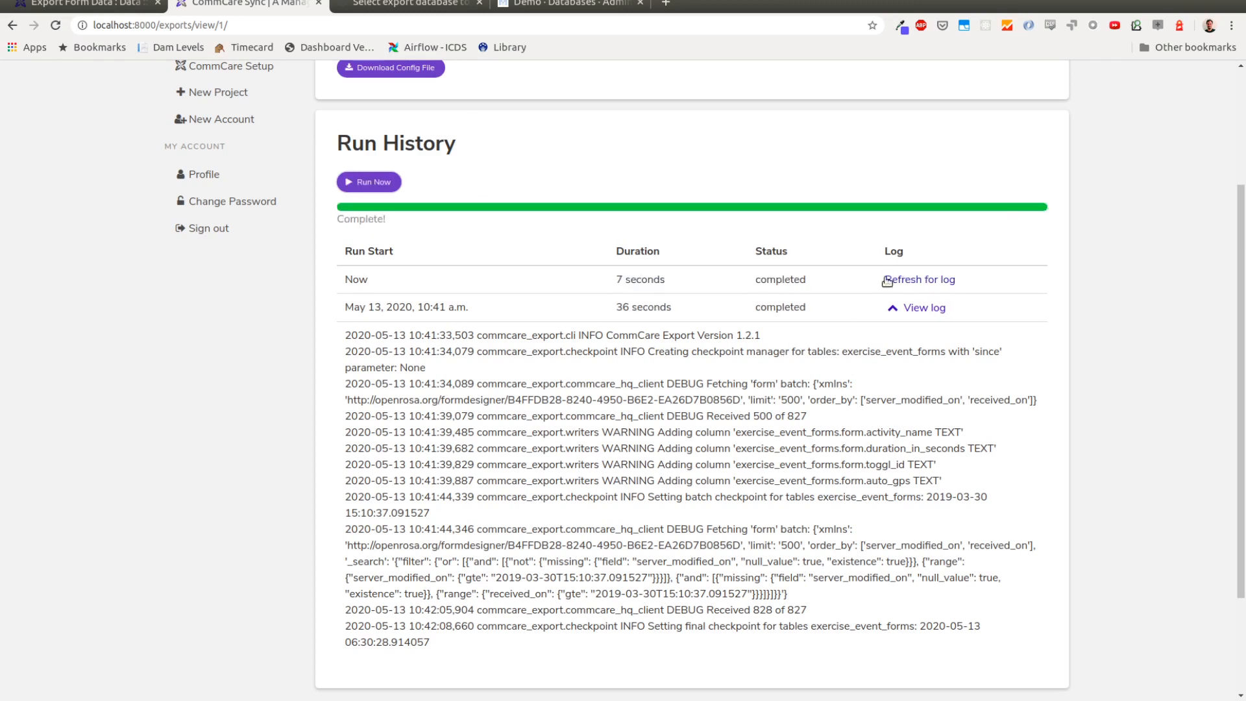
- Refresh run history, read the 10:42 run's log (1 new form fetched), then collapse it
click(919, 279)
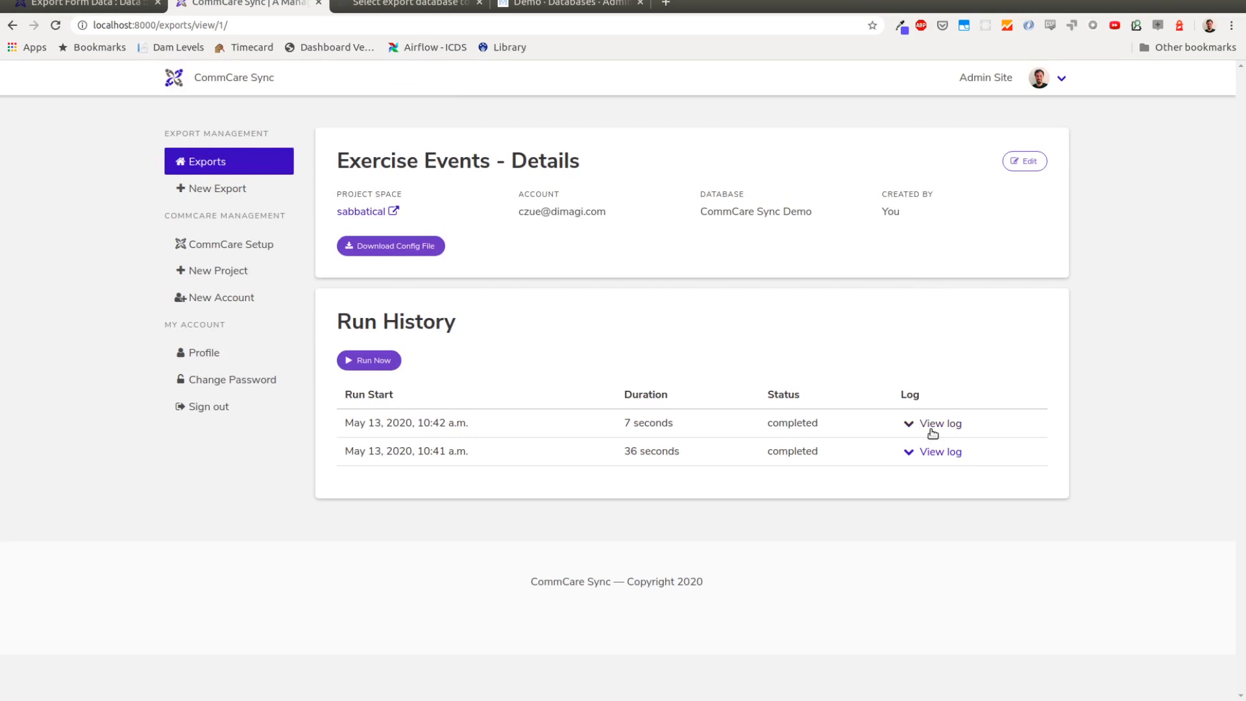
click(939, 422)
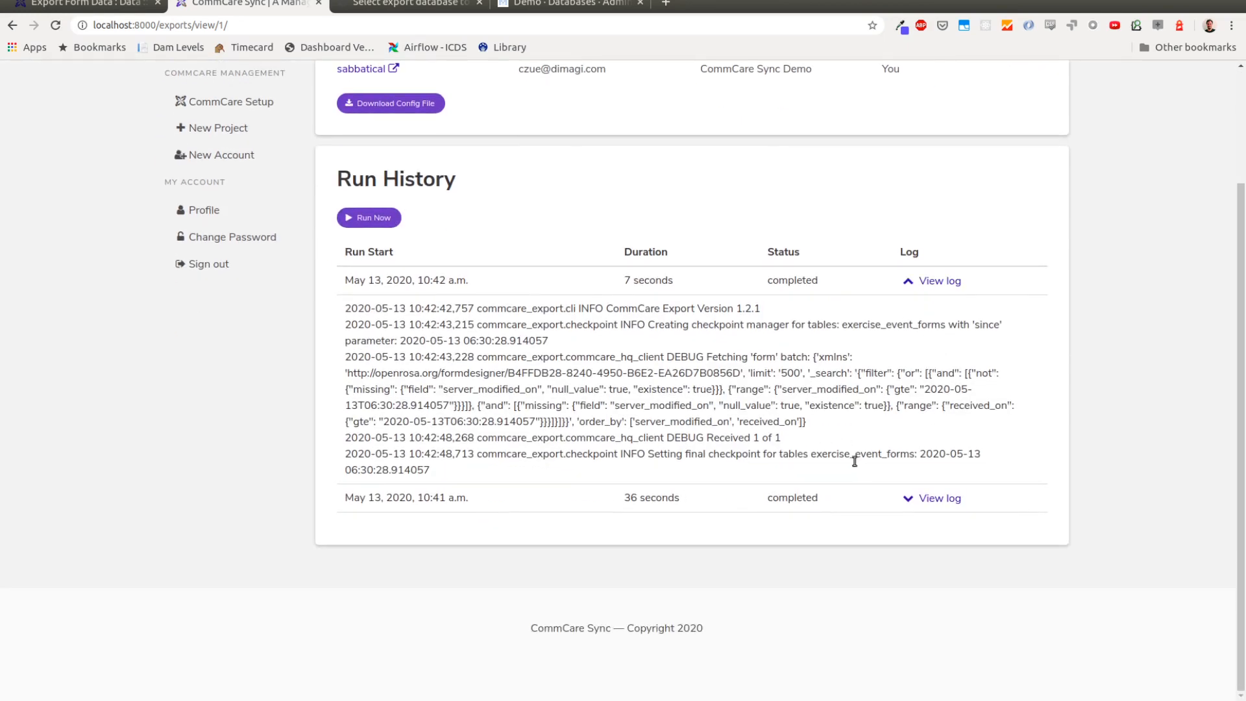
mouse_move(731, 442)
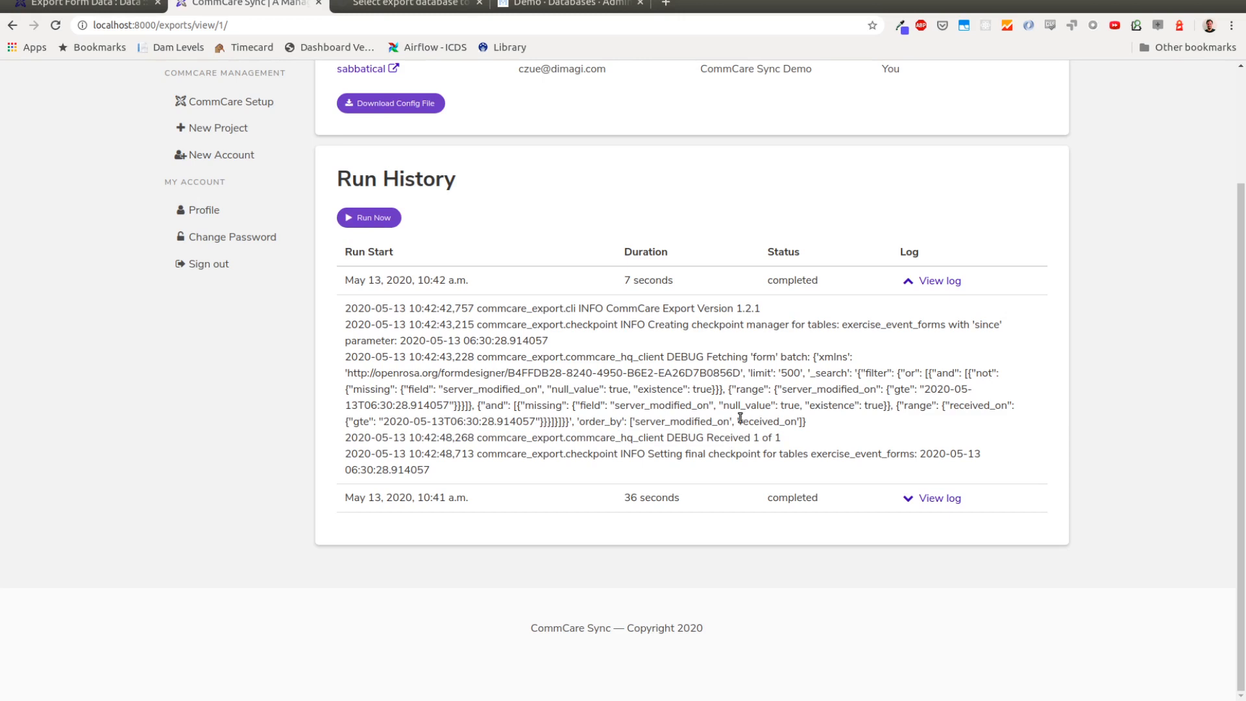
click(940, 280)
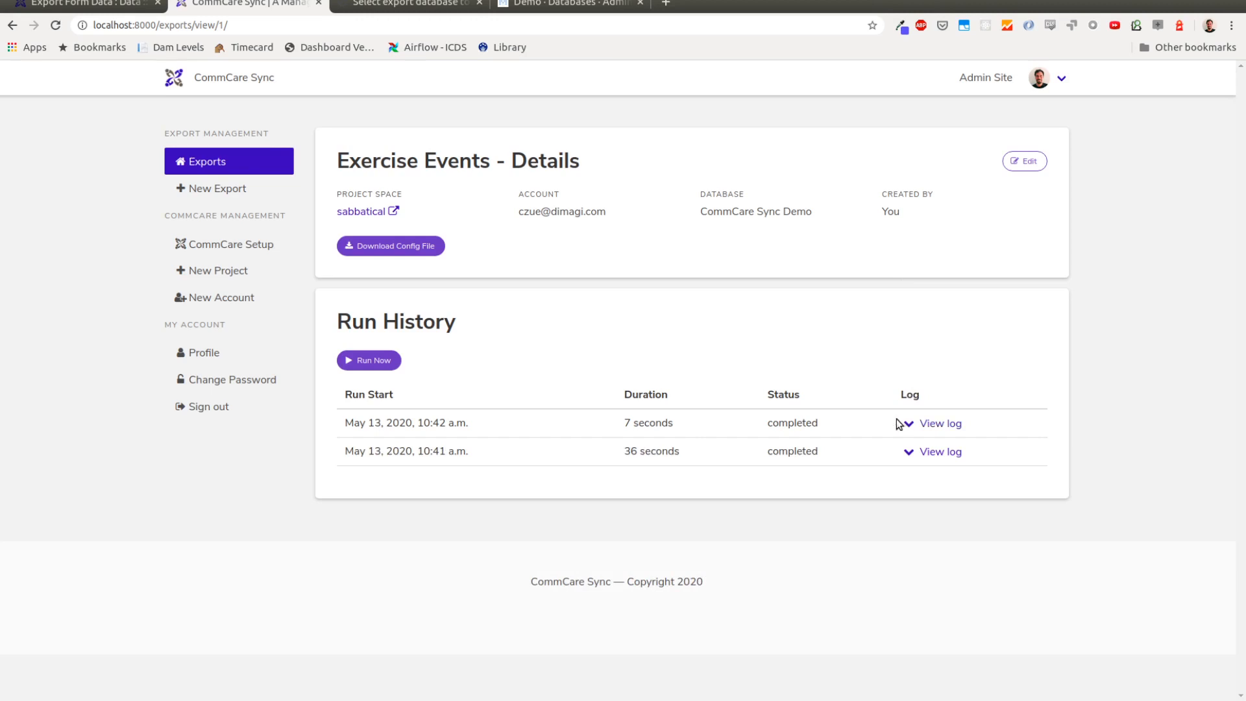
mouse_move(587, 100)
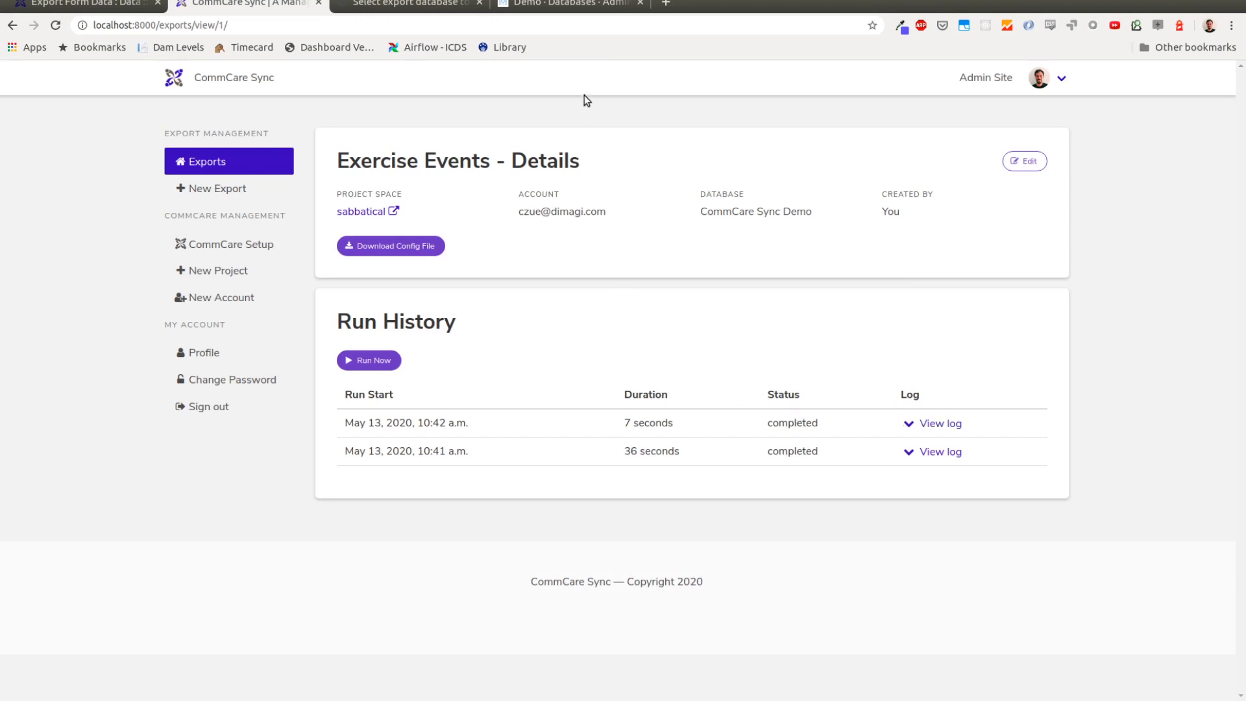
- Re-sync the Demo database schema in Metabase and open its Exercise Event Forms table
click(569, 4)
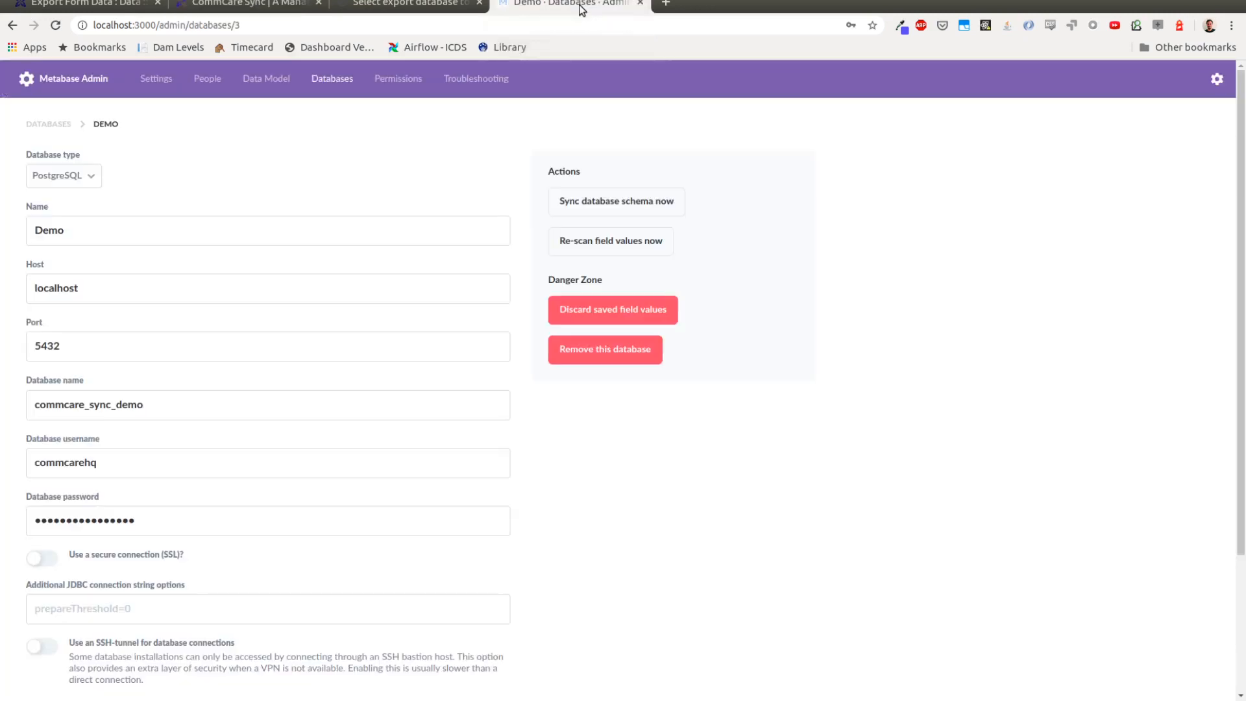
mouse_move(626, 151)
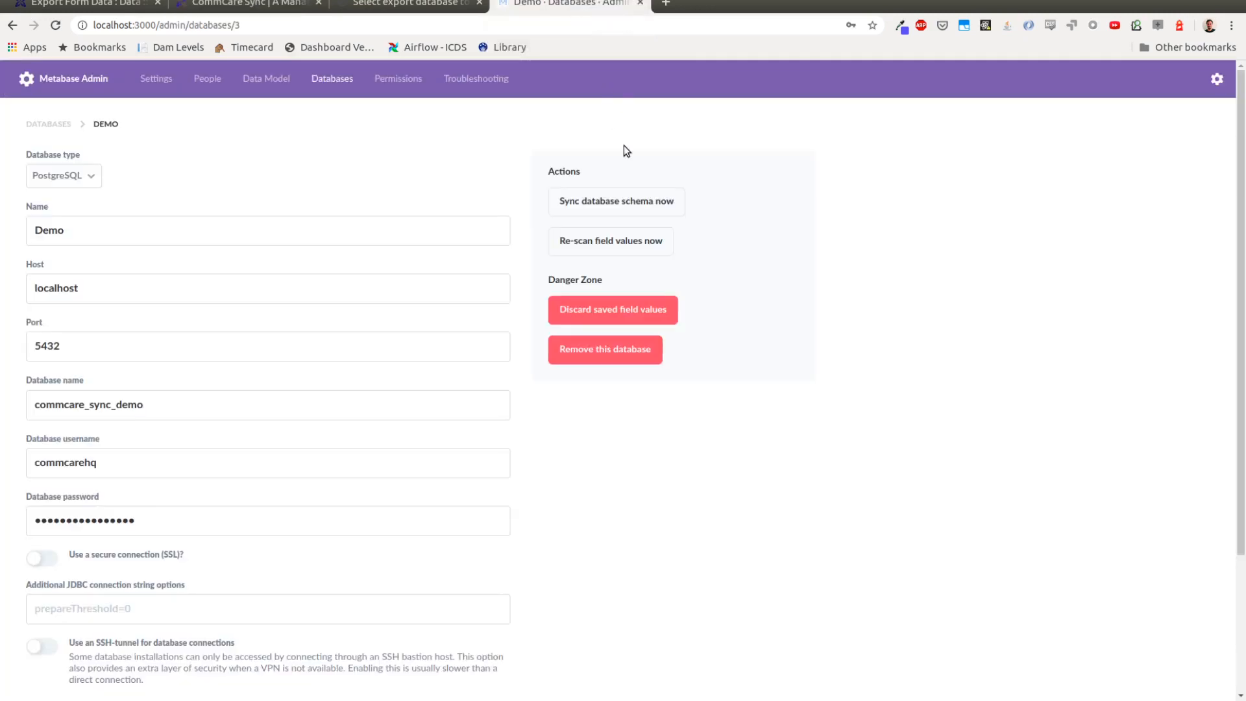
mouse_move(622, 156)
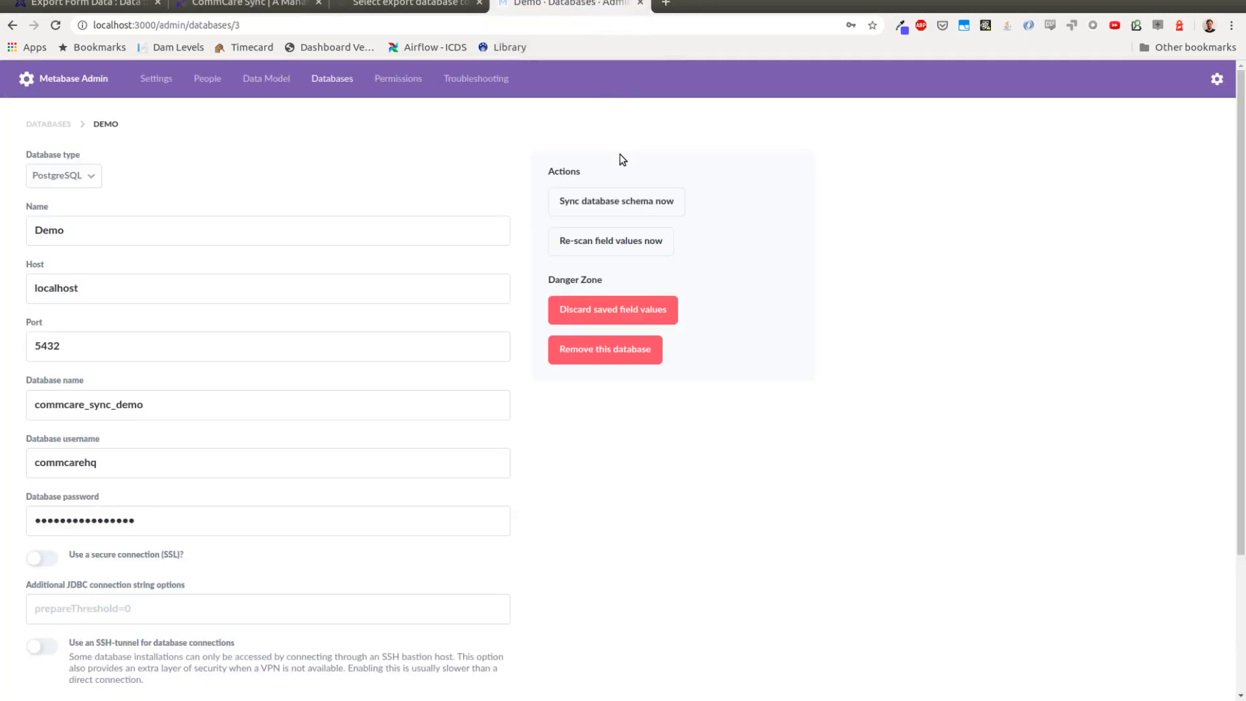
mouse_move(616, 201)
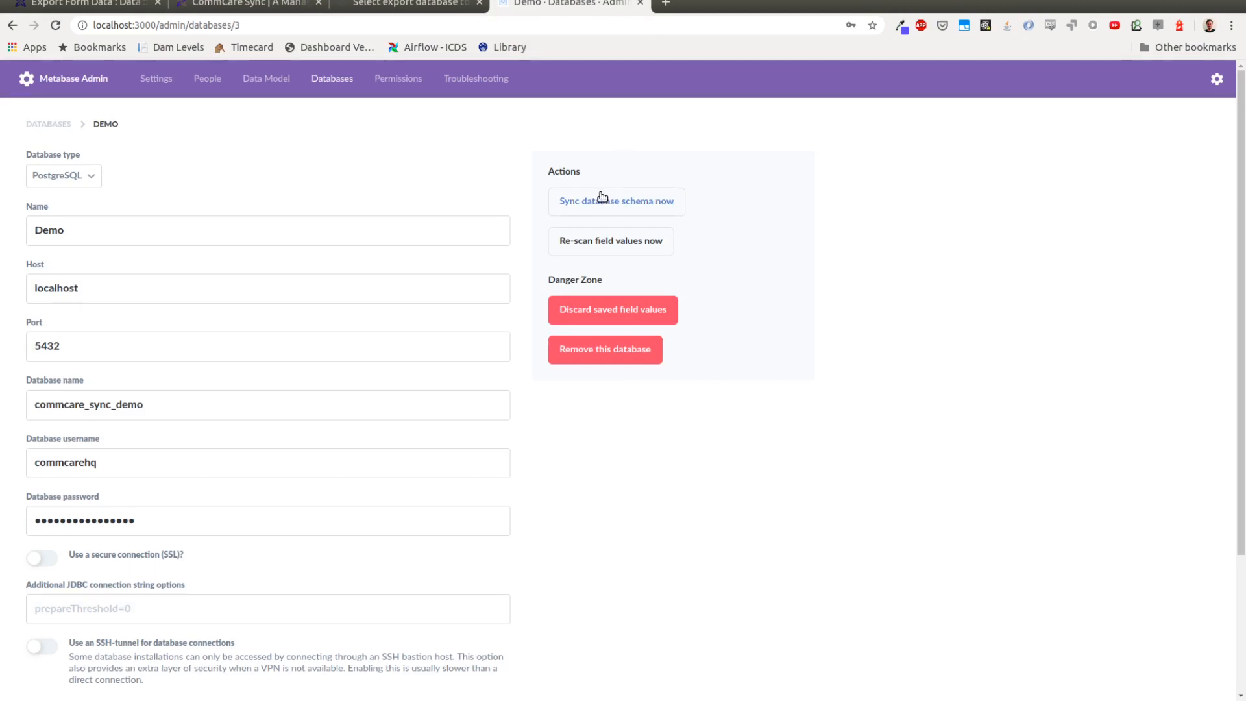
click(610, 241)
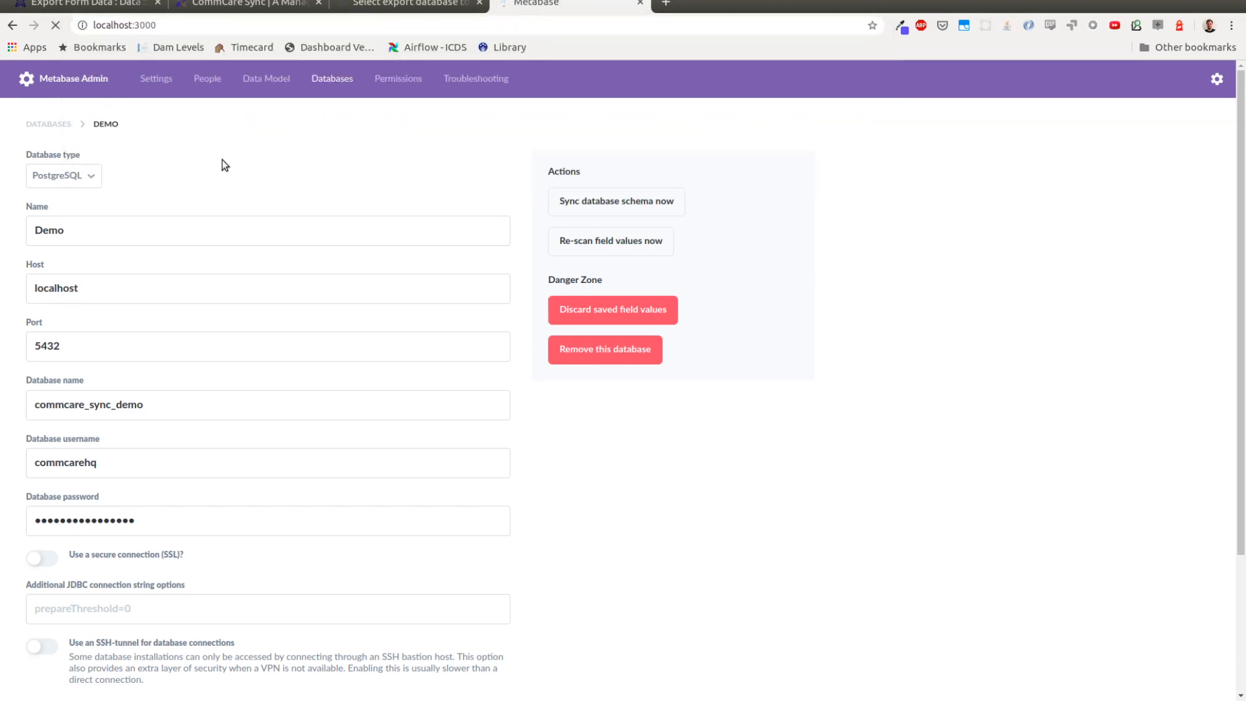
mouse_move(311, 196)
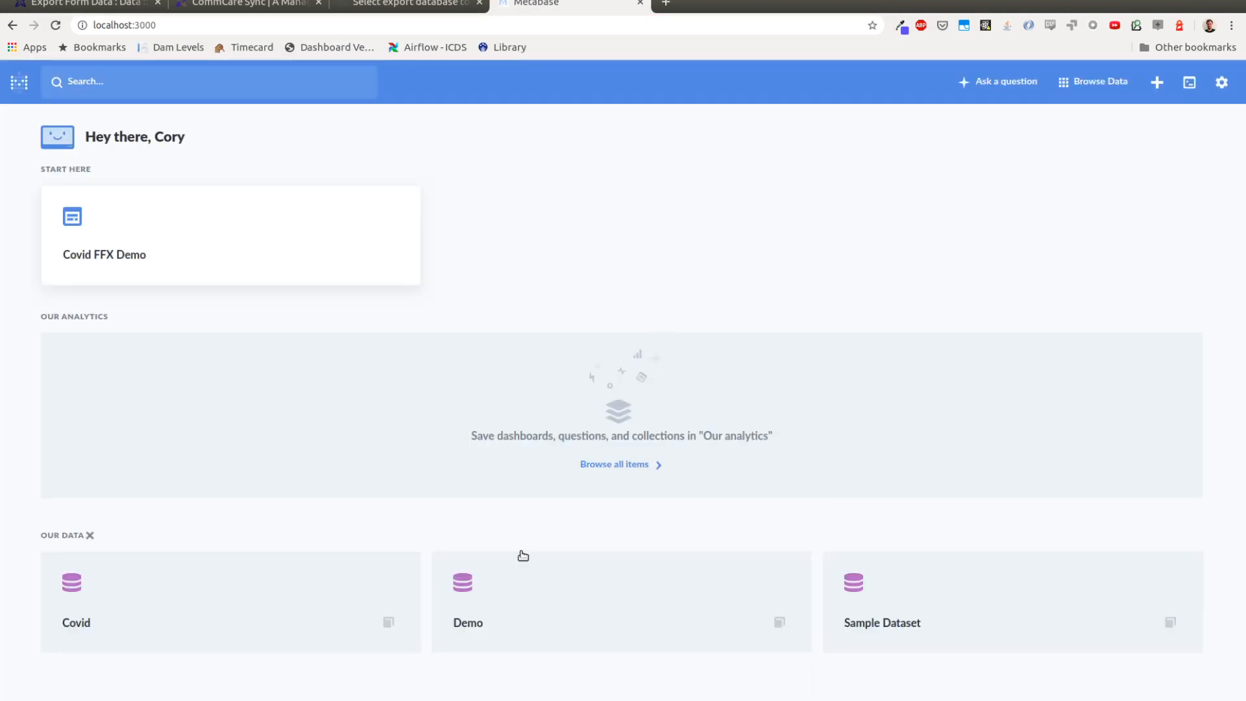
click(467, 604)
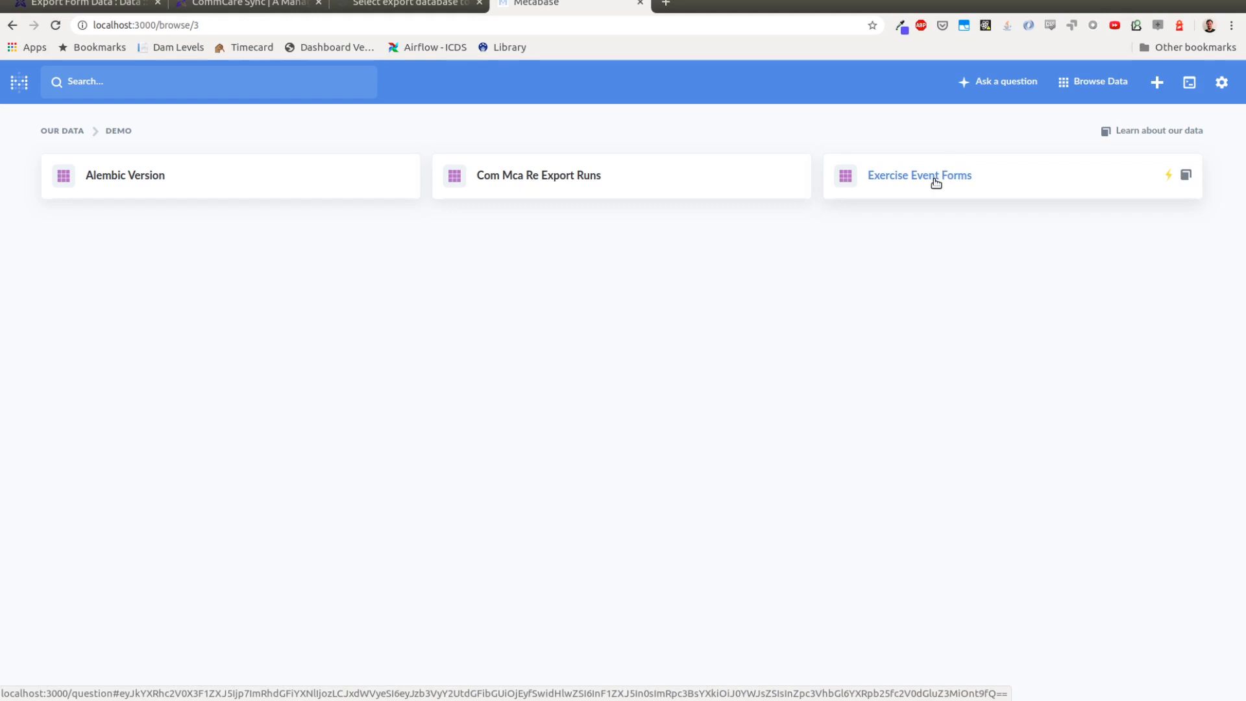
click(919, 175)
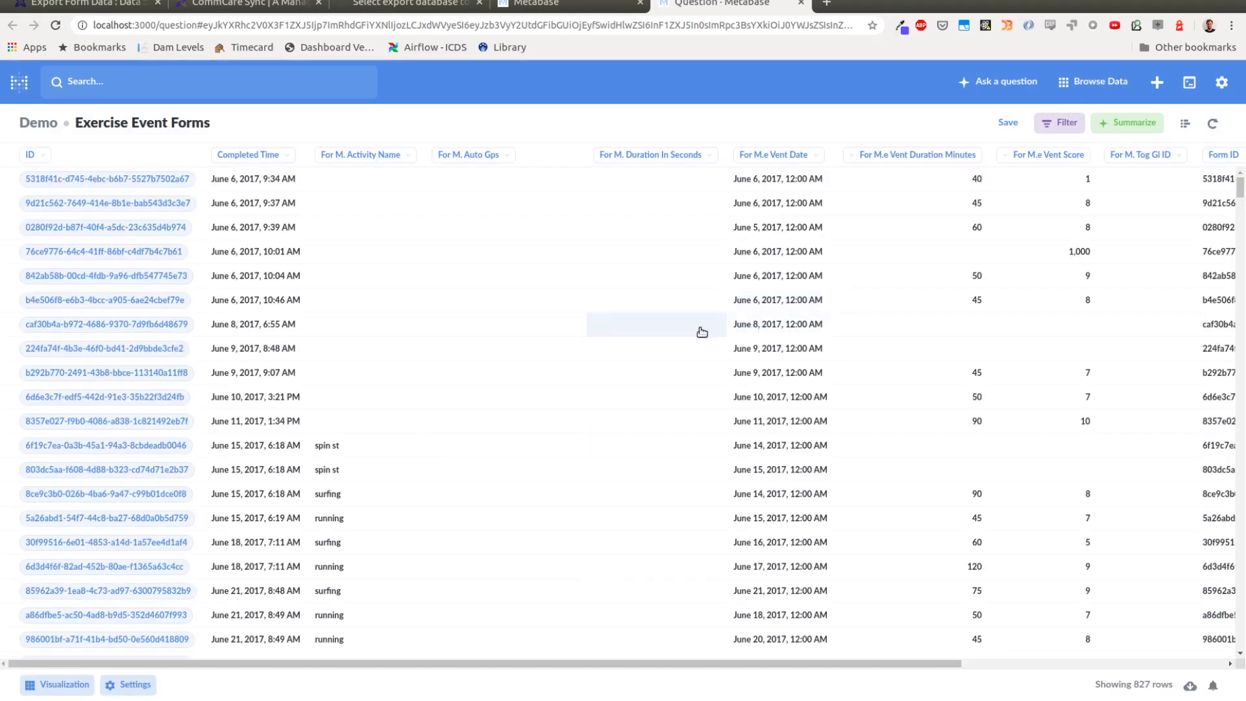
scroll(down, 3)
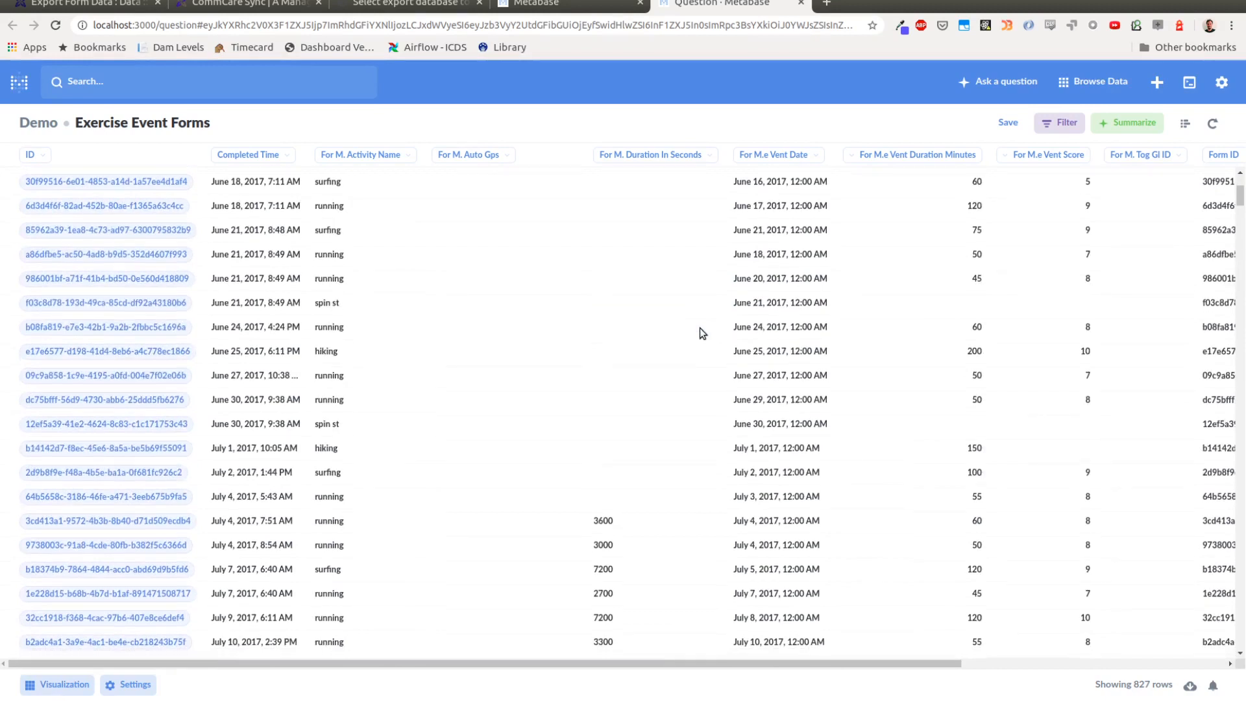
scroll(down, 3)
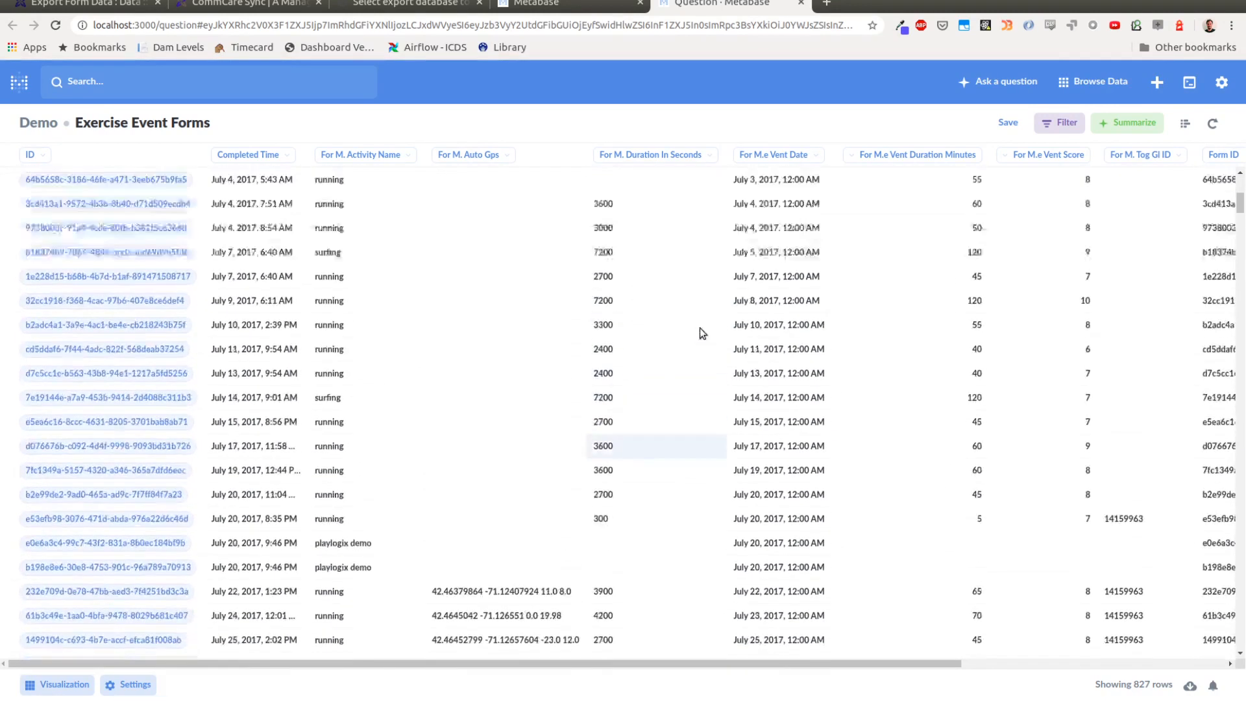
scroll(up, 3)
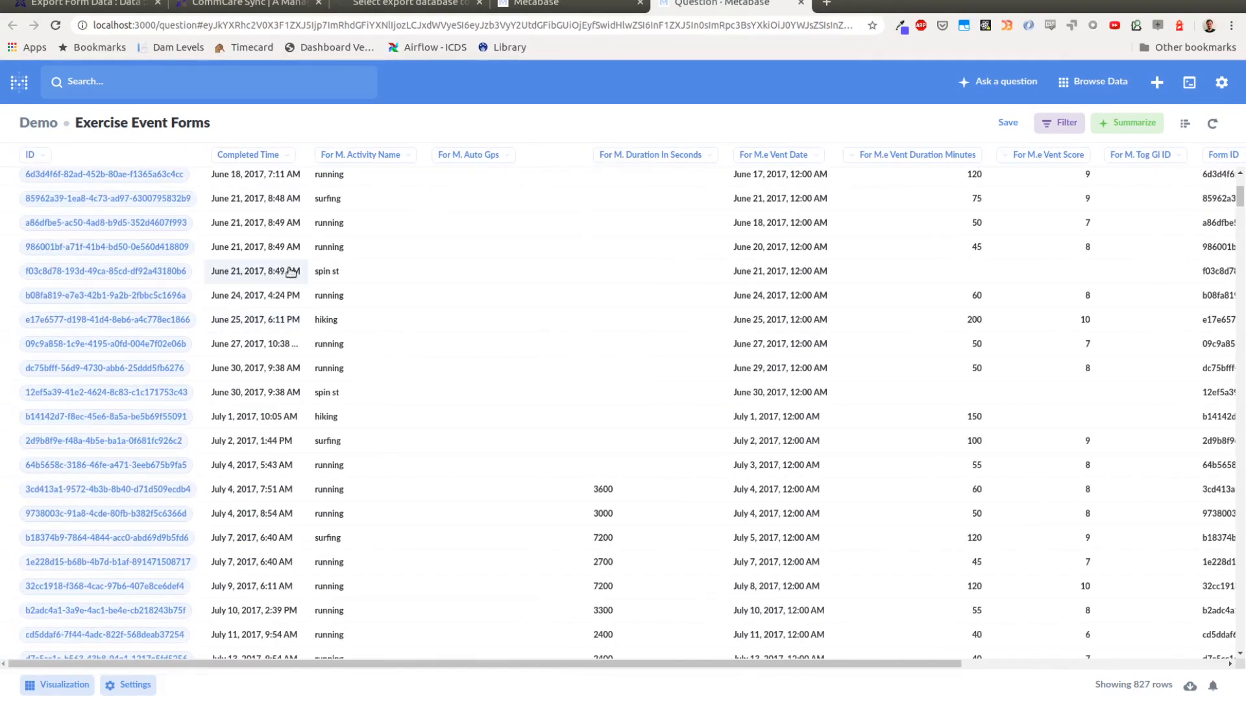
mouse_move(374, 437)
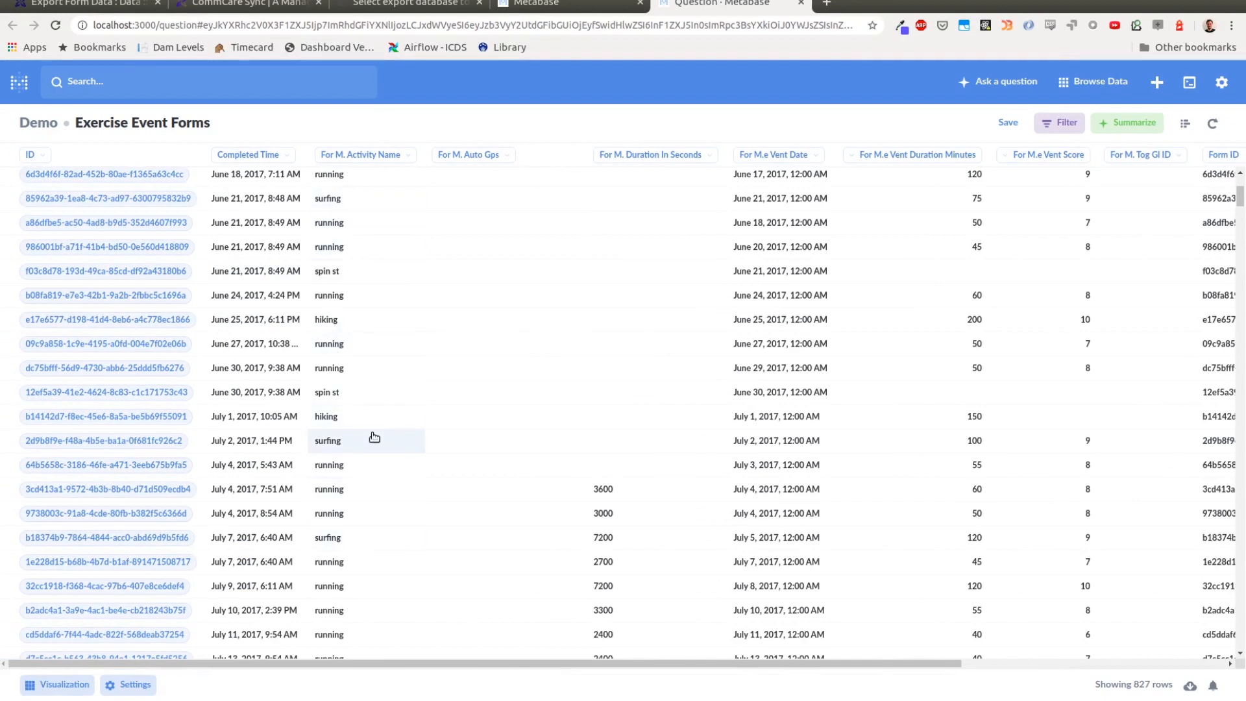
scroll(down, 3)
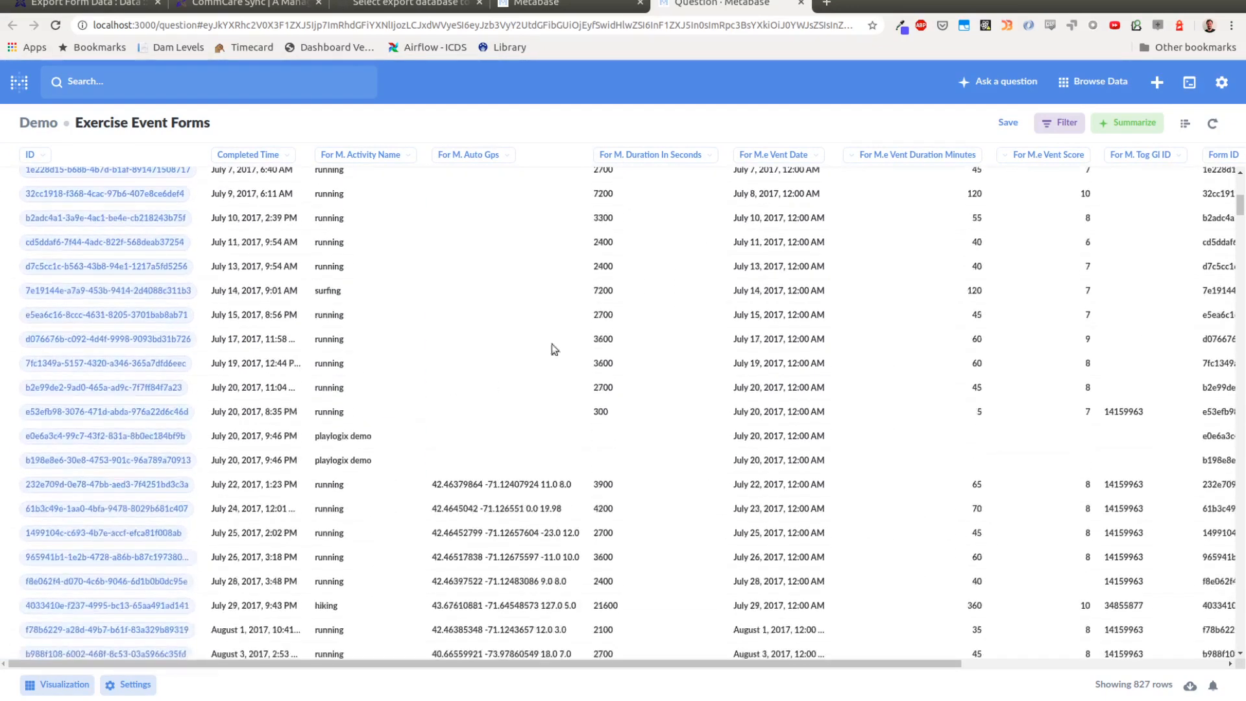
scroll(right, 3)
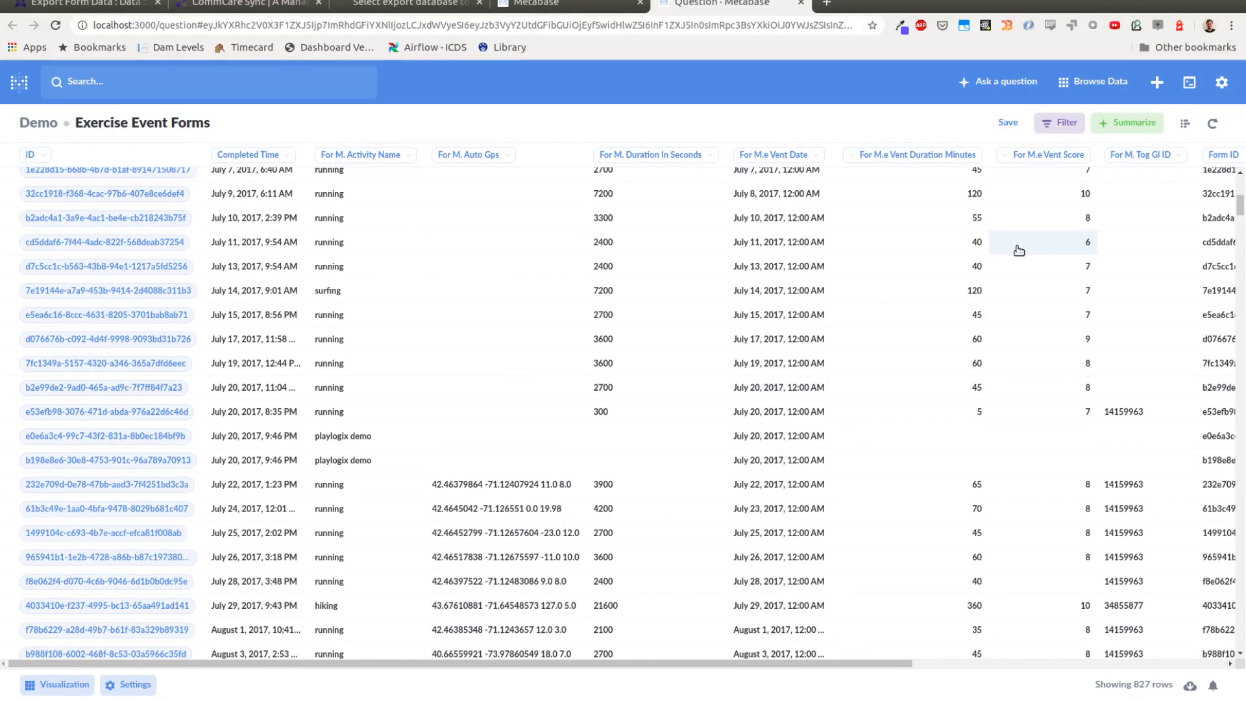
mouse_move(928, 282)
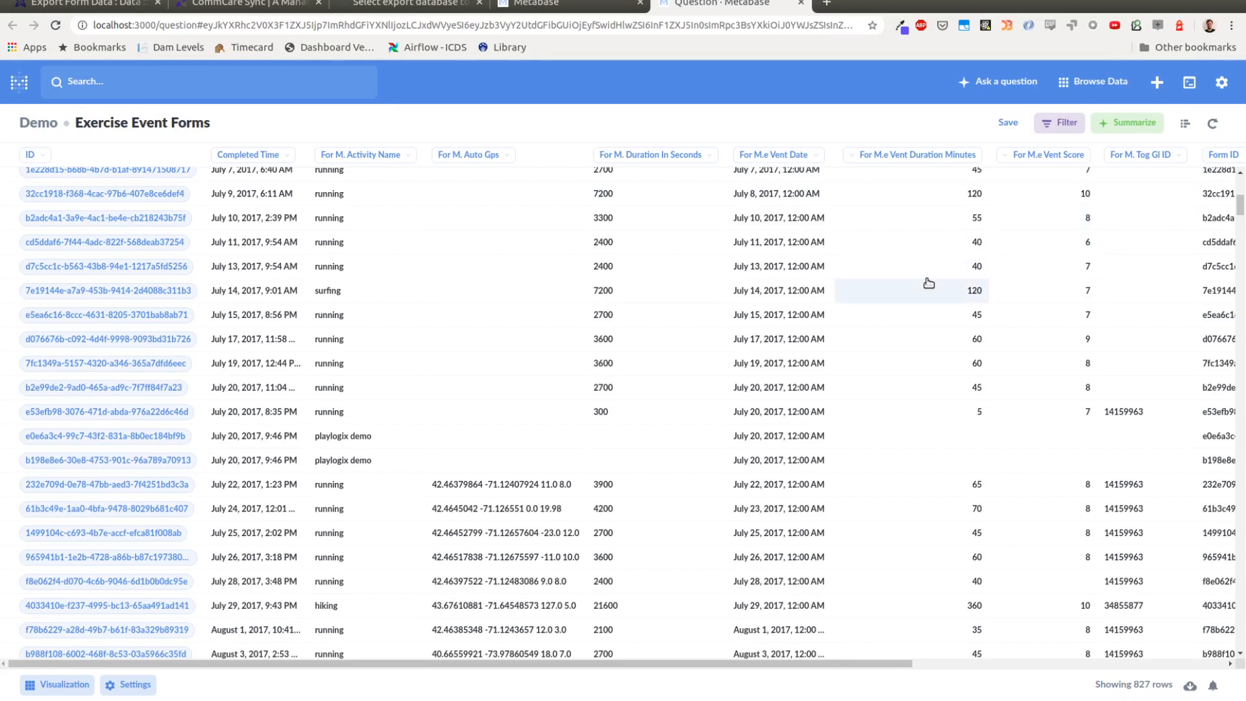
mouse_move(988, 173)
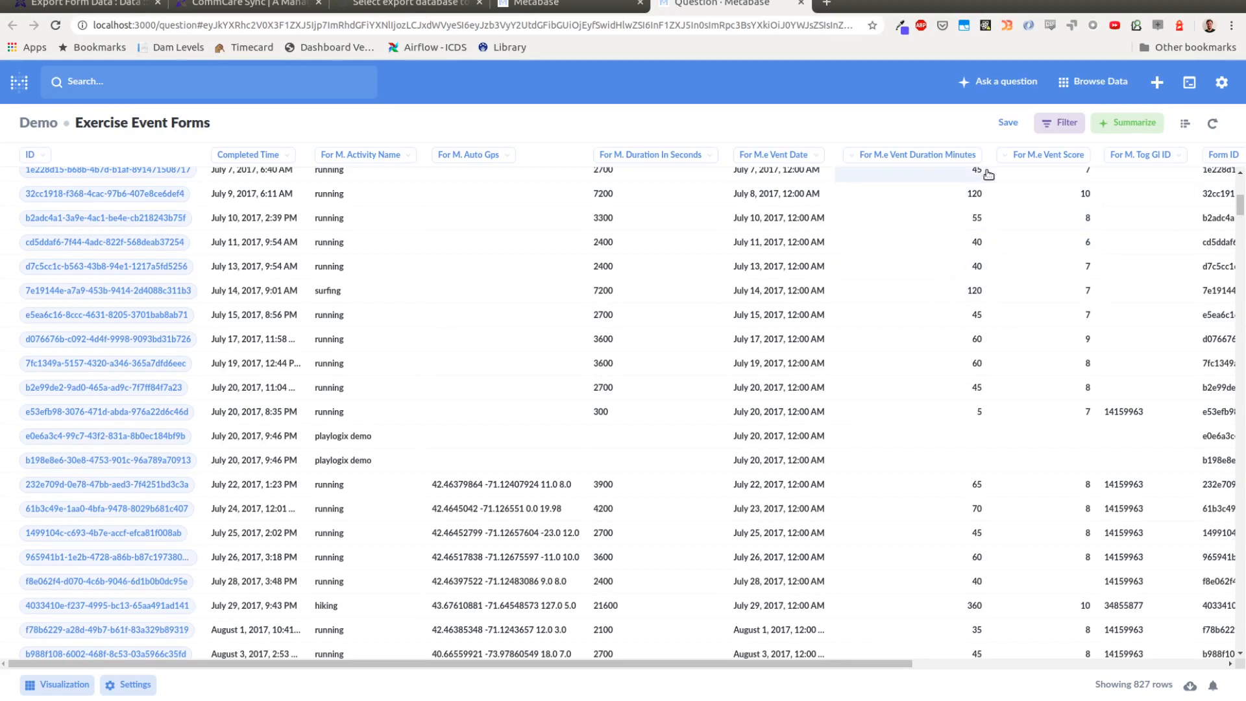
click(1059, 123)
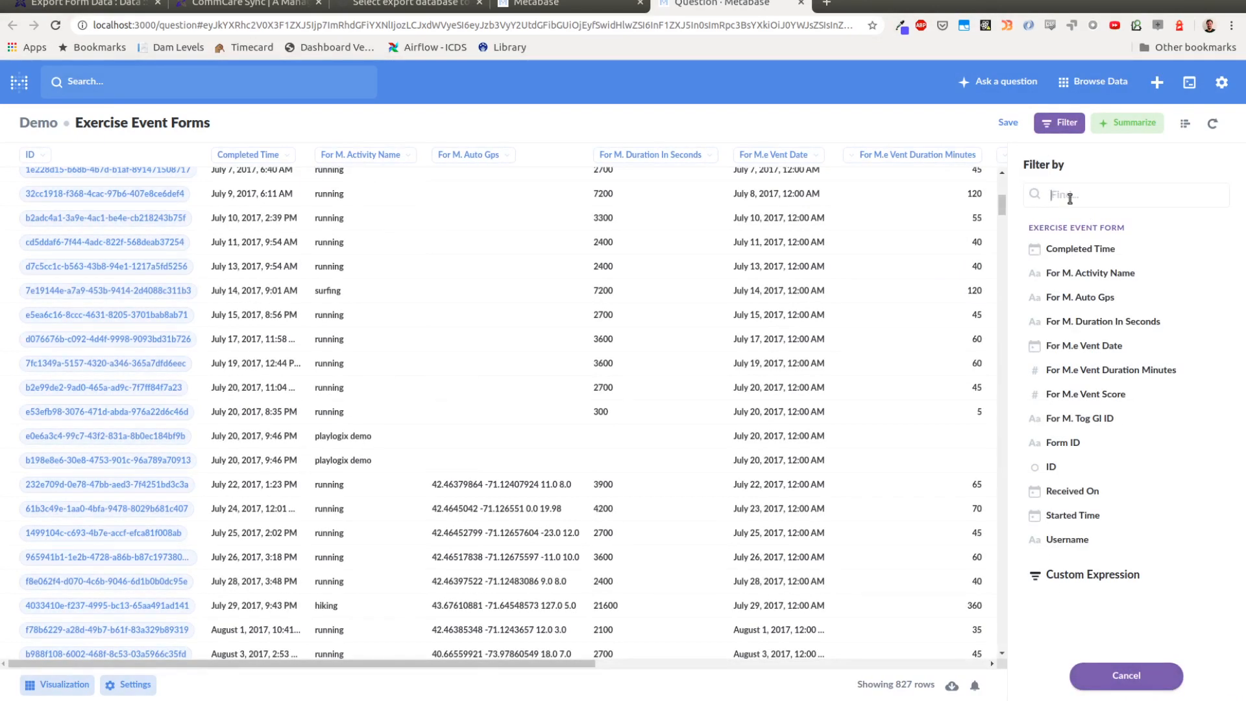
click(1067, 539)
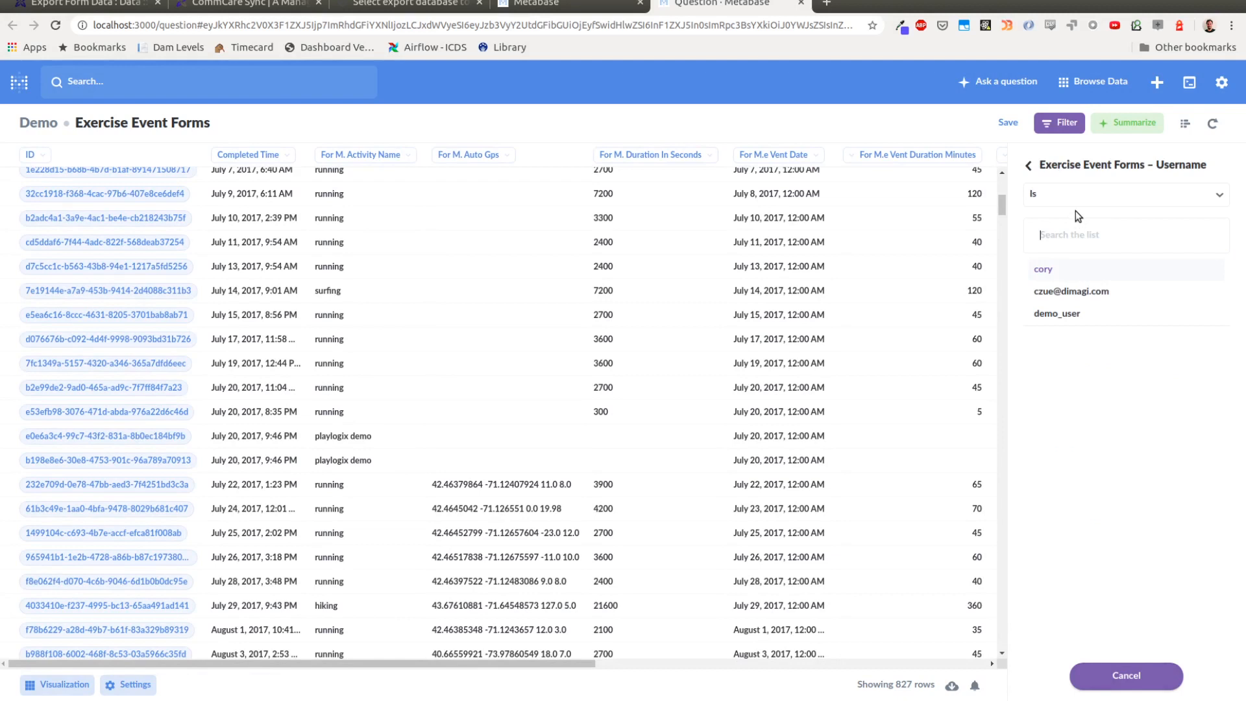
click(1044, 269)
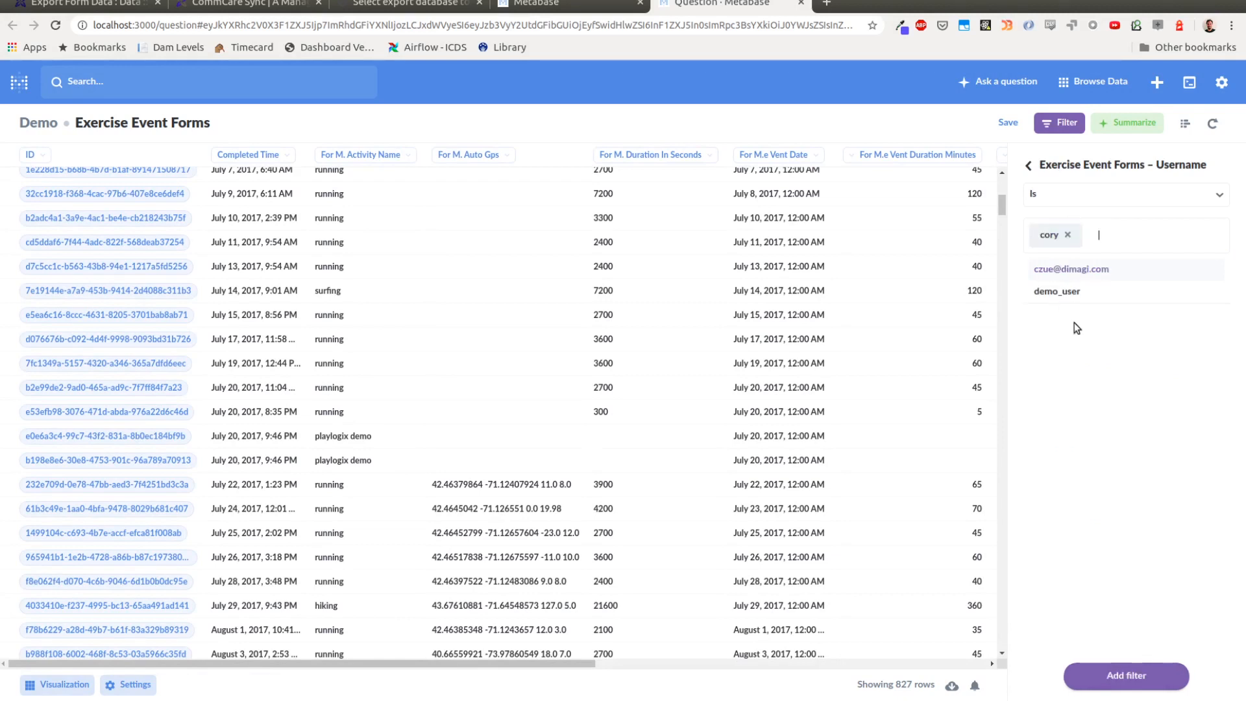
click(1125, 675)
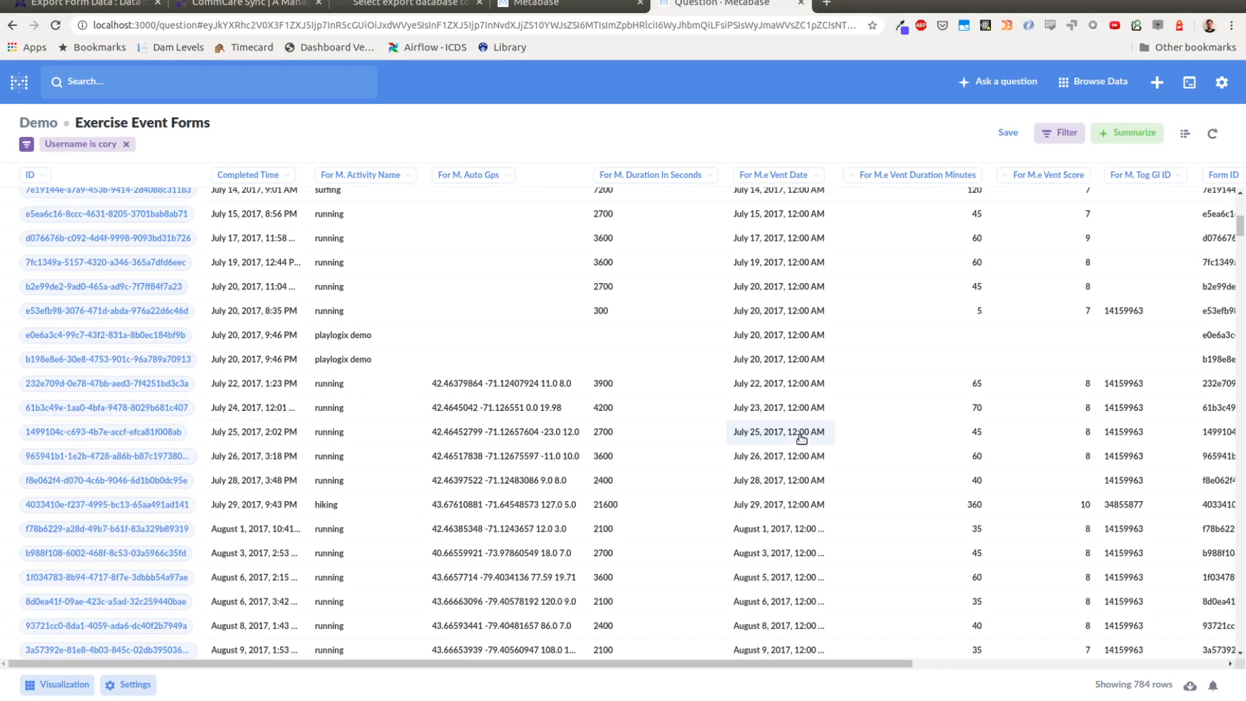
- Summarize cory's exercise forms as a row count grouped by For M.e Vent Date by month
click(1128, 133)
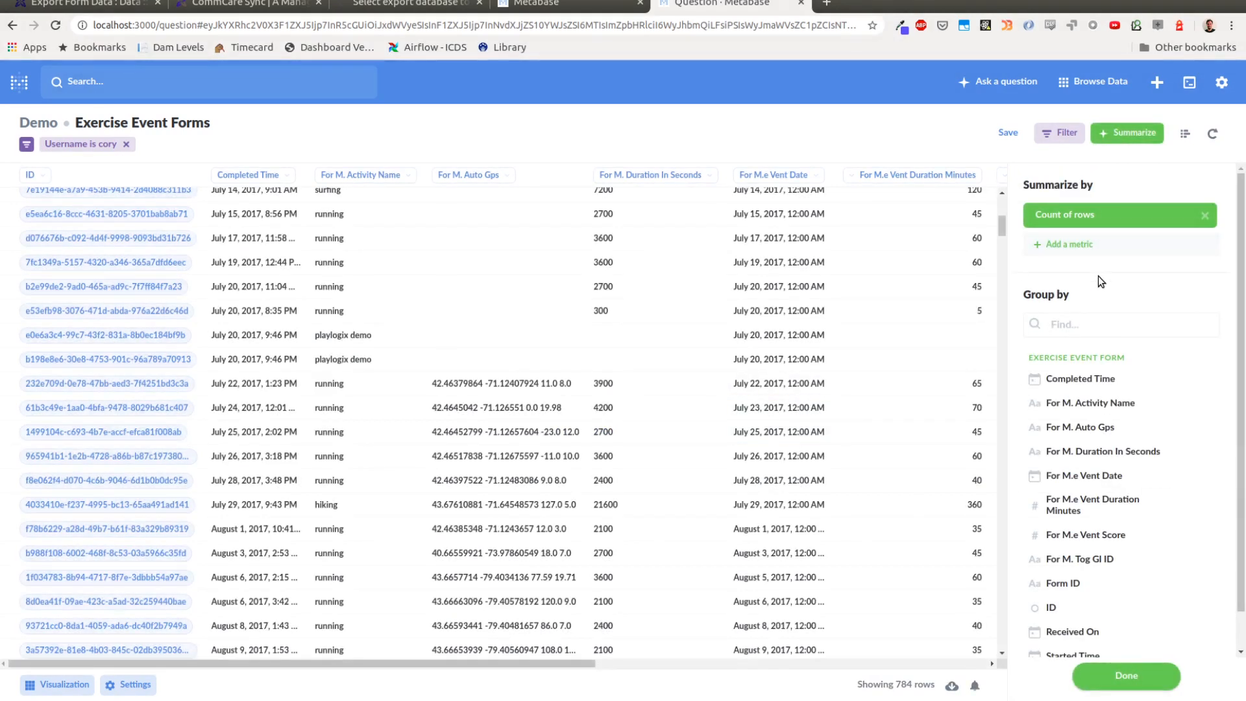
text(date)
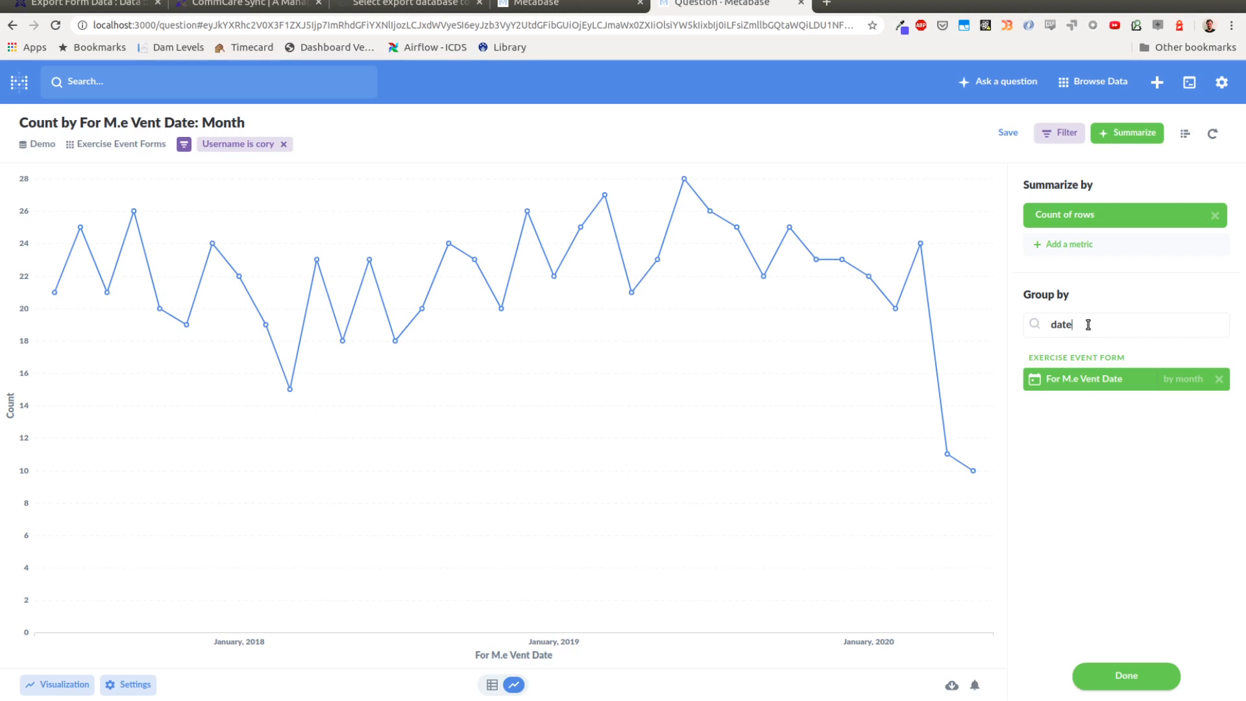
mouse_move(107, 290)
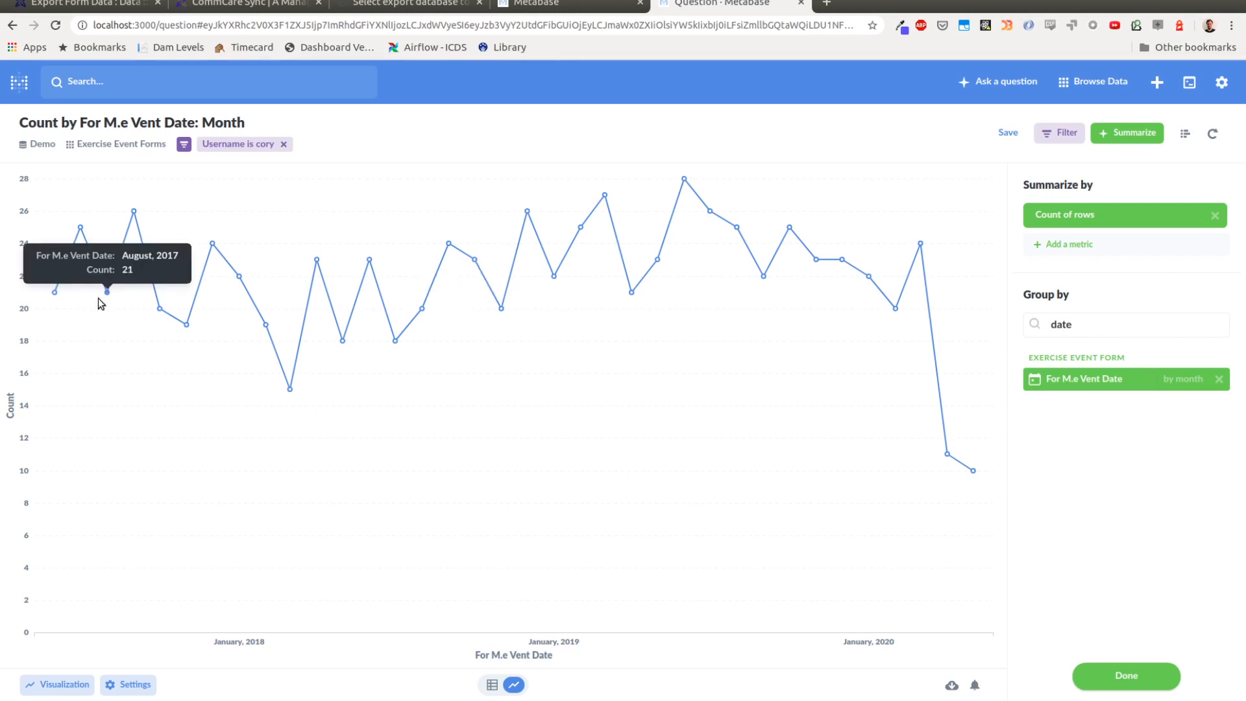
mouse_move(915, 241)
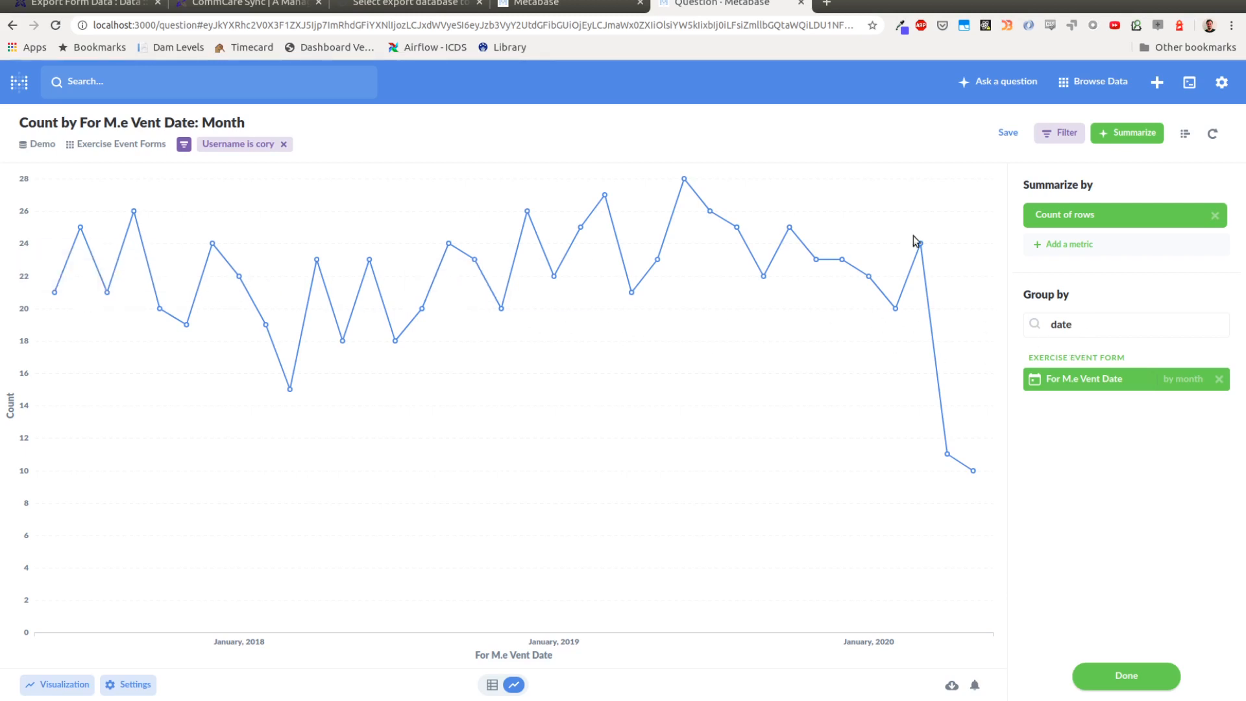
mouse_move(946, 459)
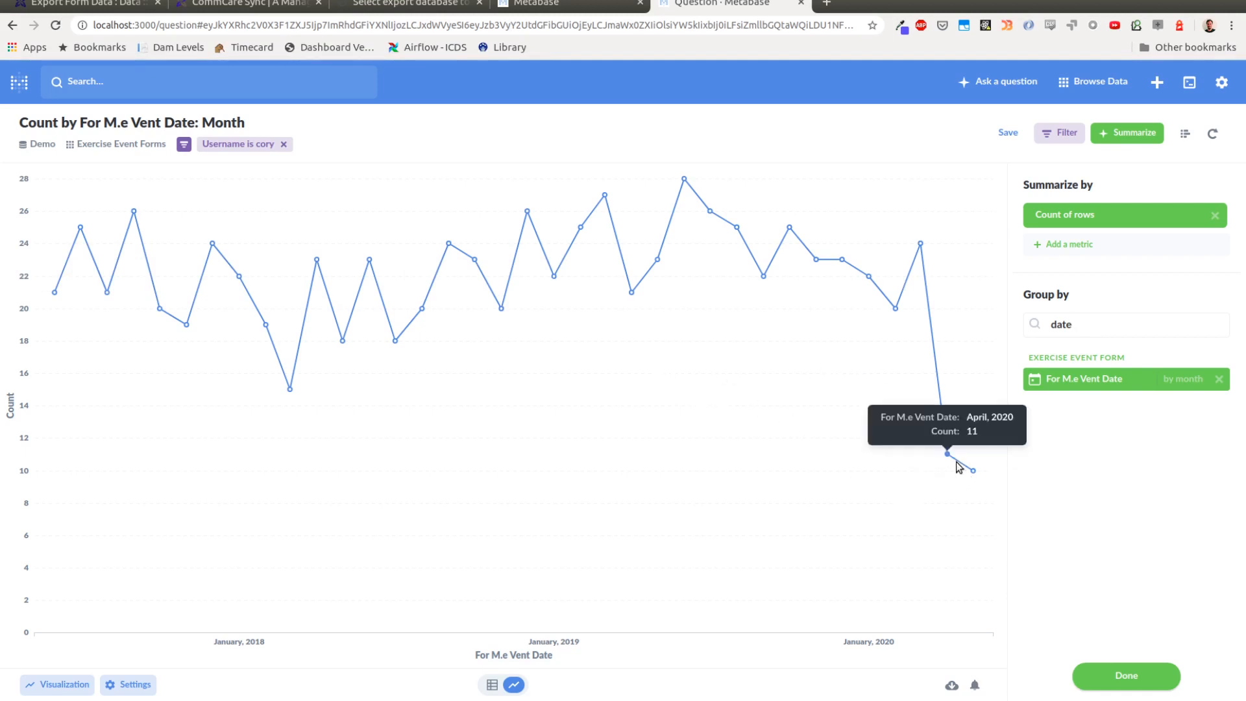
mouse_move(953, 463)
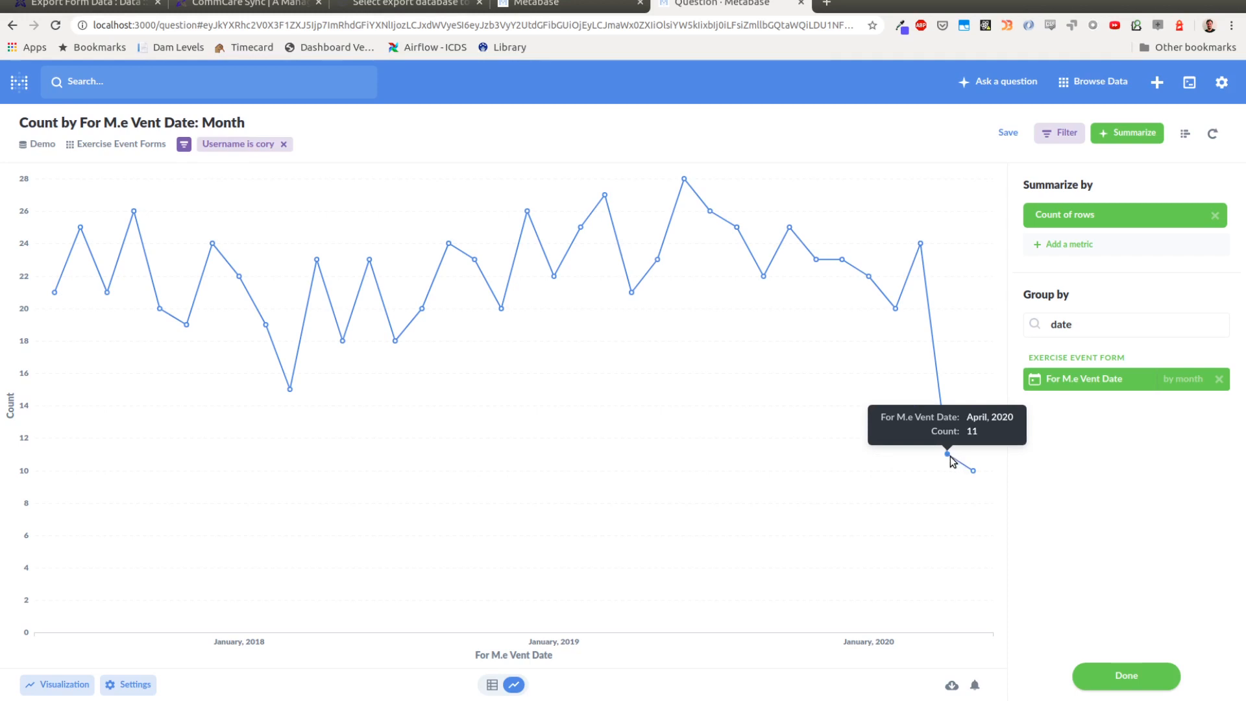
click(1124, 325)
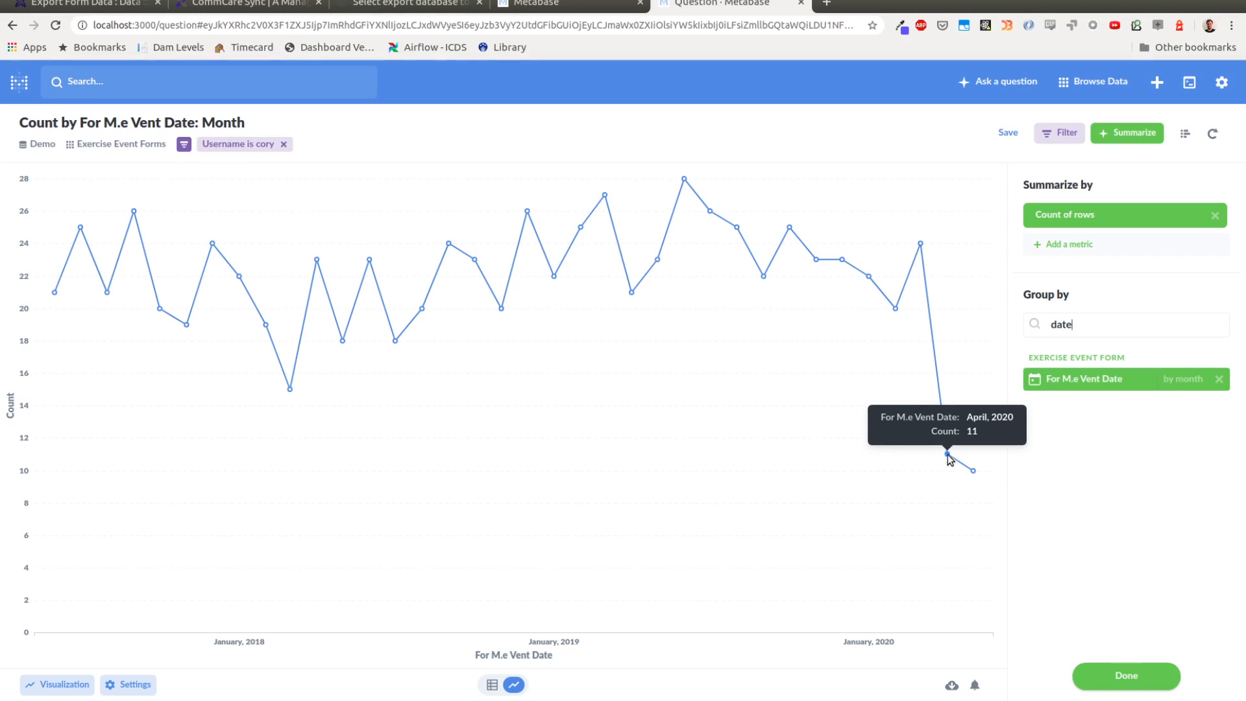
mouse_move(967, 373)
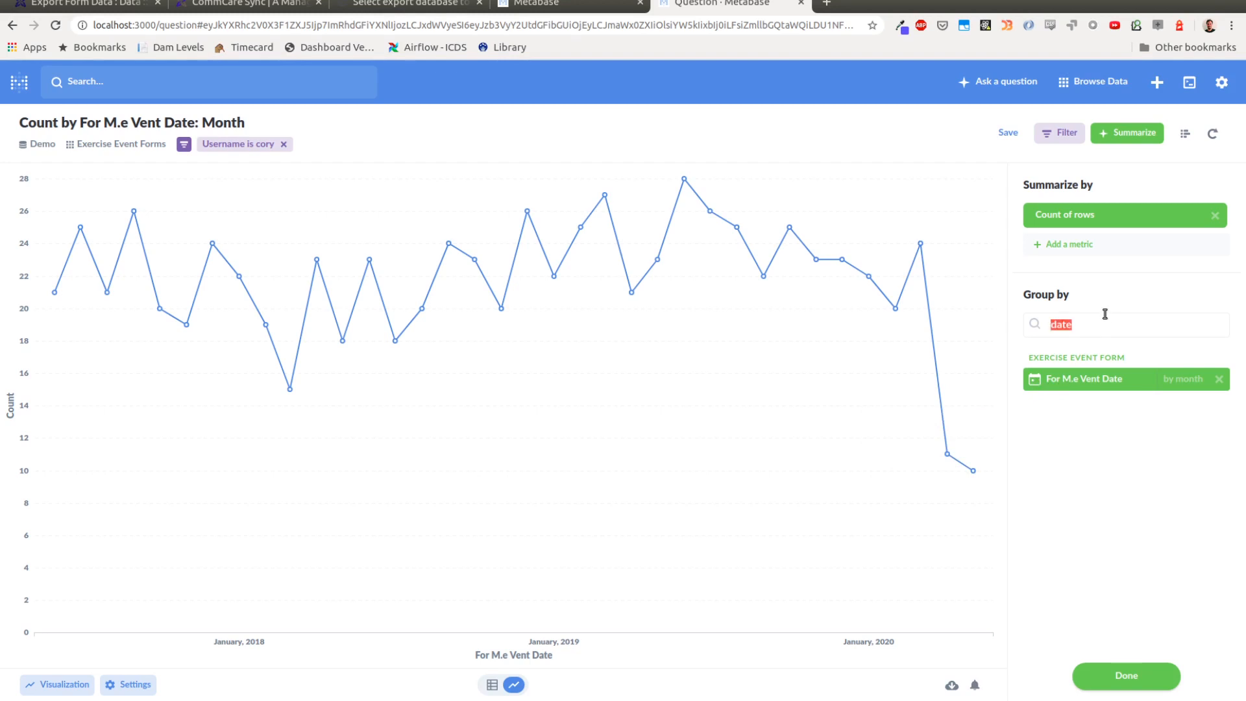
- Search 'acti' to find For M. Activity Name as a second grouping
text(acti)
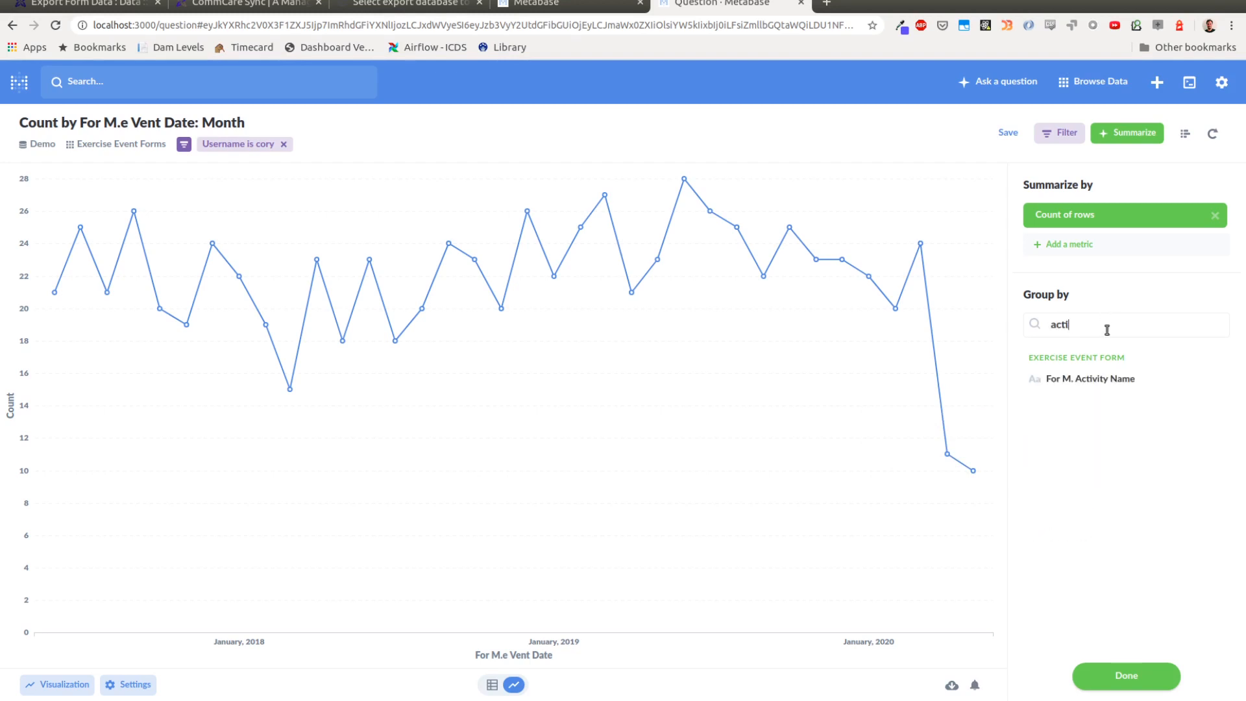
mouse_move(1124, 378)
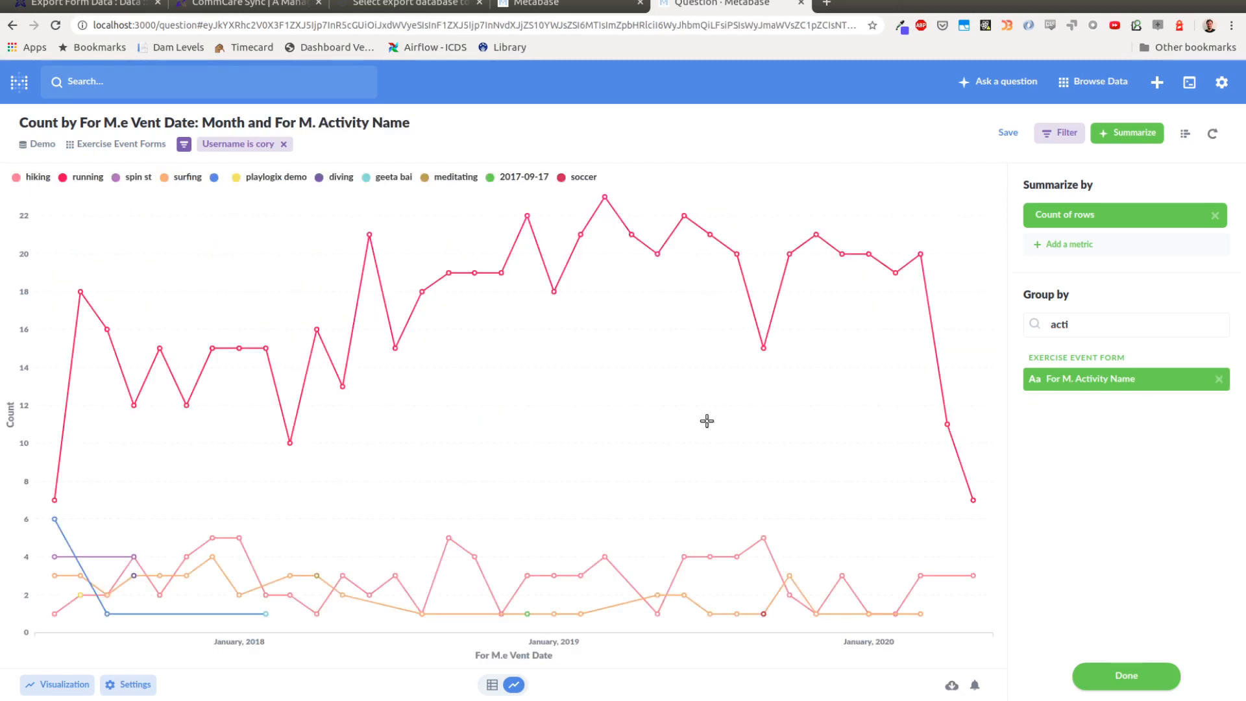
mouse_move(505, 244)
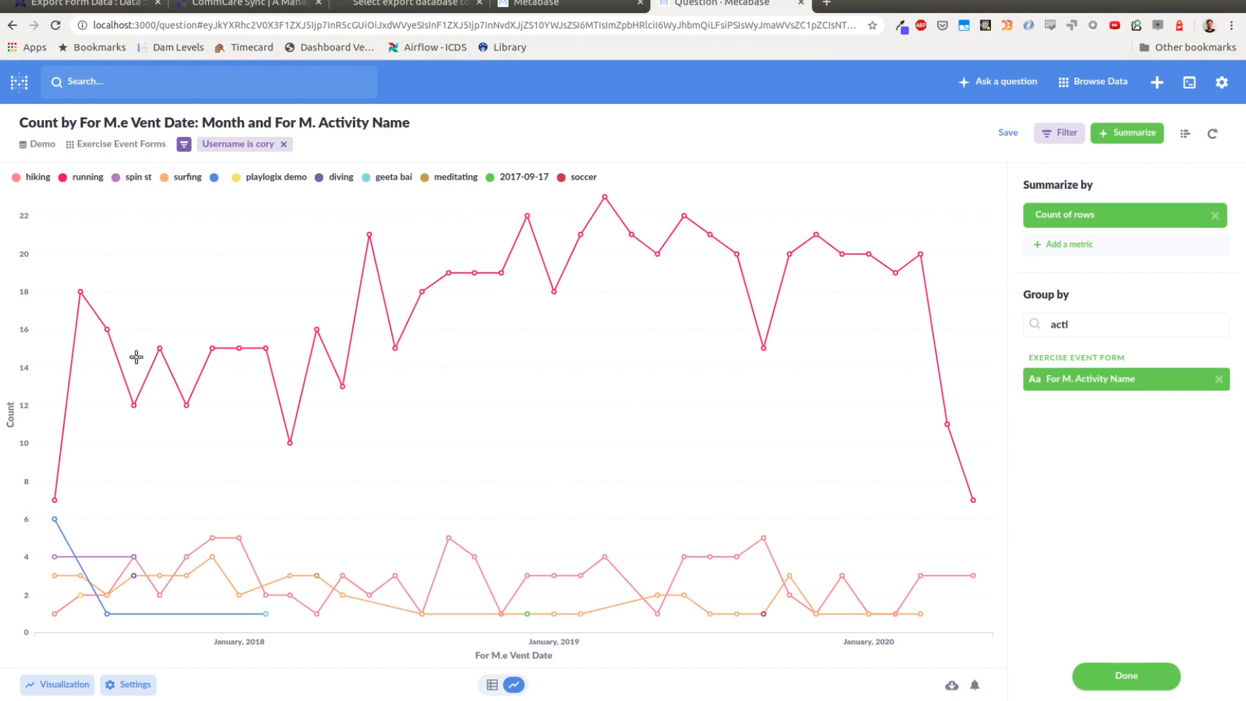
mouse_move(120, 148)
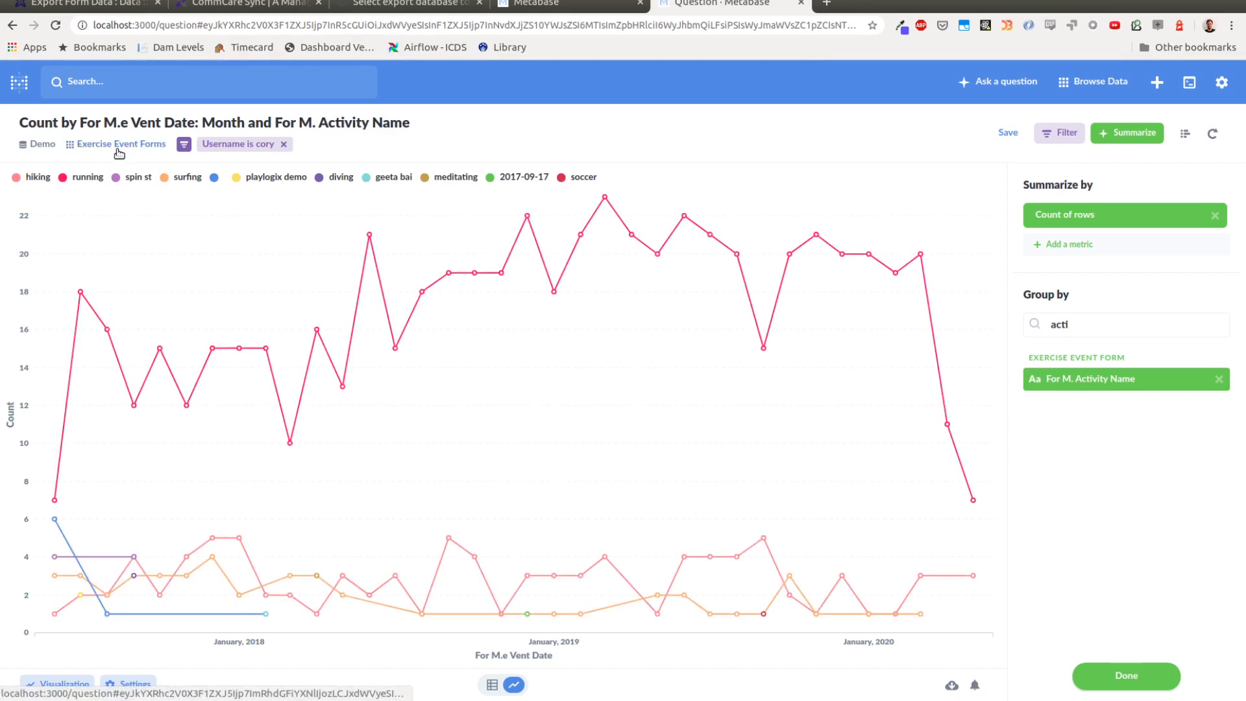
mouse_move(919, 182)
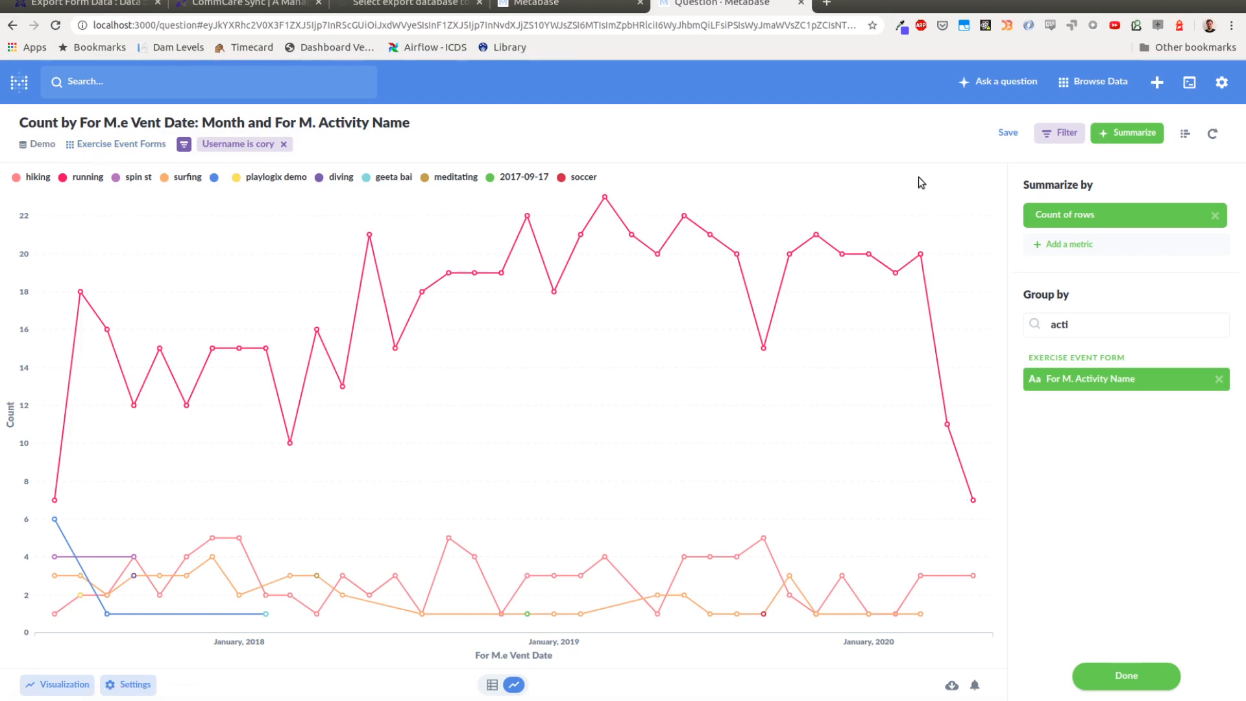
- Filter For M. Activity Name to running, surfing and hiking
click(1063, 132)
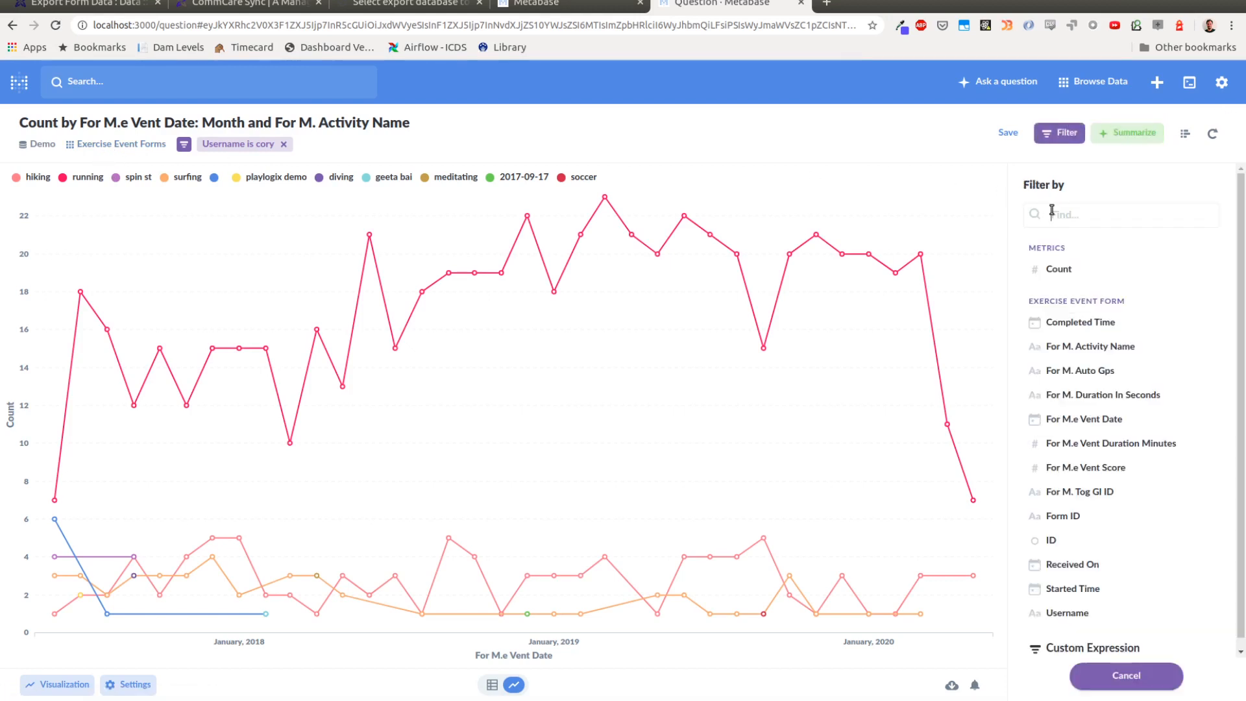
text(act)
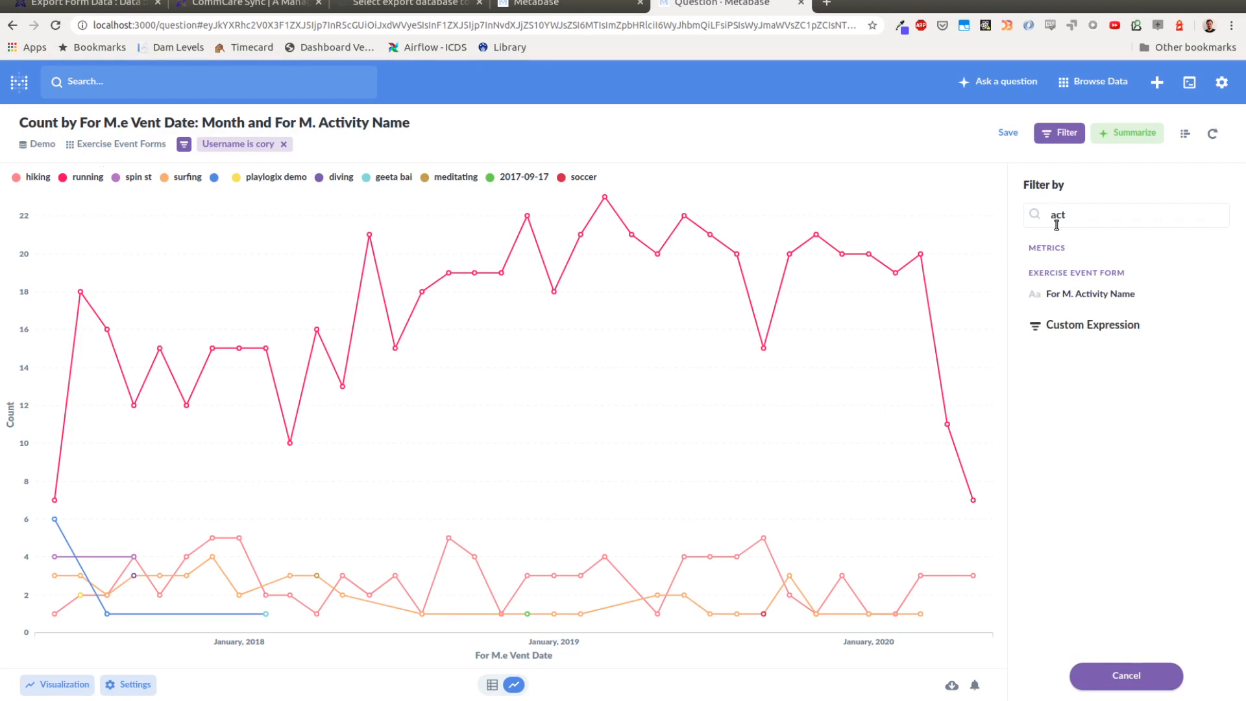
click(1091, 293)
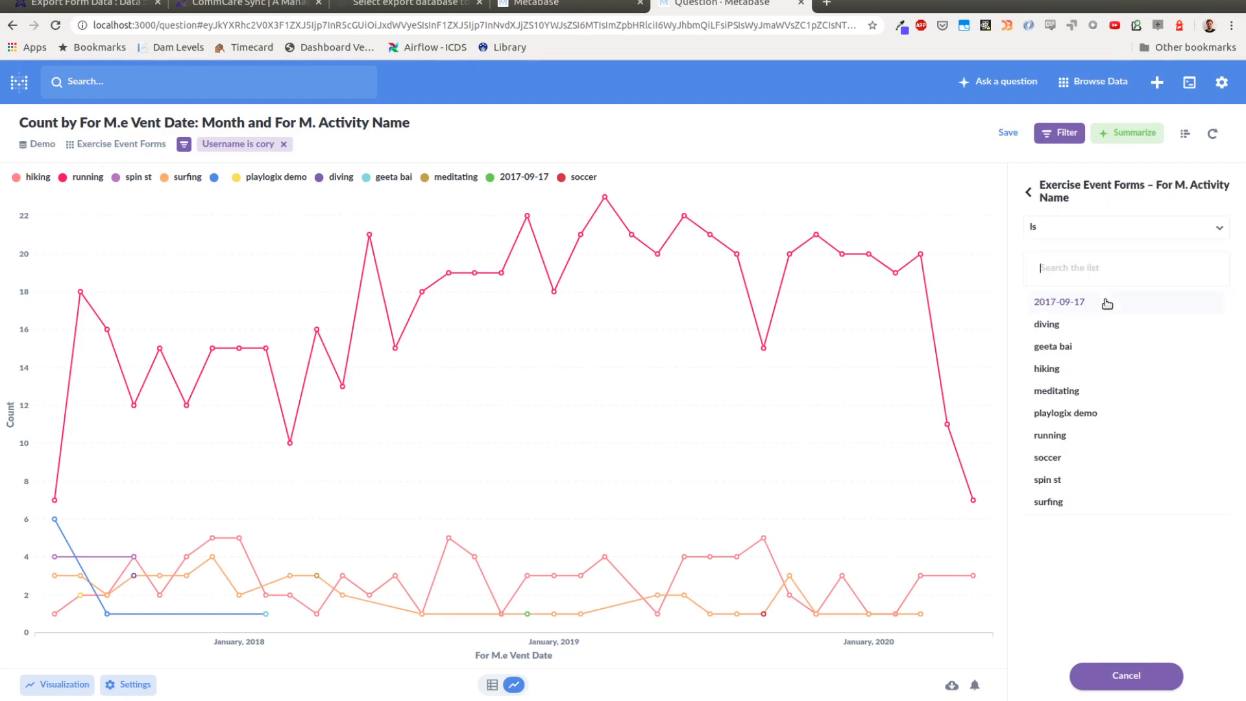
mouse_move(1081, 452)
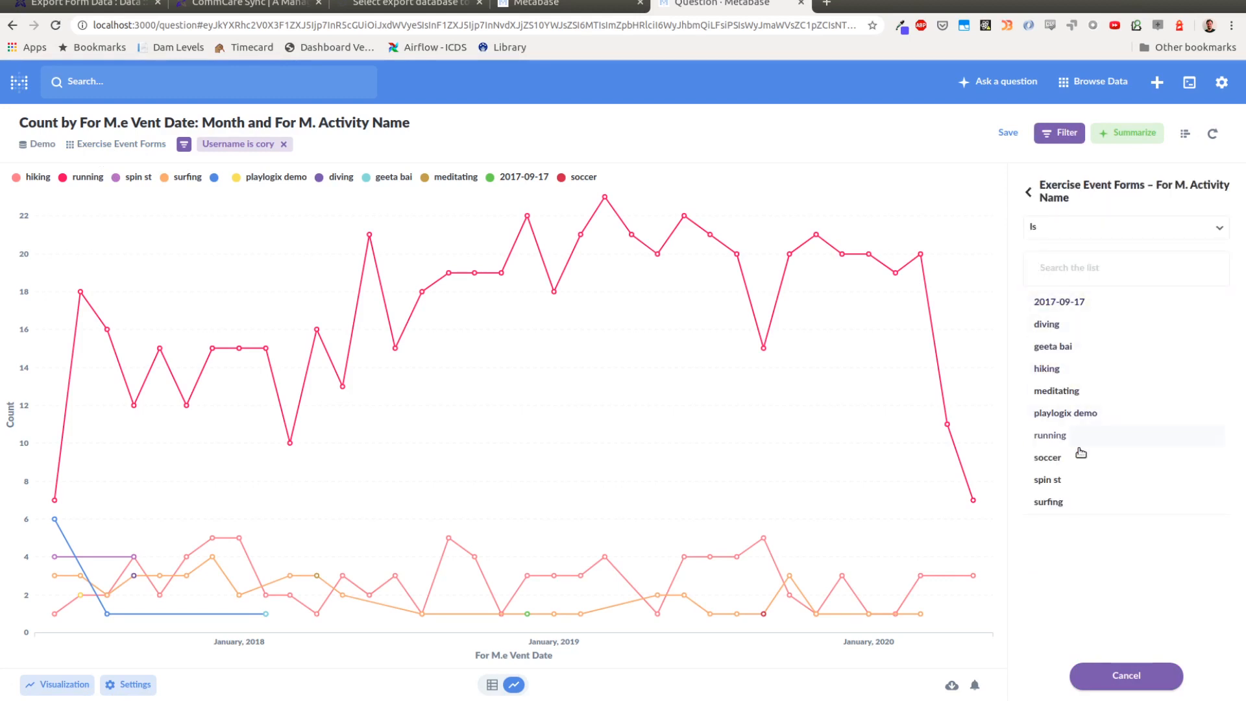
click(1050, 435)
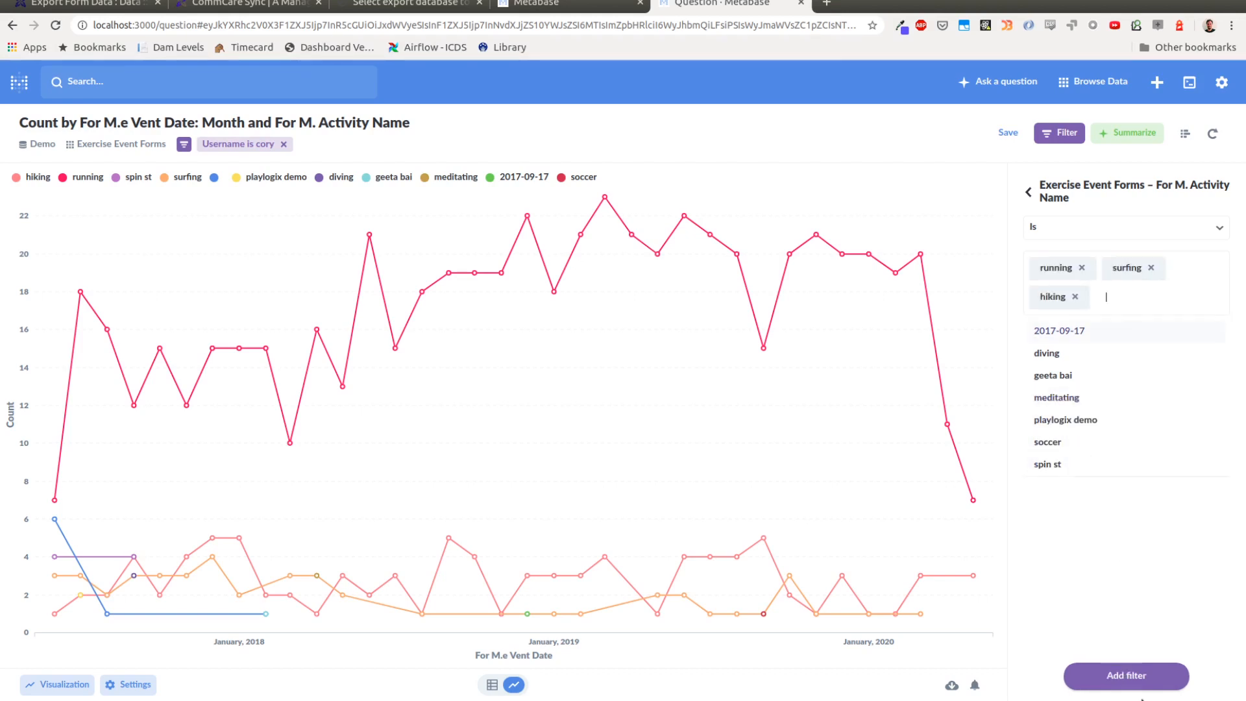
click(1123, 675)
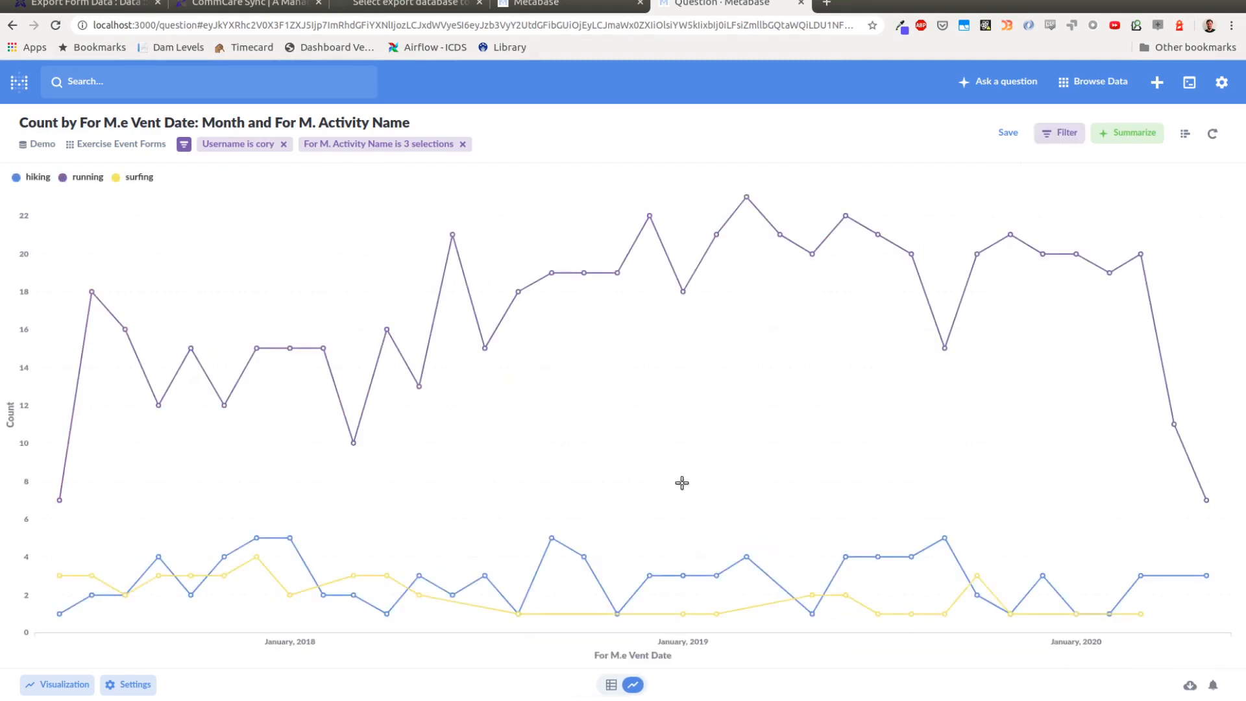
mouse_move(1084, 302)
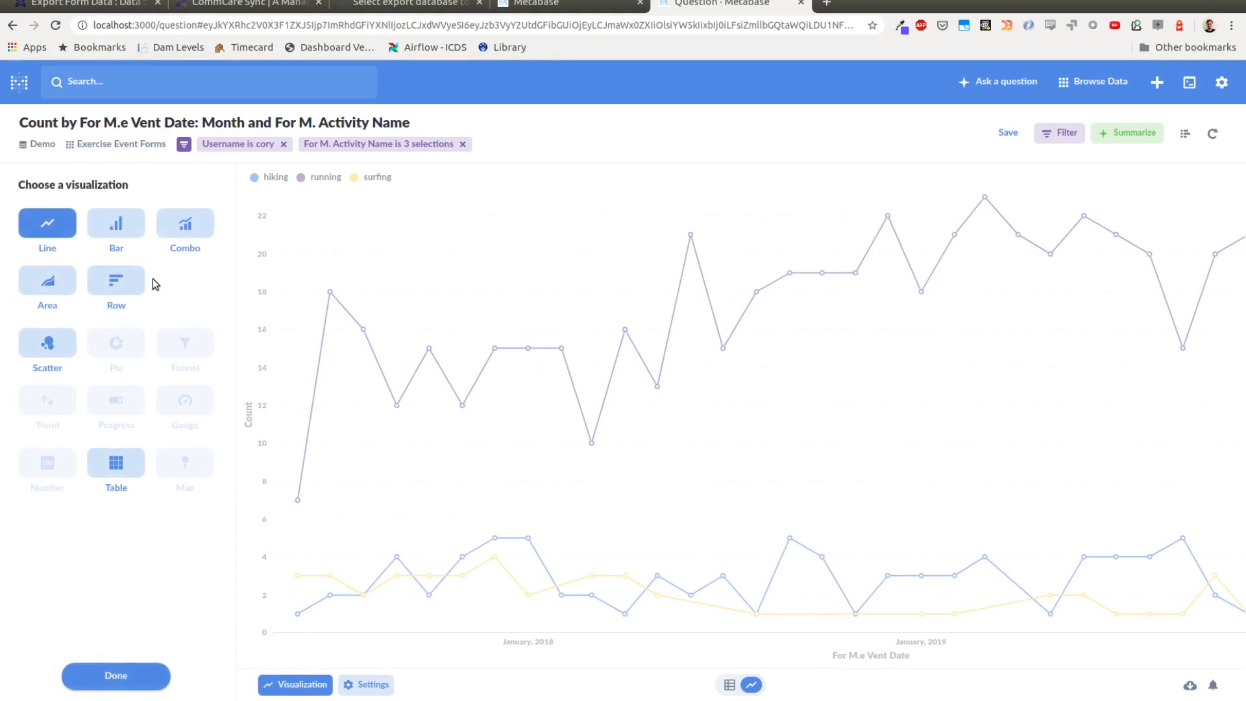
- Change the filtered activity chart from a line chart to a bar chart
click(117, 227)
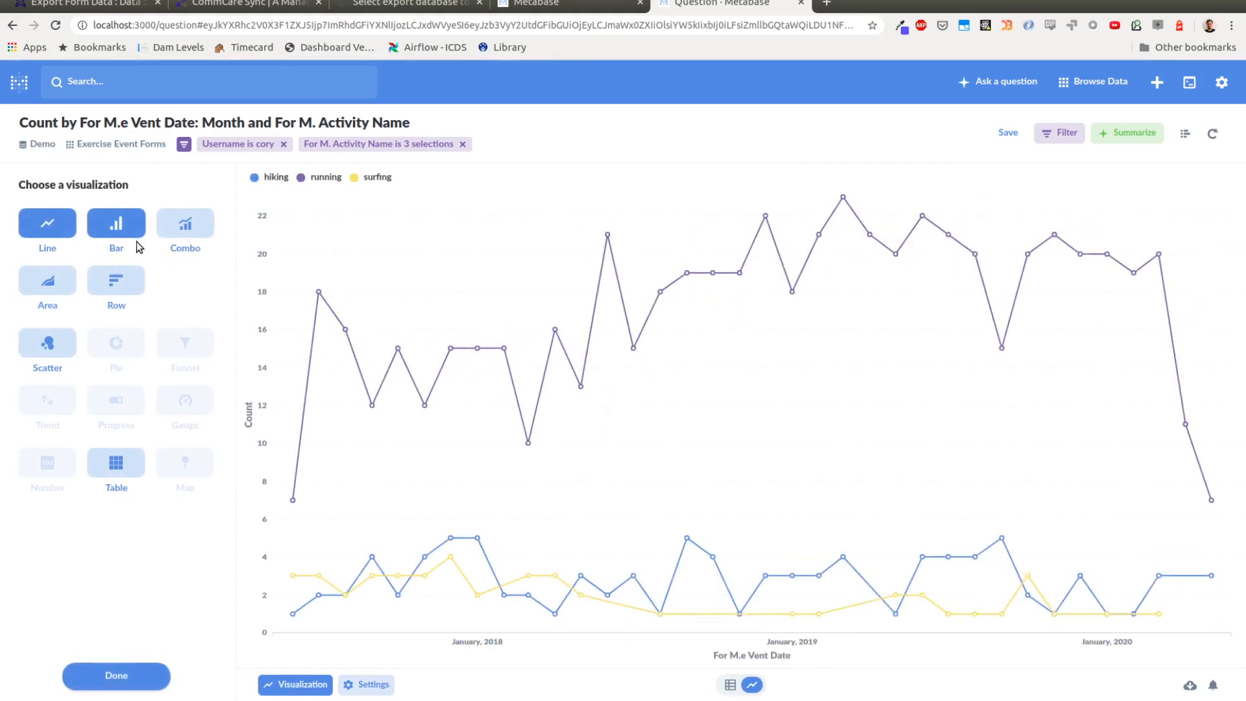
click(116, 223)
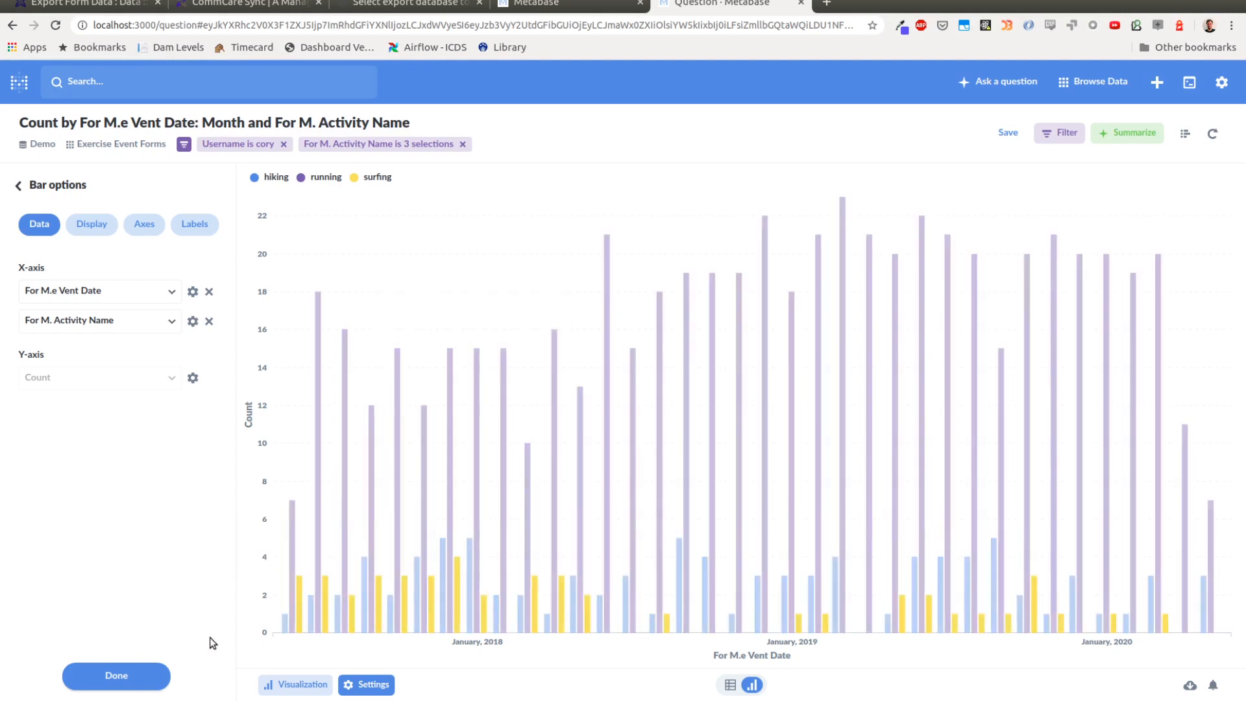
click(116, 675)
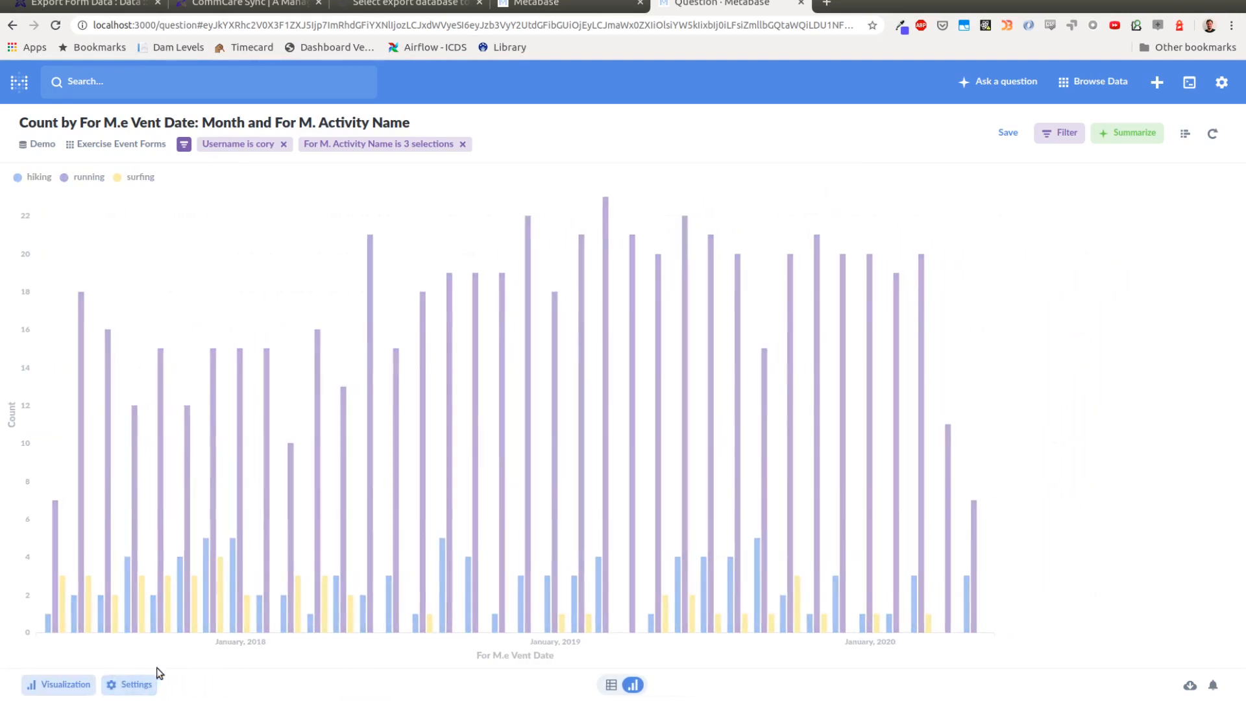
mouse_move(551, 523)
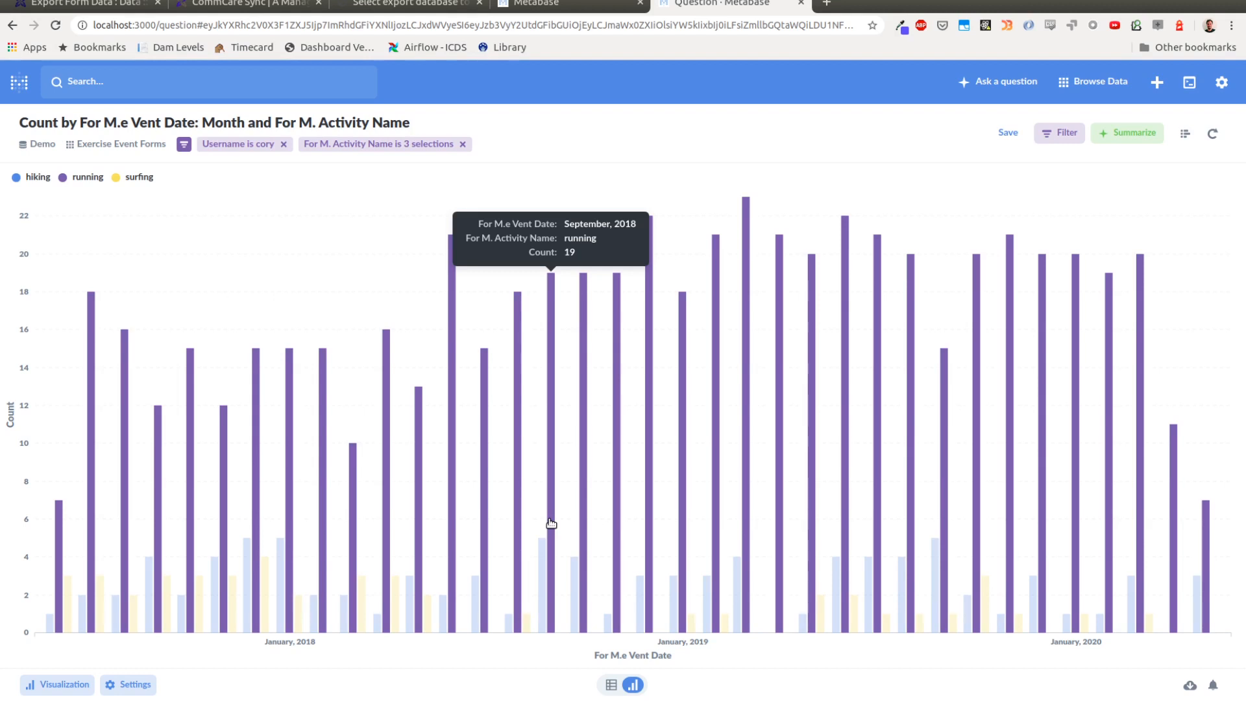
mouse_move(602, 214)
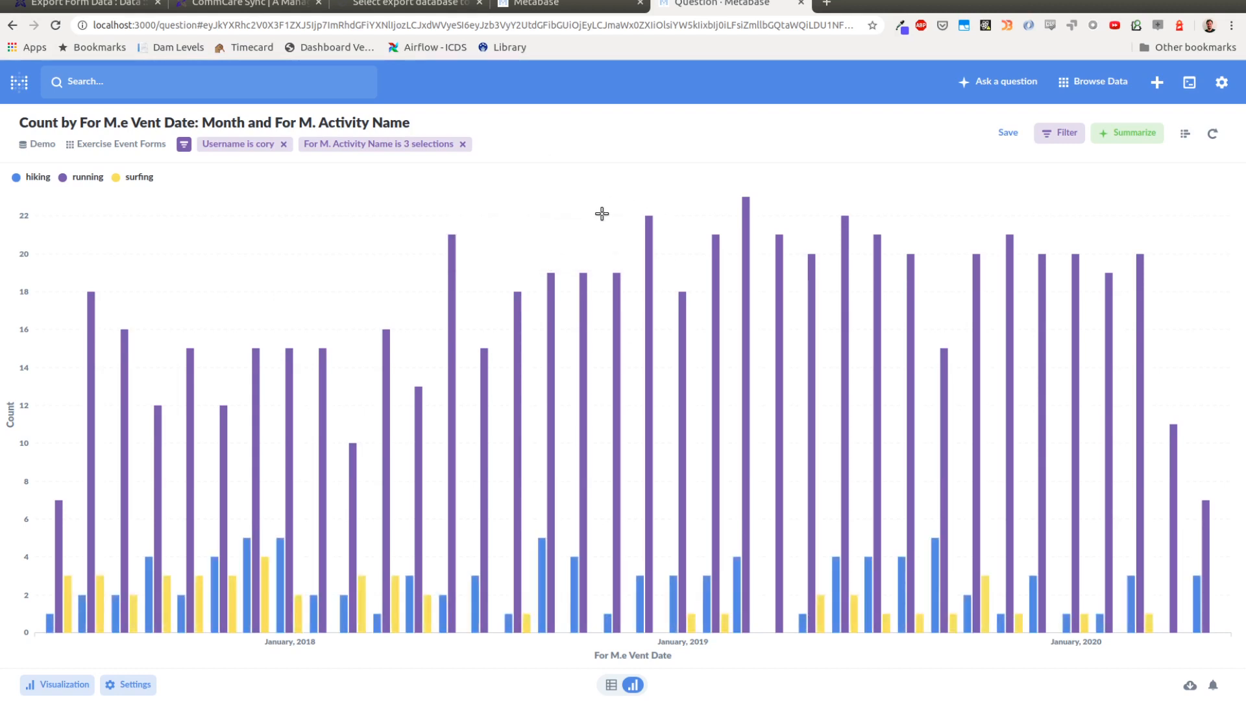